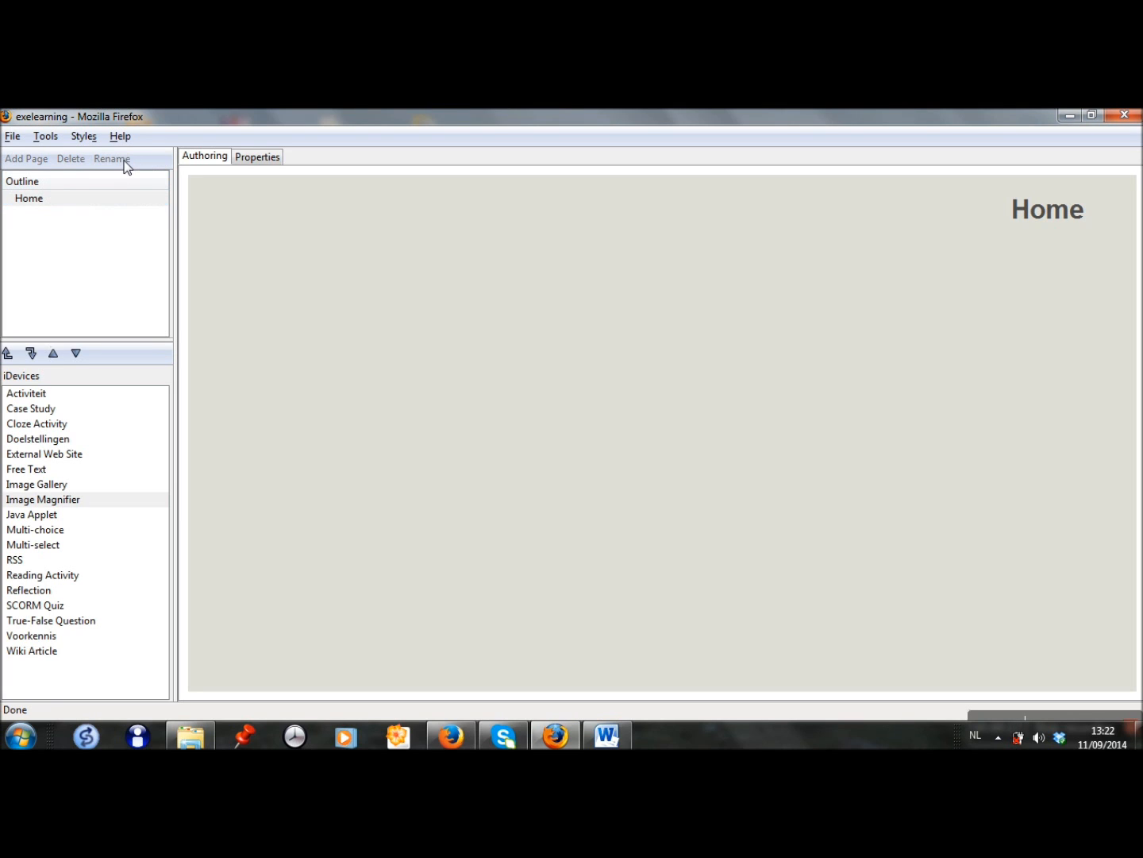
- Rename the learning path's home page to Belgium
left_click(111, 159)
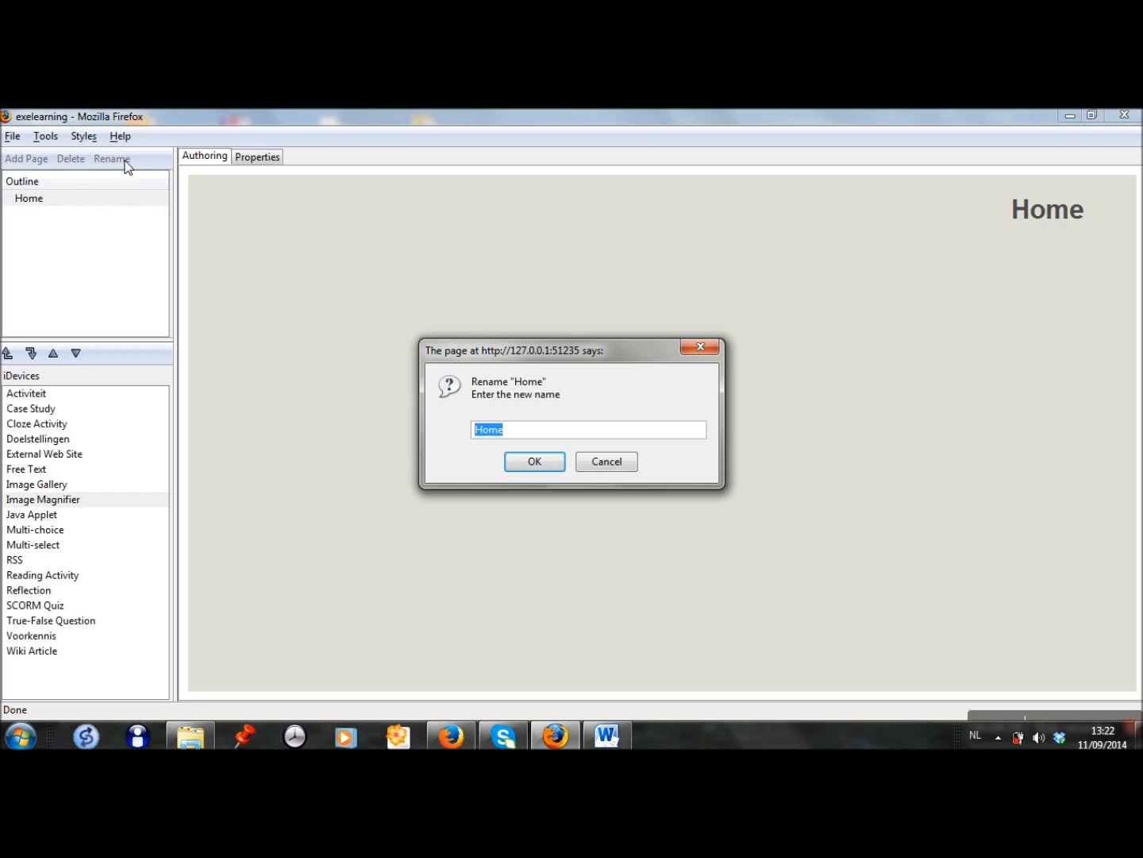
type("Bel")
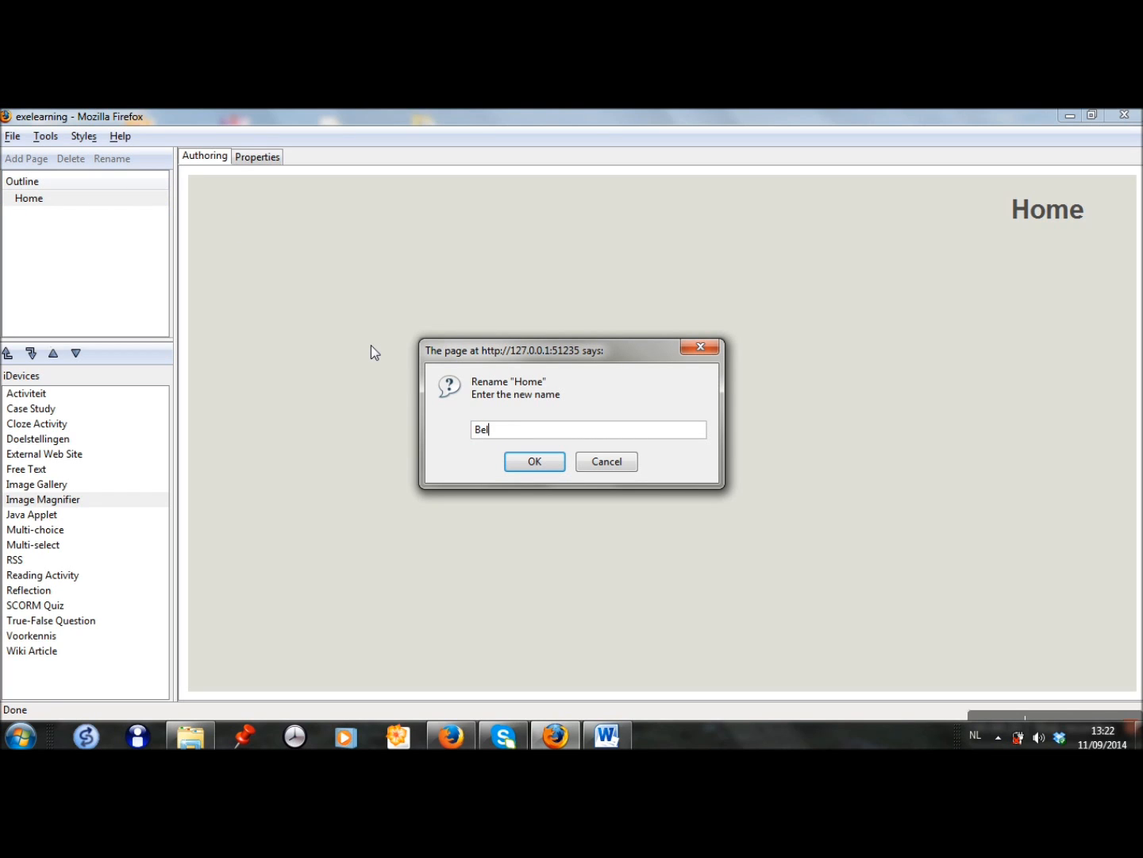
type("gium")
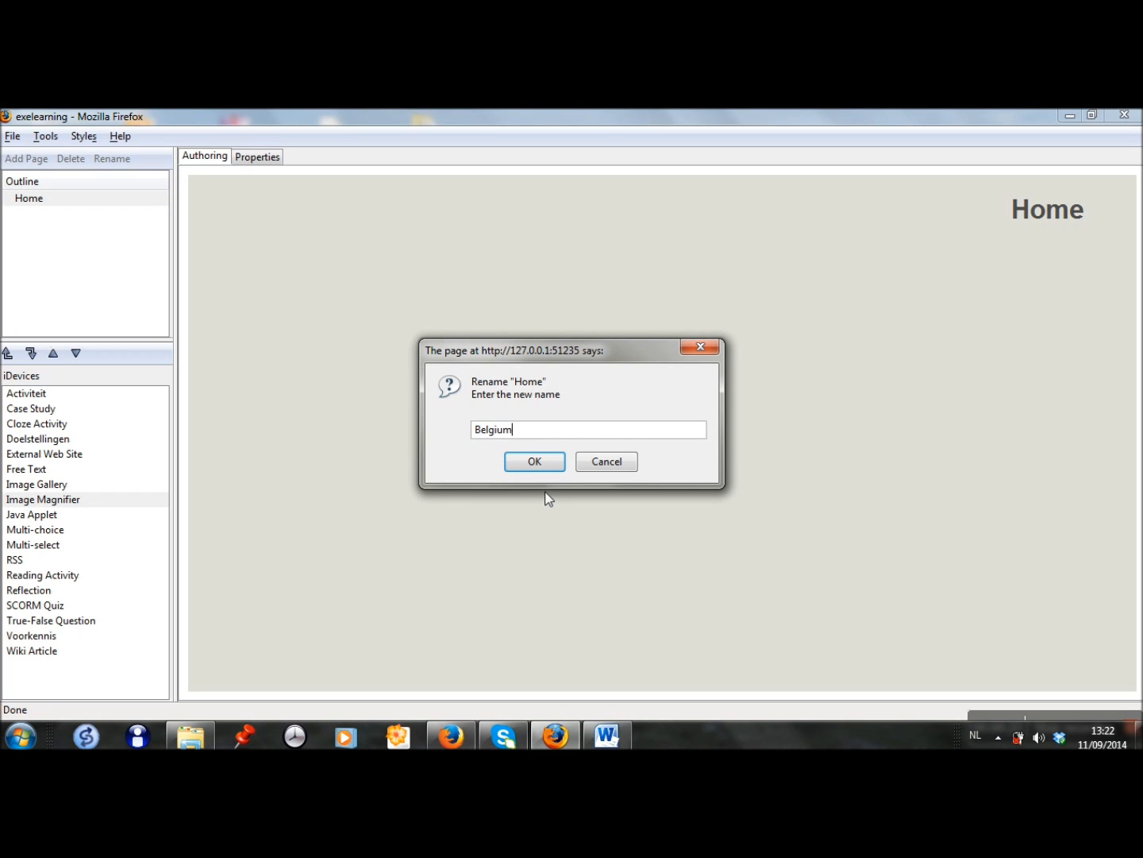
left_click(534, 461)
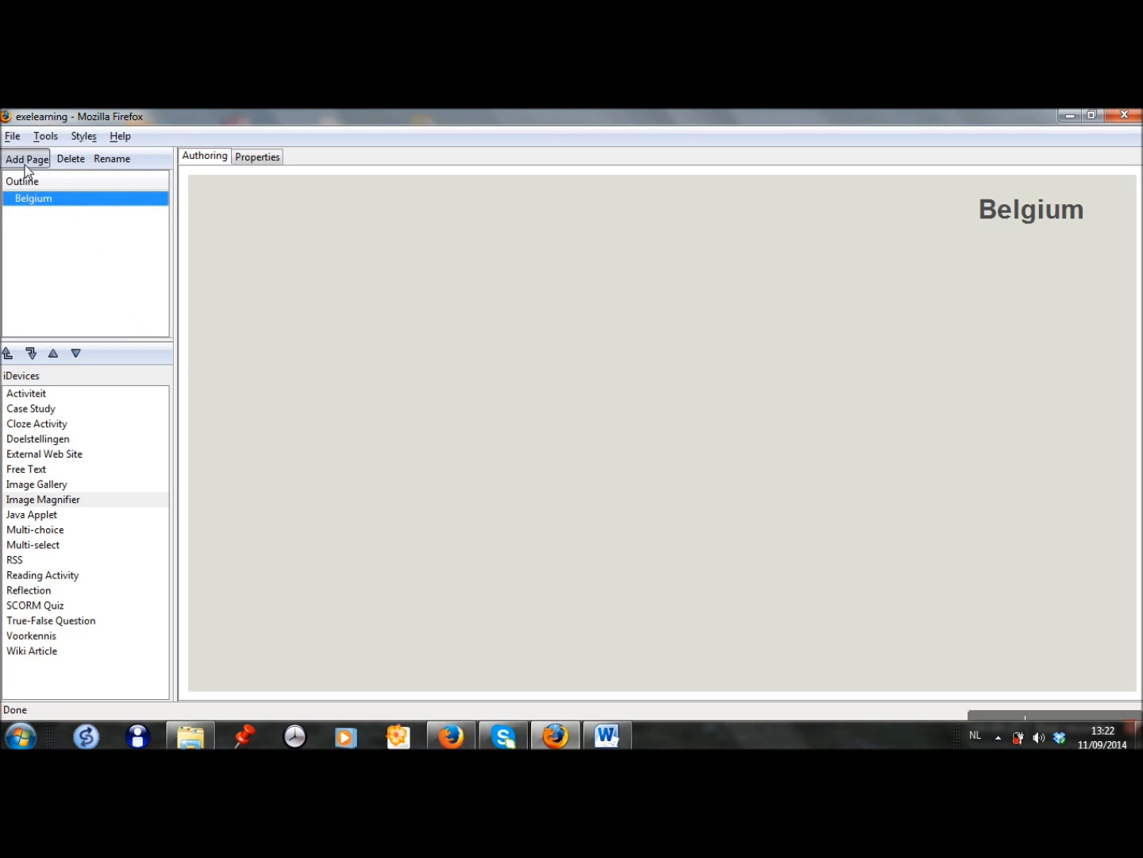
- Add a new page under Belgium and name it Cities
left_click(26, 159)
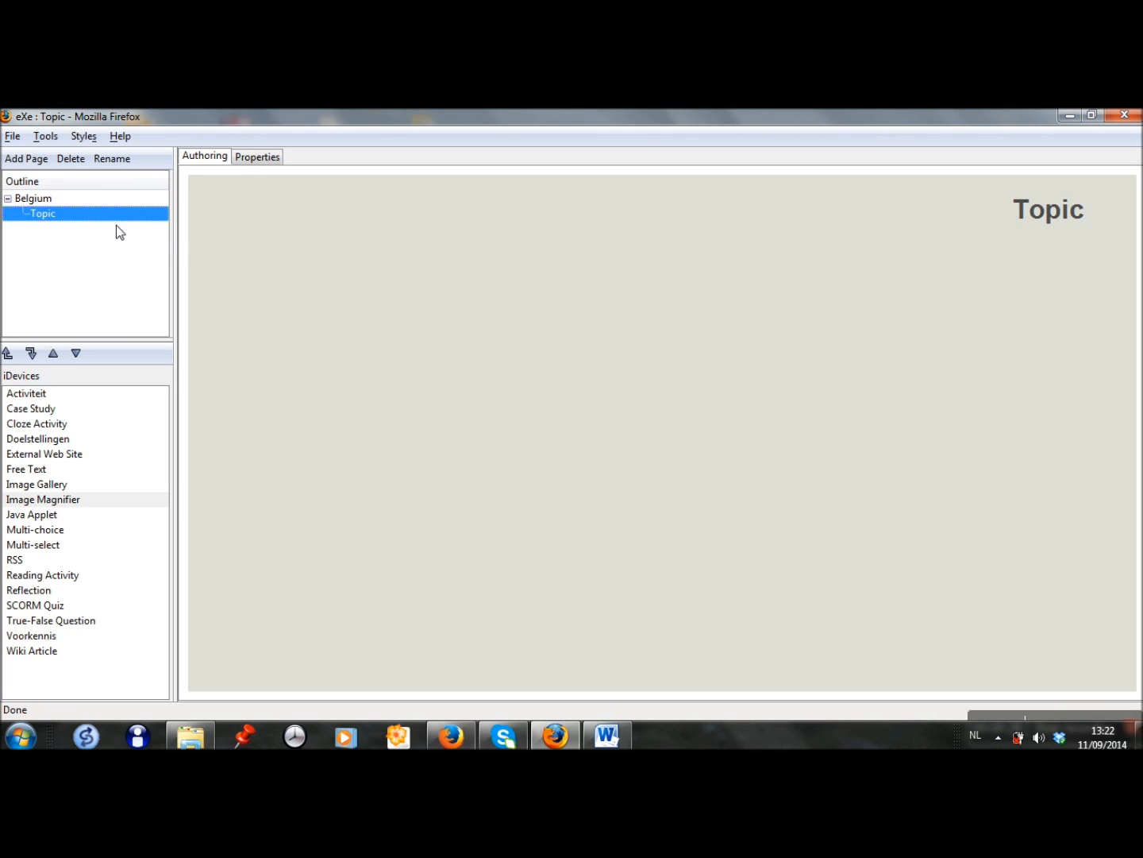
left_click(111, 159)
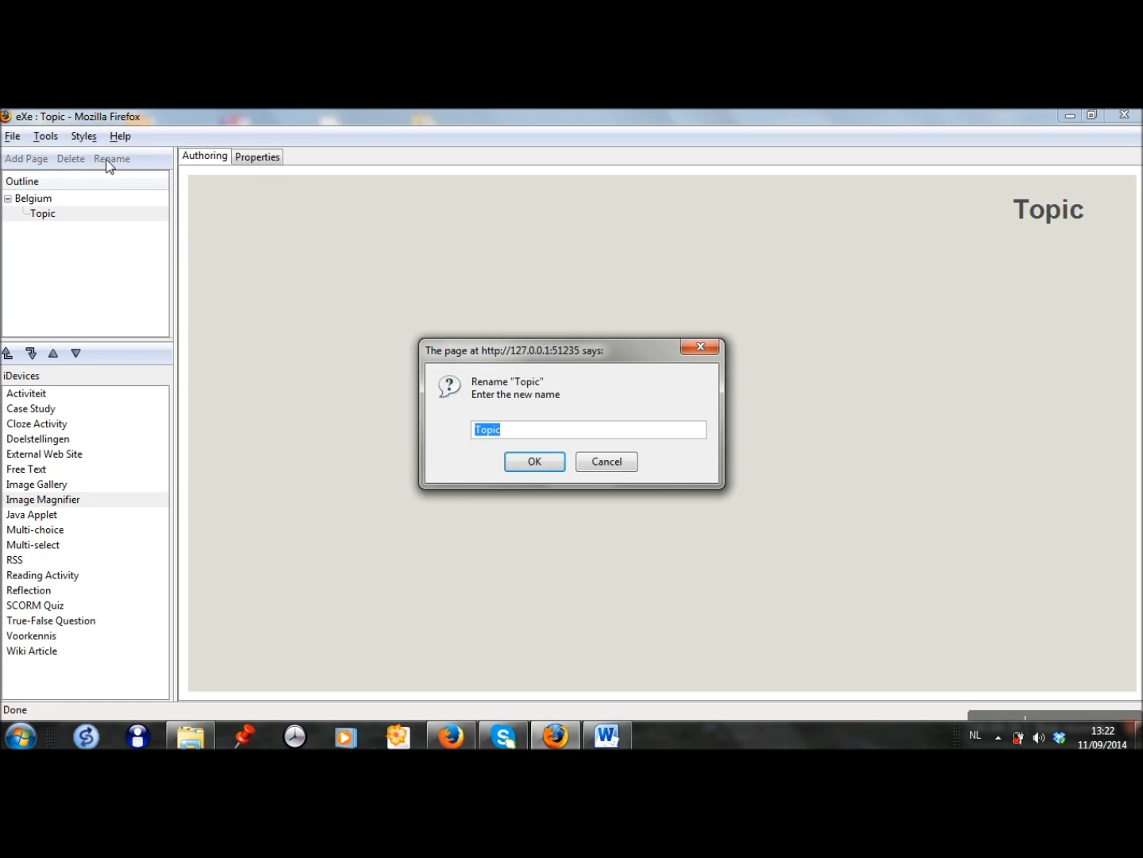
type("Cities")
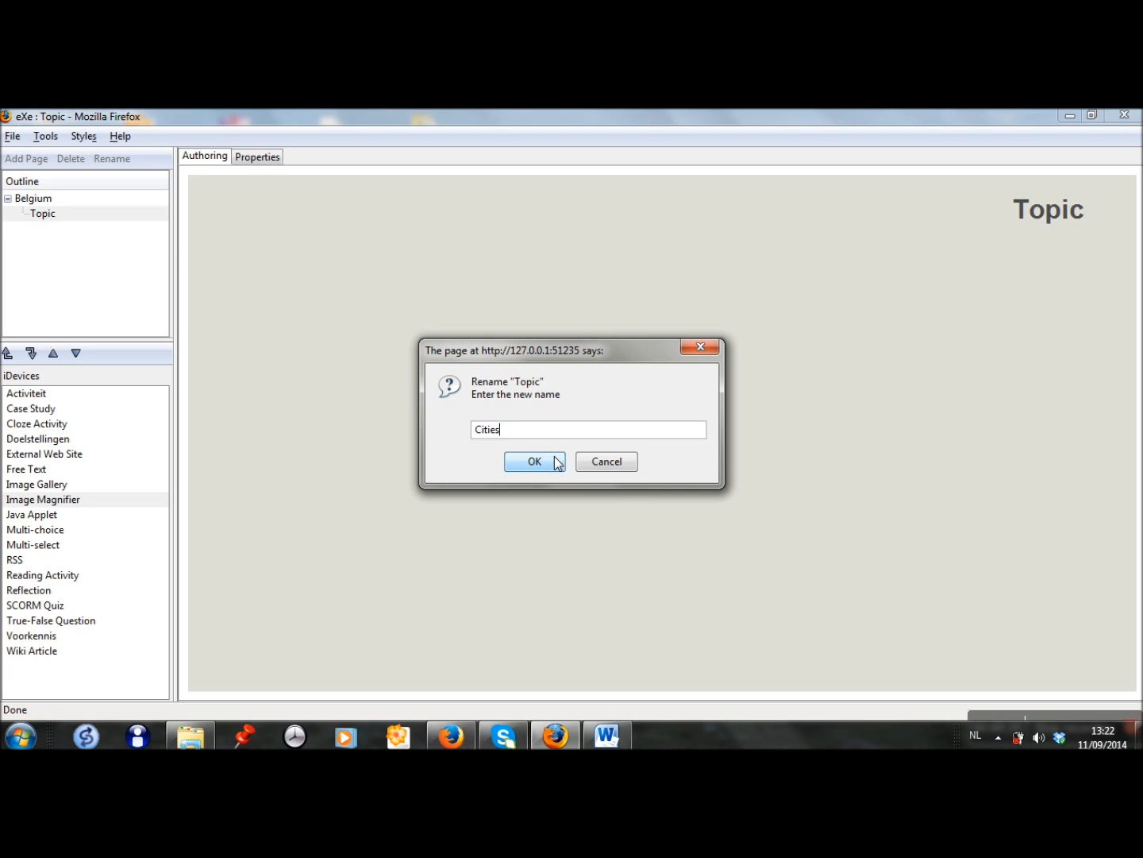
left_click(534, 460)
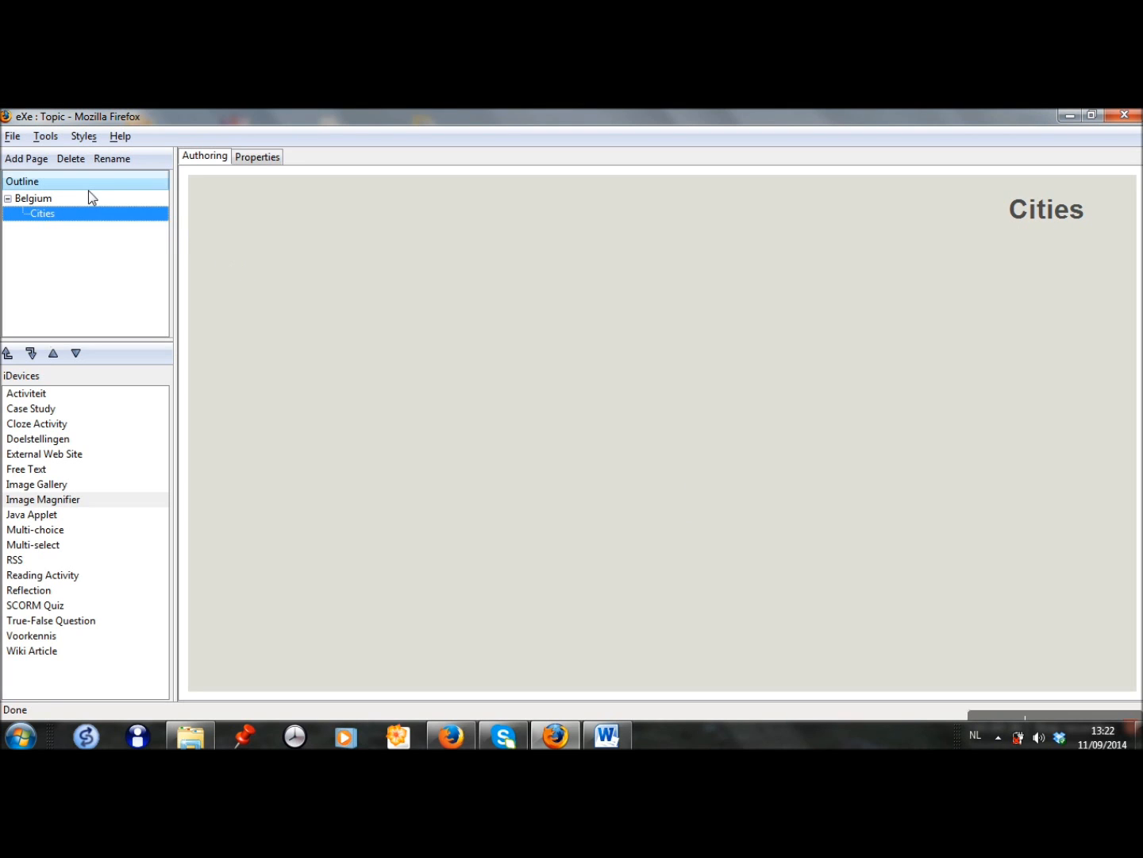
- Add an Antwerp page under Cities, then add another page for Ghent
left_click(25, 159)
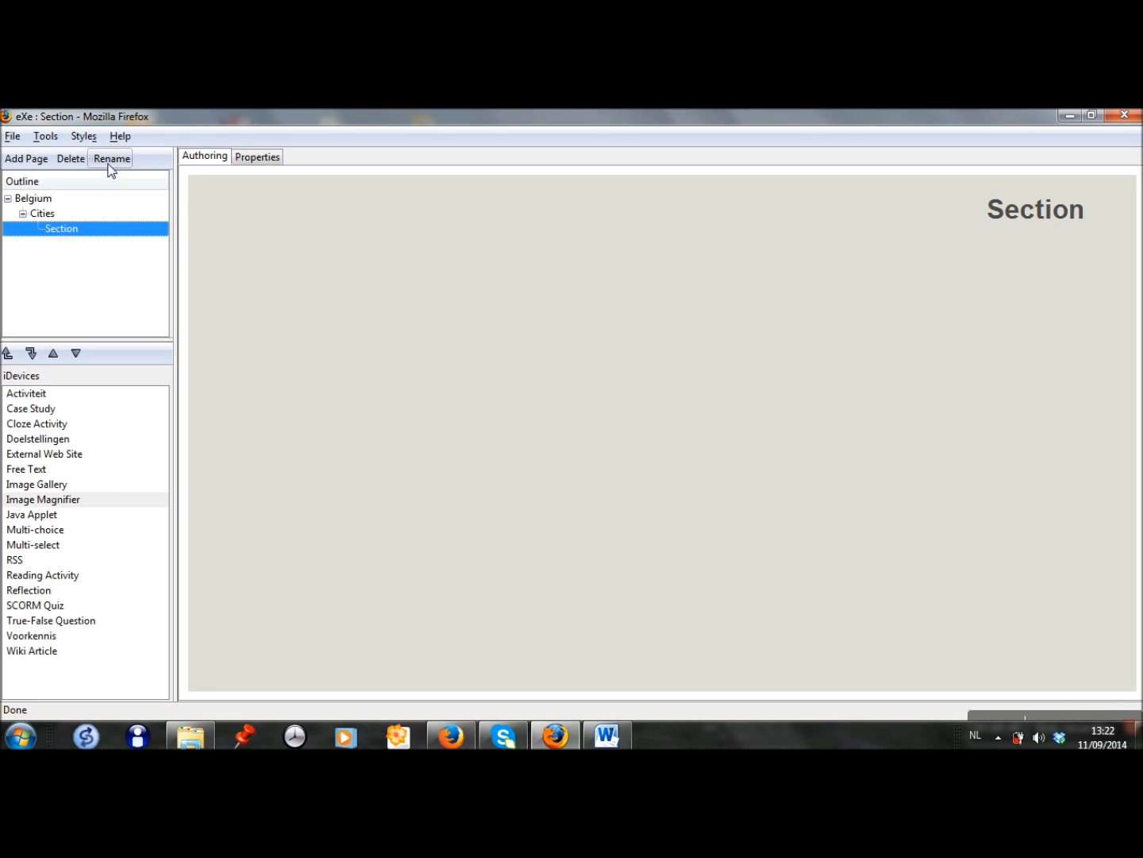
left_click(111, 159)
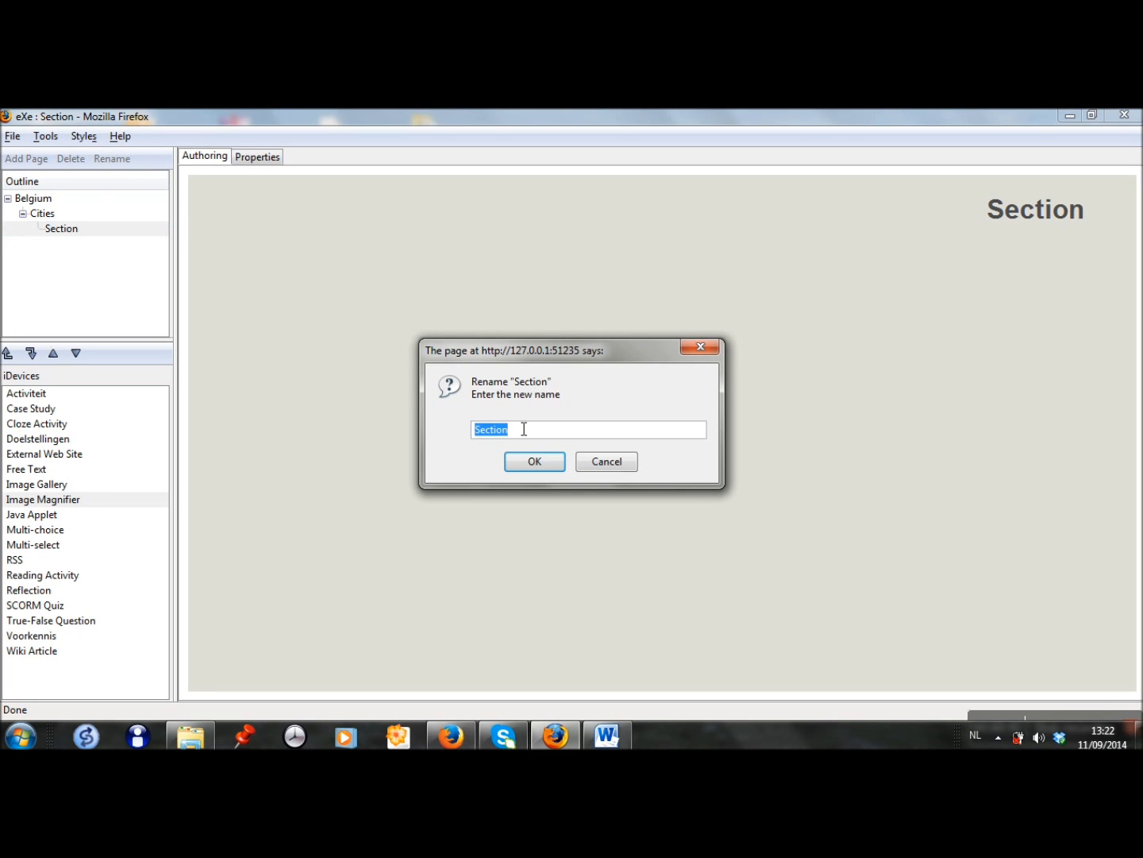
type("Antw")
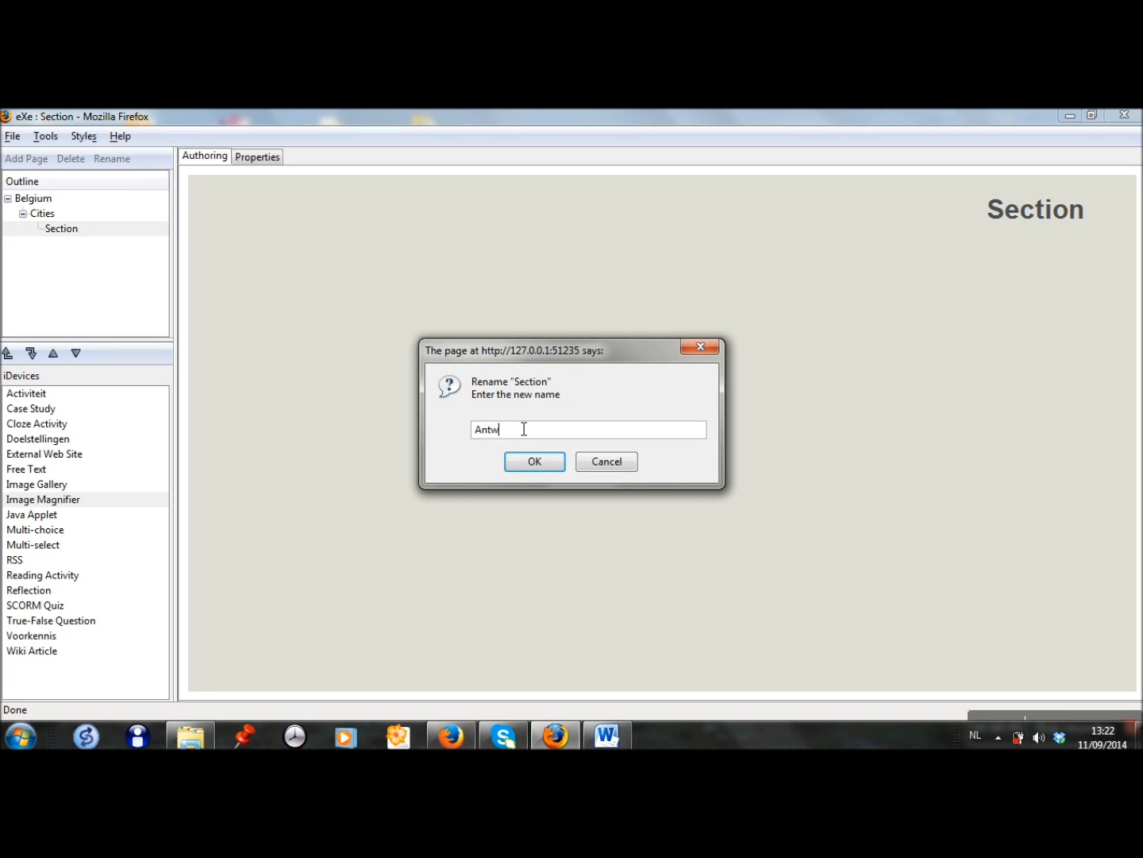
left_click(533, 461)
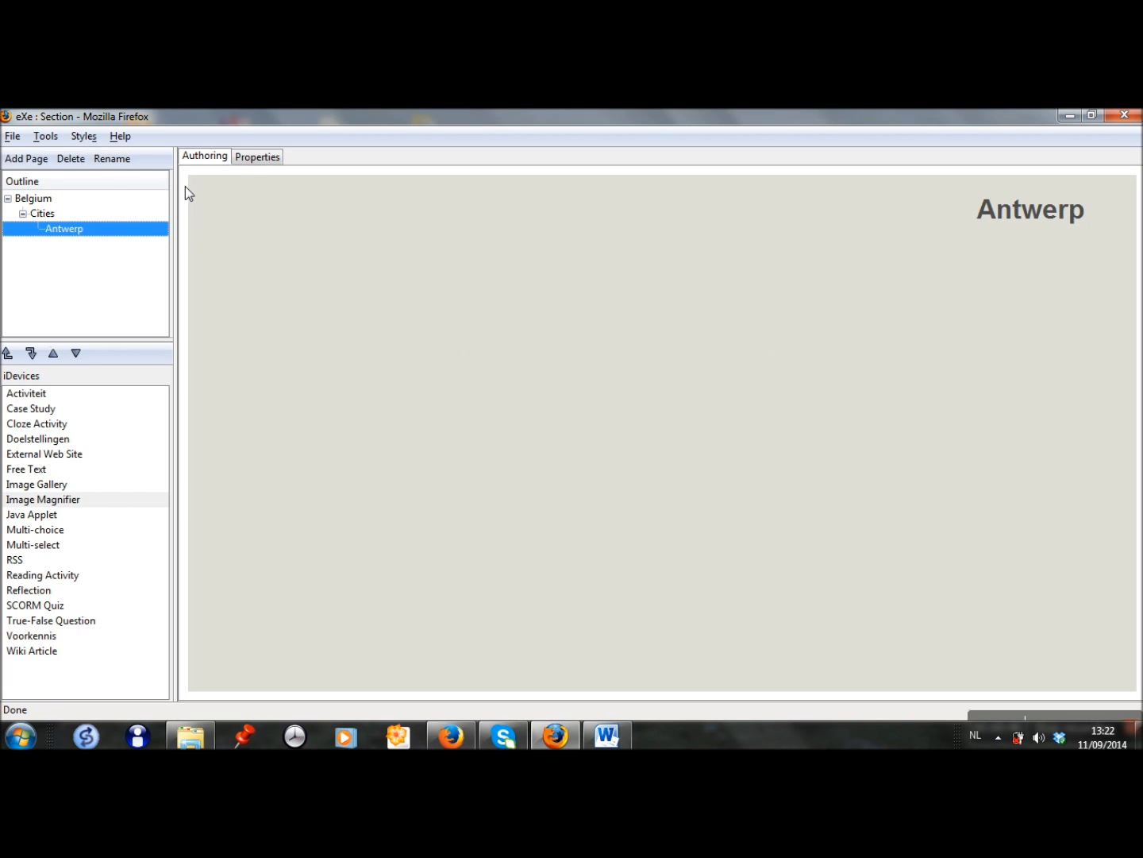
left_click(25, 159)
type("Ghent")
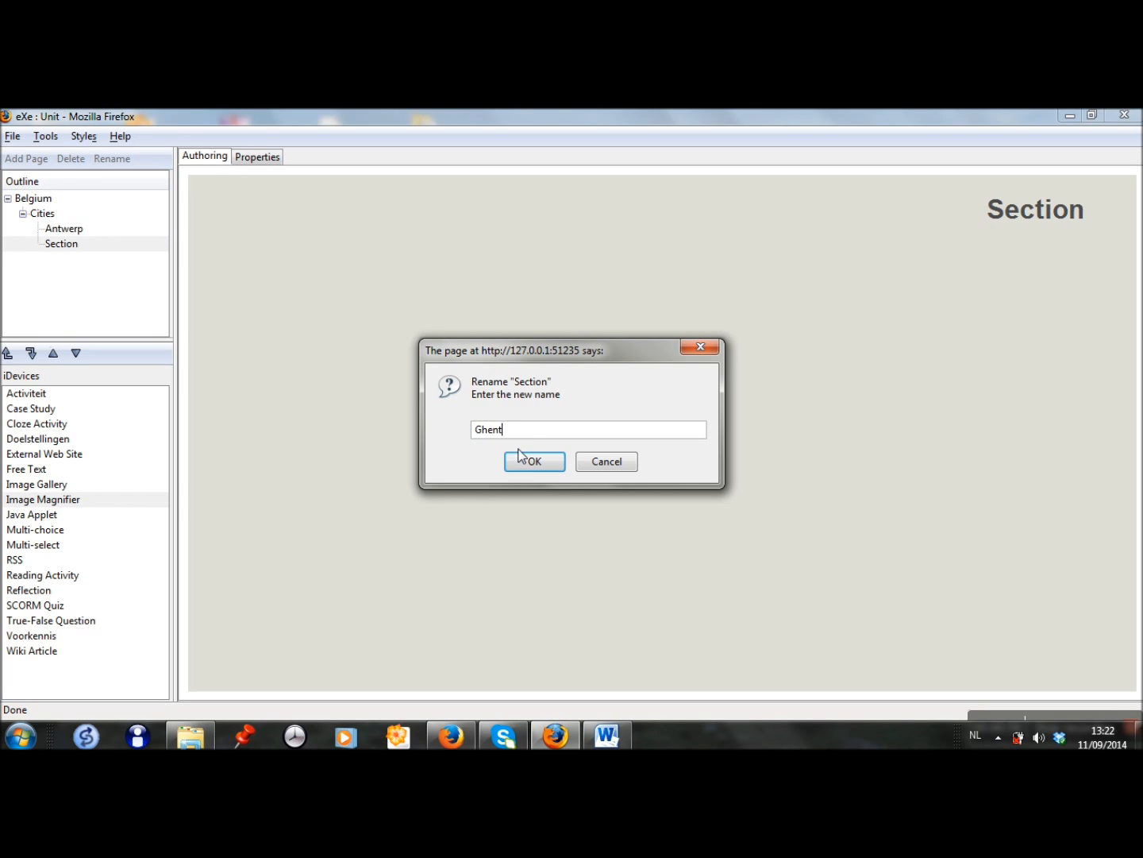
- Confirm the Ghent and Brussels page names under Cities
left_click(533, 461)
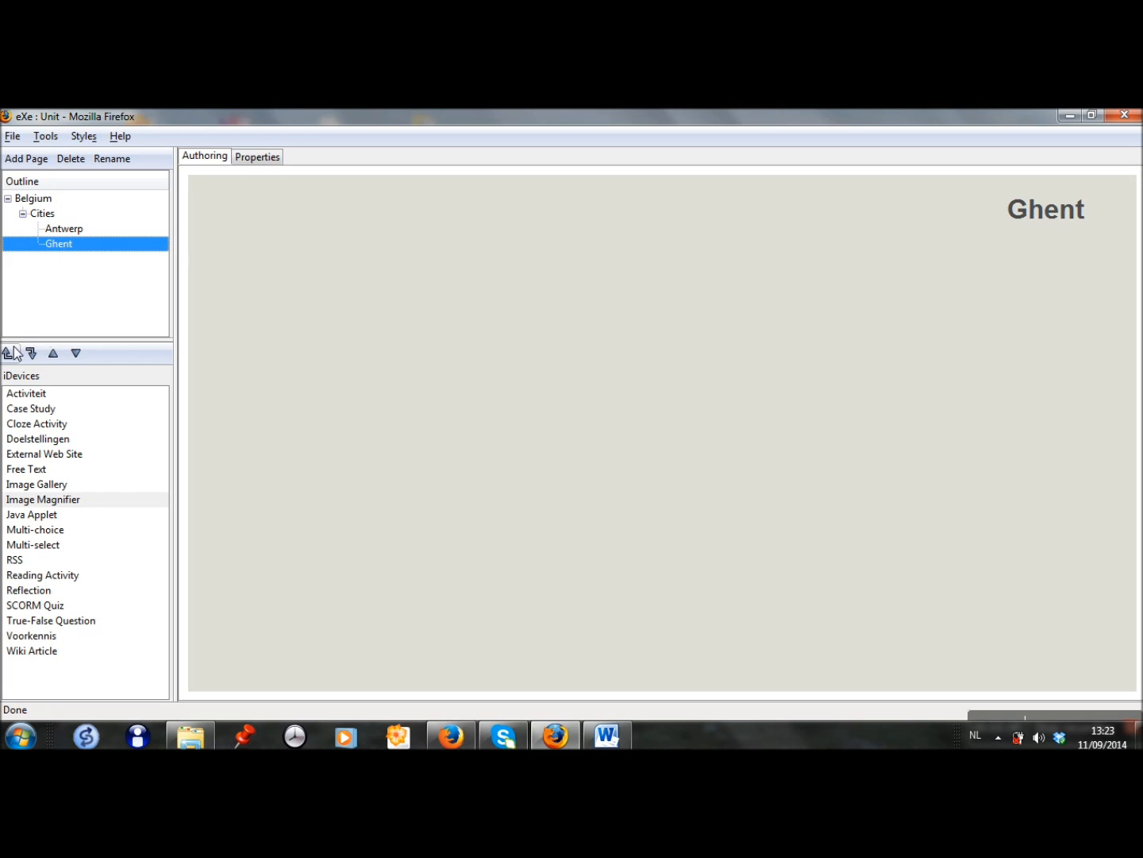
mouse_move(10, 353)
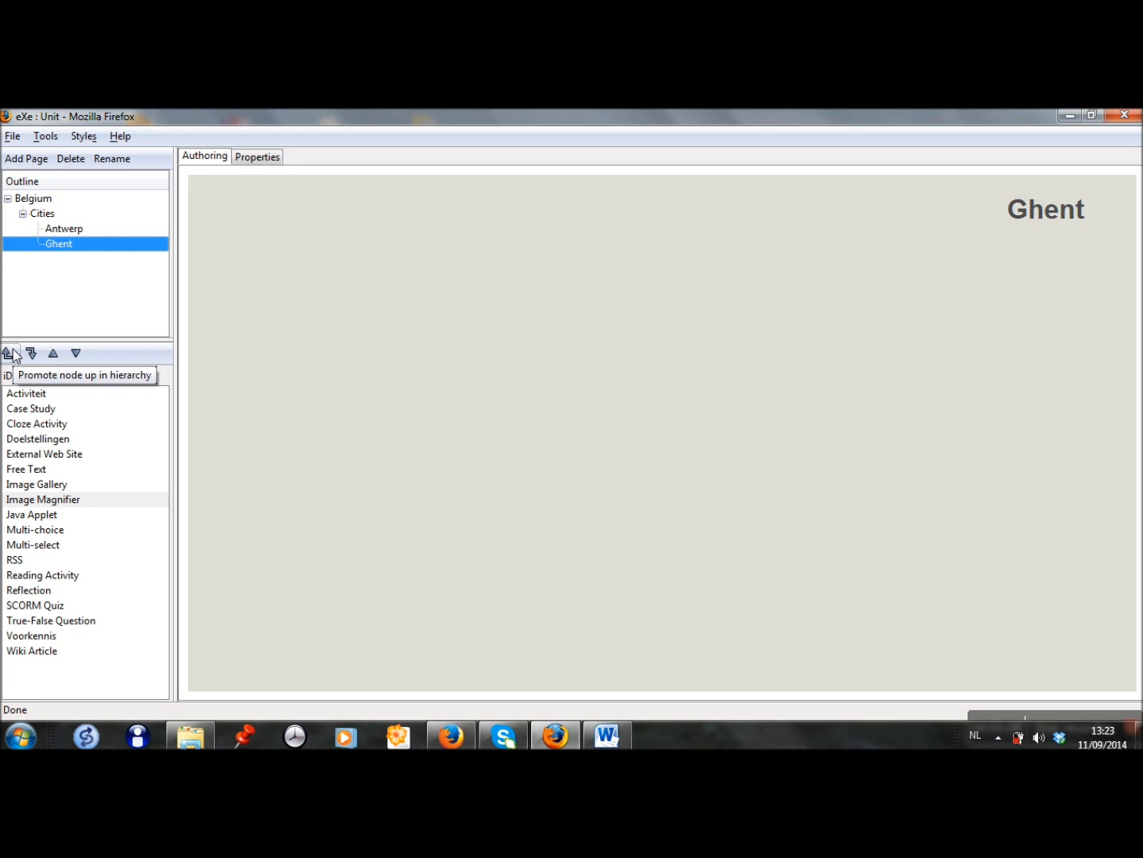
mouse_move(113, 190)
type("Br")
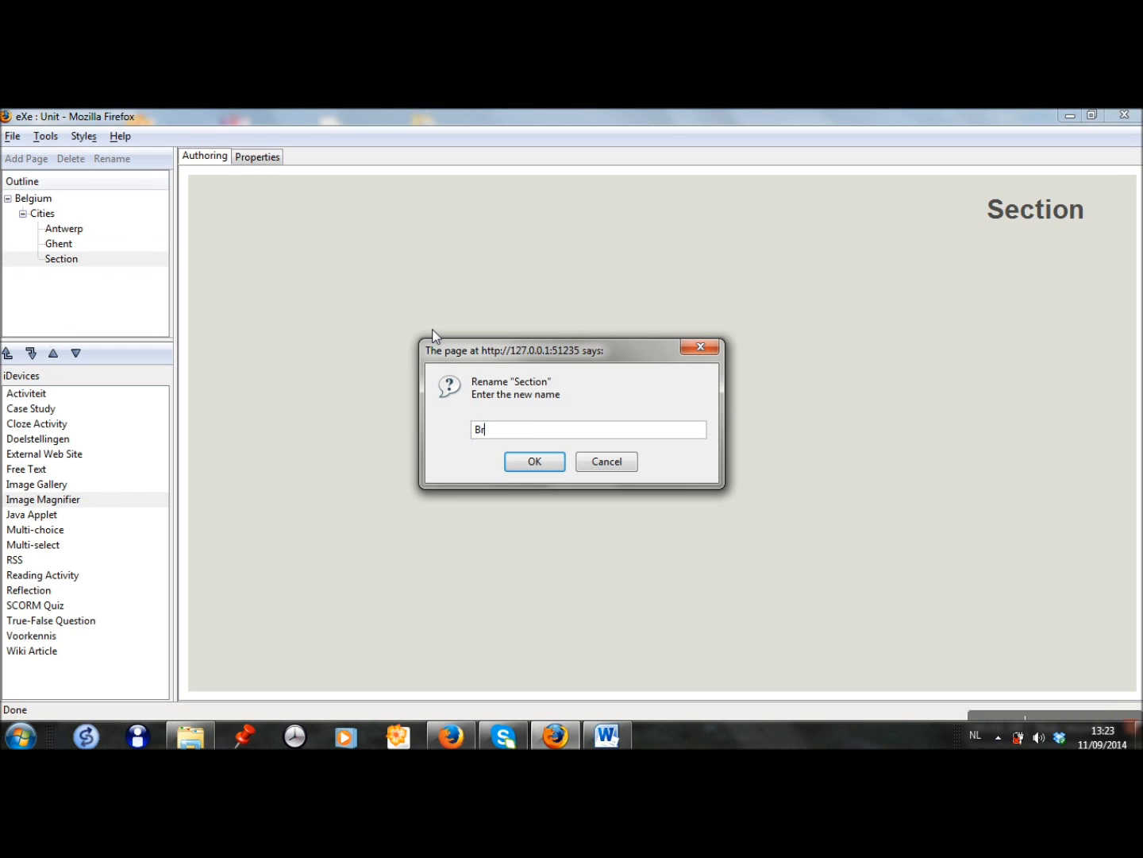
left_click(534, 461)
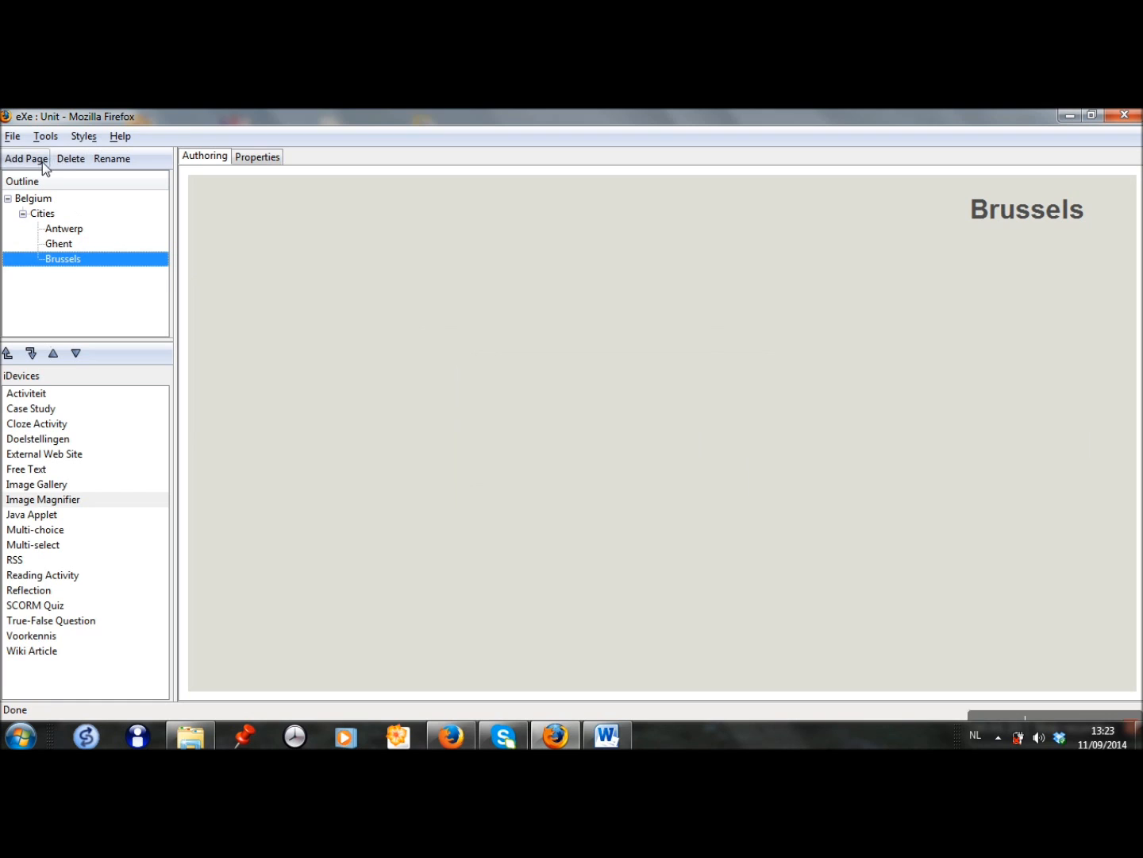
- Add a further city page and name it Liège
left_click(26, 159)
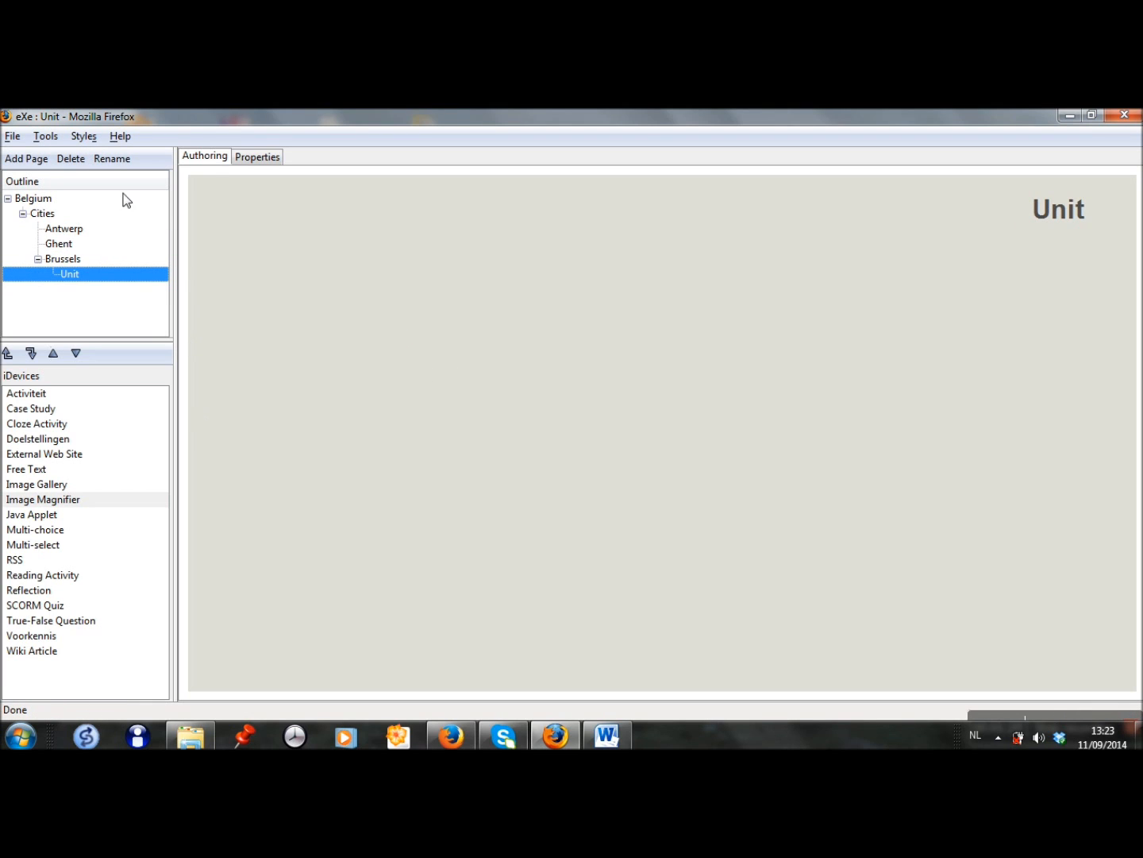
left_click(111, 158)
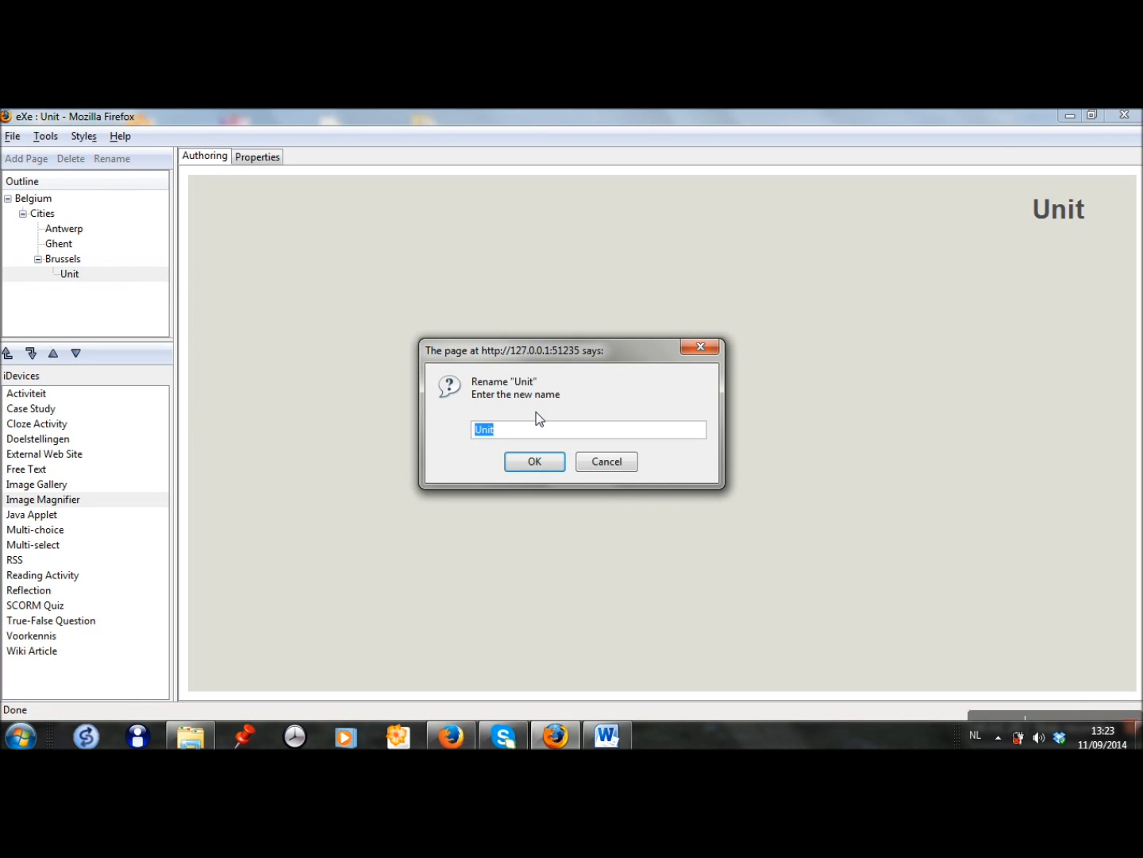
type("Lie")
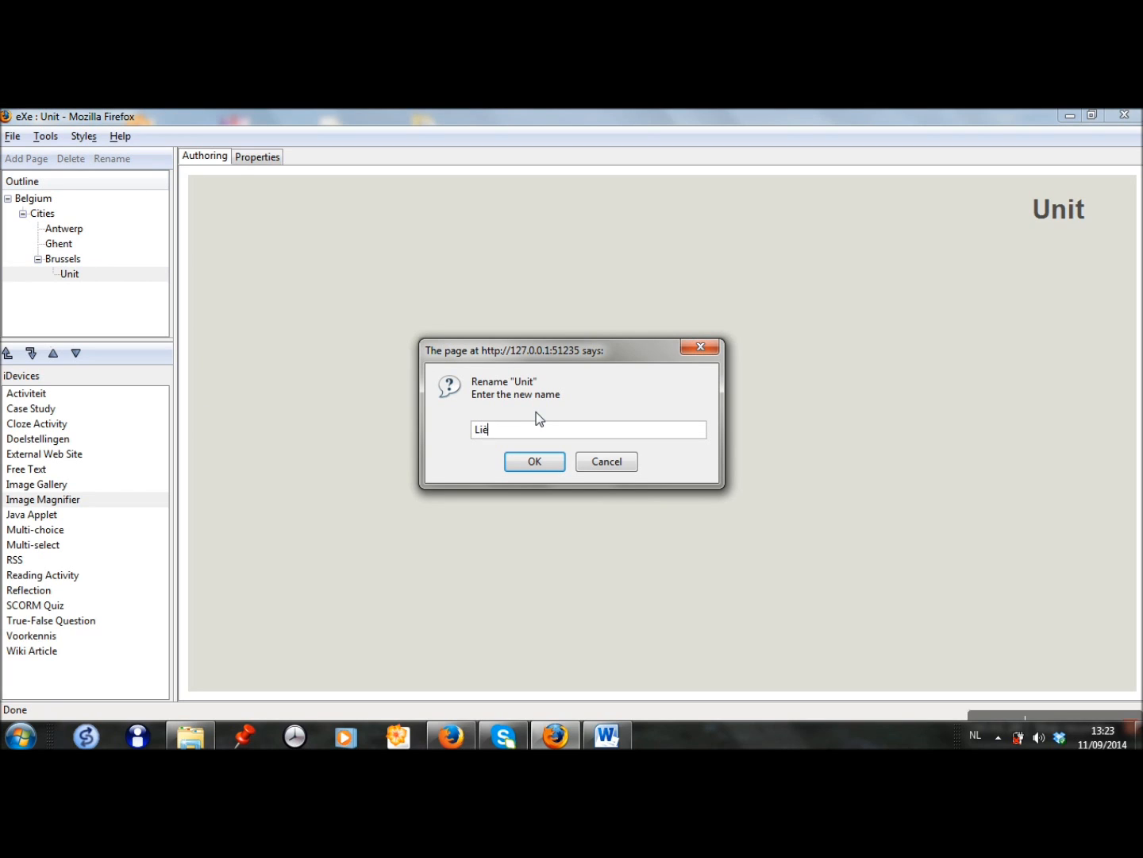
left_click(534, 460)
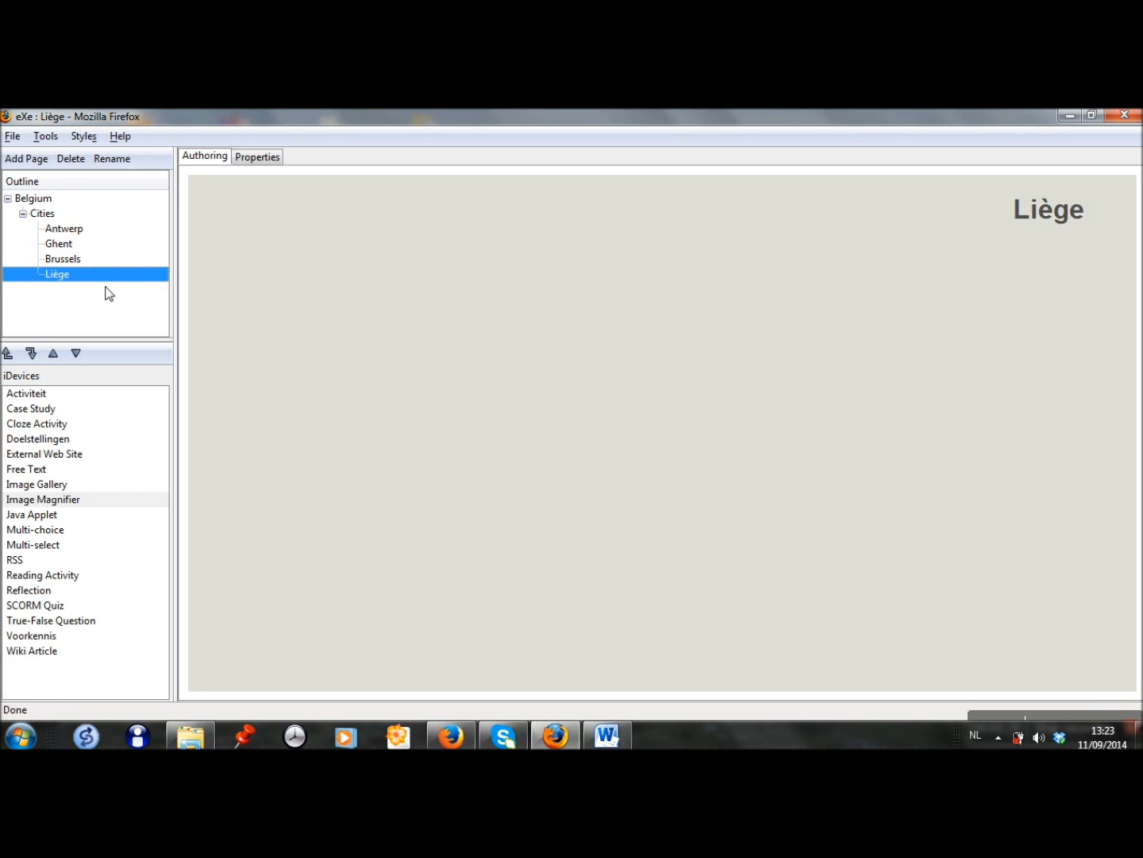
mouse_move(67, 262)
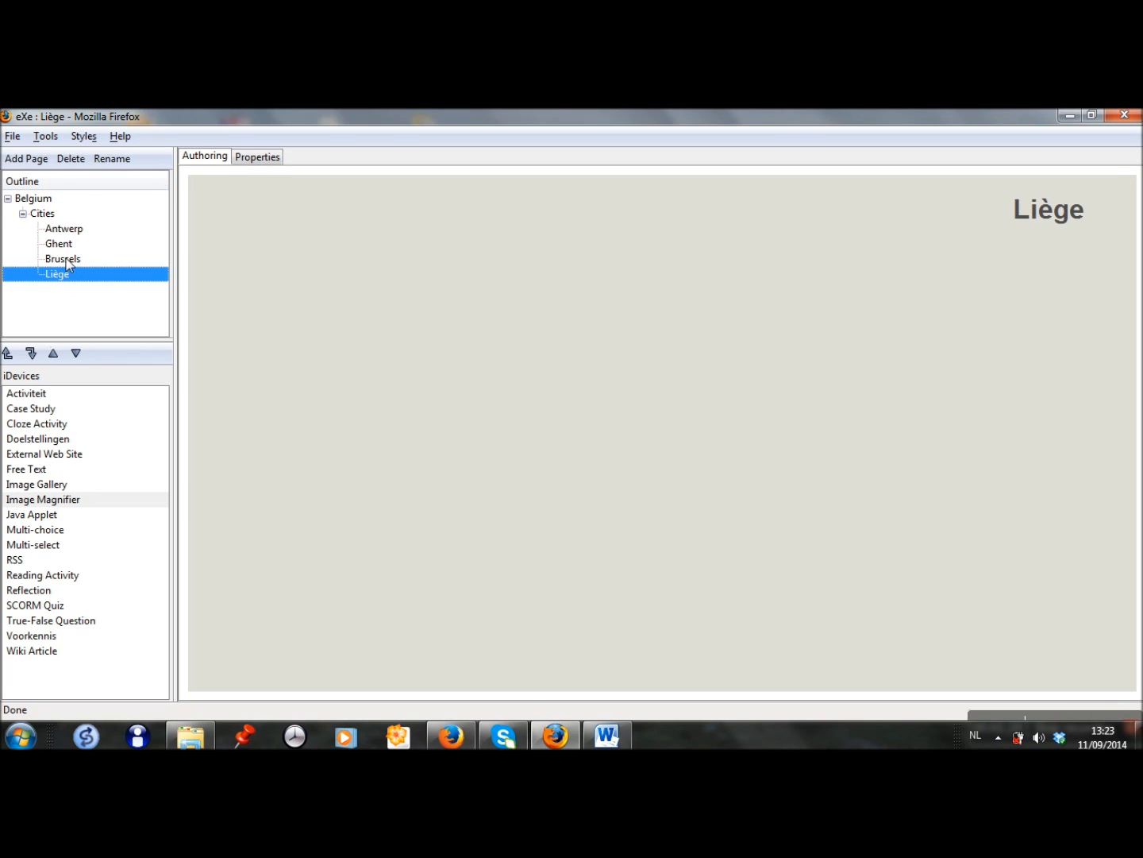
mouse_move(108, 285)
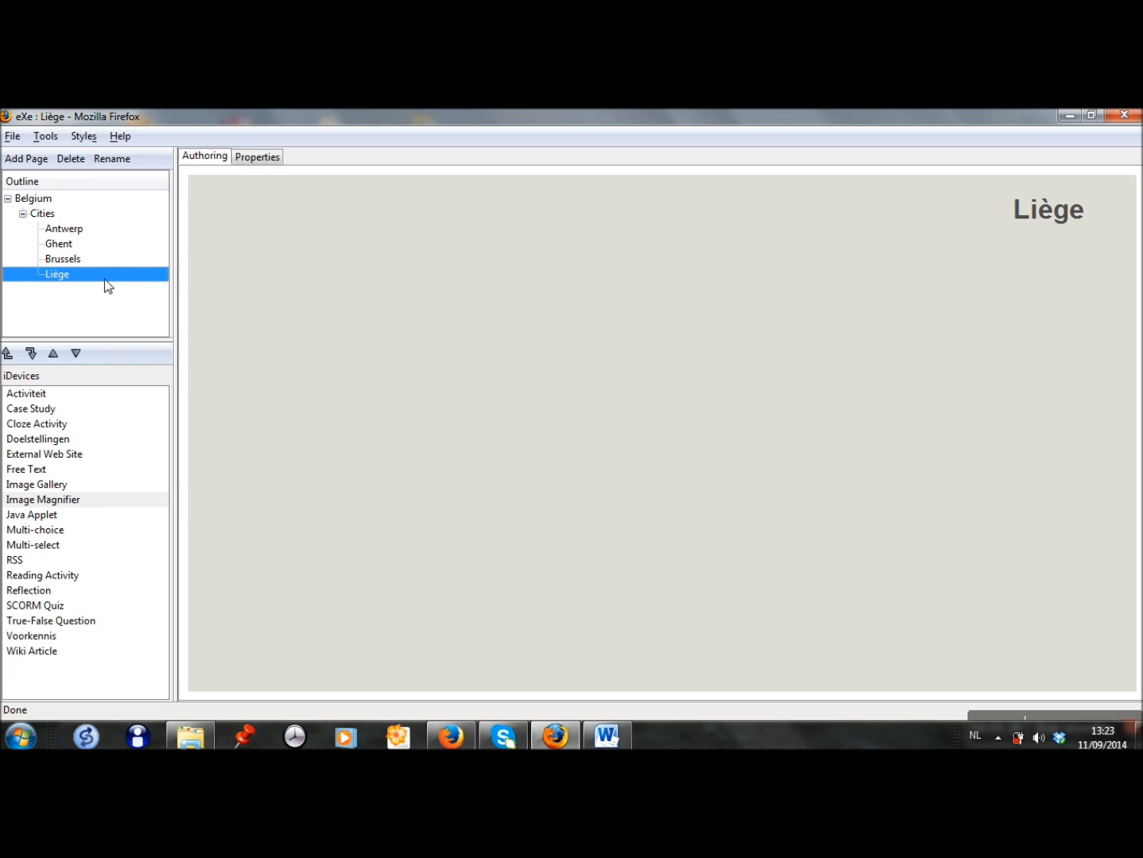
mouse_move(67, 236)
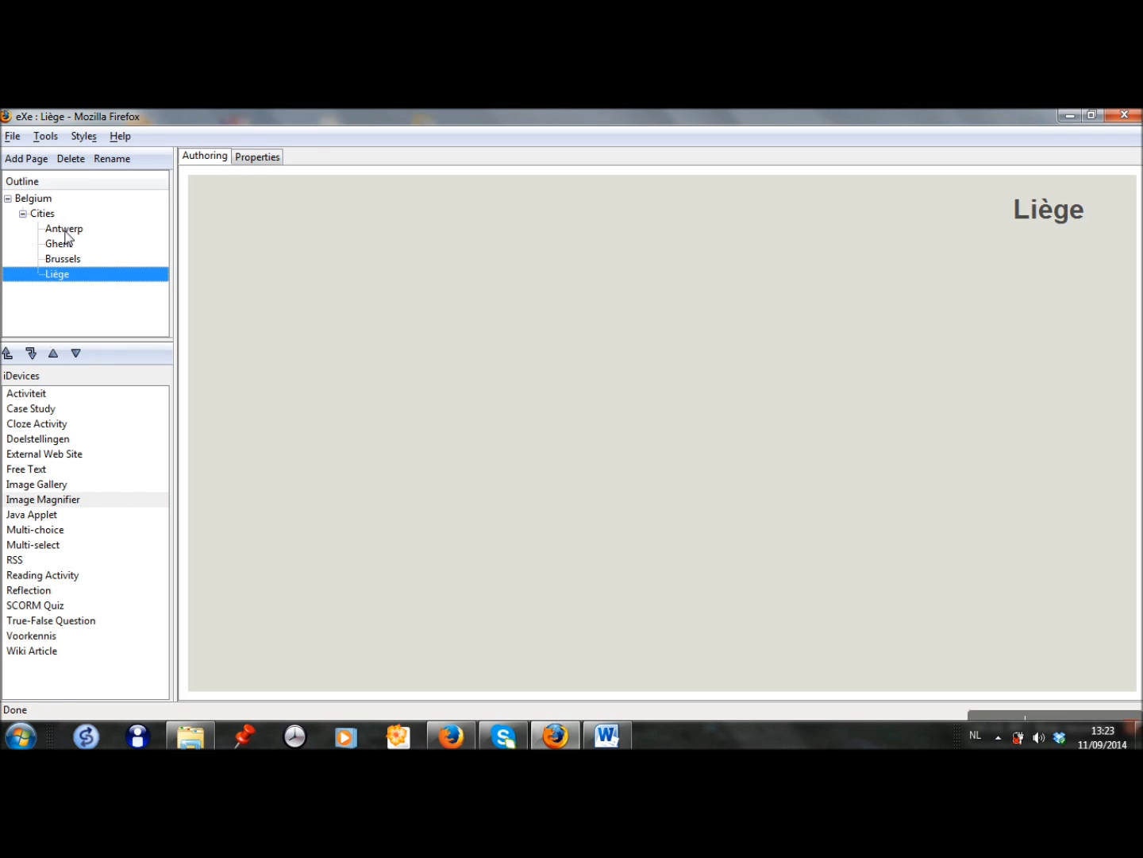
- Select the Antwerp page in the outline for authoring
left_click(63, 229)
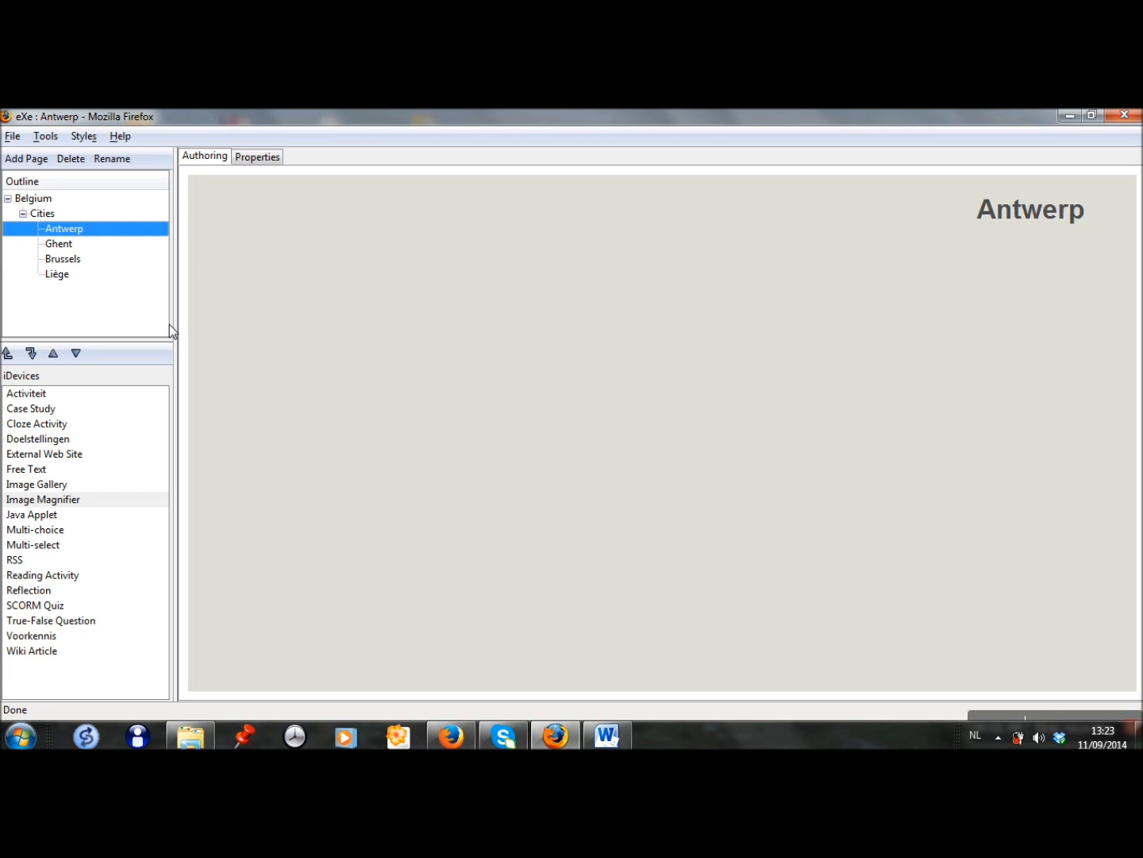
mouse_move(92, 459)
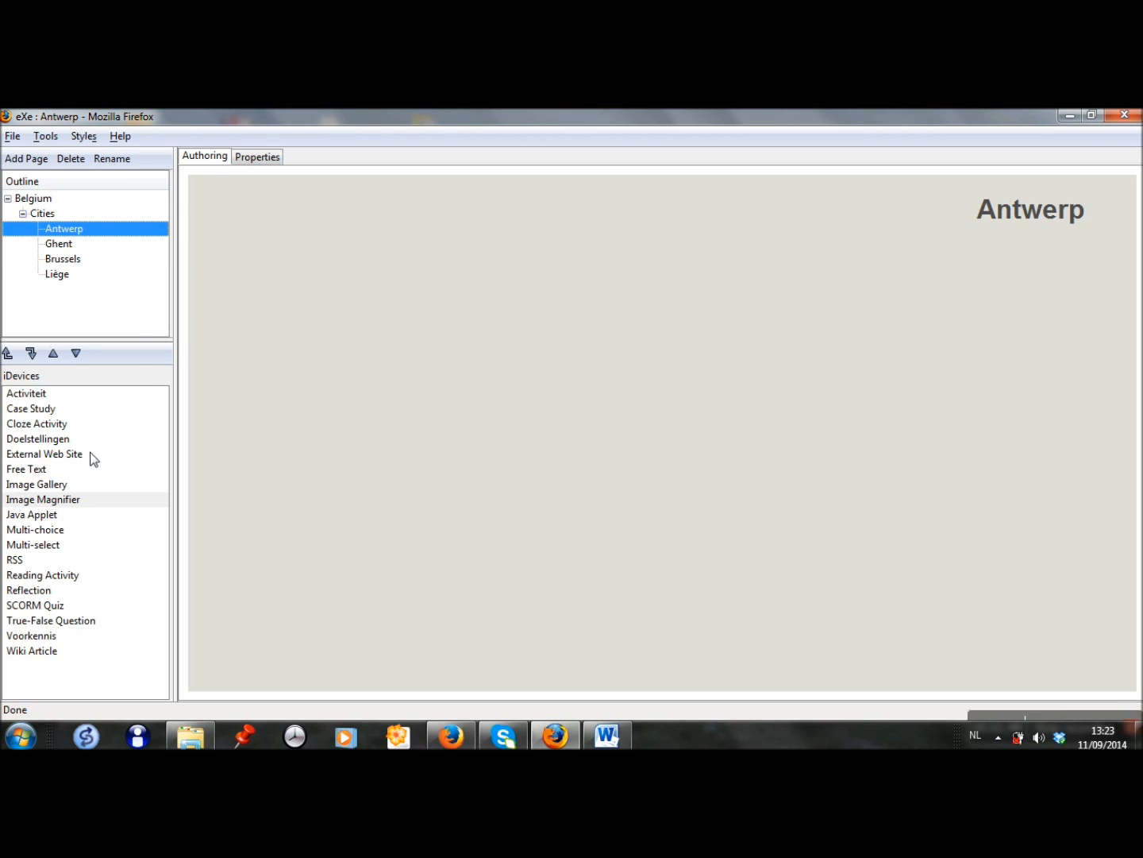
left_click(44, 454)
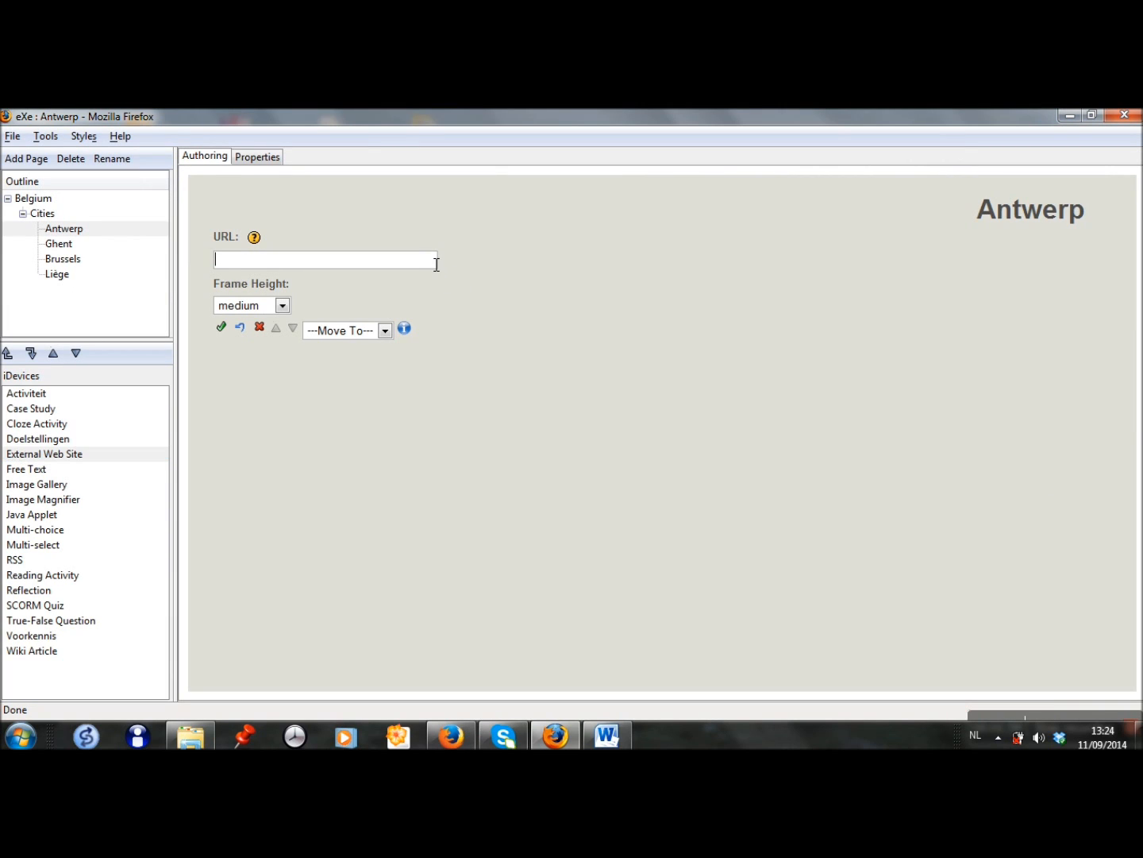
type("http://en.wikipedia.org/wiki/Antwerp")
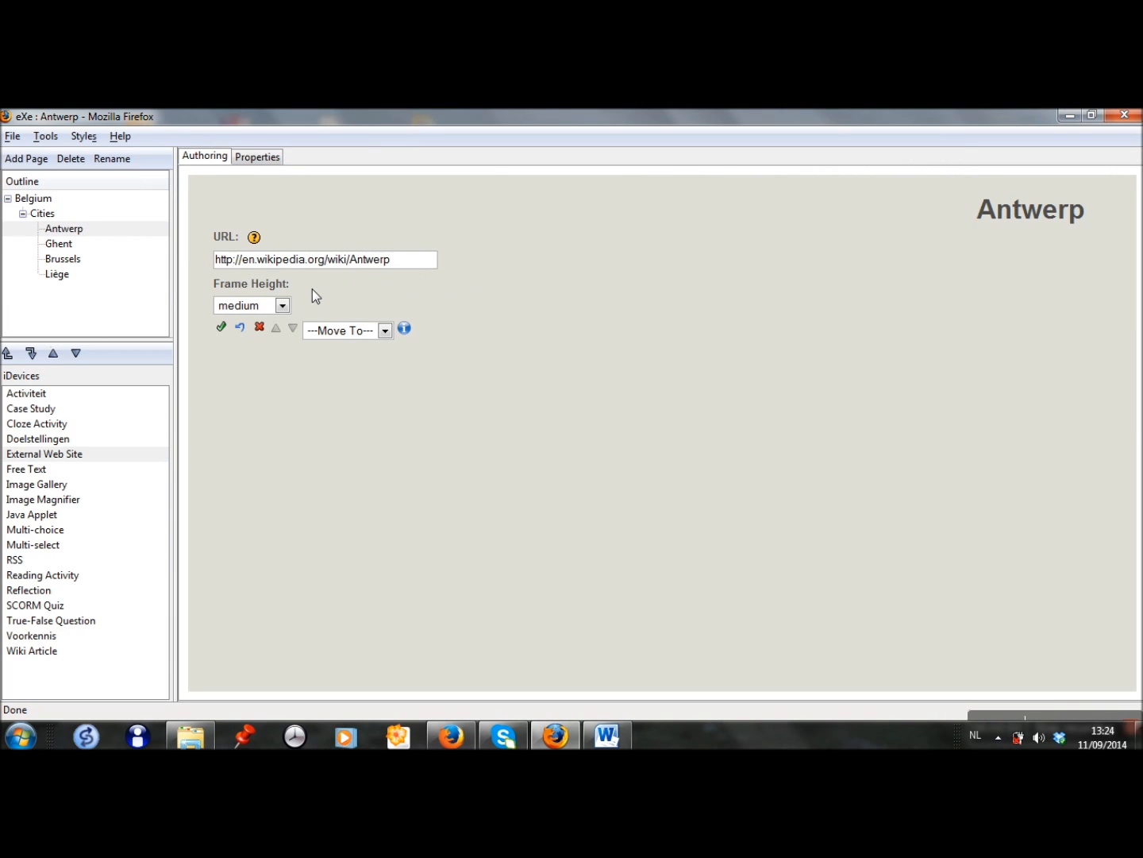
left_click(283, 305)
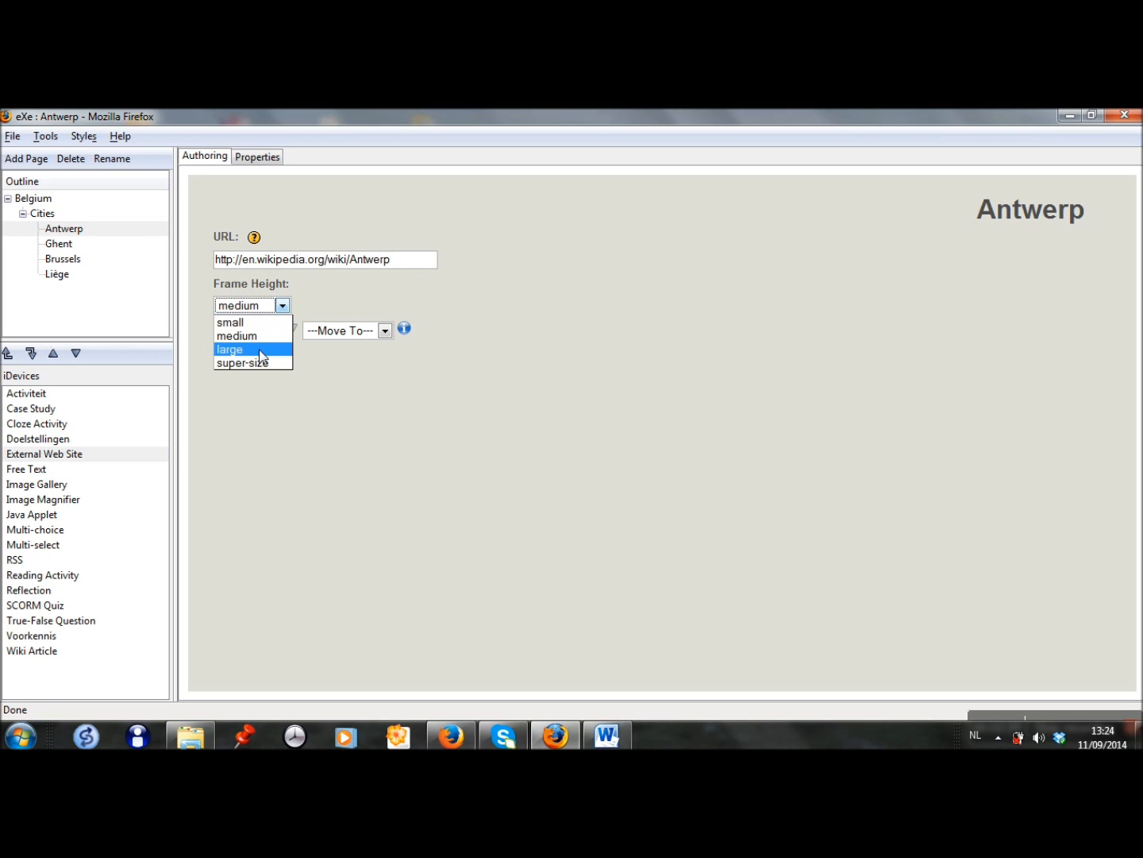
left_click(230, 349)
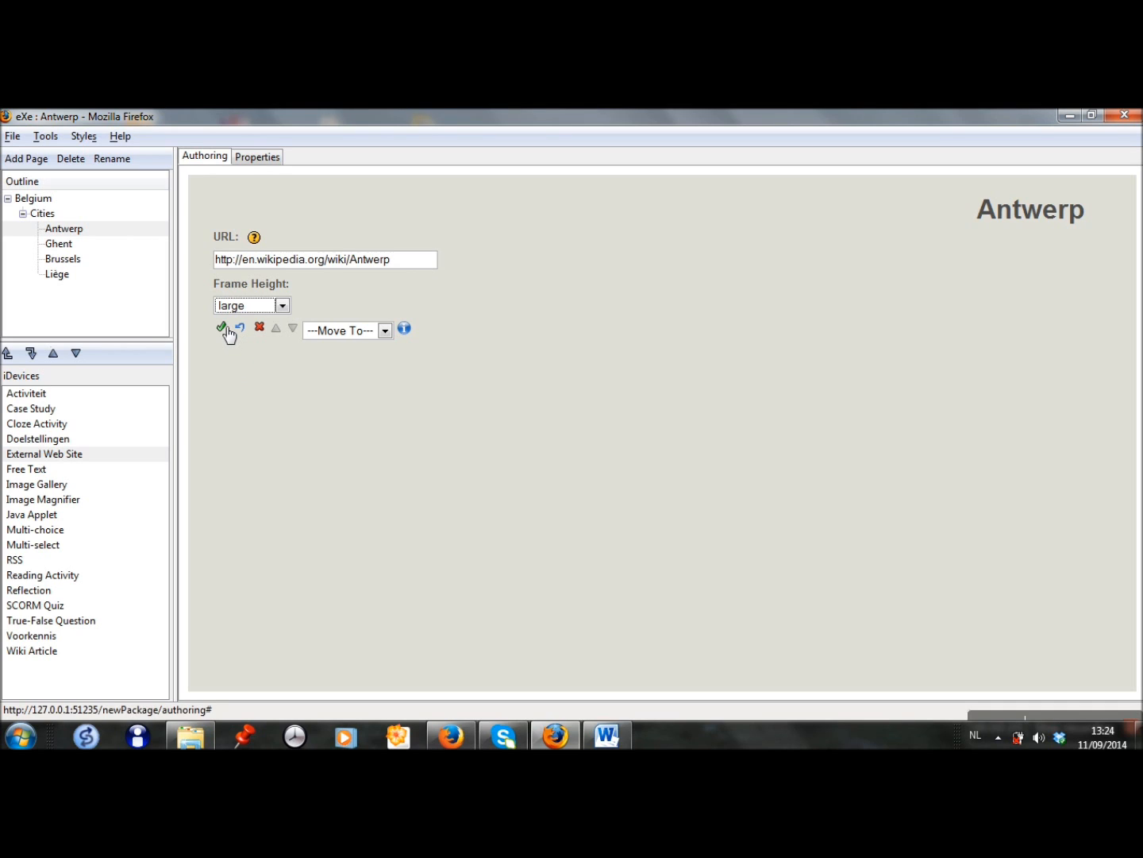
left_click(222, 327)
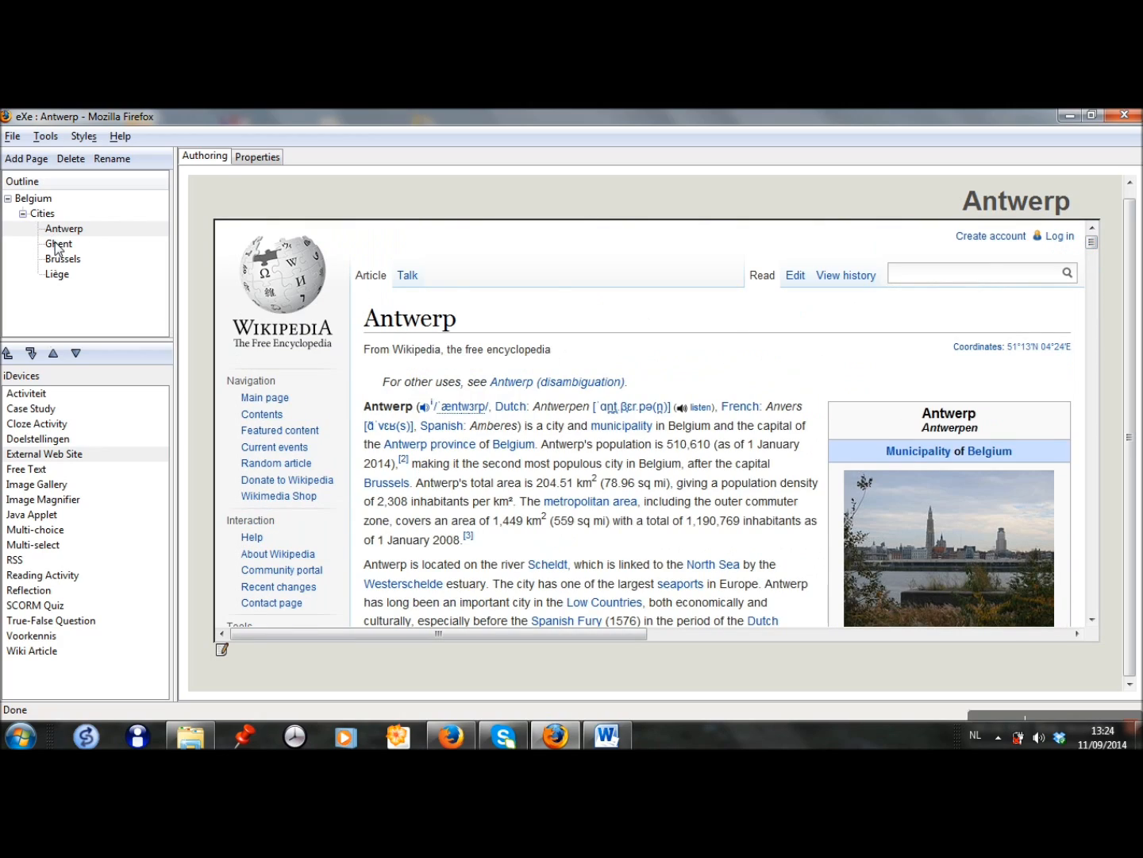
- Add an Image Gallery iDevice to the Ghent page
left_click(57, 245)
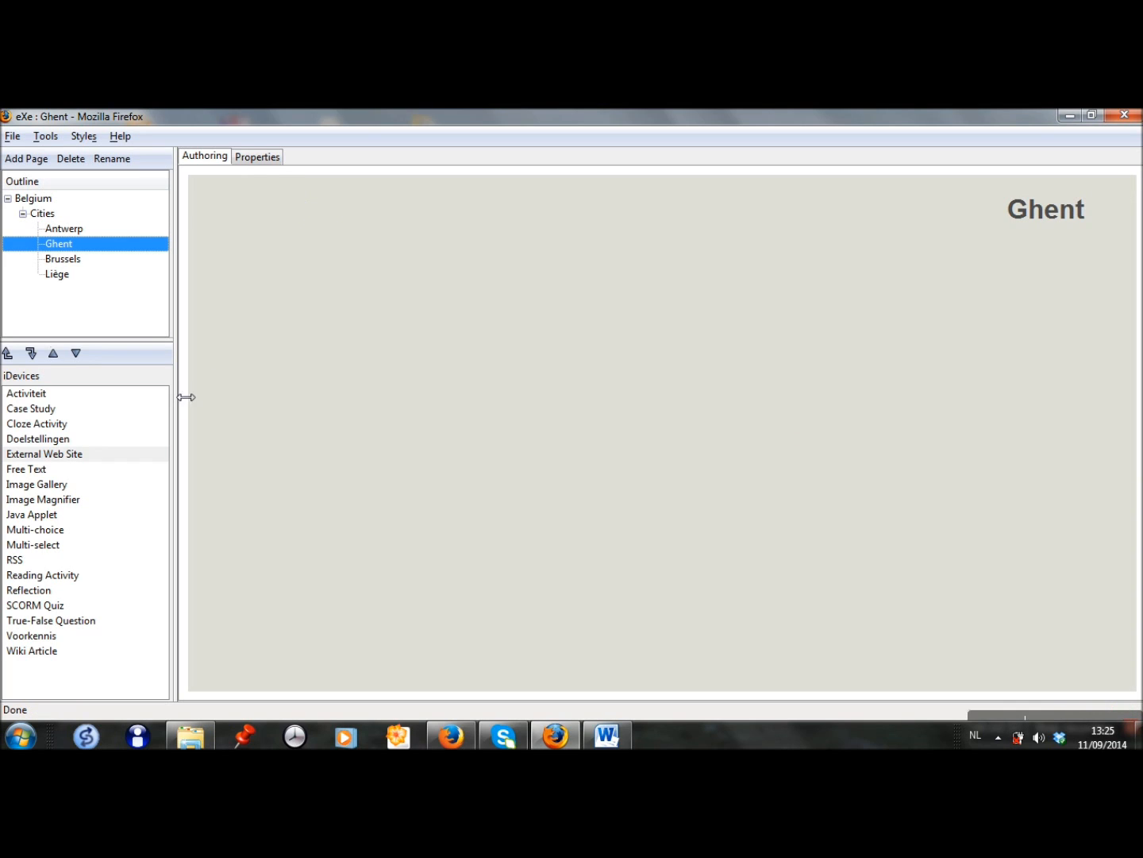
mouse_move(74, 548)
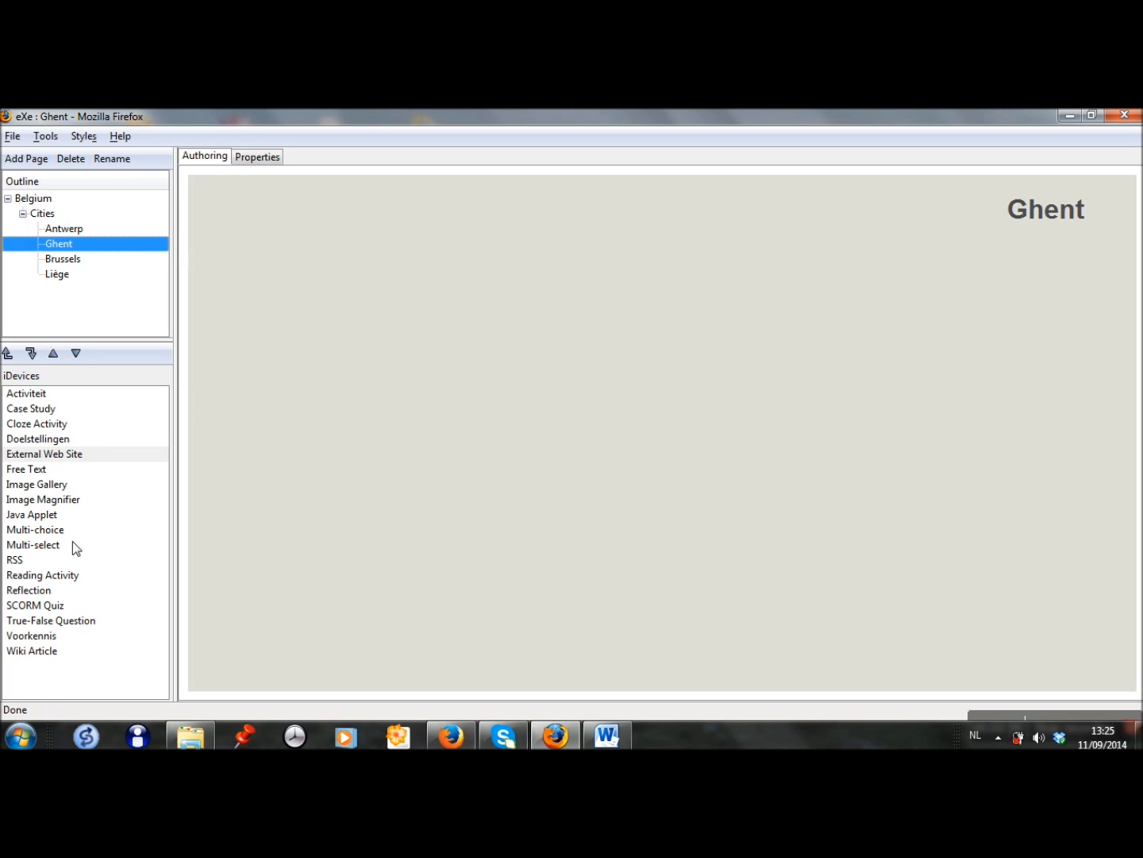
mouse_move(38, 498)
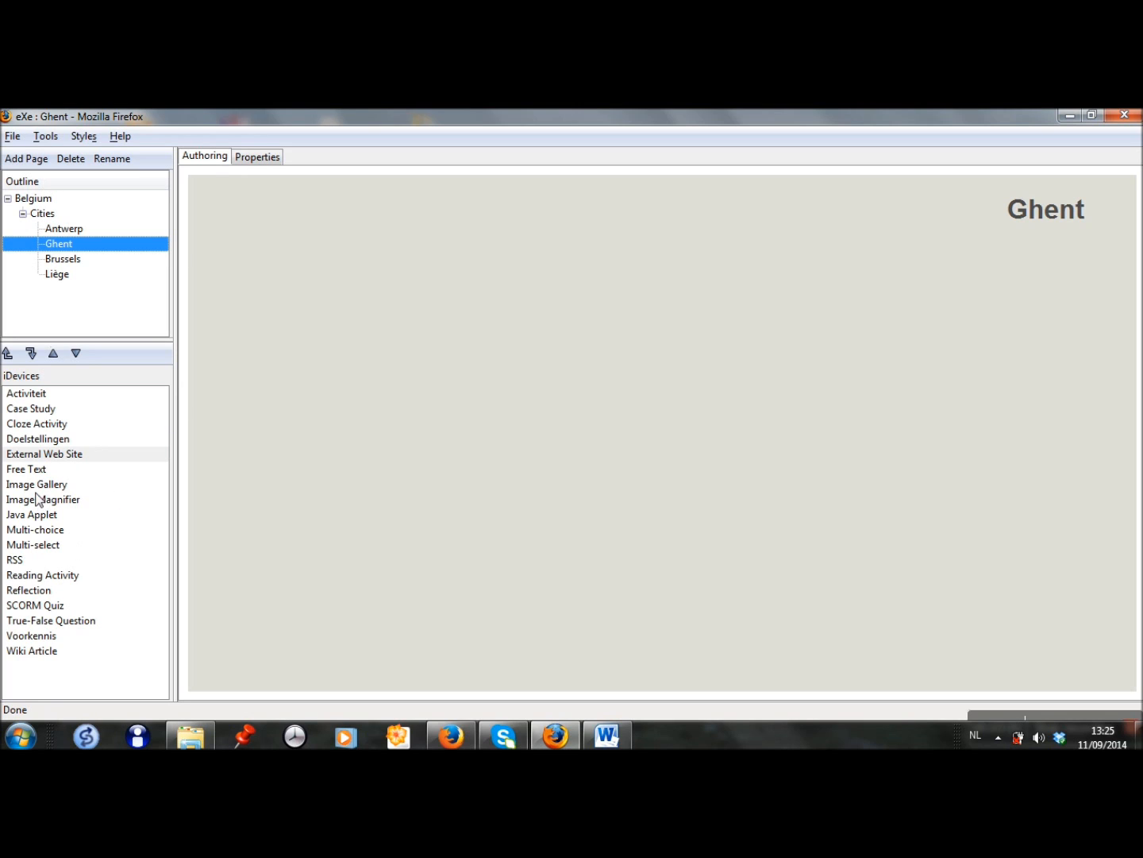
left_click(37, 484)
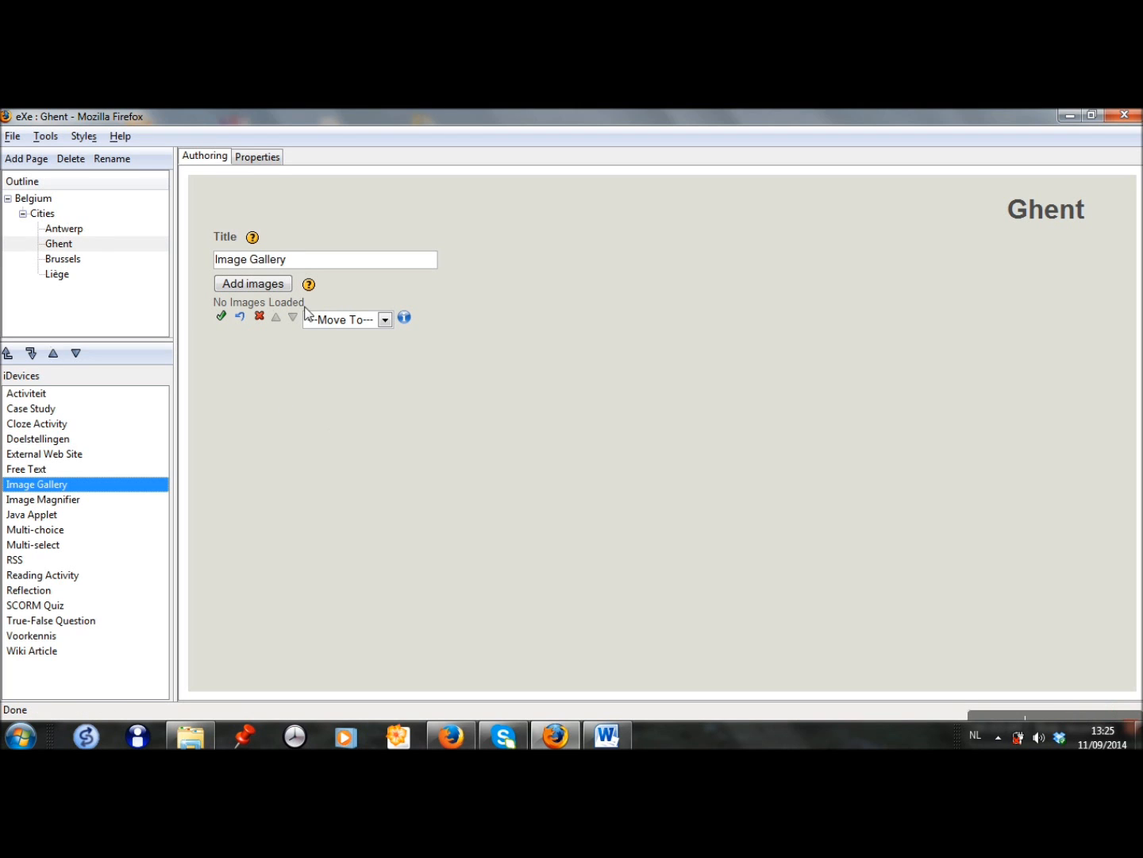
- Add the first two photos captioned Three towers and Graslei
left_click(252, 282)
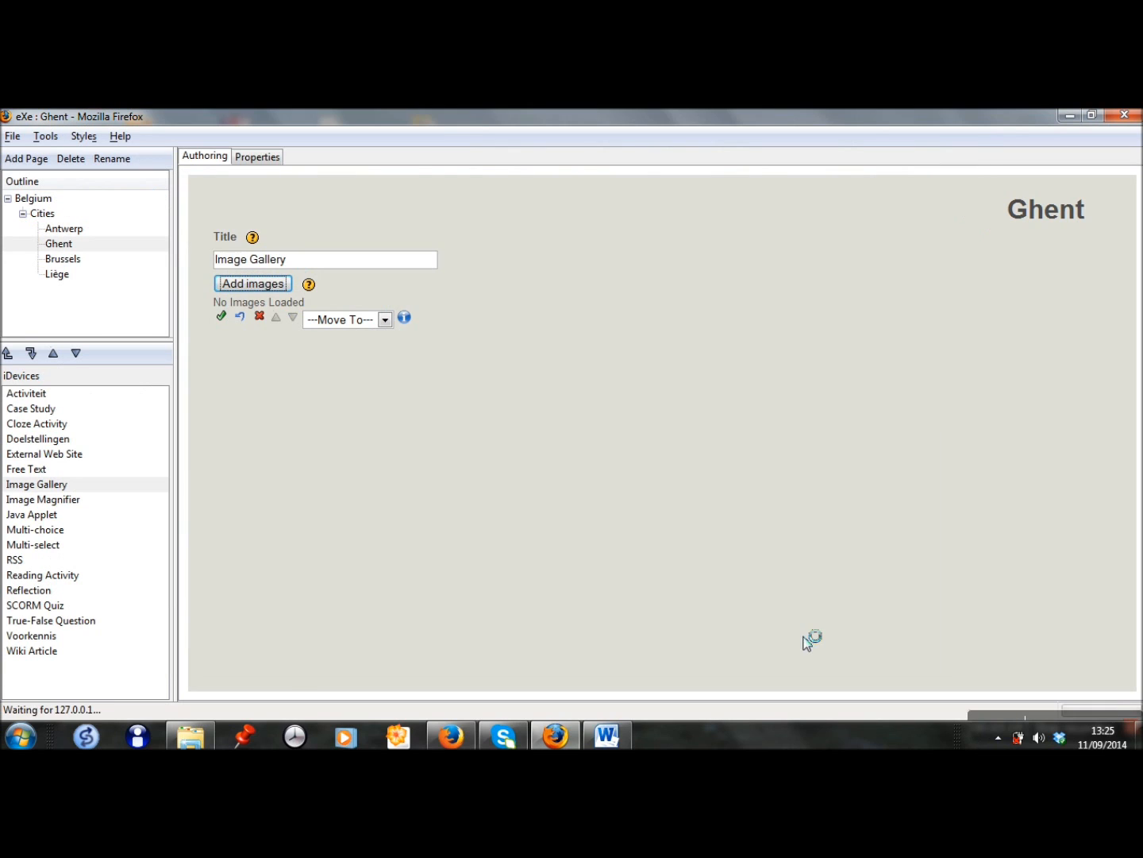
left_click(253, 282)
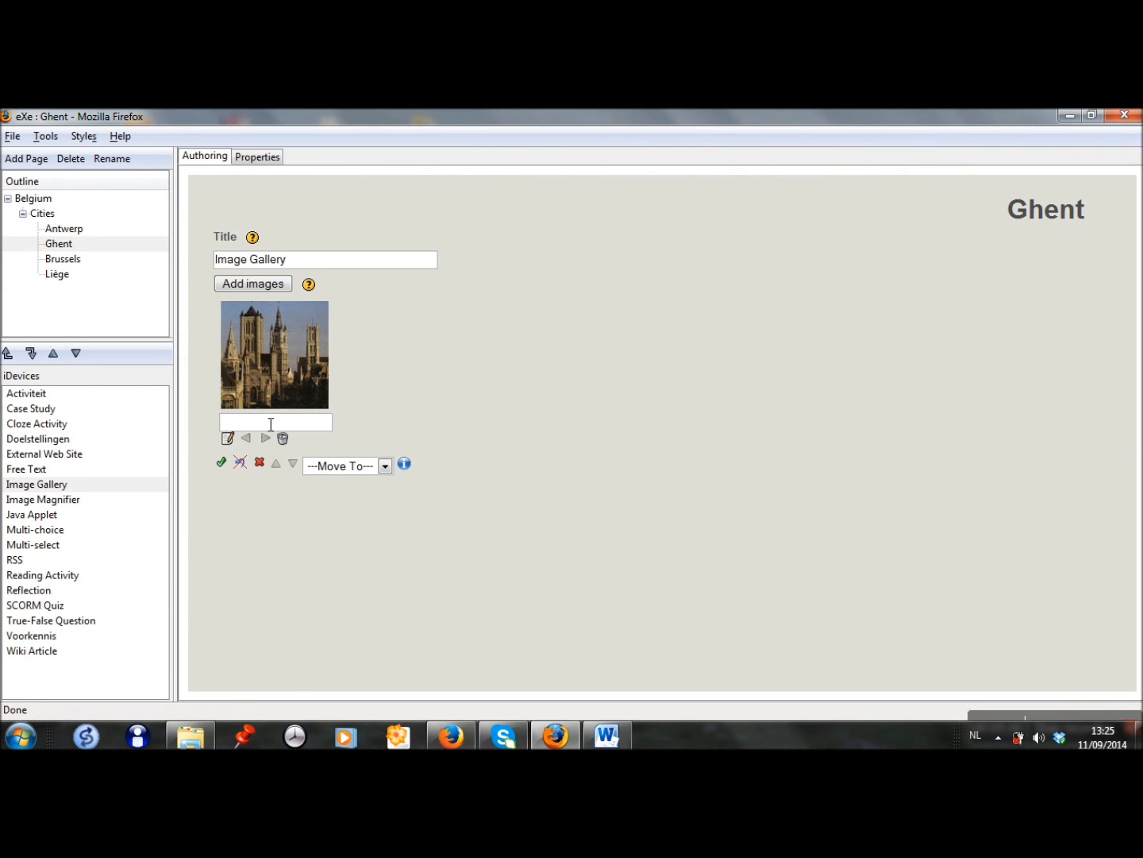
type("Three")
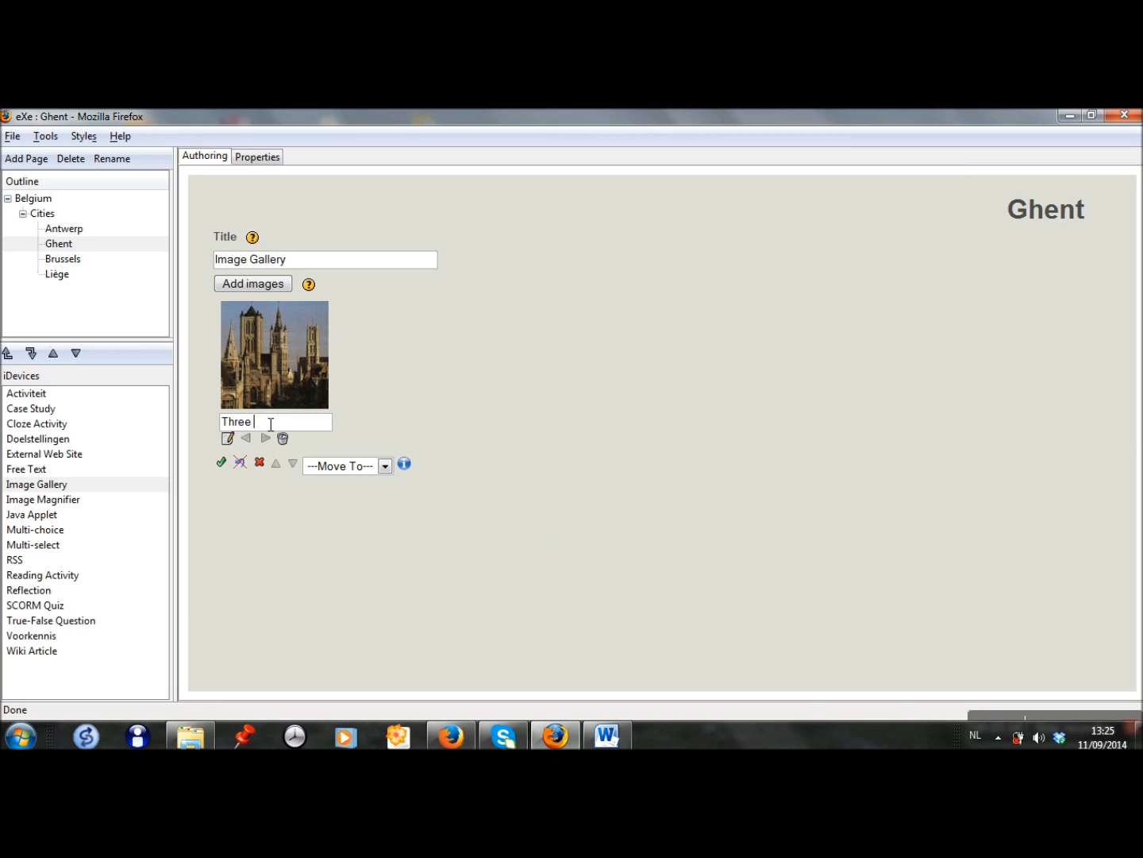
type("towers")
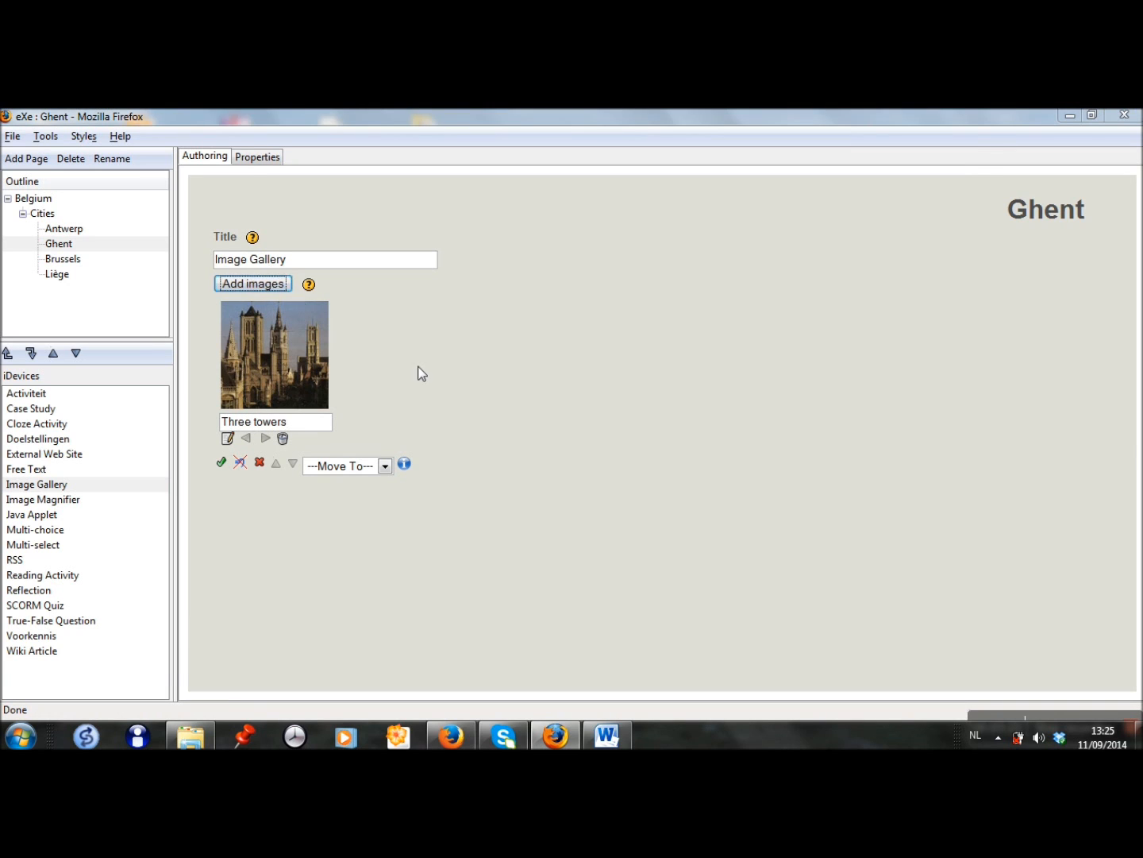
left_click(252, 283)
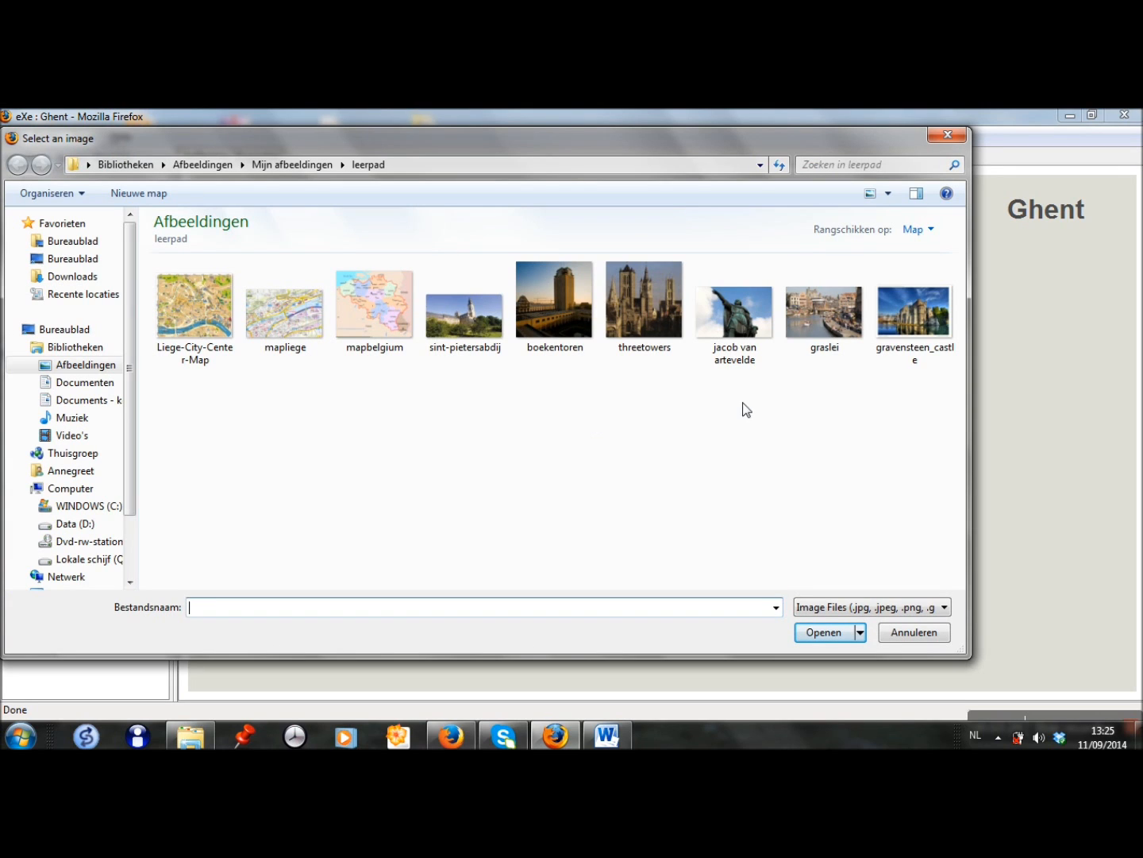
left_click(824, 305)
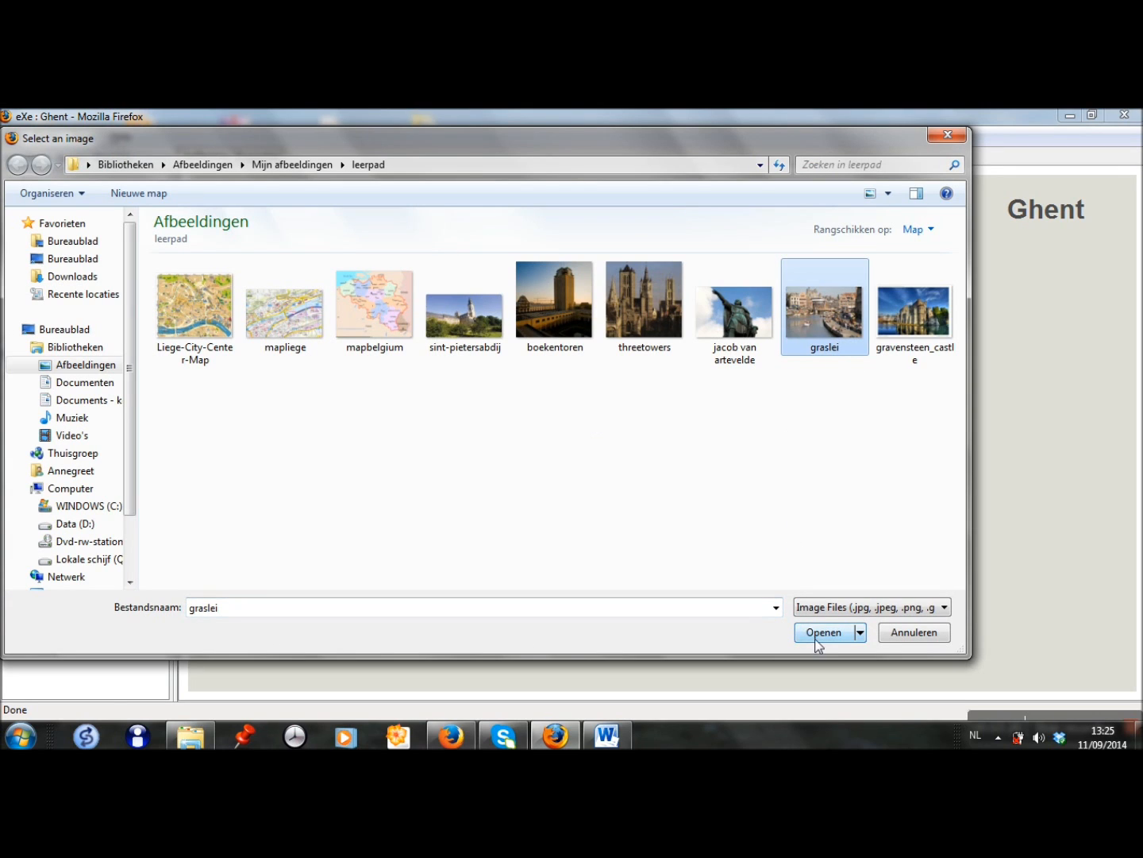
left_click(824, 632)
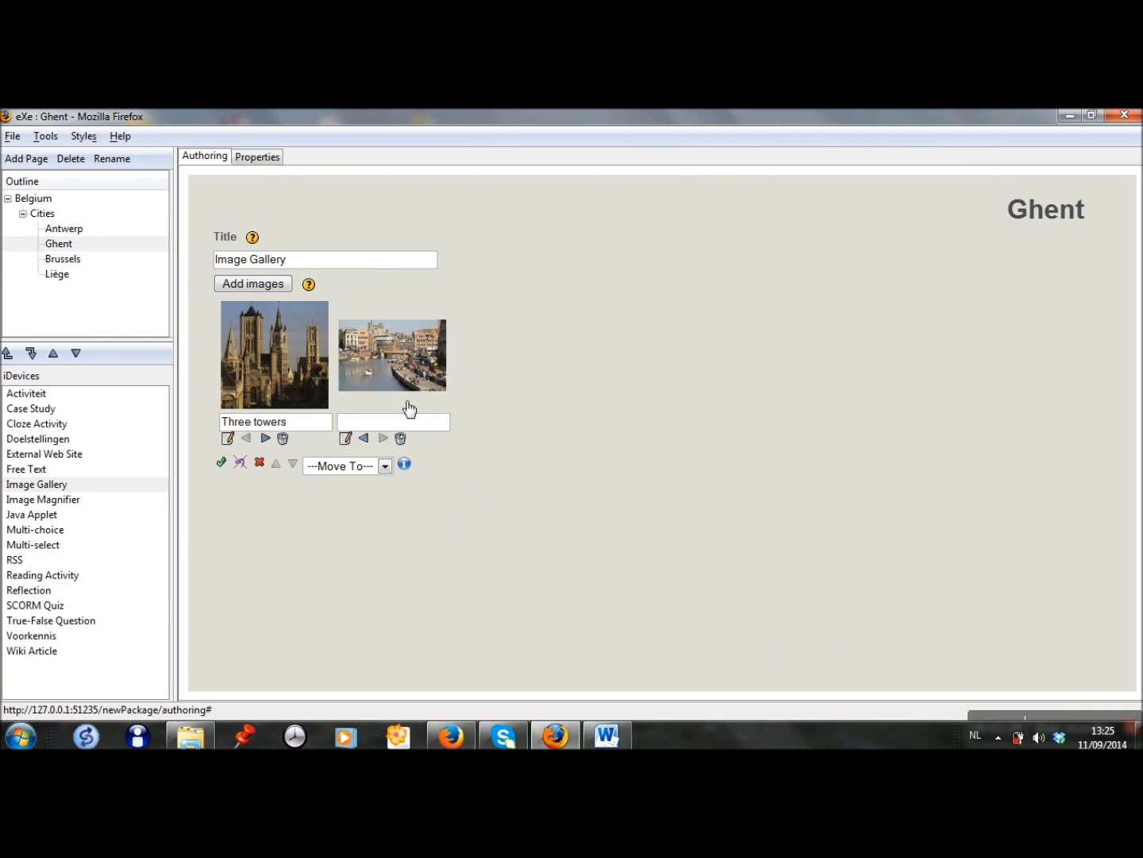
type("Gras")
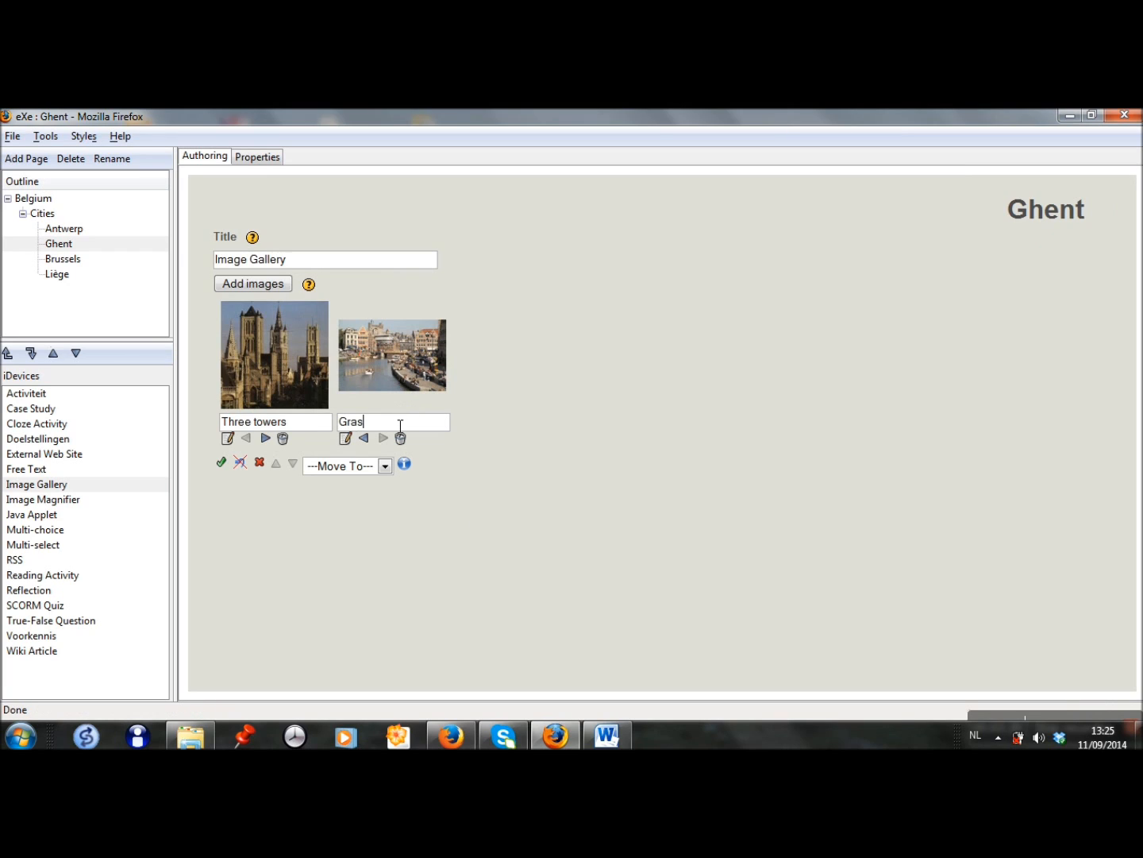
type("lei")
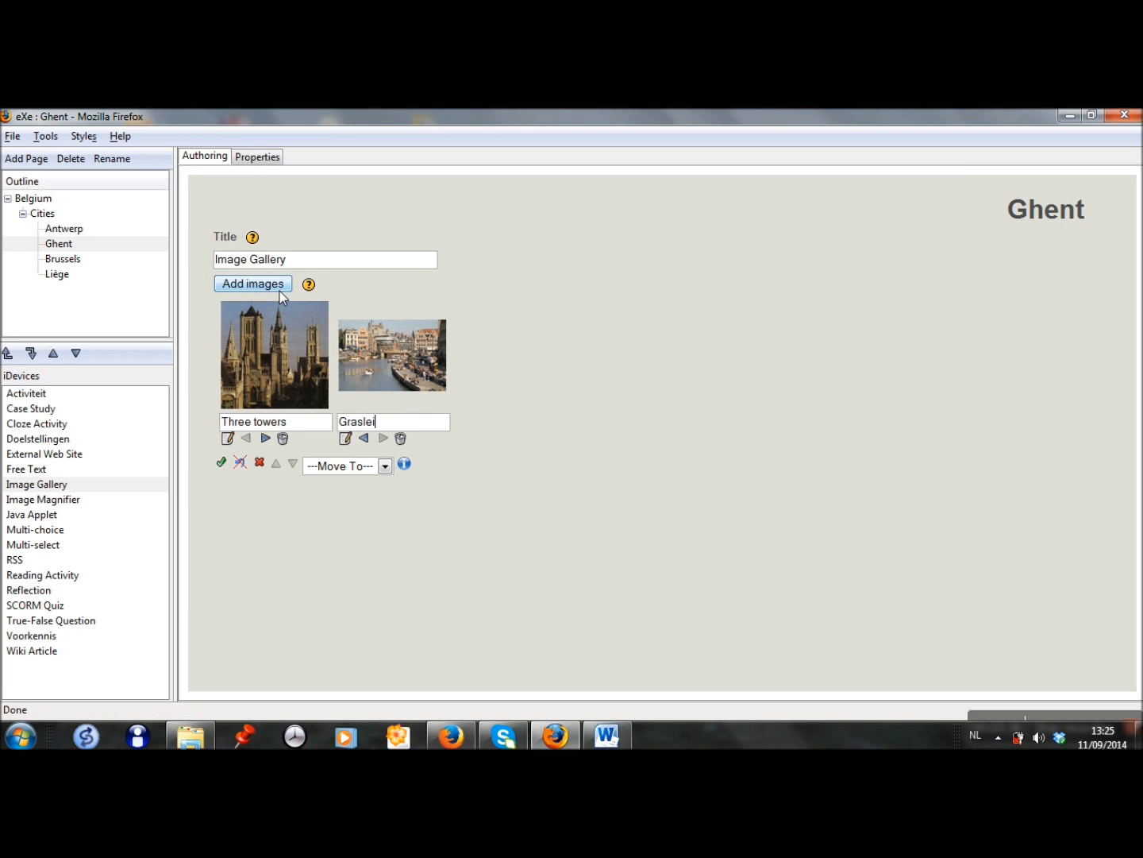
- Add the gravensteen_castle and sint-pietersabdij photos captioned Gravensteen castle and Sint-Pieters monastery
left_click(253, 283)
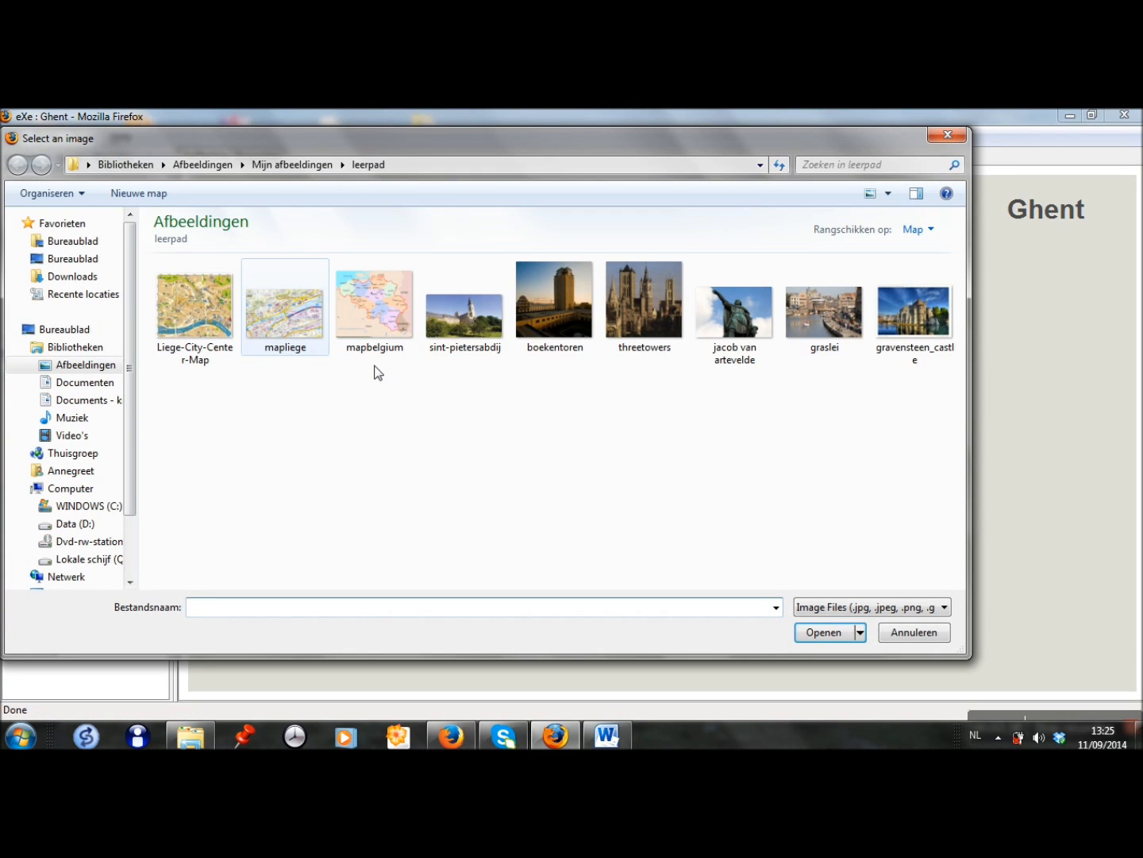
left_click(915, 300)
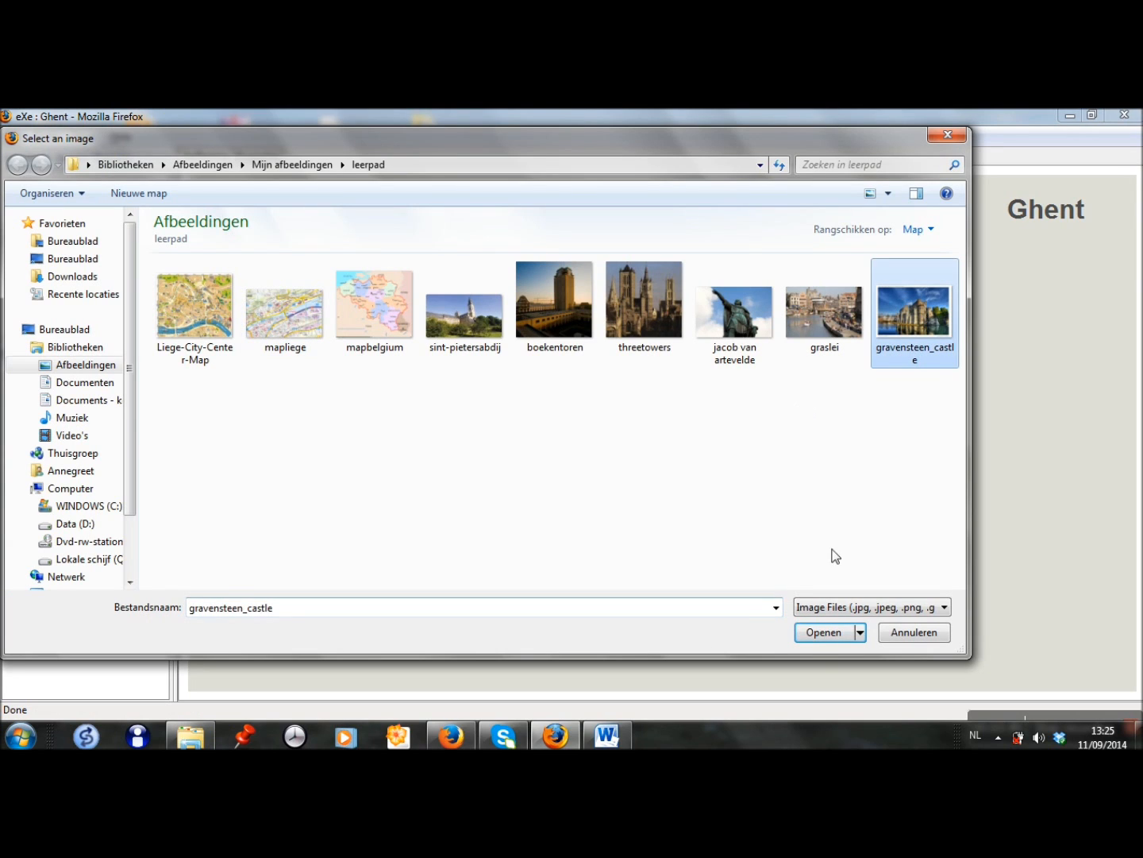
left_click(825, 632)
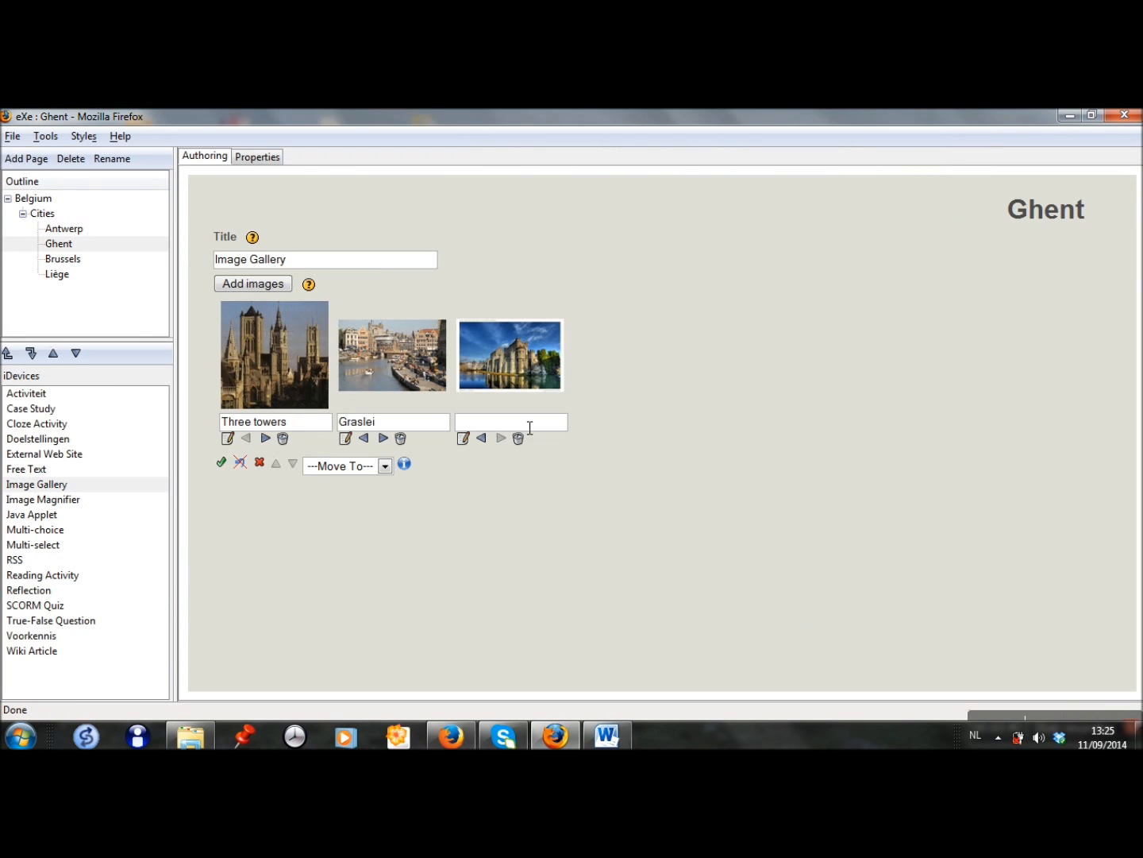
type("Gravensteen castle")
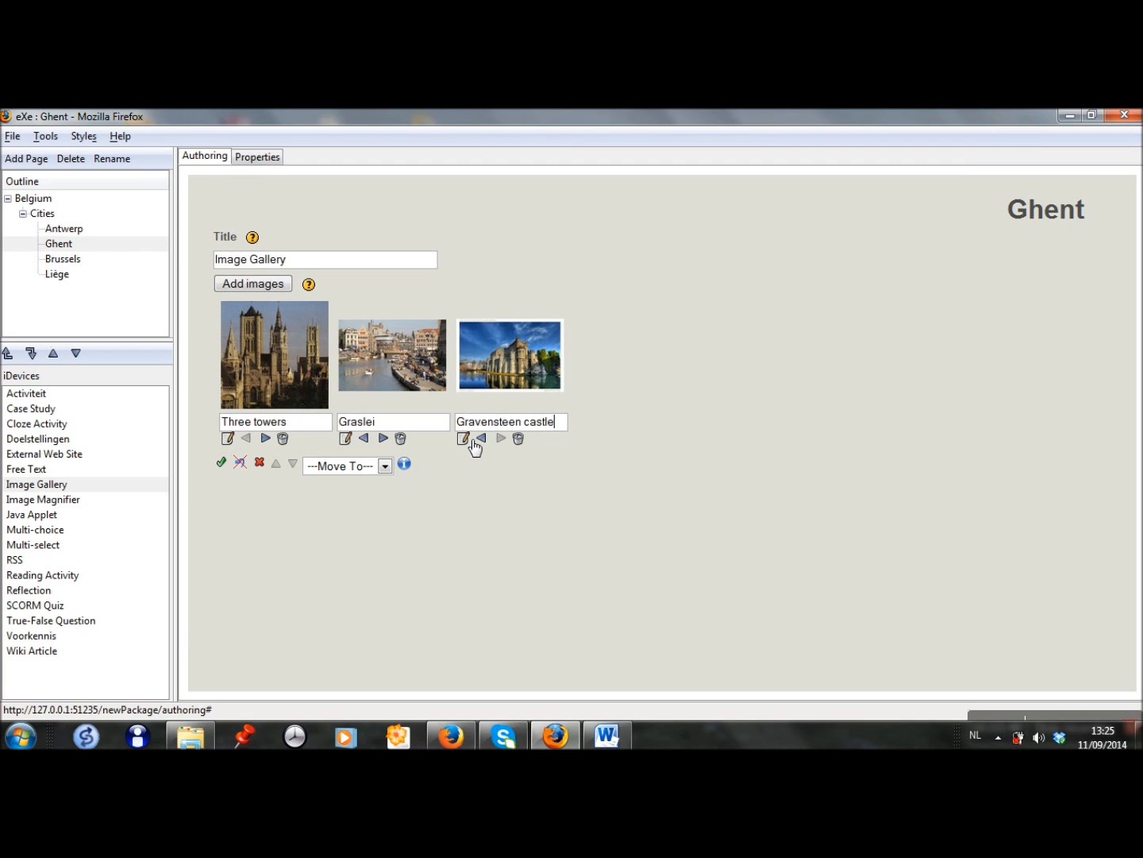
mouse_move(273, 342)
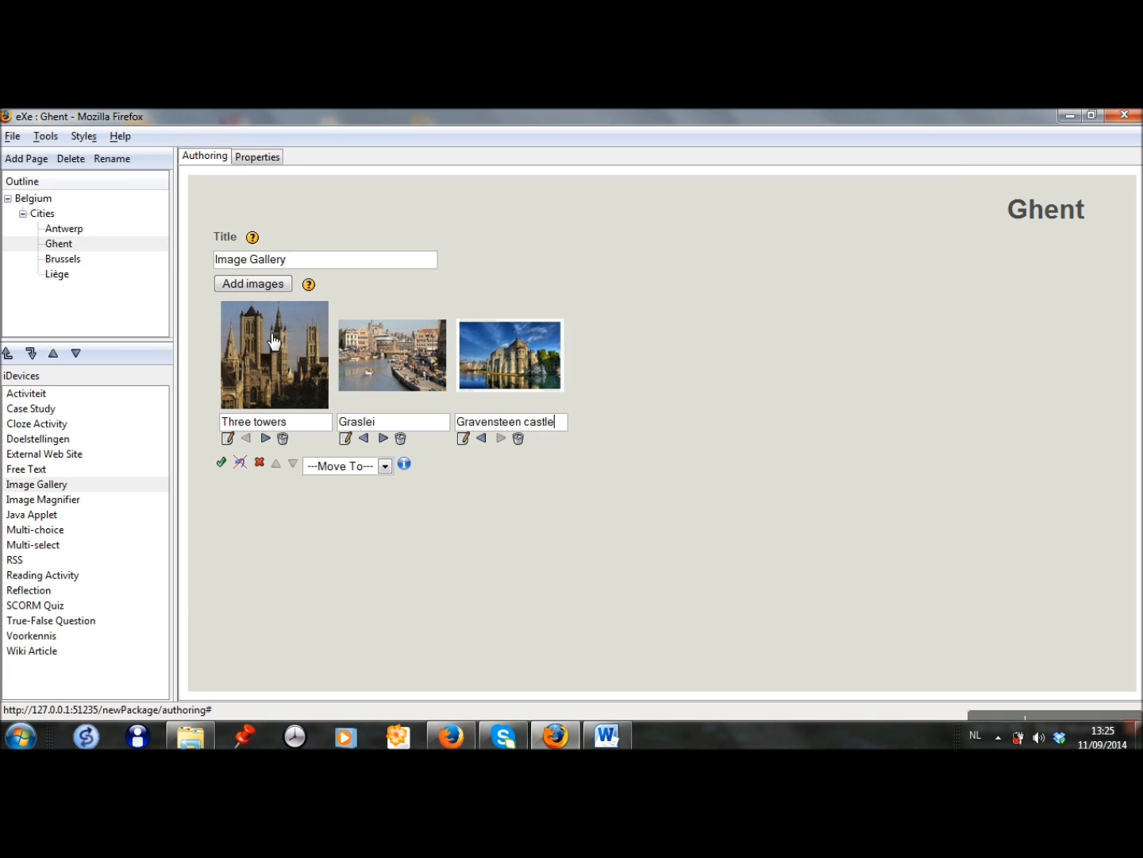
left_click(253, 283)
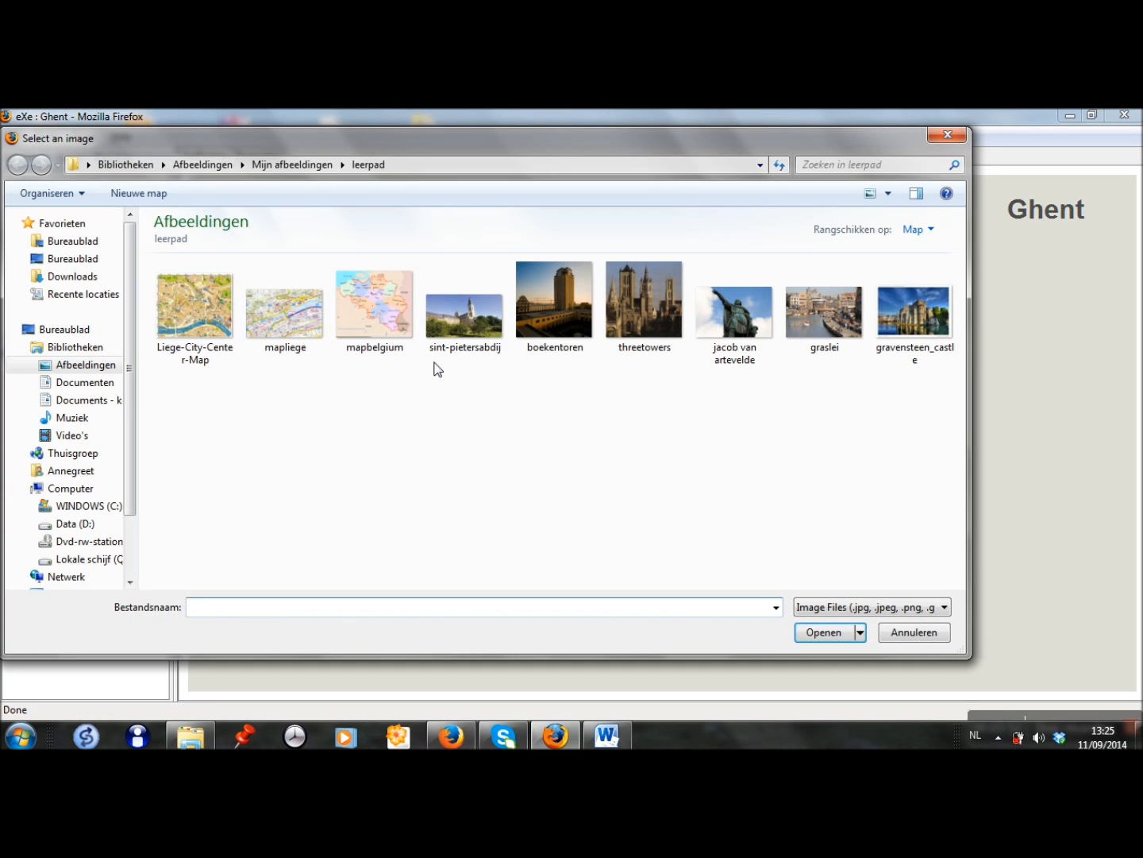
left_click(464, 305)
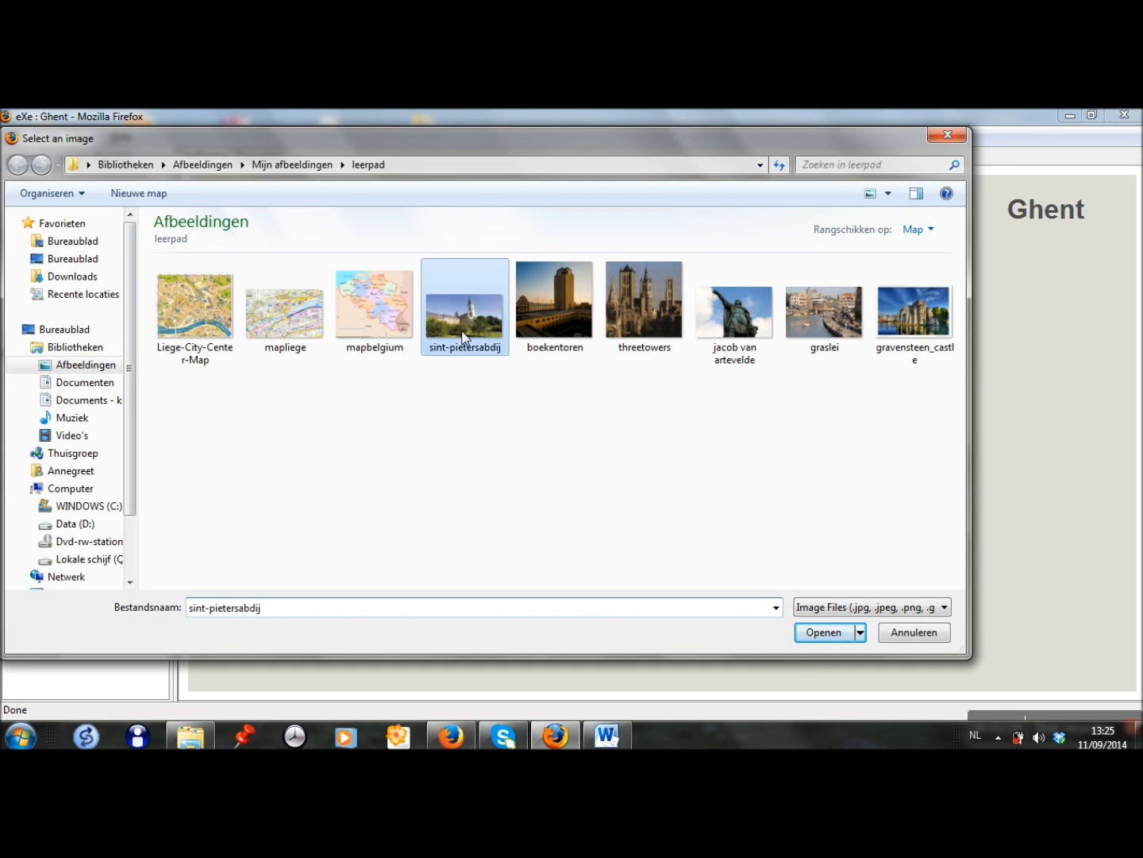
left_click(826, 632)
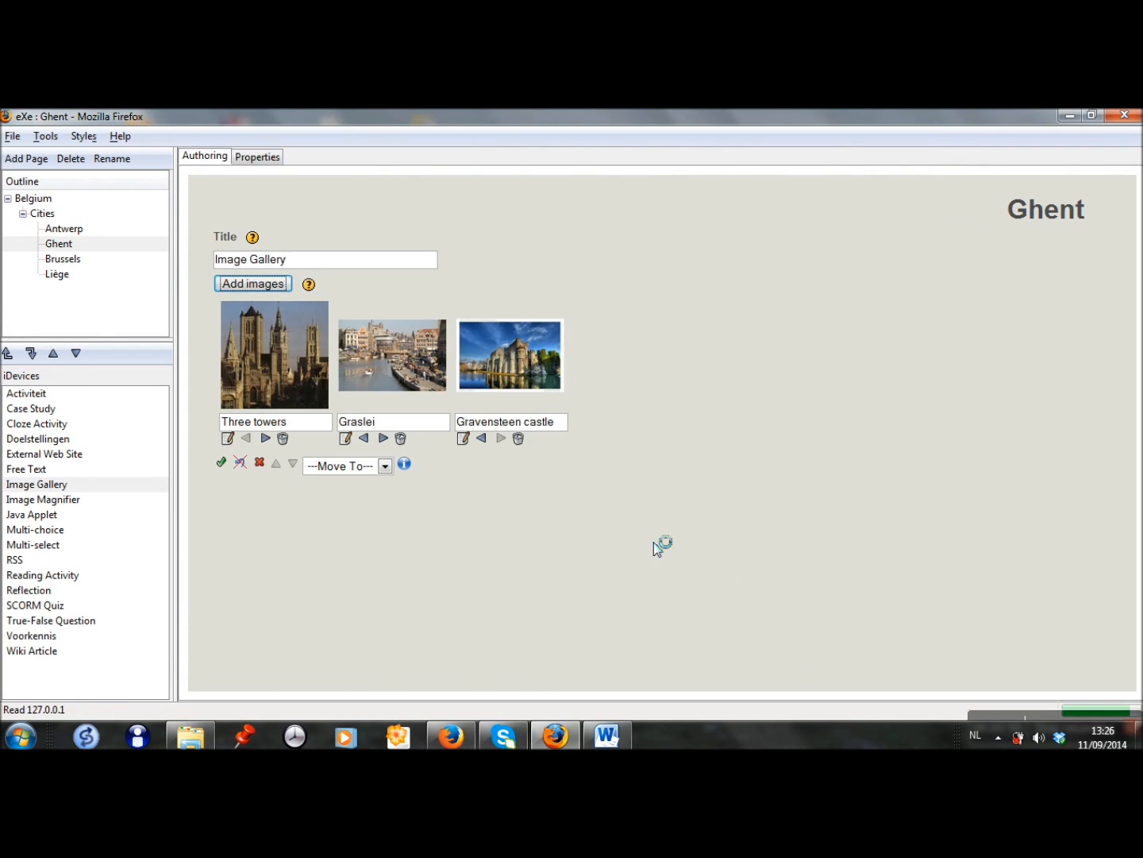
left_click(252, 283)
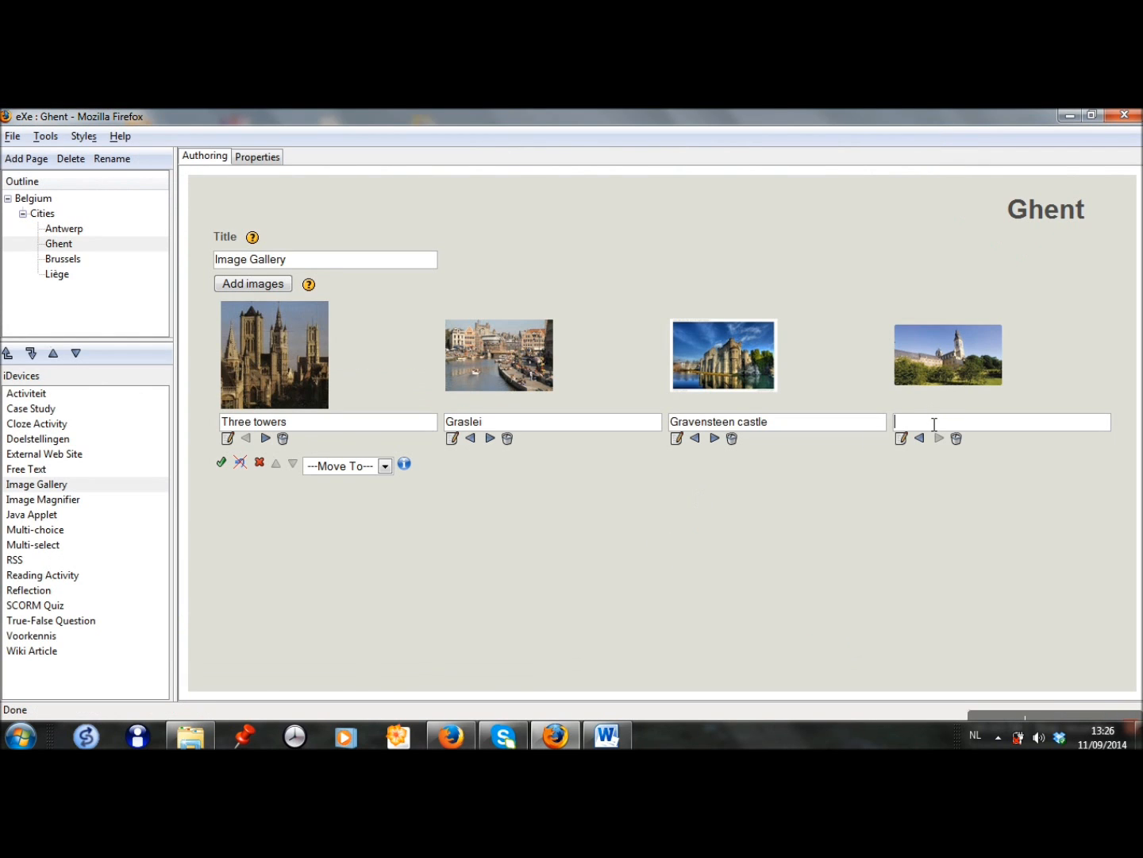
type("Sint-Pieters mo")
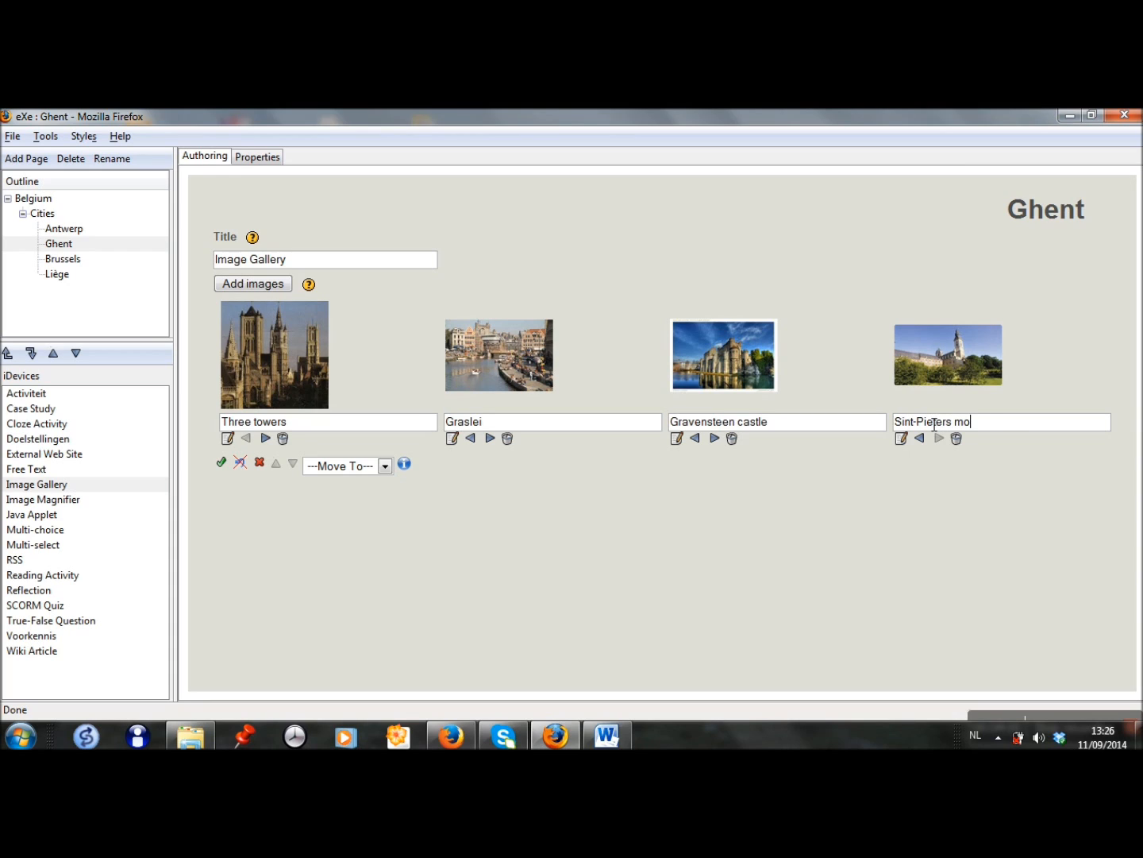
type("nastery")
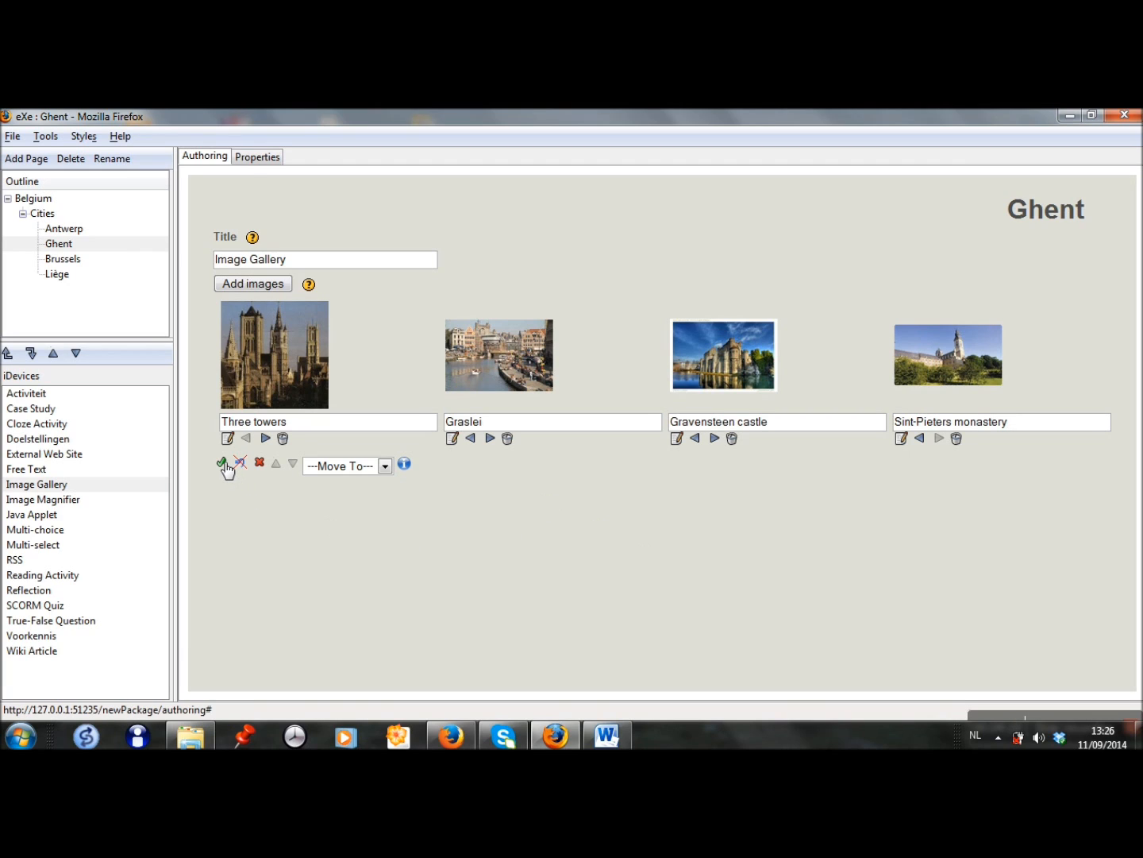
- Save the Image Gallery so the four captioned photos display on the Ghent page
left_click(227, 461)
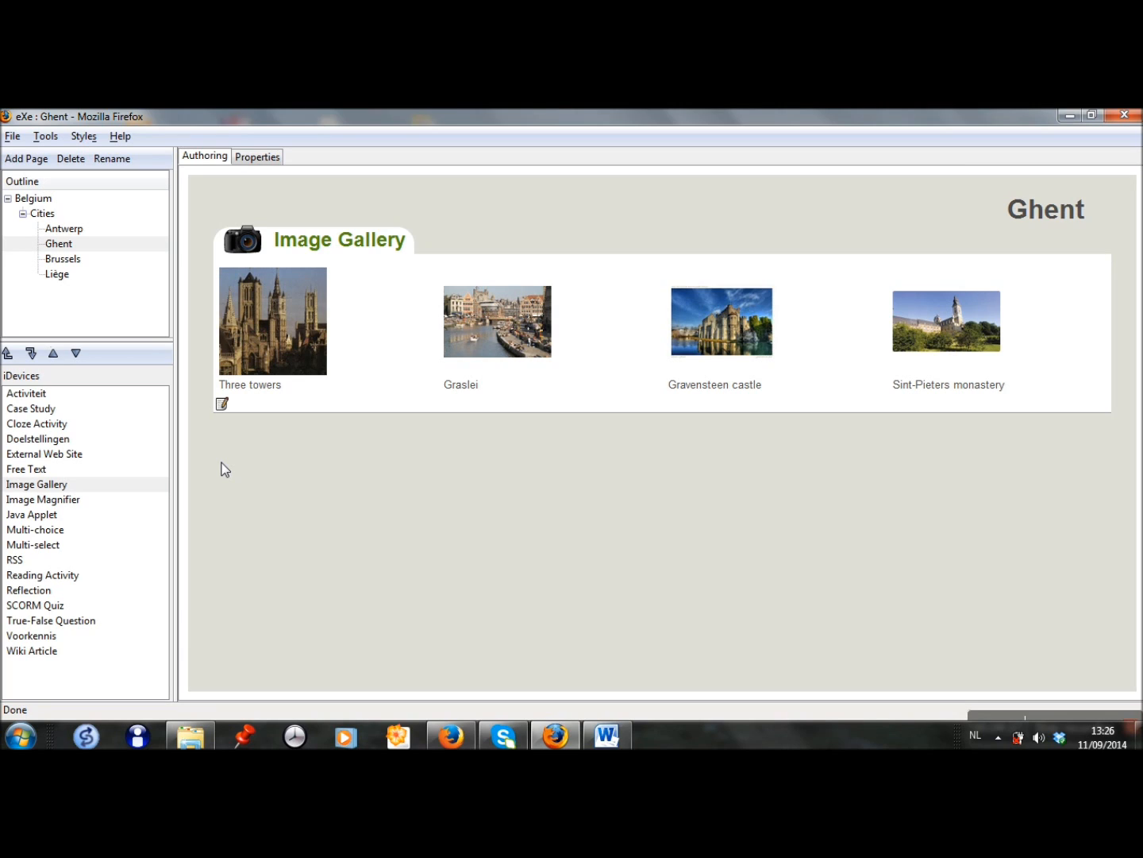
mouse_move(183, 515)
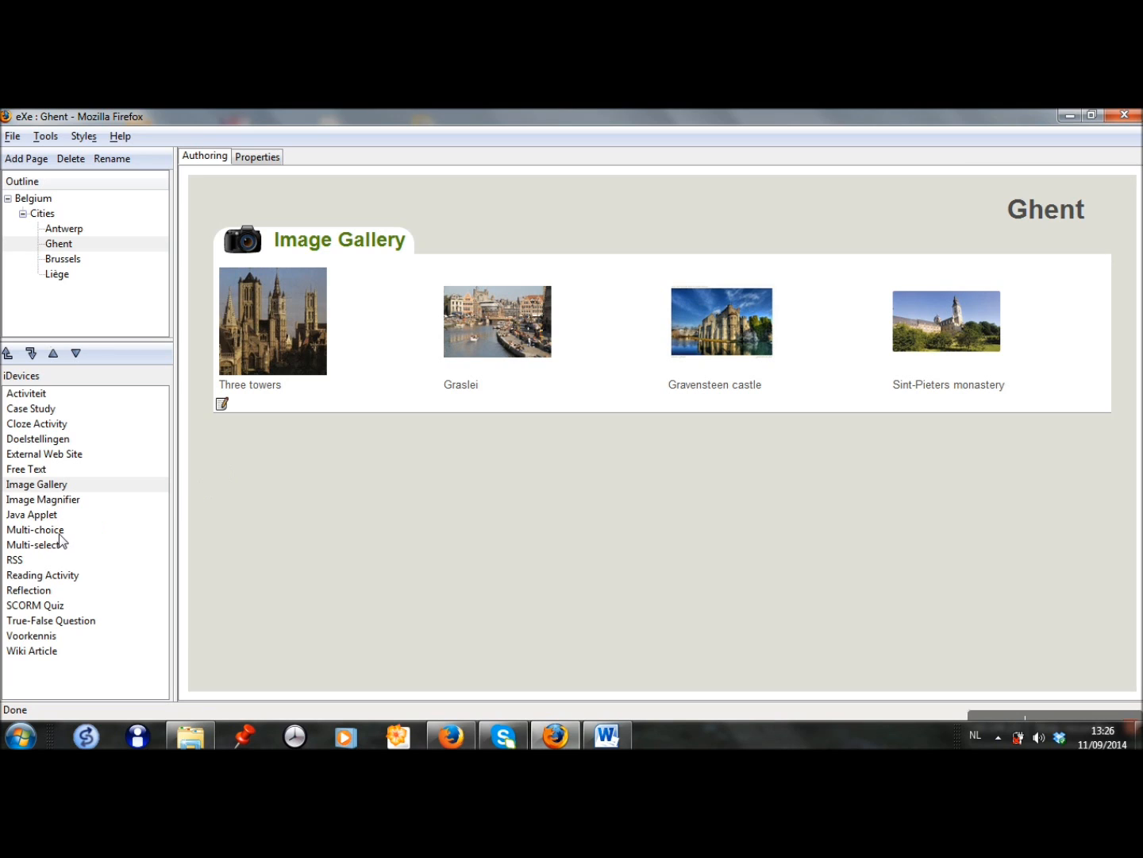
- Add a Multi-choice iDevice and type the question on Ghent's main medieval trade product with England
left_click(35, 530)
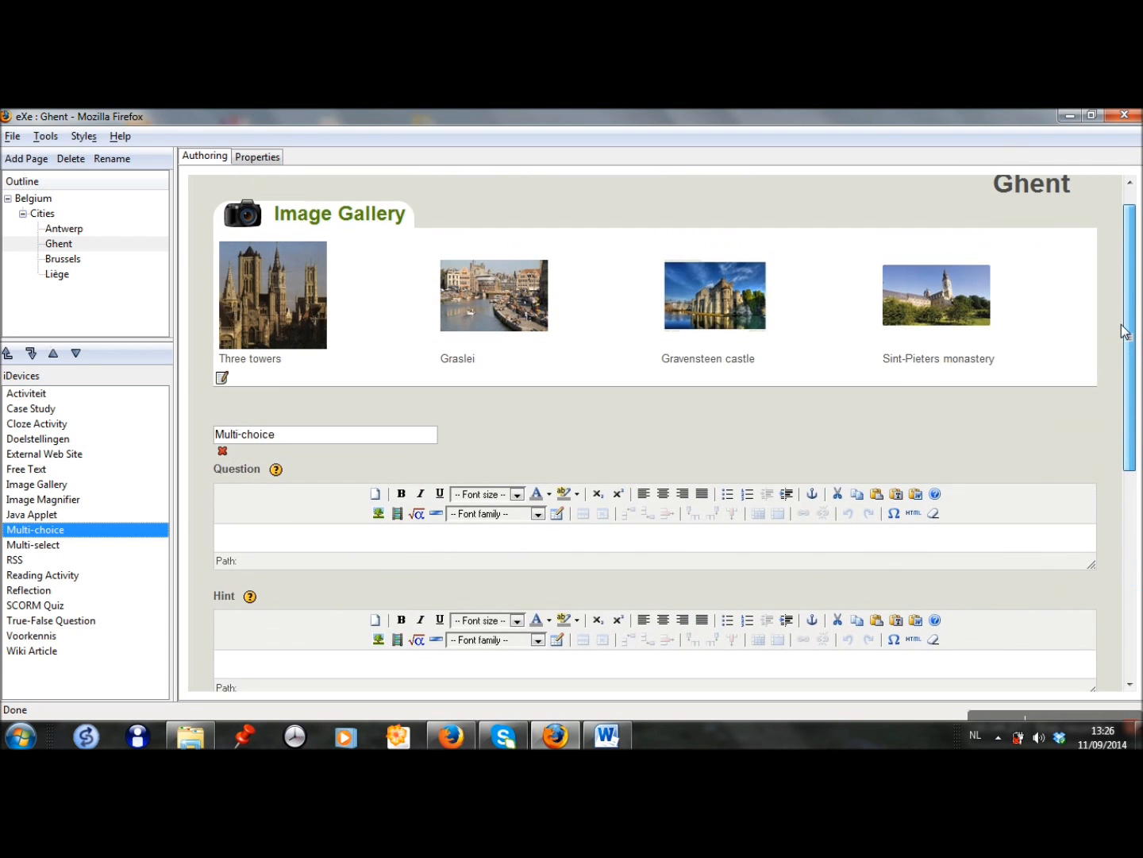
scroll("down", 3)
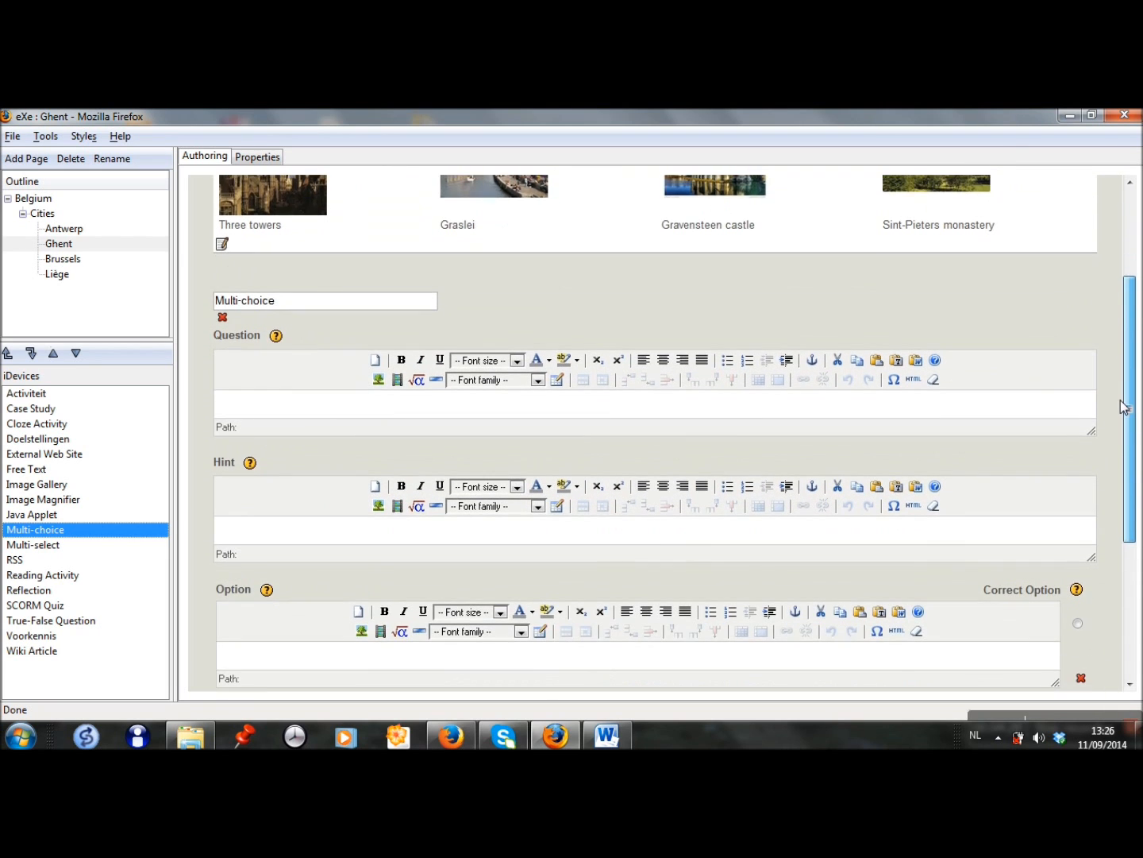
scroll("down", 3)
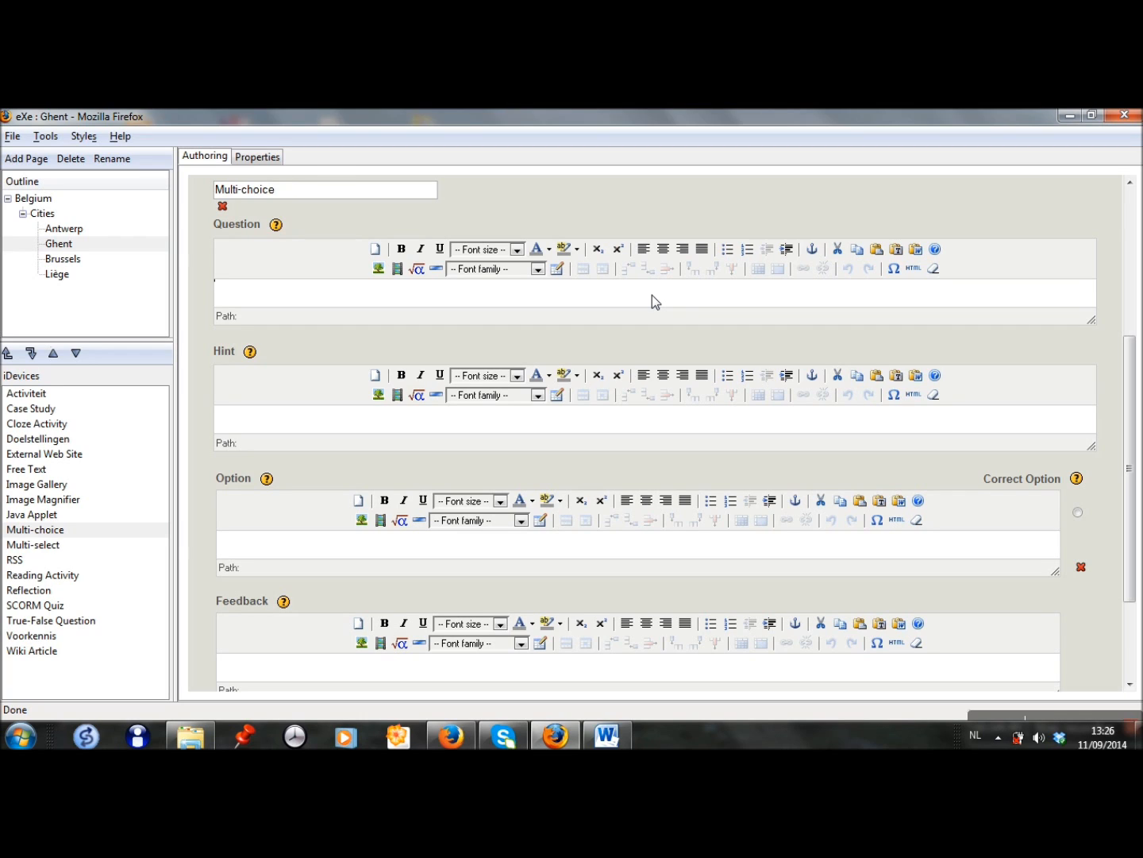
type("Ghent was a flourishing medieval city, be")
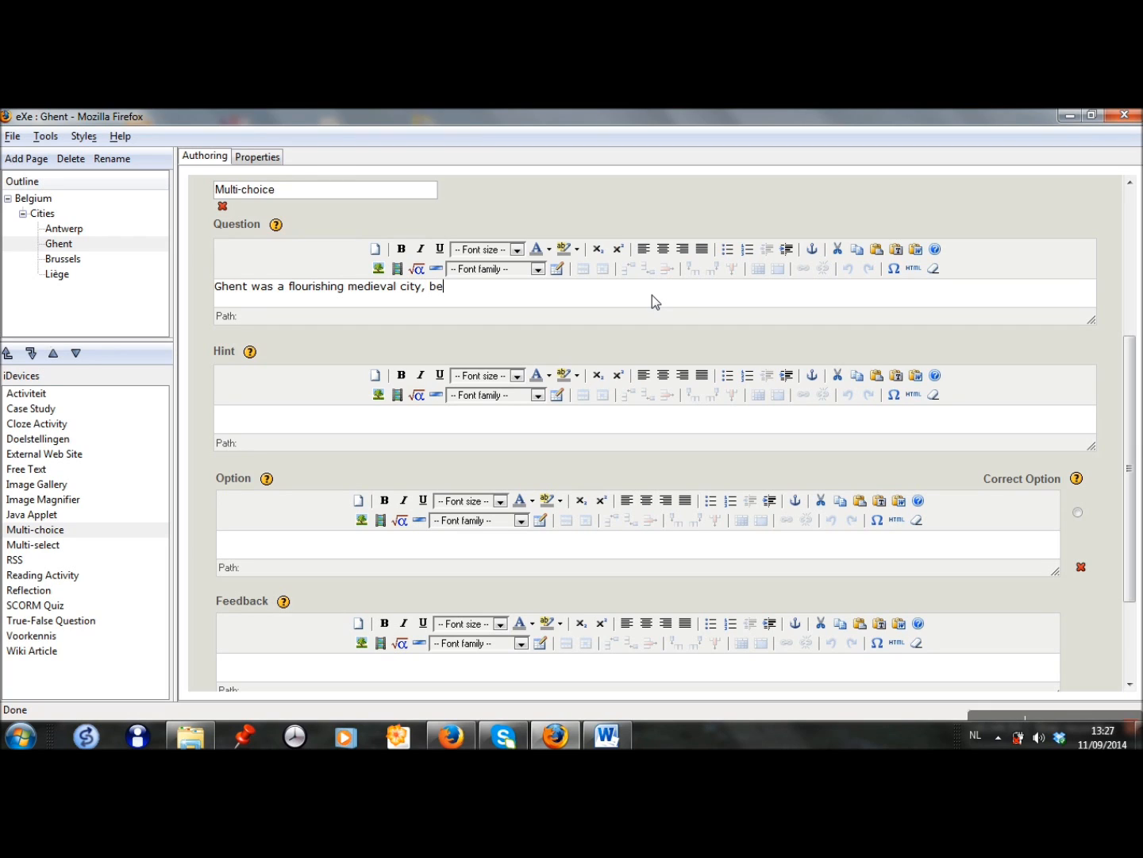
type("cause of the")
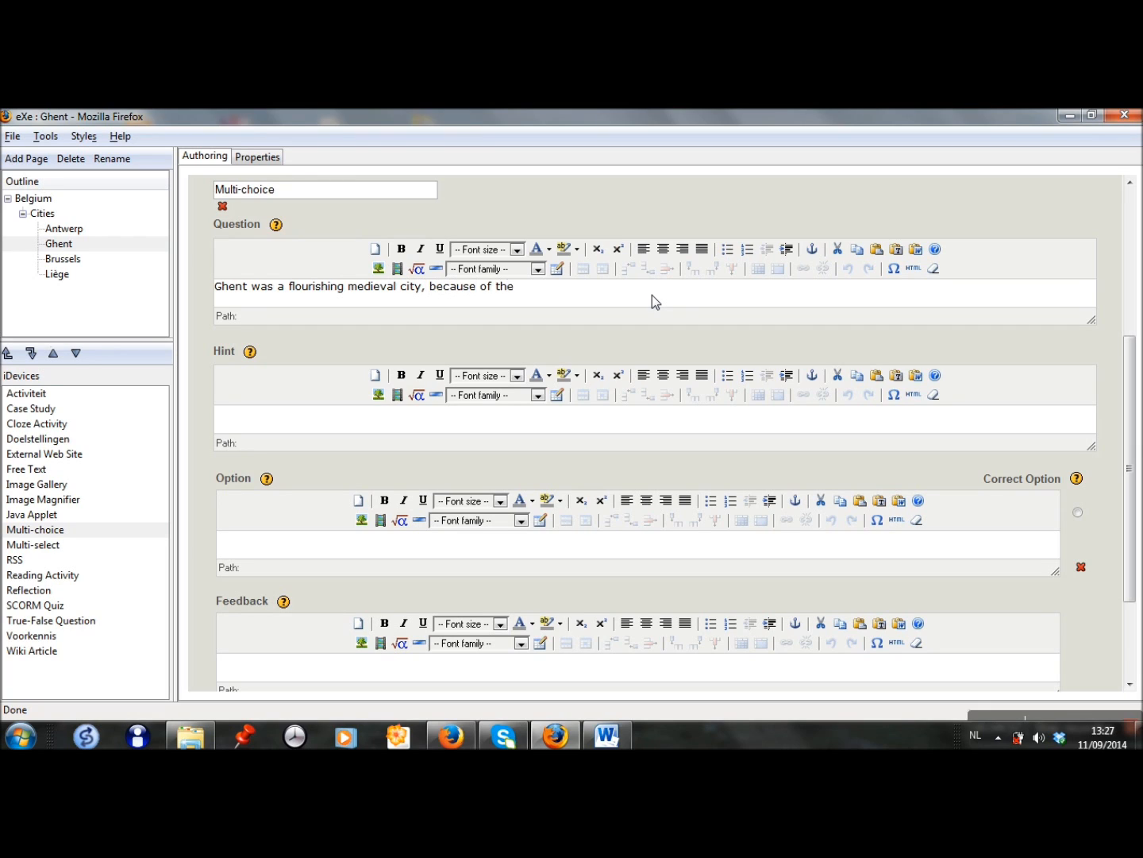
type("trade wit")
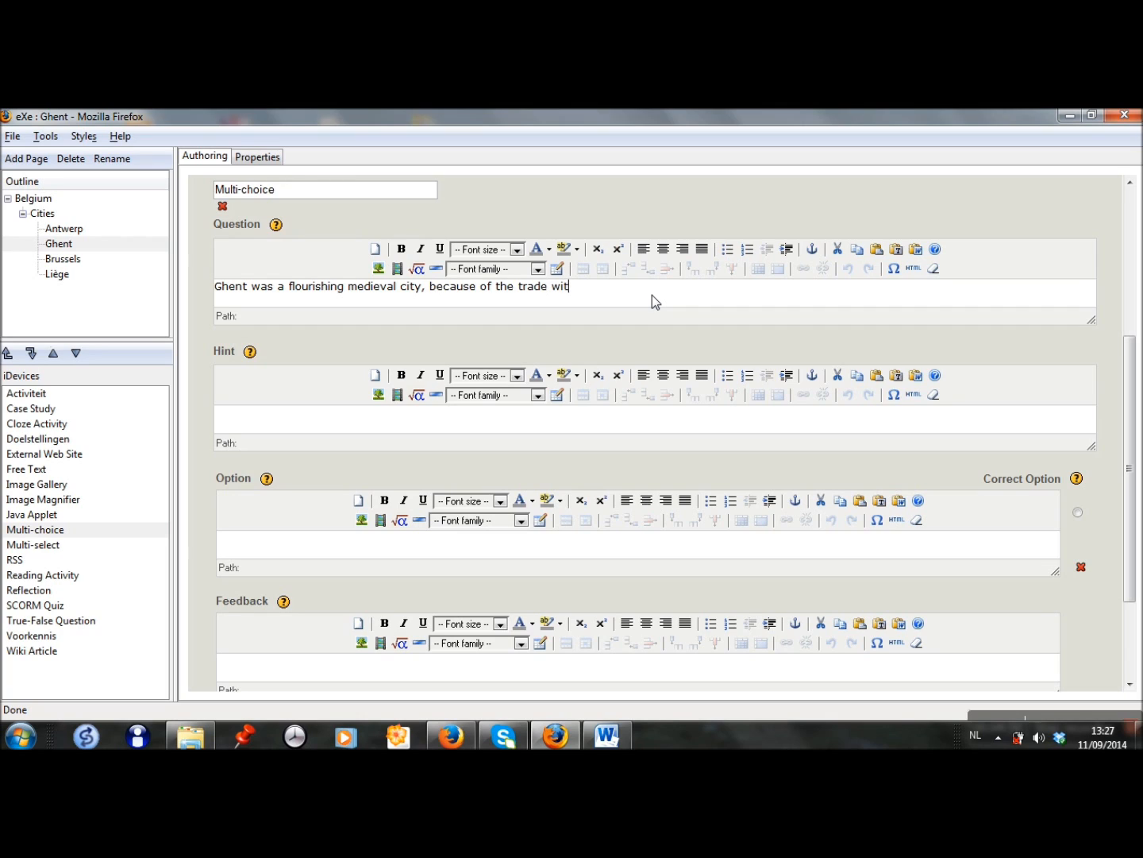
type("h many other")
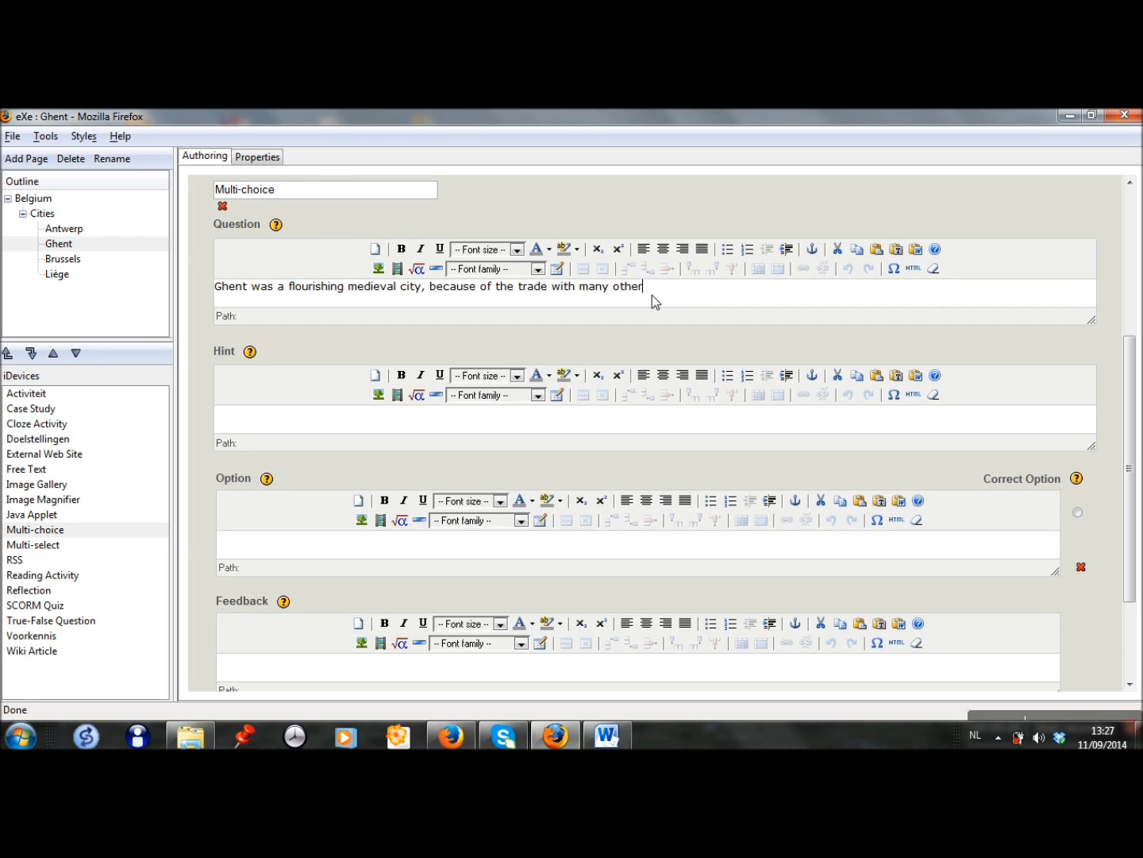
type("cities")
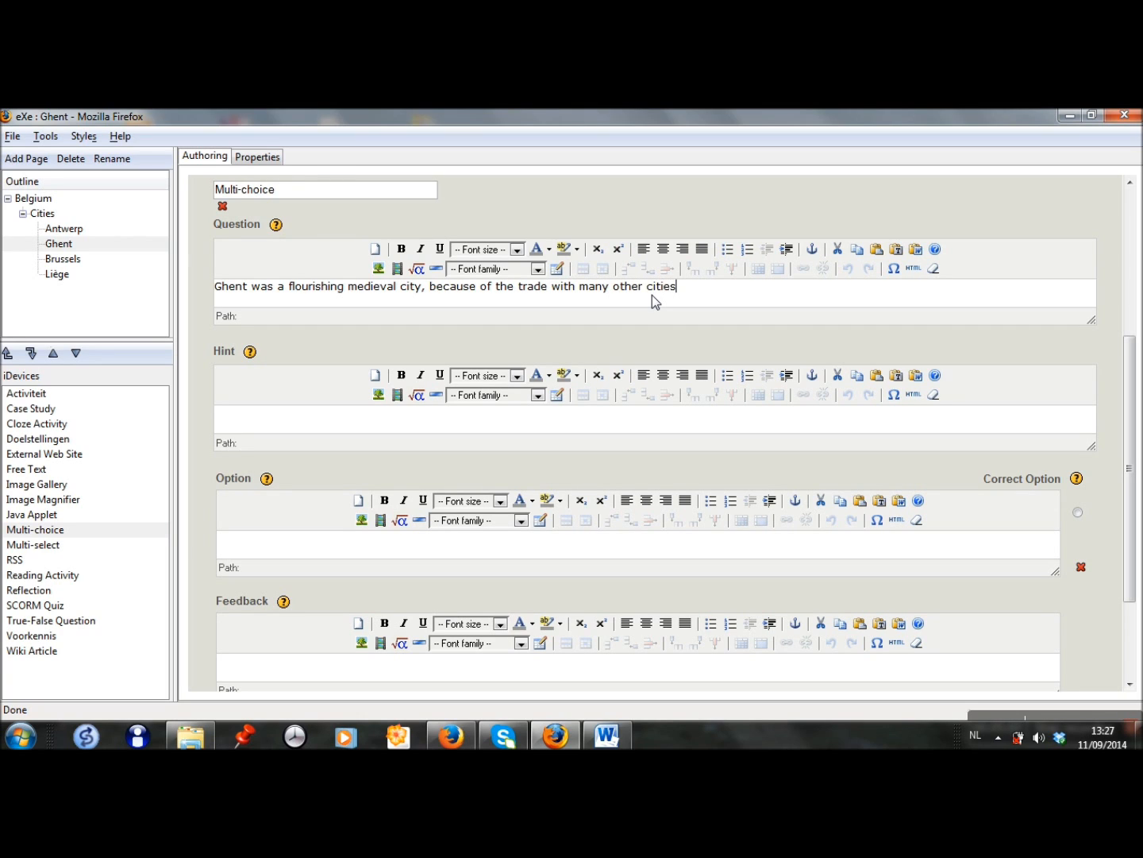
type("and coun")
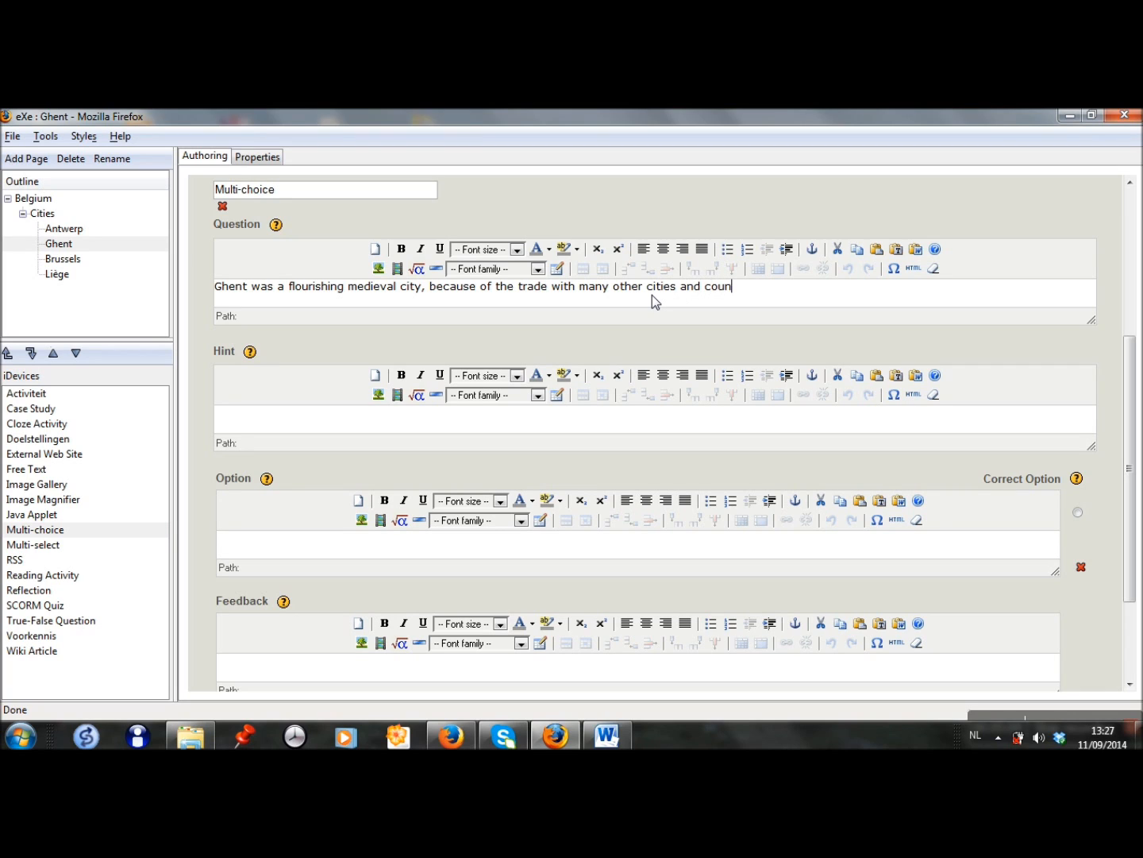
type("tries, espe")
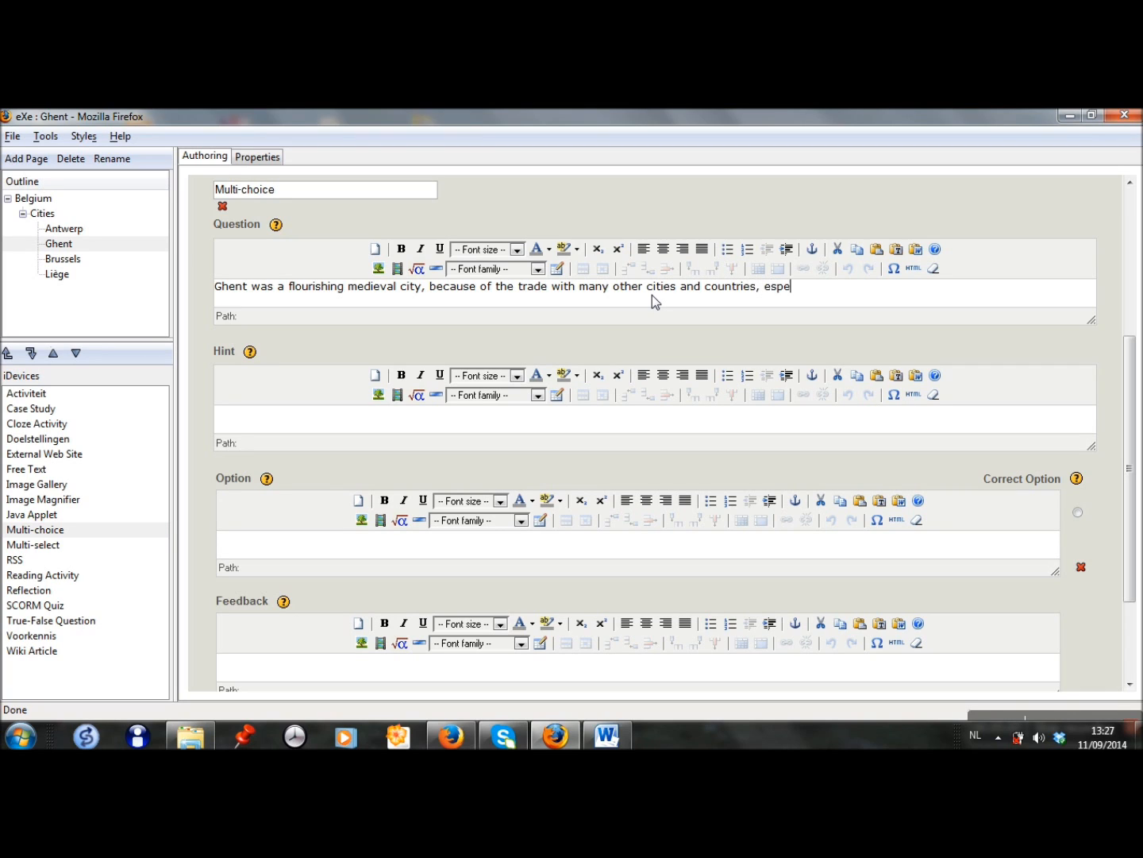
type("cially E")
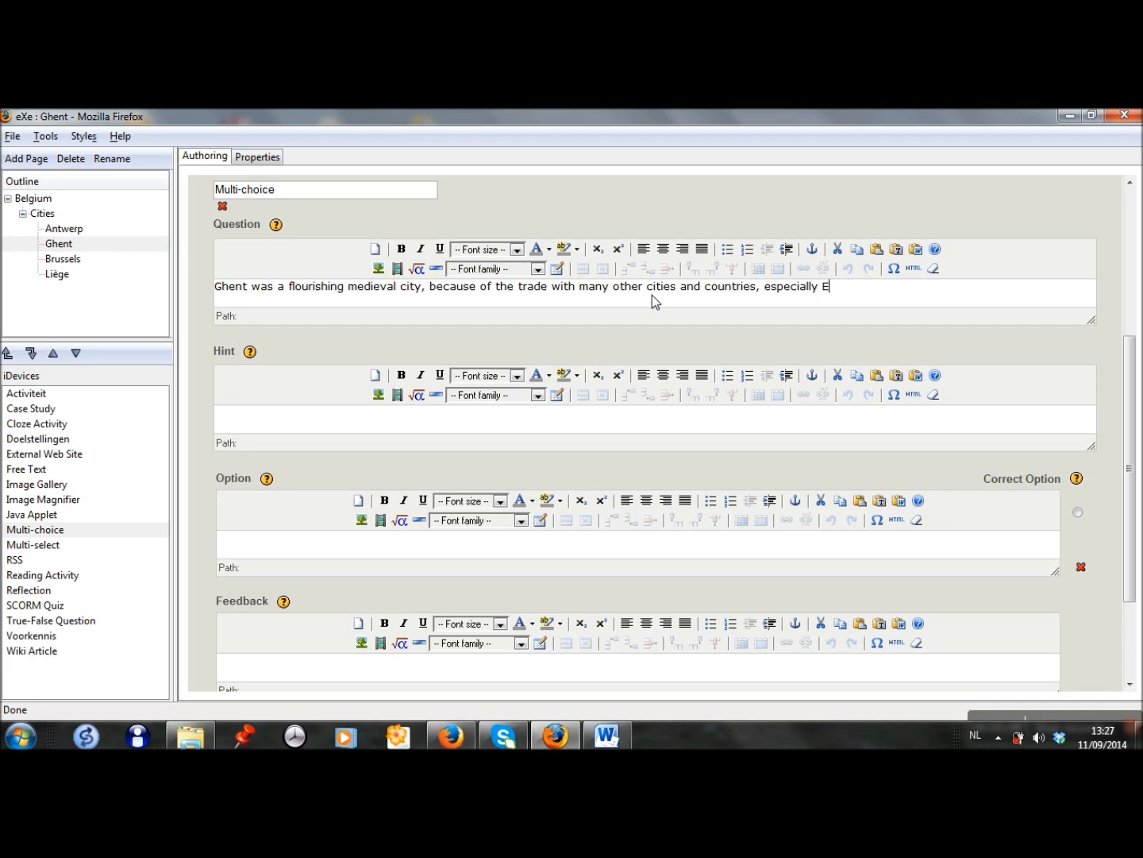
type("ngland. What was  the m")
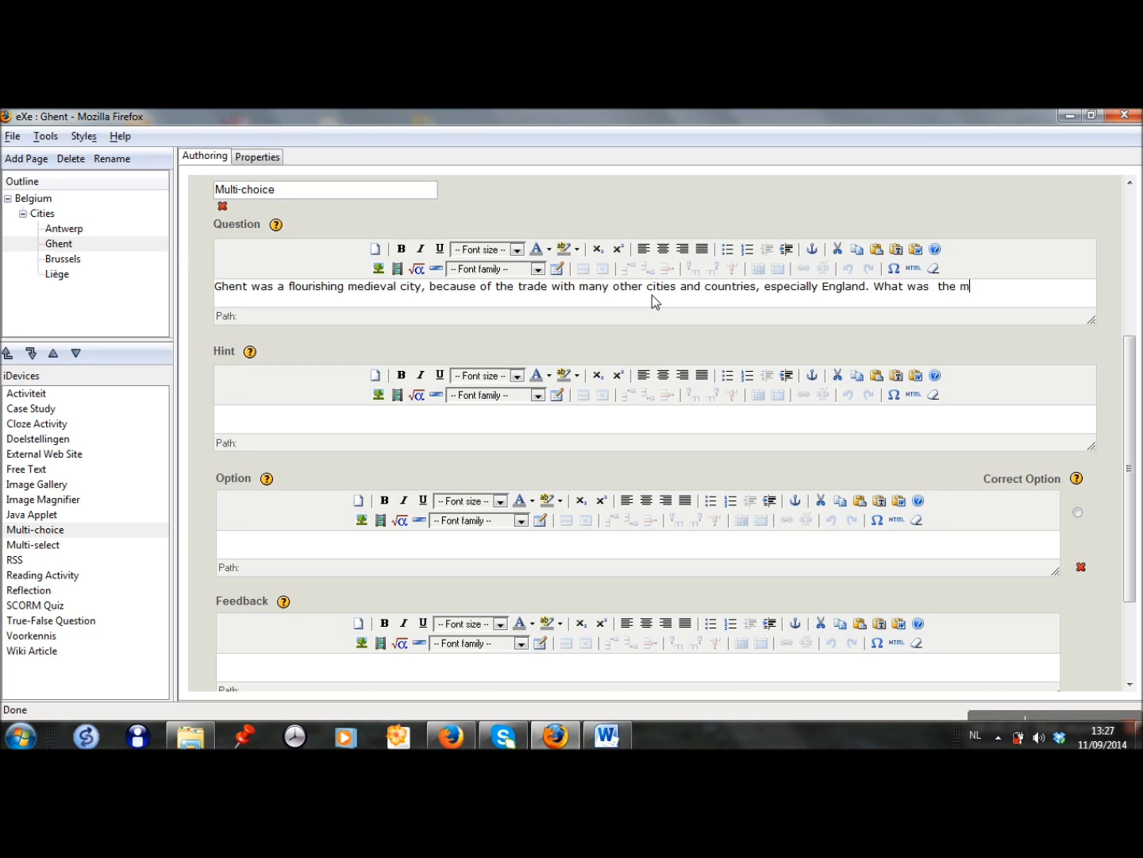
type("ain")
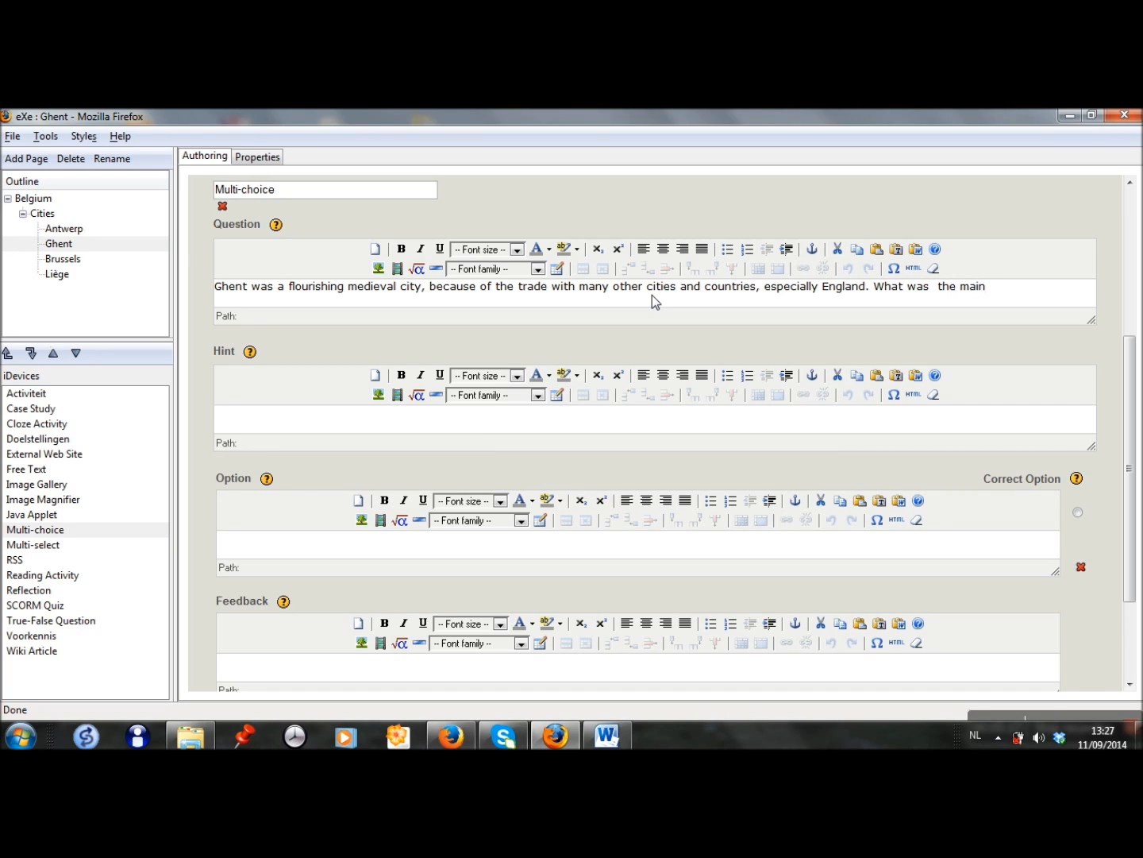
type("tra")
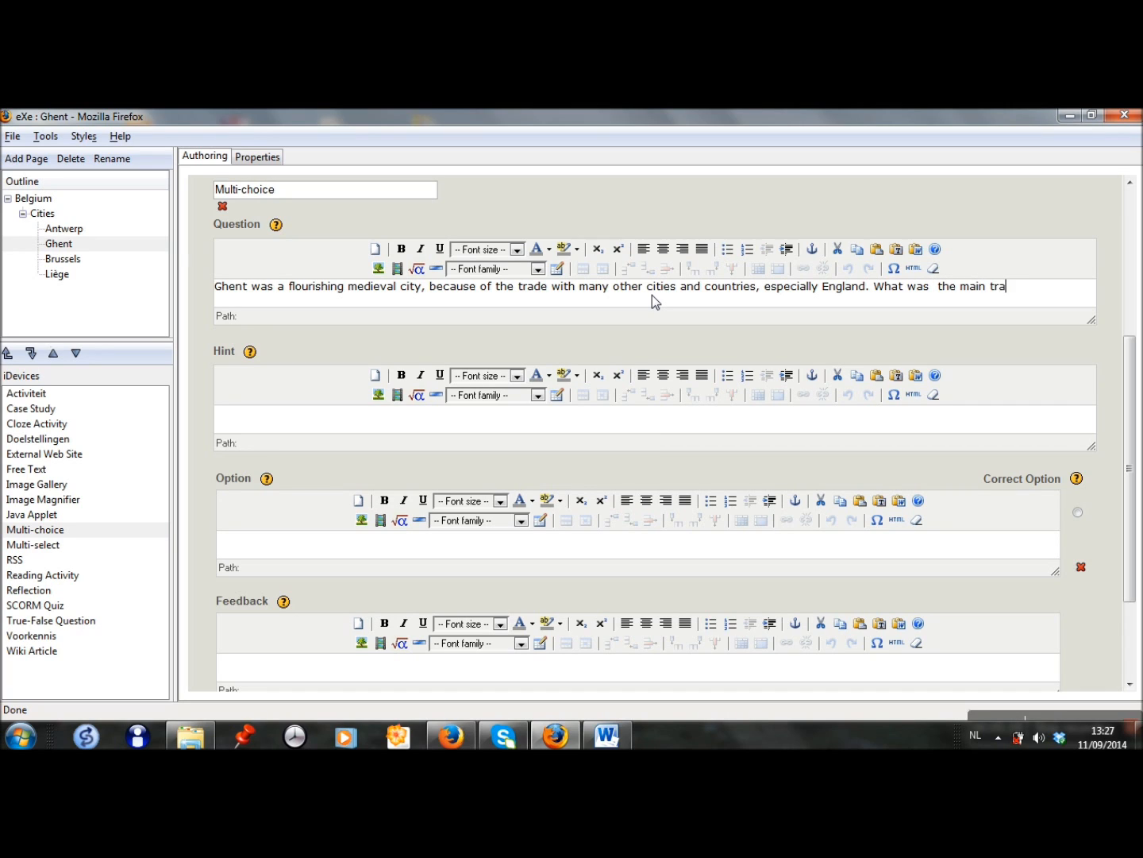
type("de product with En")
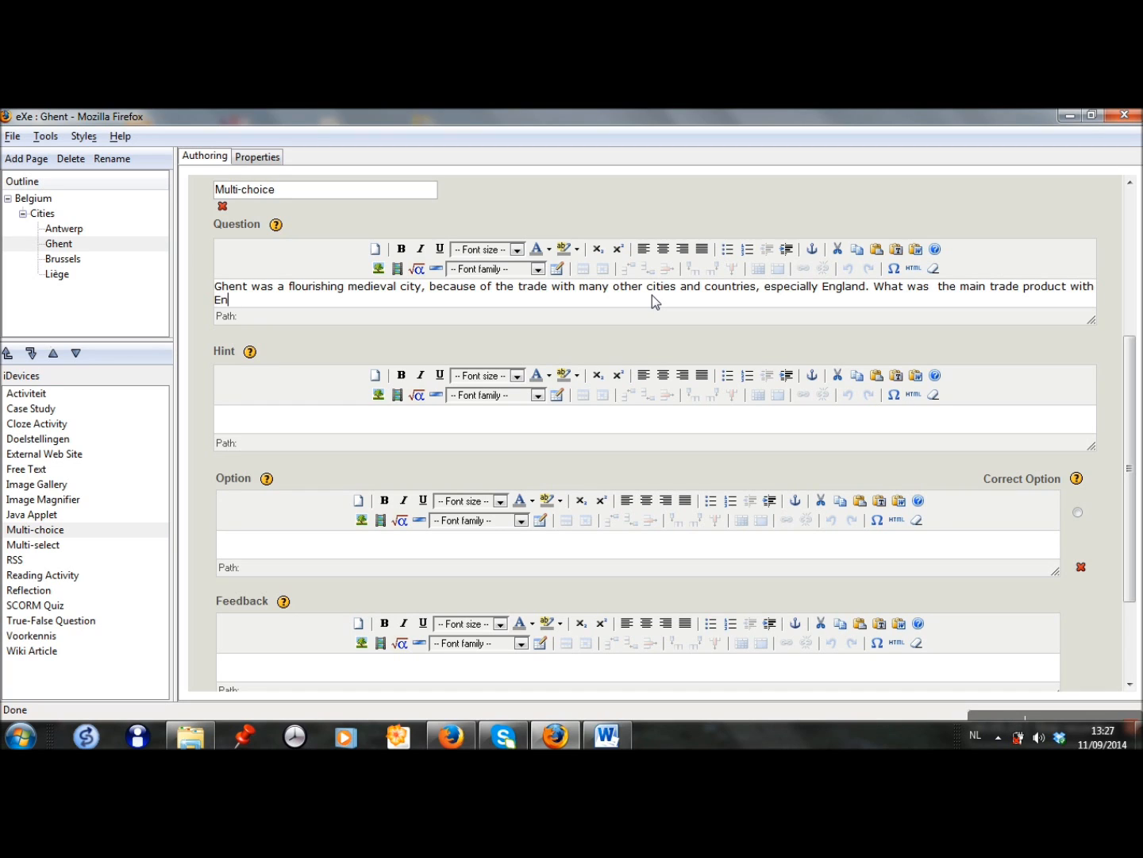
type("gland?")
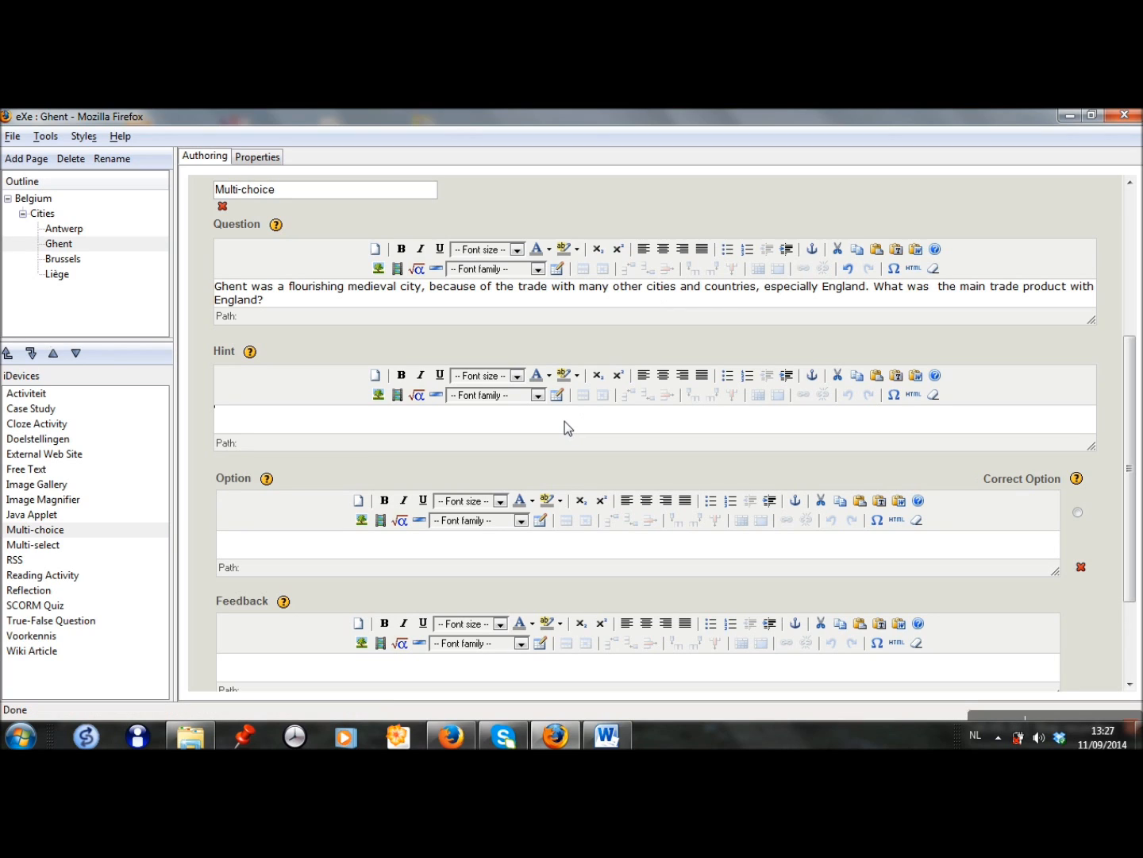
mouse_move(343, 553)
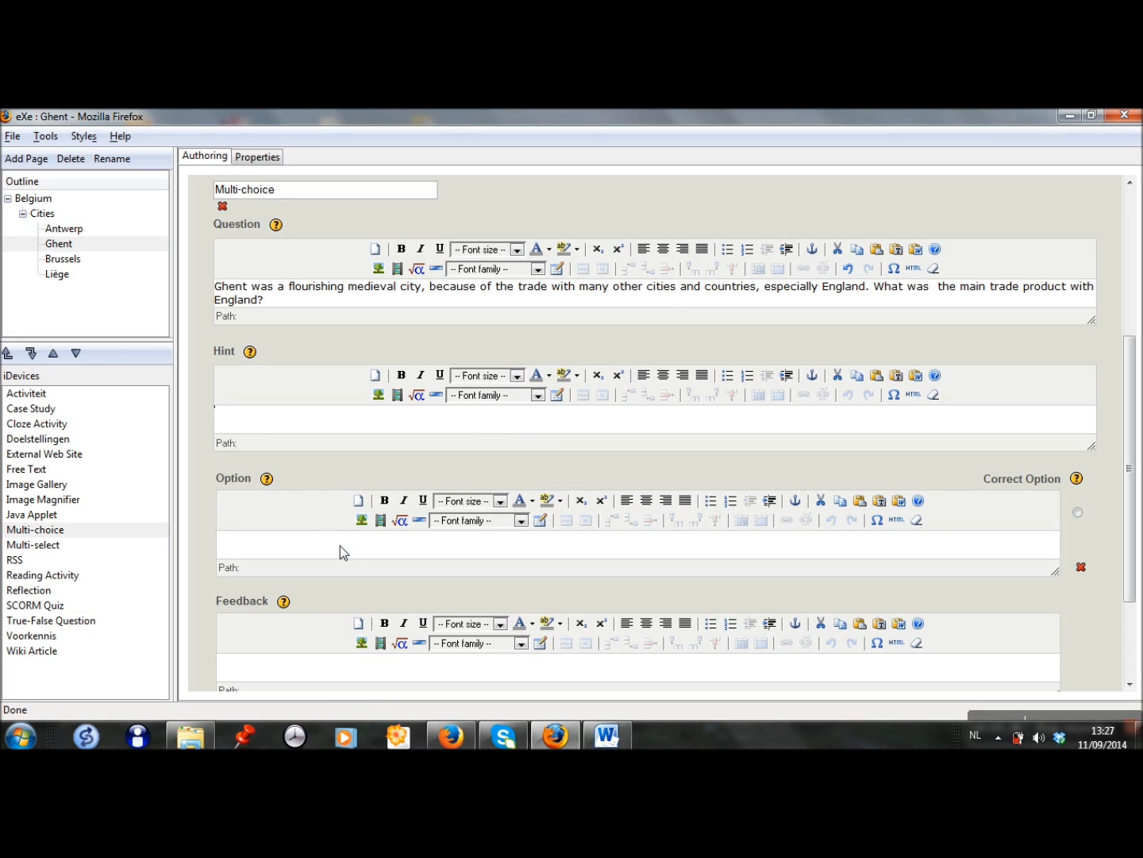
- Enter option 'wood' with feedback 'This is not correct. Try it again.'
scroll("down", 3)
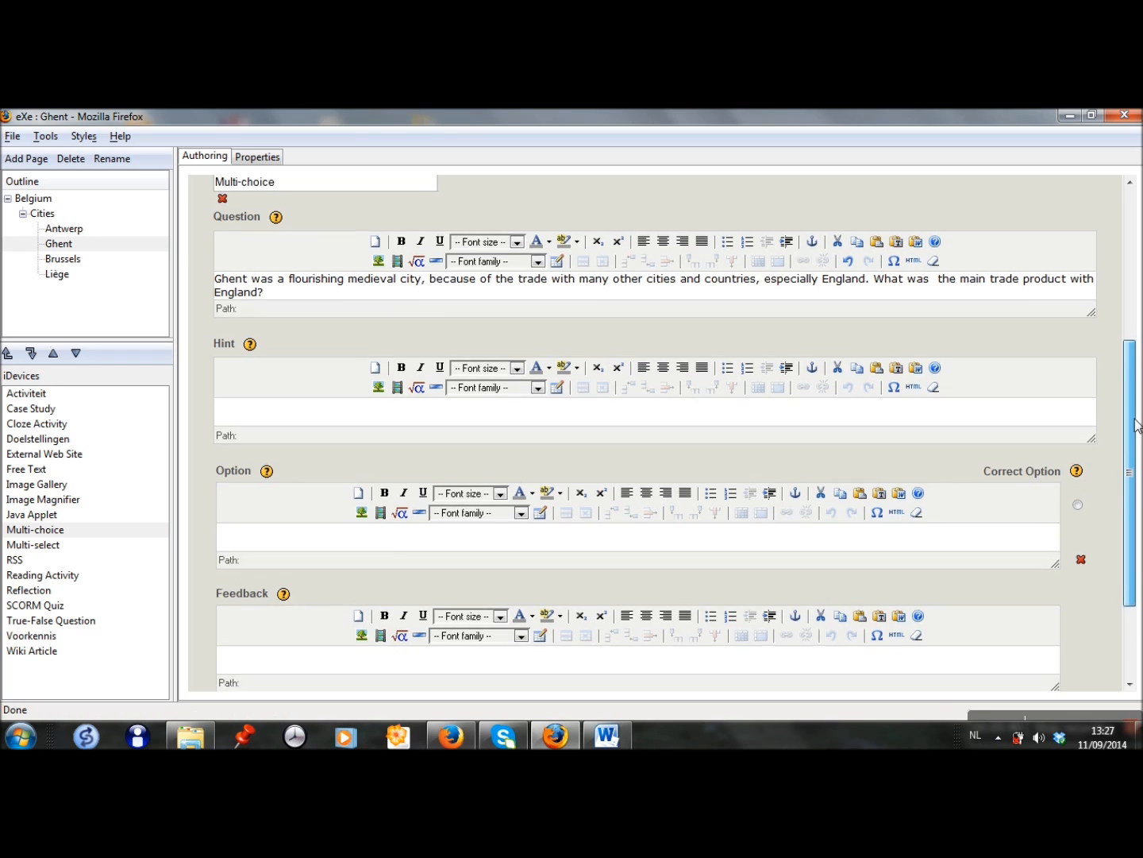
scroll("down", 3)
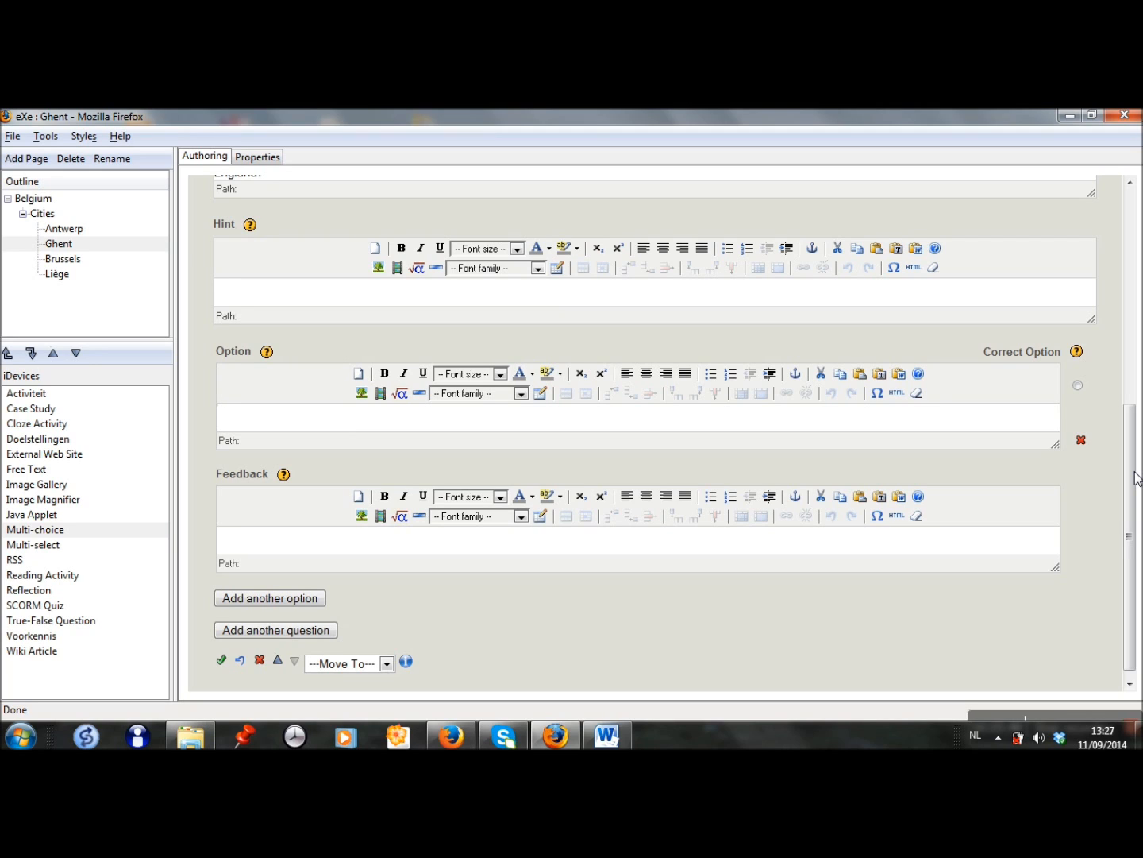
type("wood")
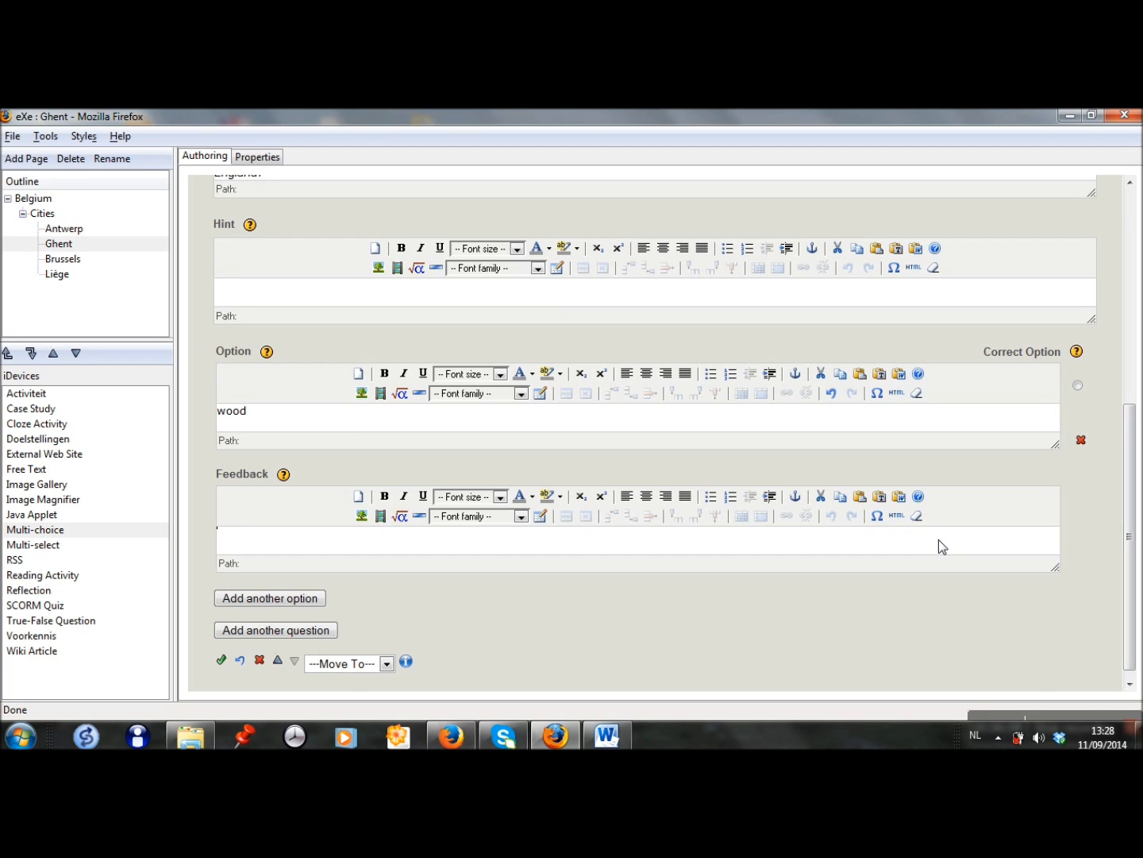
type("This is not correct")
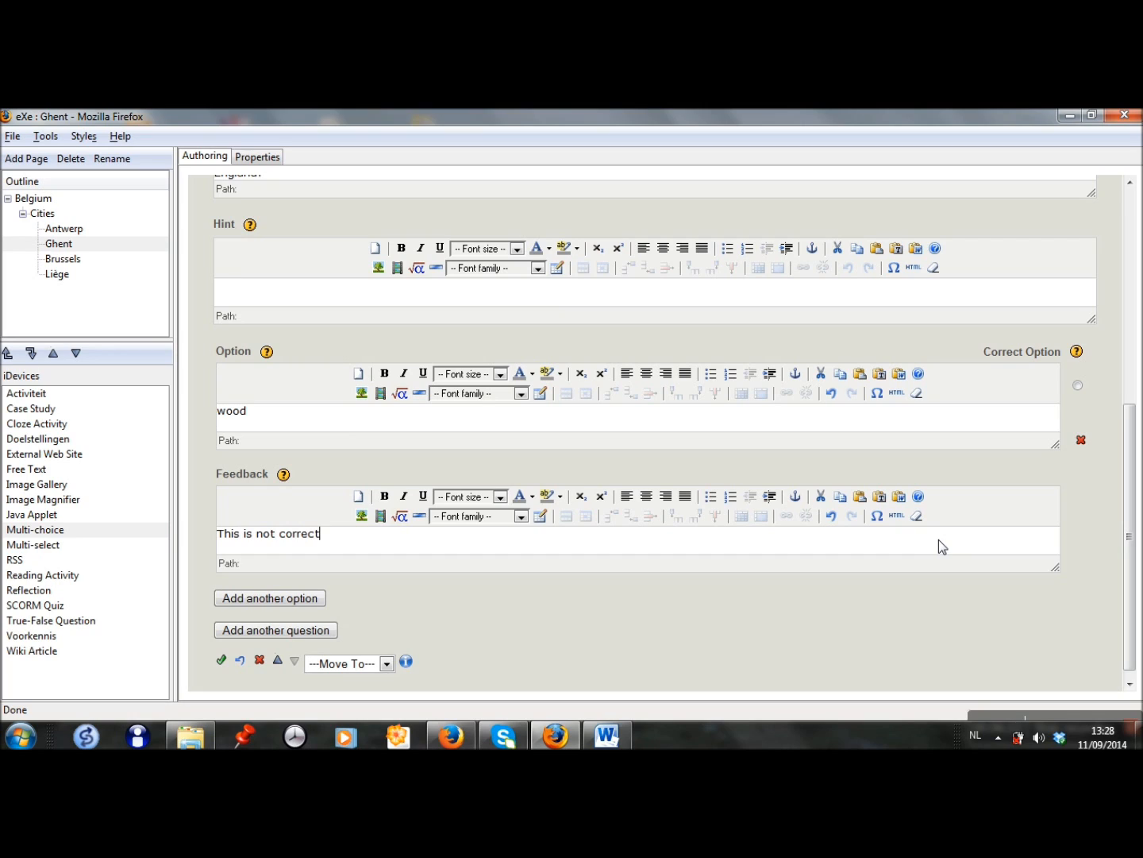
type(". Try it again.")
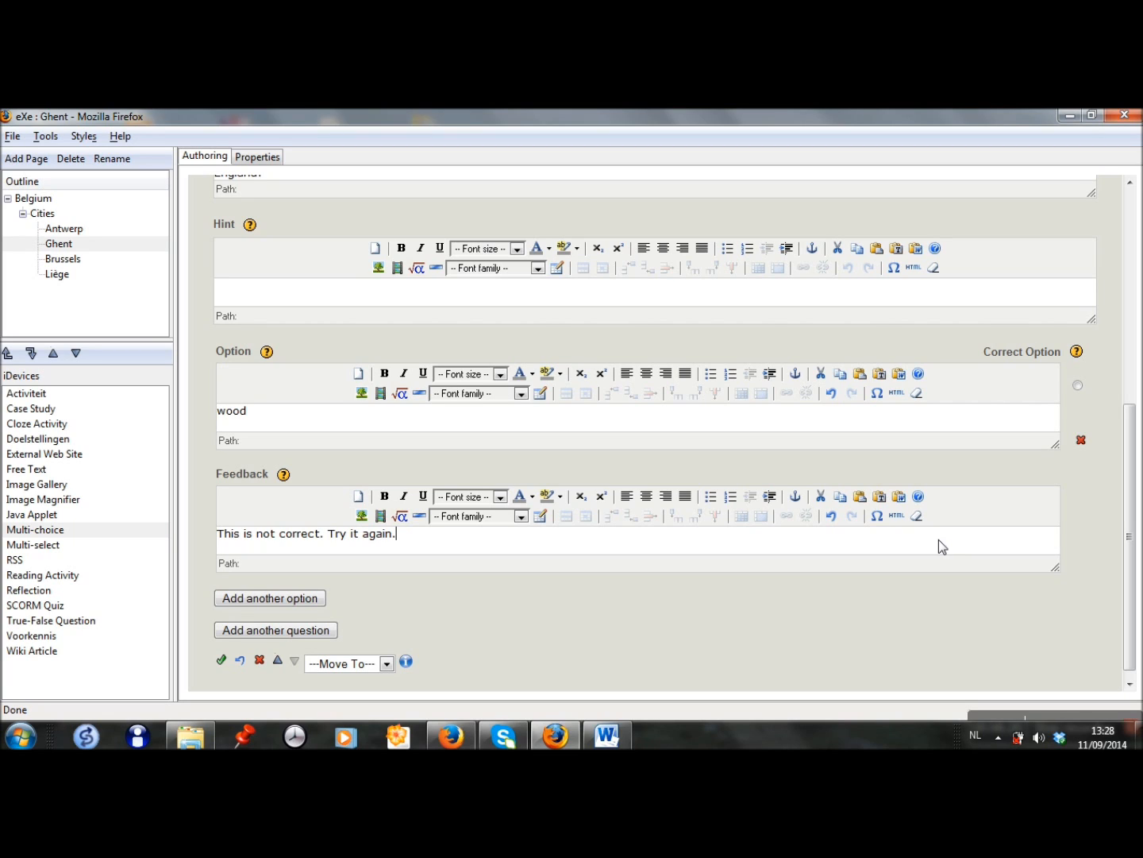
mouse_move(797, 607)
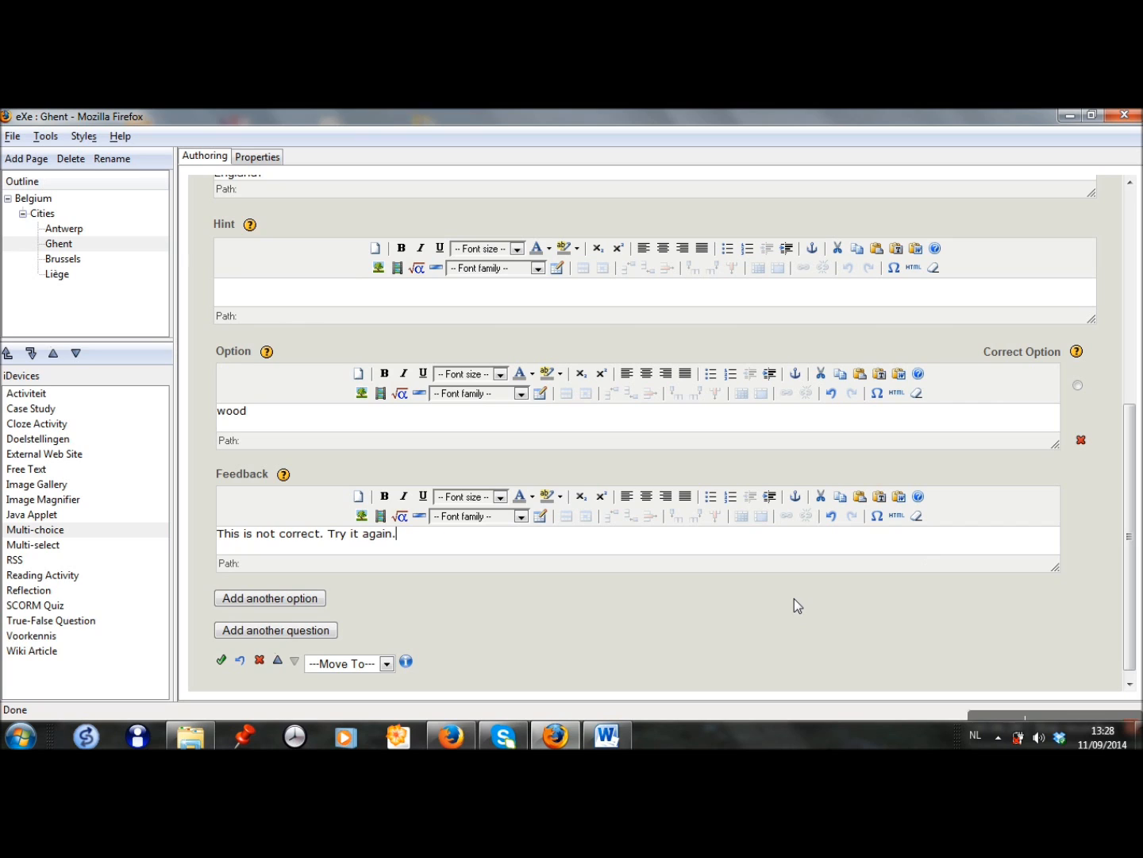
mouse_move(269, 597)
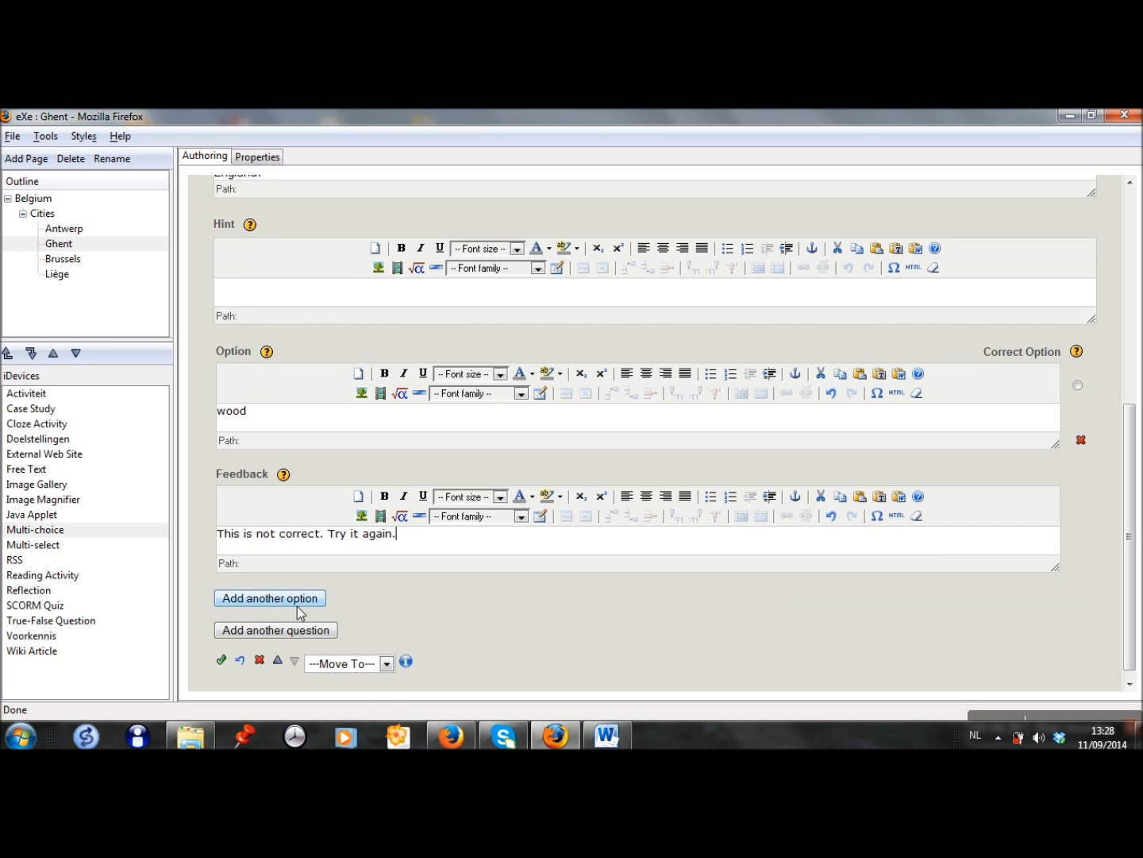
- Add a second answer option 'corn' to the Ghent question
left_click(270, 597)
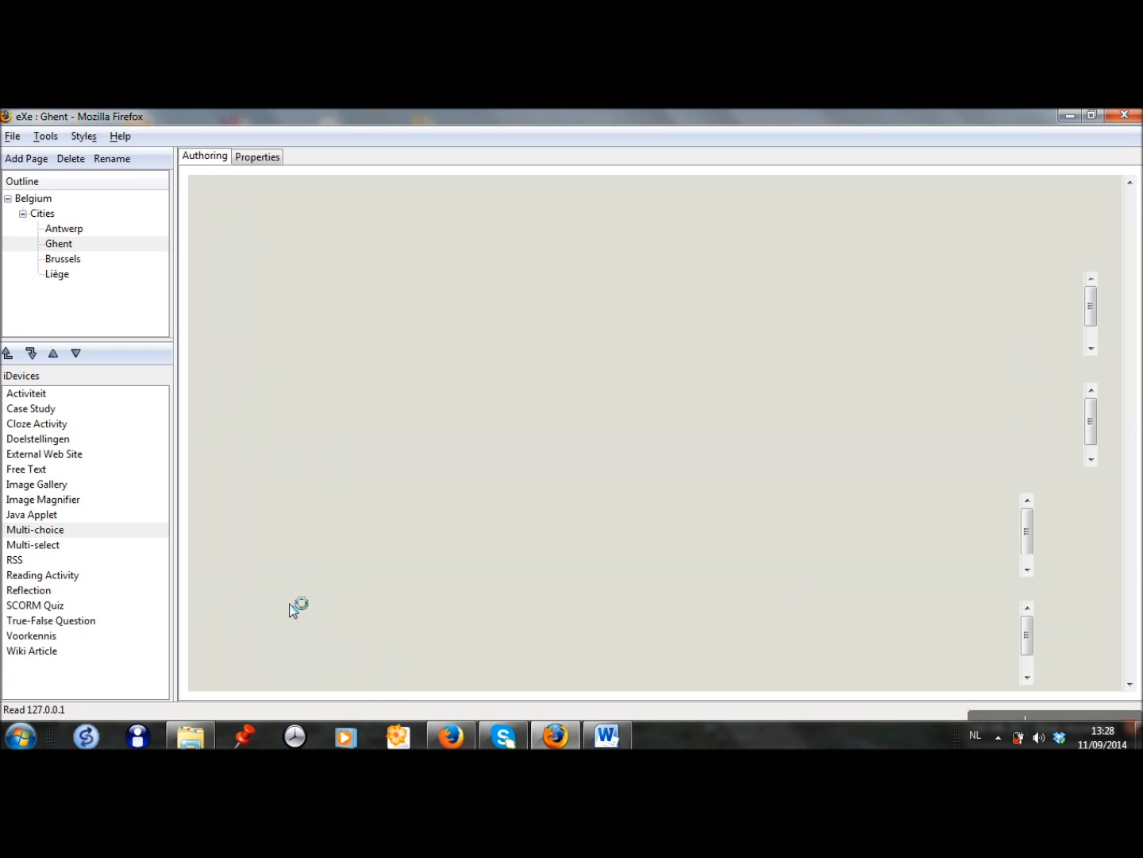
left_click(35, 529)
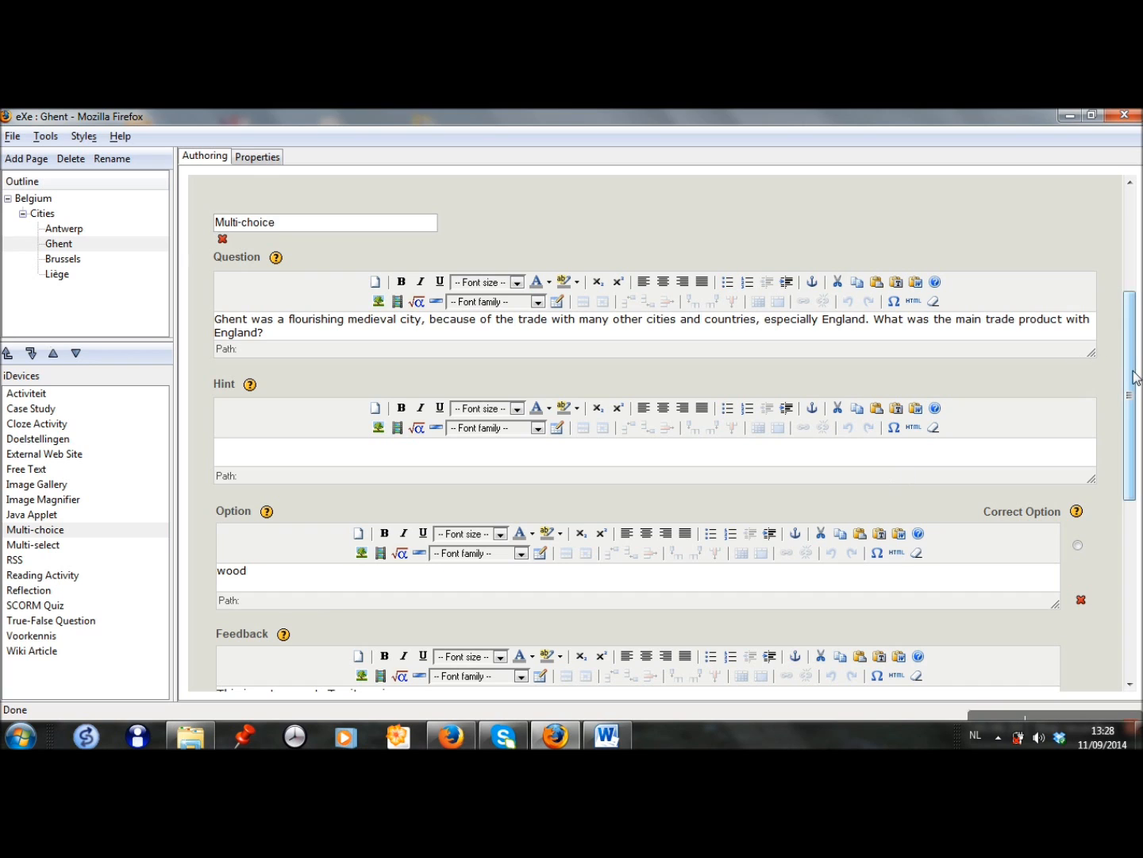
scroll("down", 3)
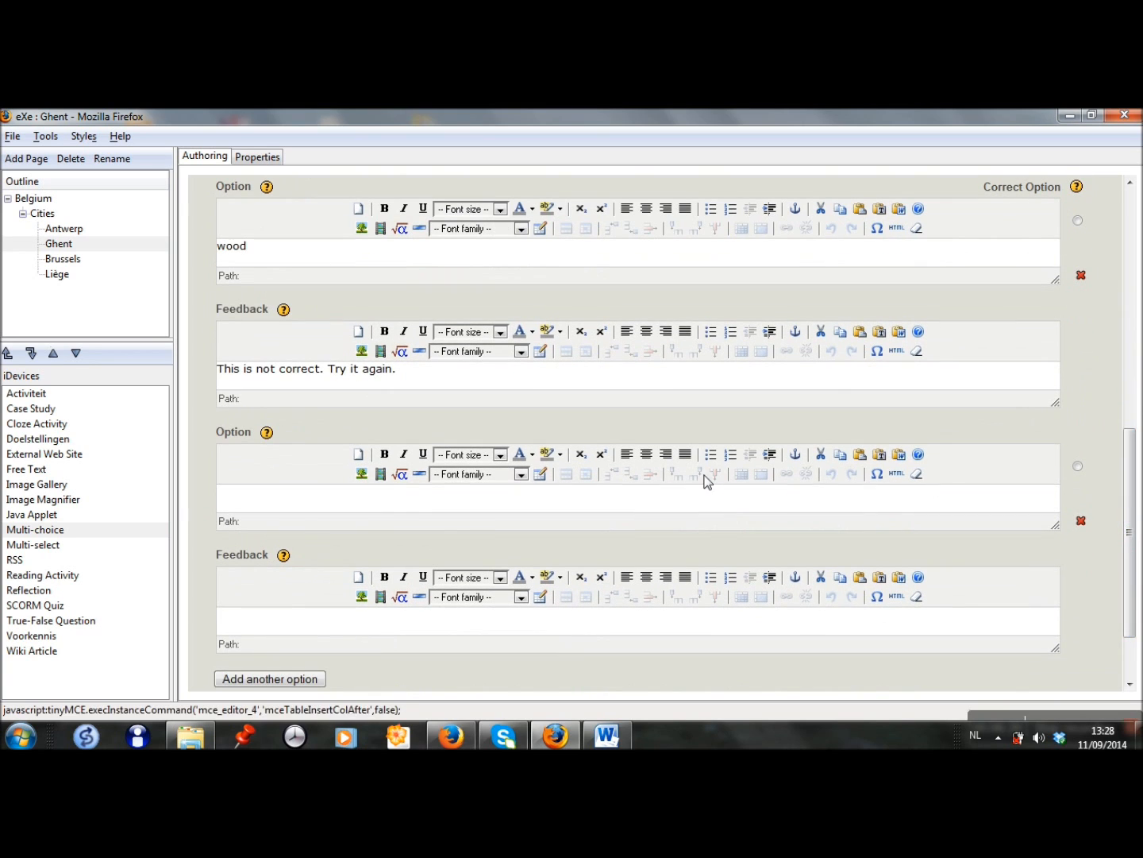
type("corn")
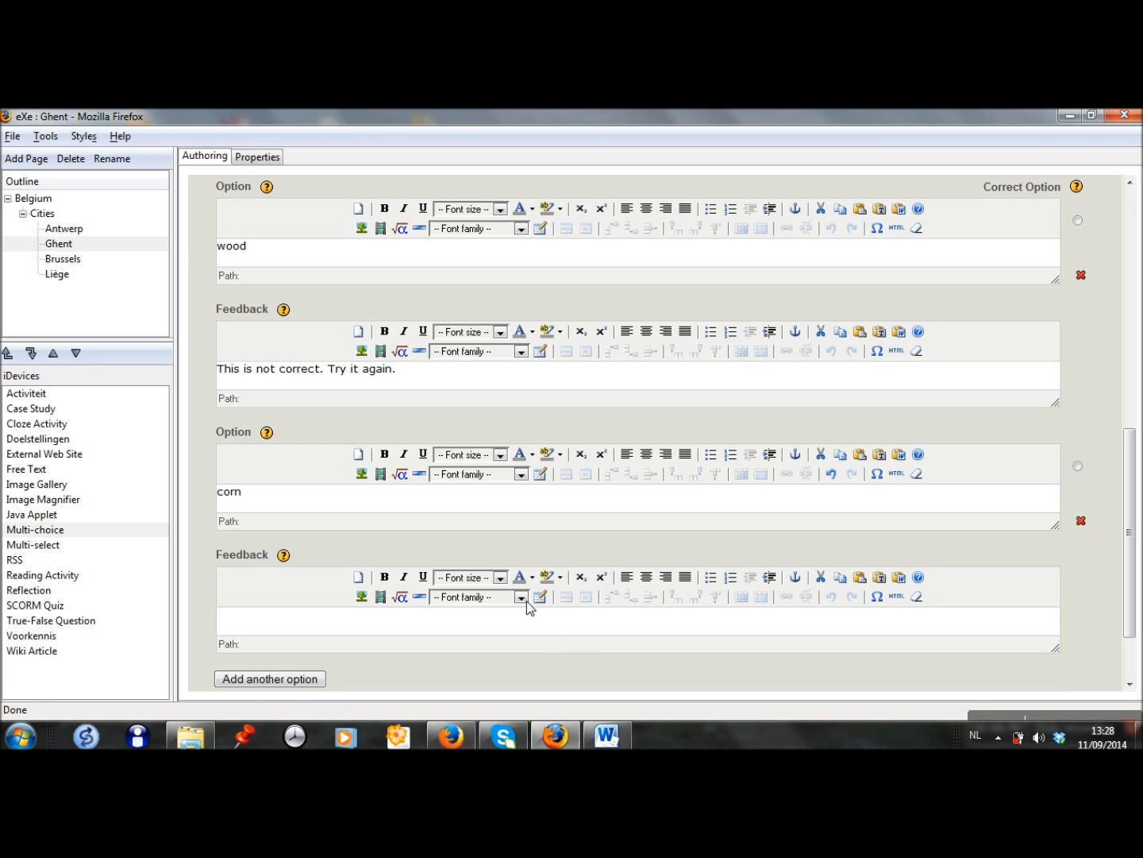
mouse_move(286, 359)
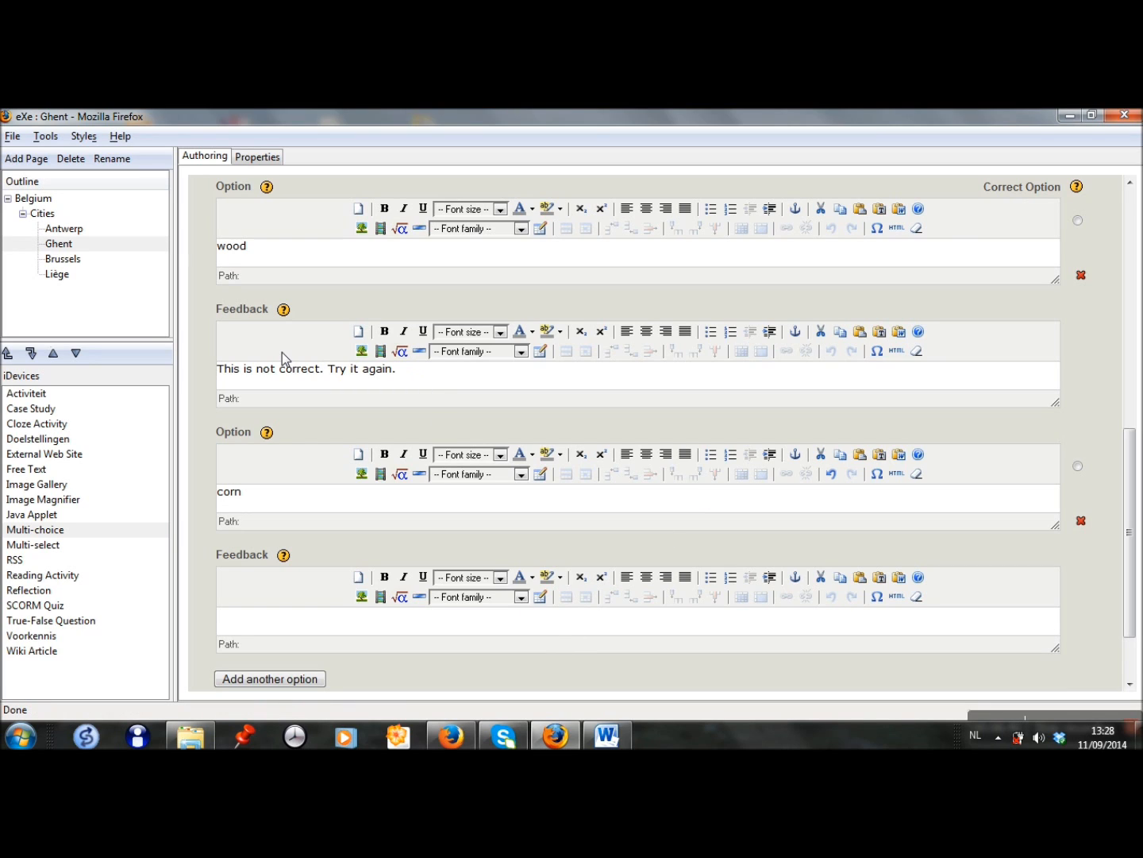
- Give corn the feedback 'This is not correct. Try it again.' and add another blank option
triple_click(305, 369)
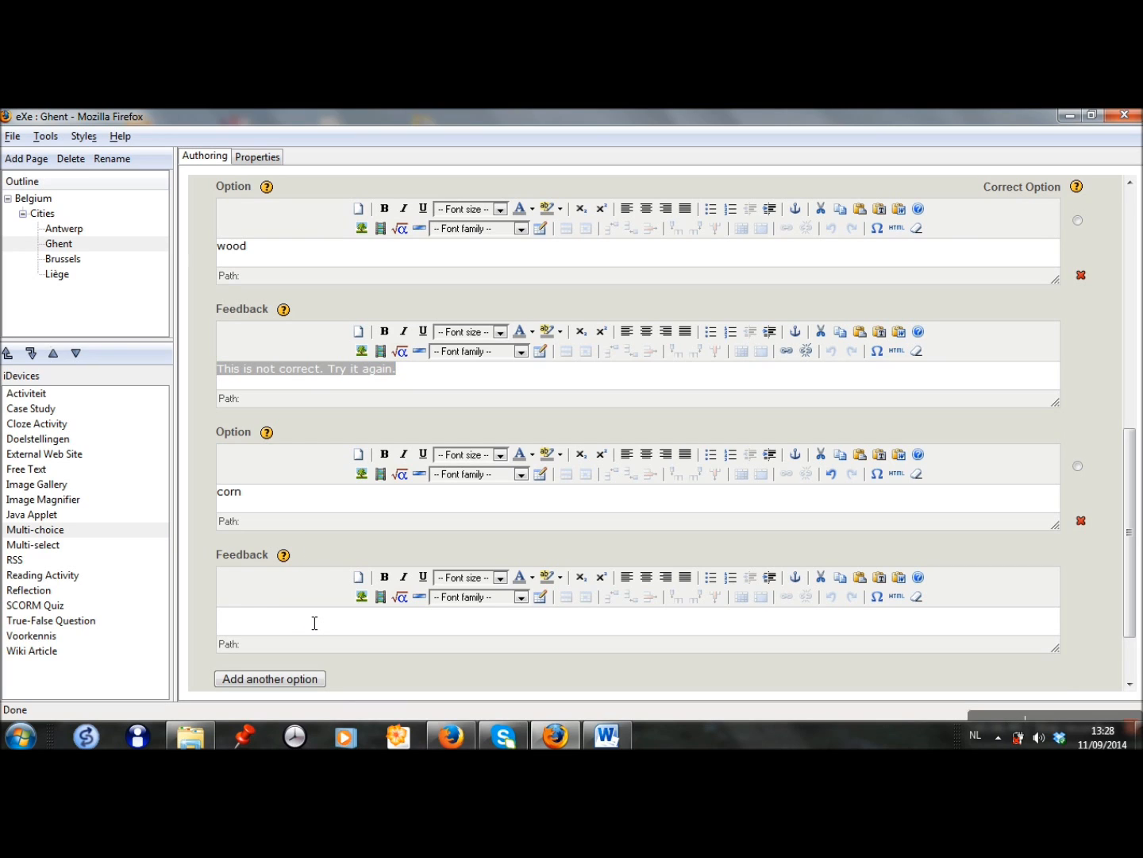
type("This is not correct. Try it again.")
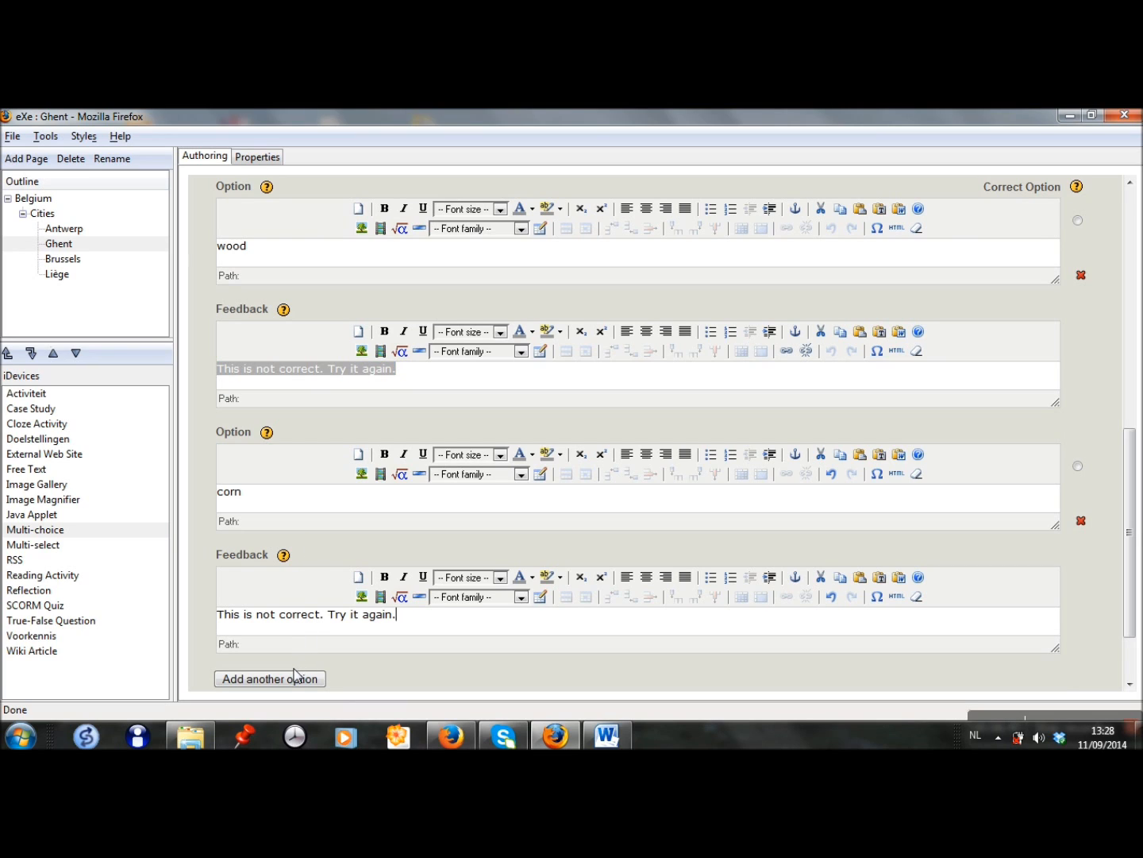
left_click(270, 678)
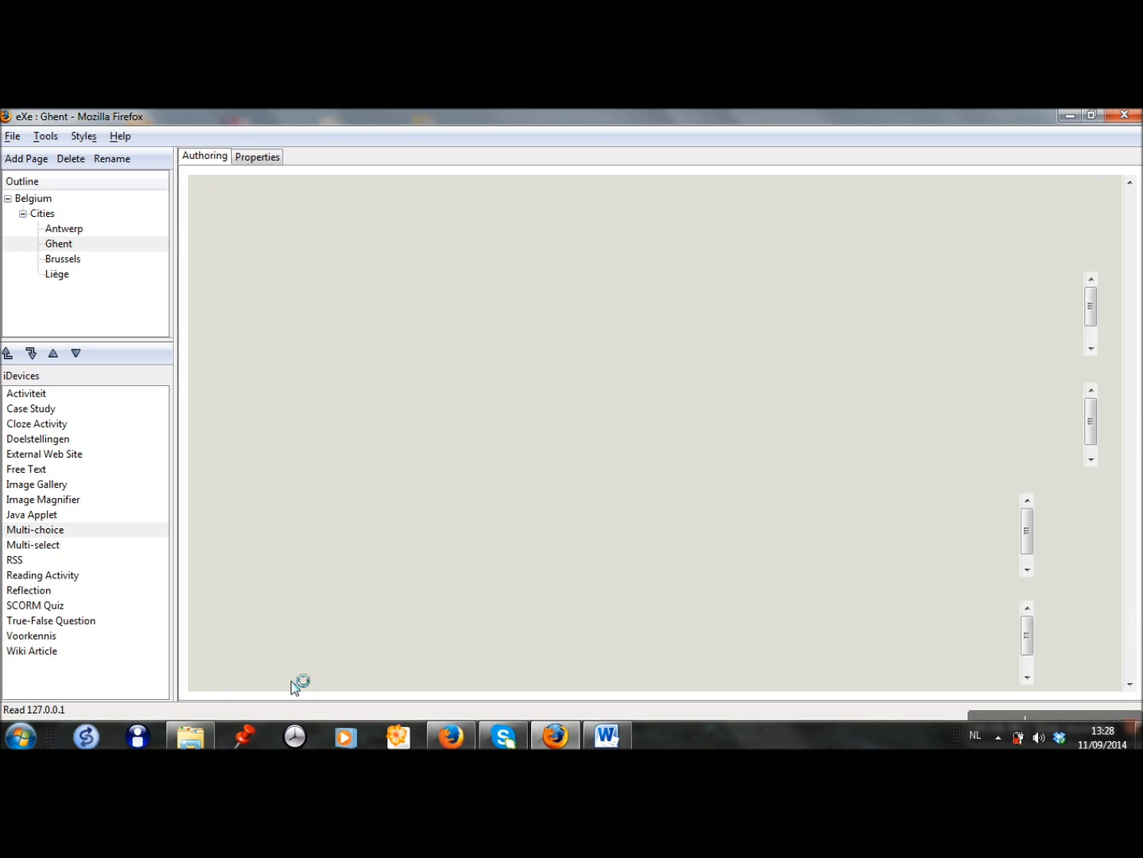
- Enter 'wool' as the correct answer with 'Well done!' feedback
left_click(35, 528)
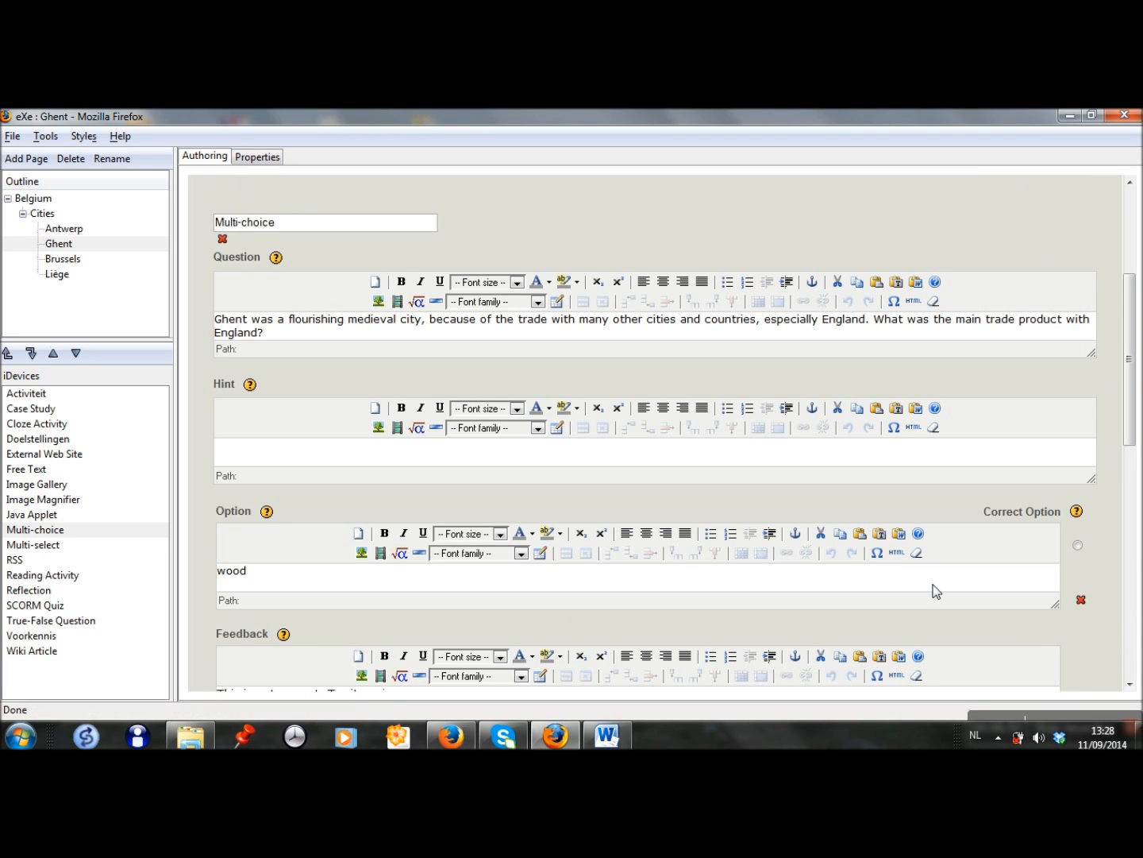
scroll("down", 3)
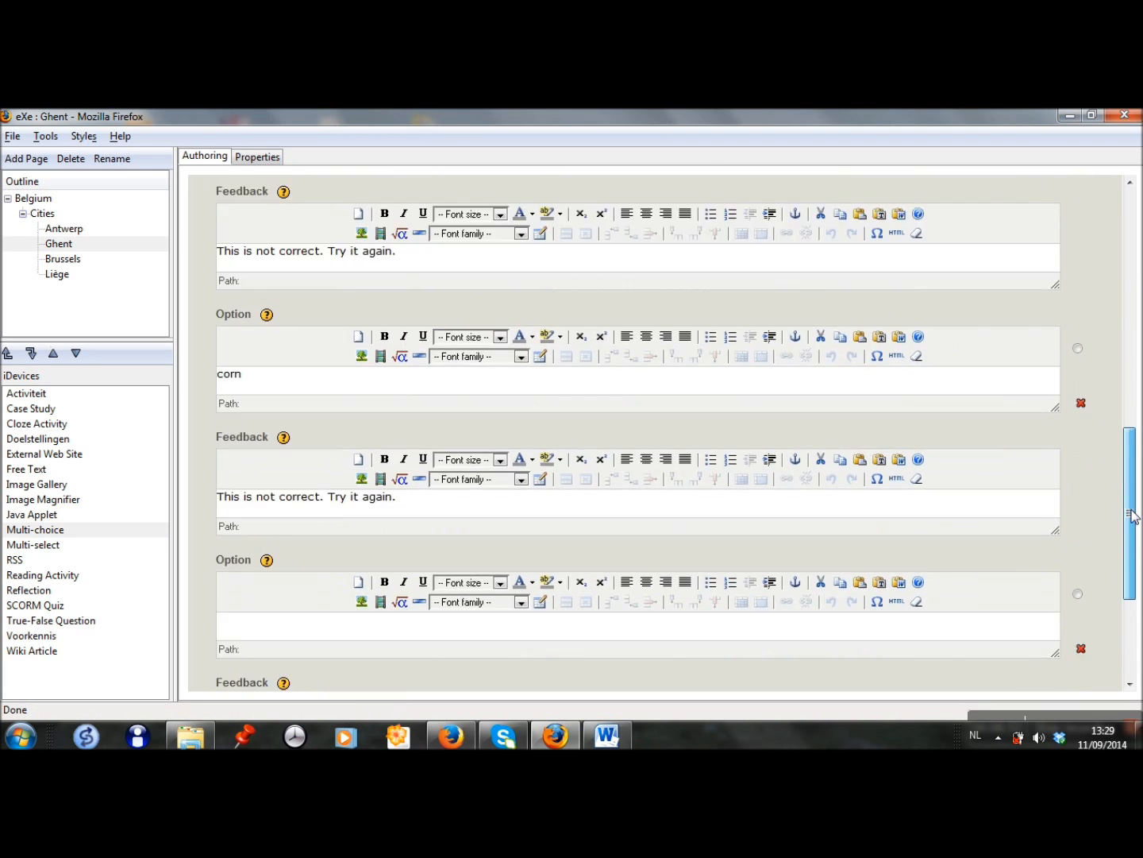
scroll("down", 3)
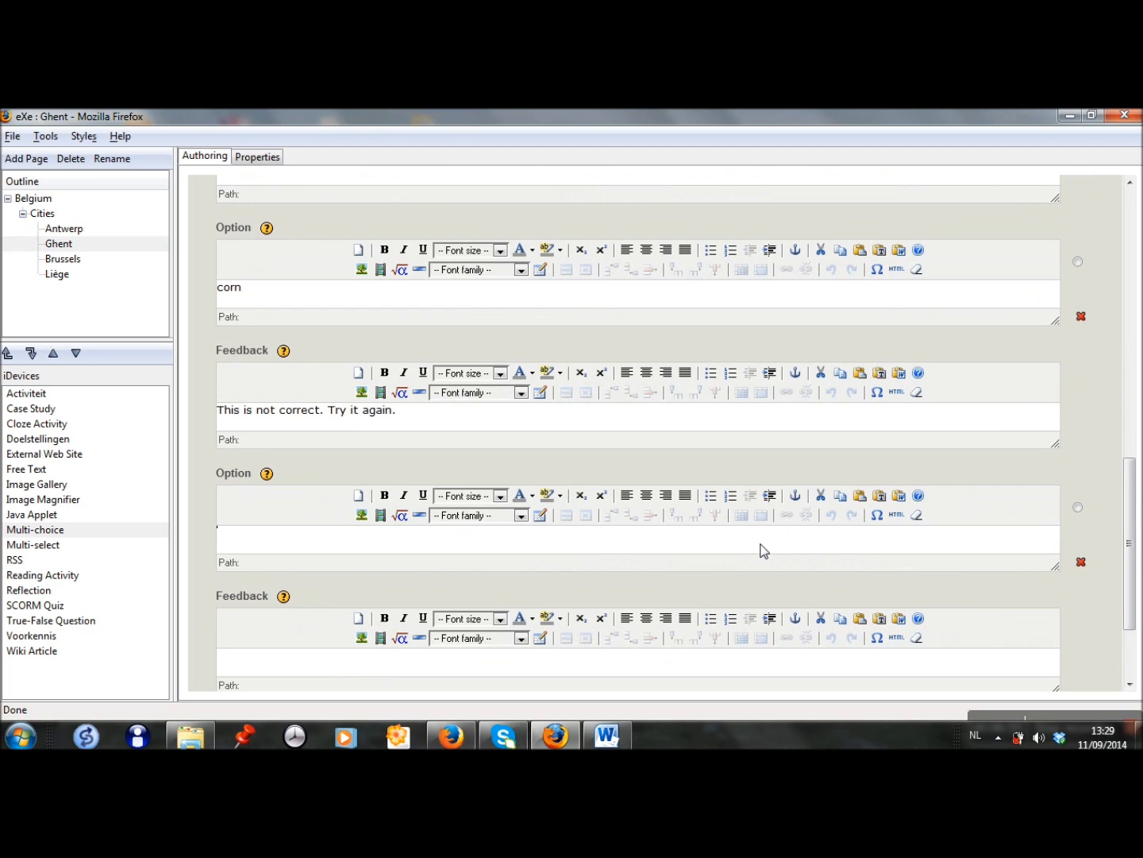
type("wool")
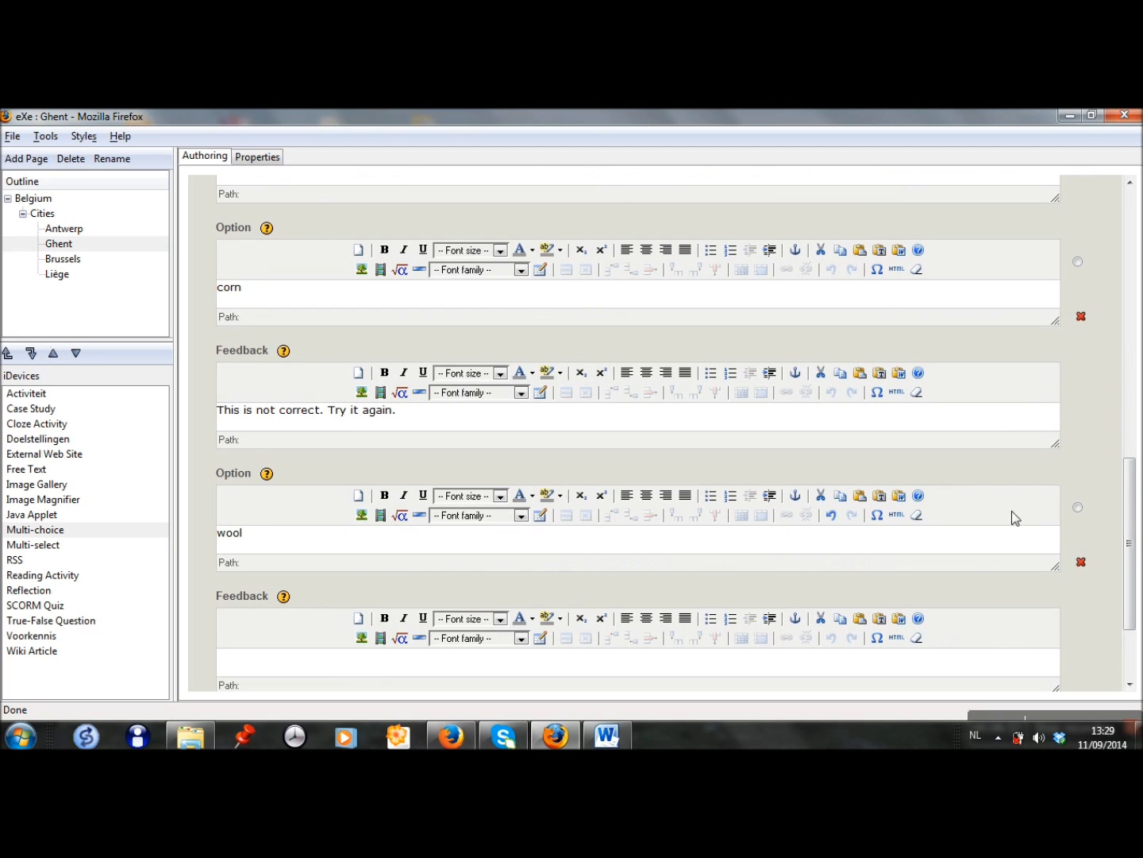
left_click(1078, 507)
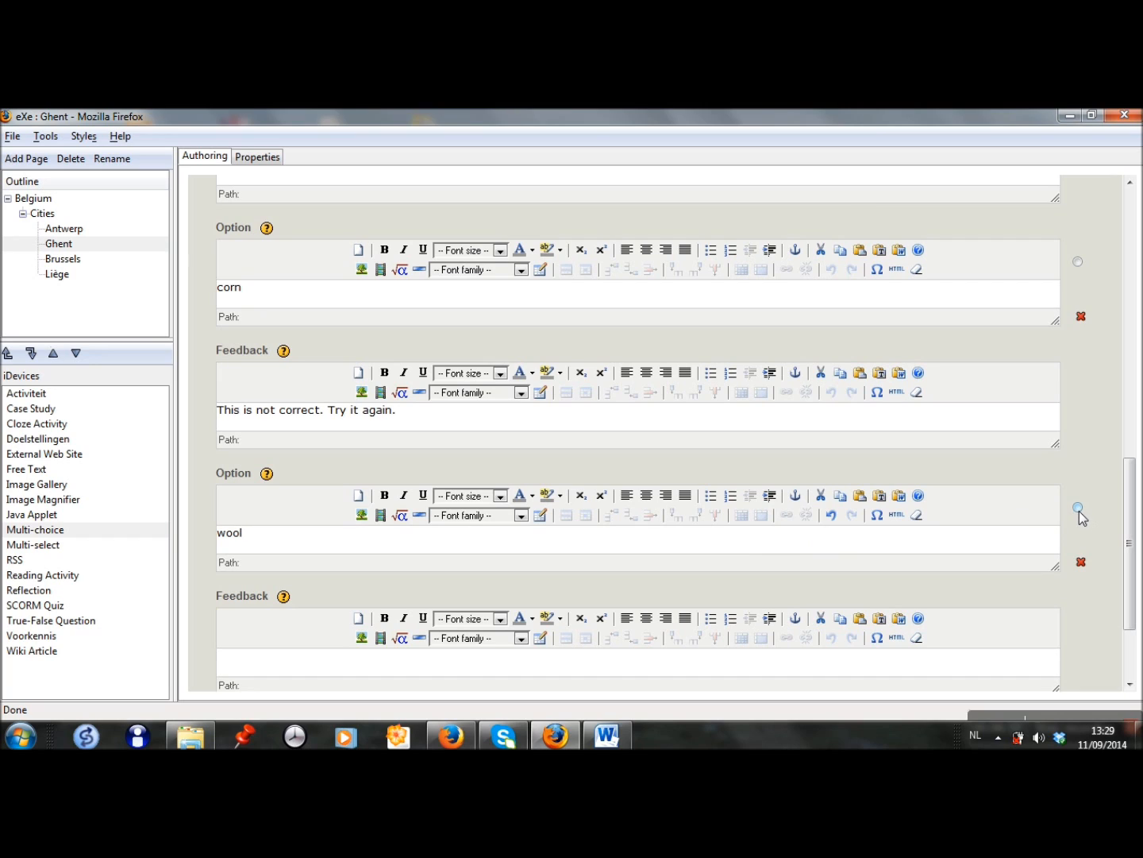
left_click(1078, 507)
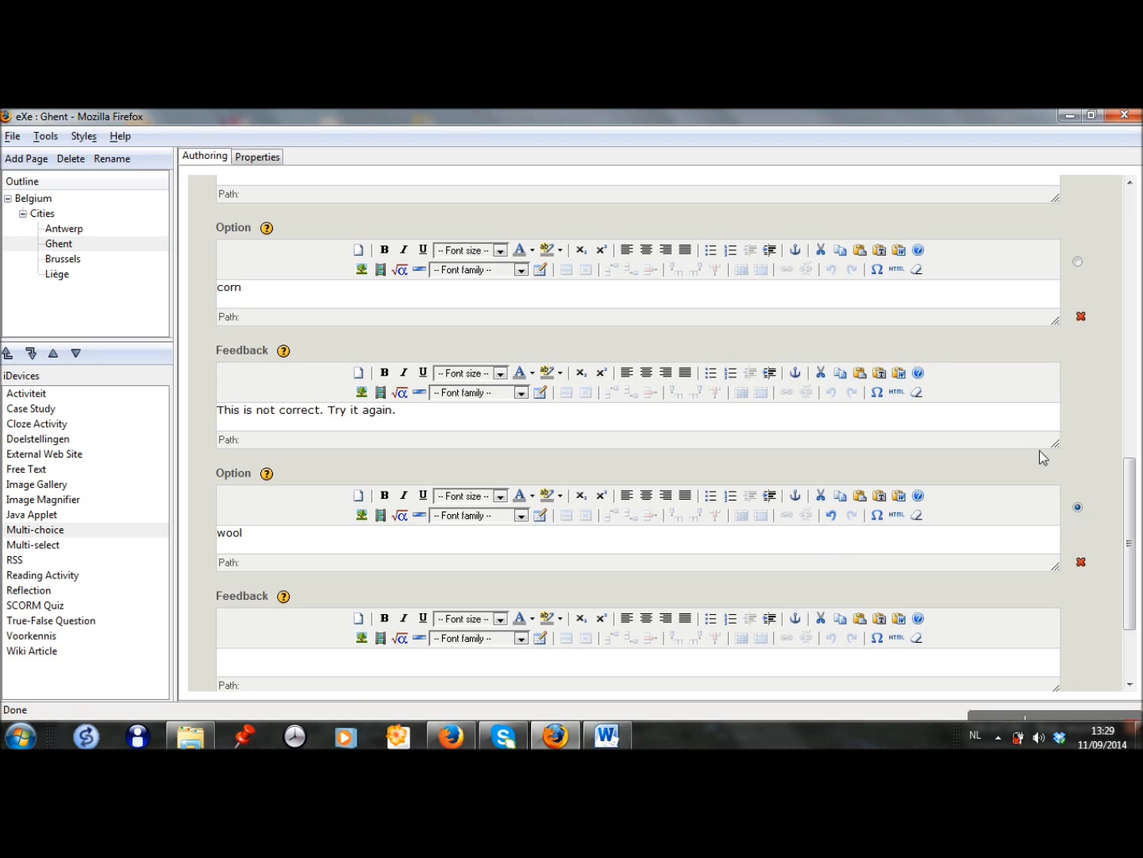
mouse_move(740, 670)
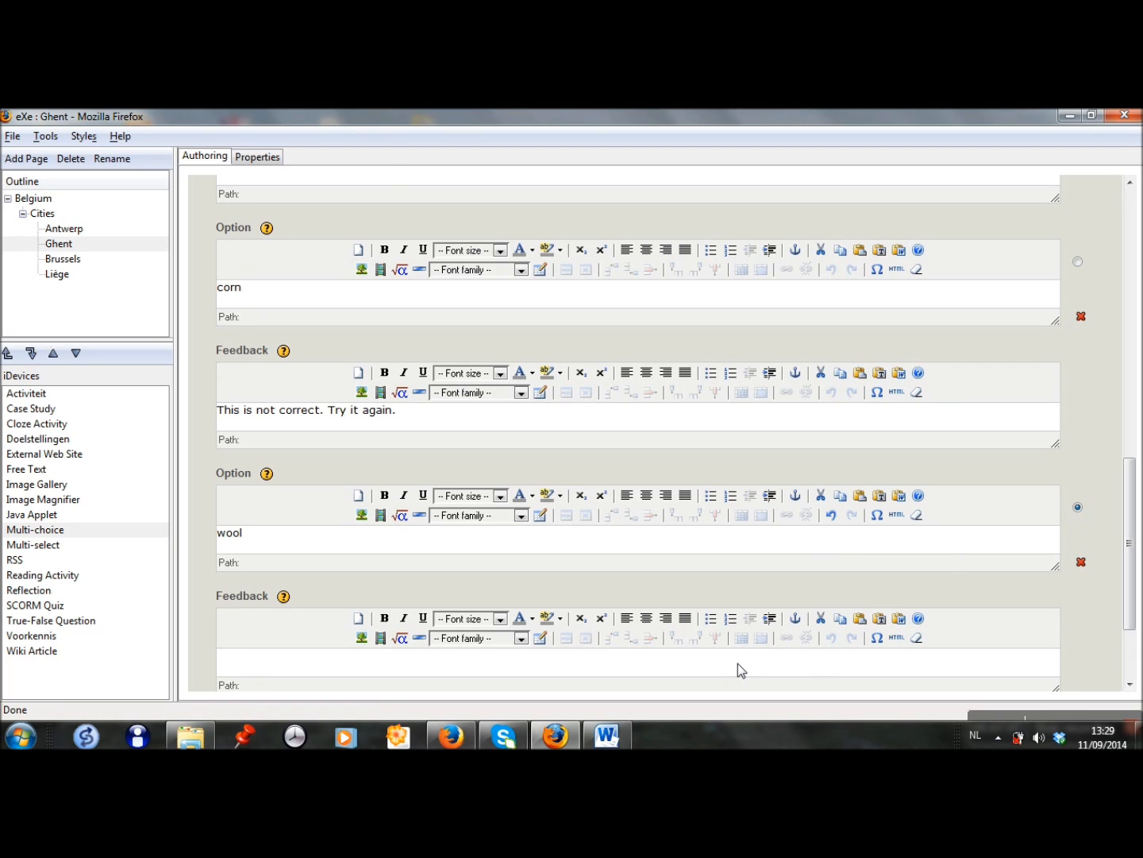
type("Well done!")
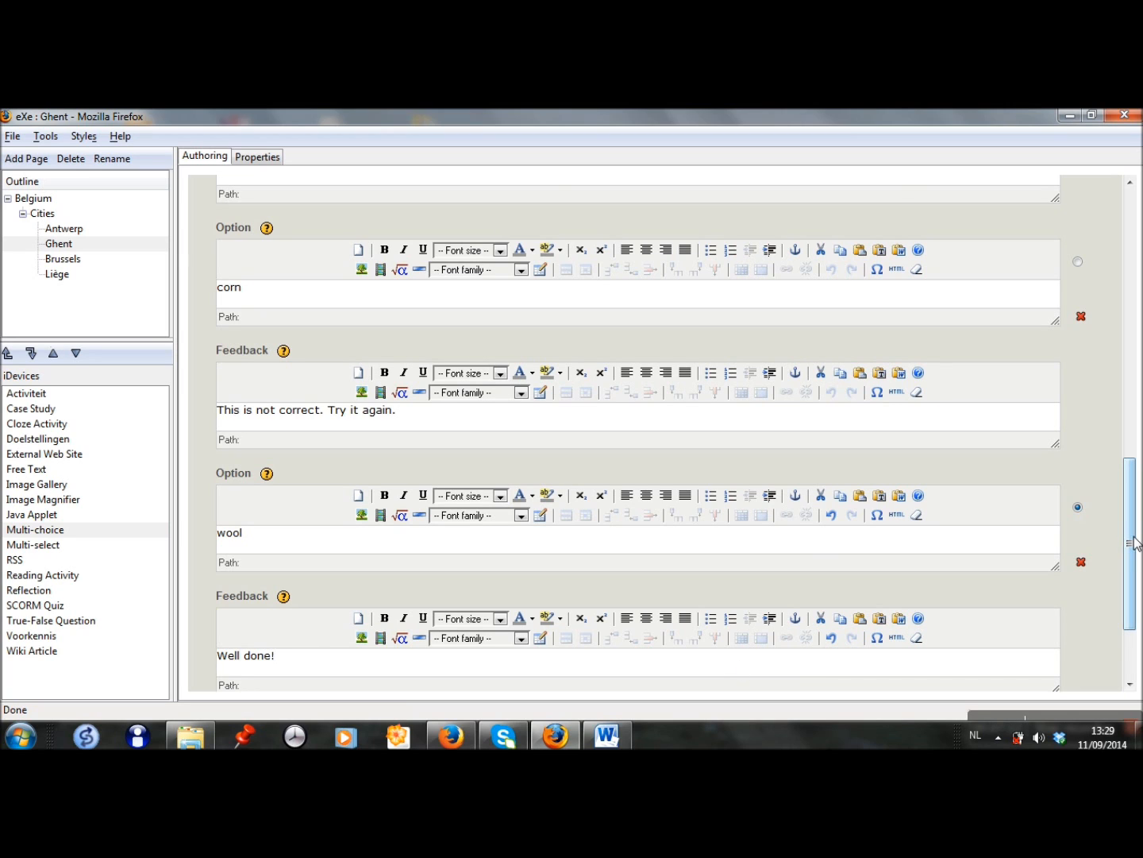
scroll("down", 3)
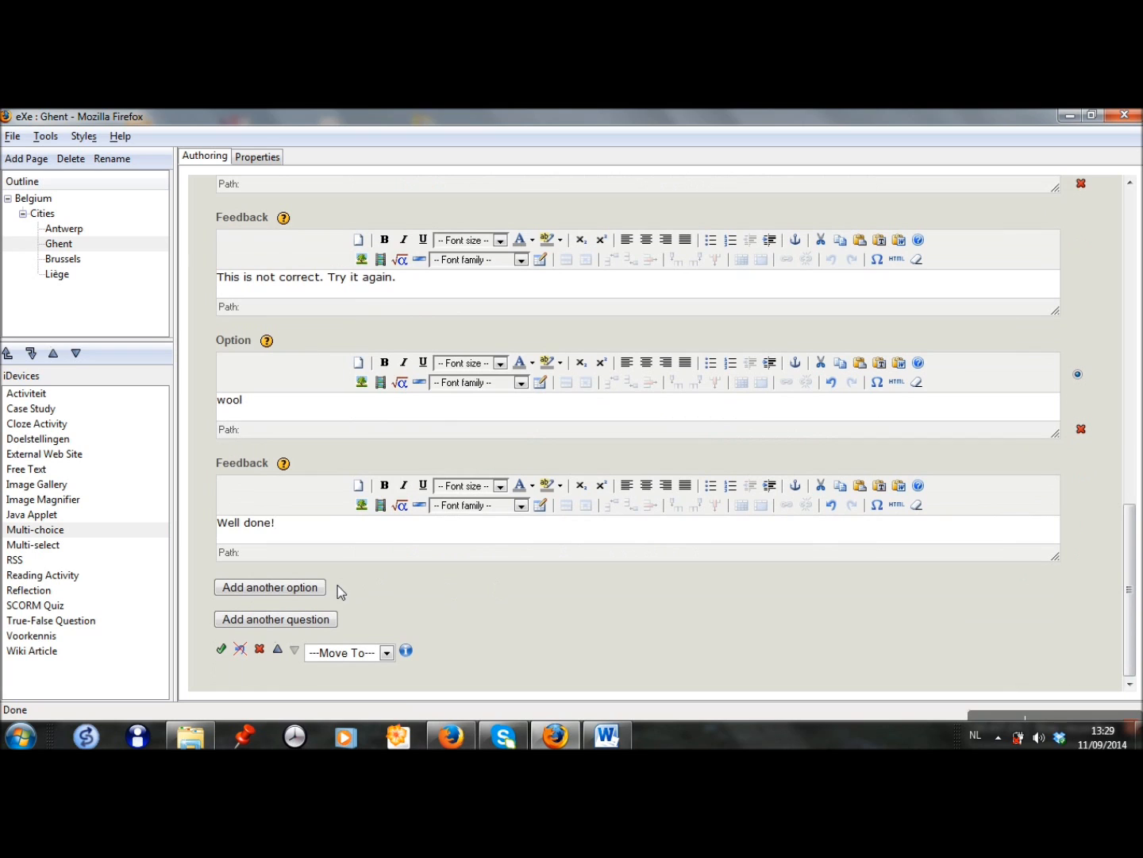
- Add 'ceramics' as a wrong answer with 'This is not correct. Try it again.' feedback
left_click(270, 587)
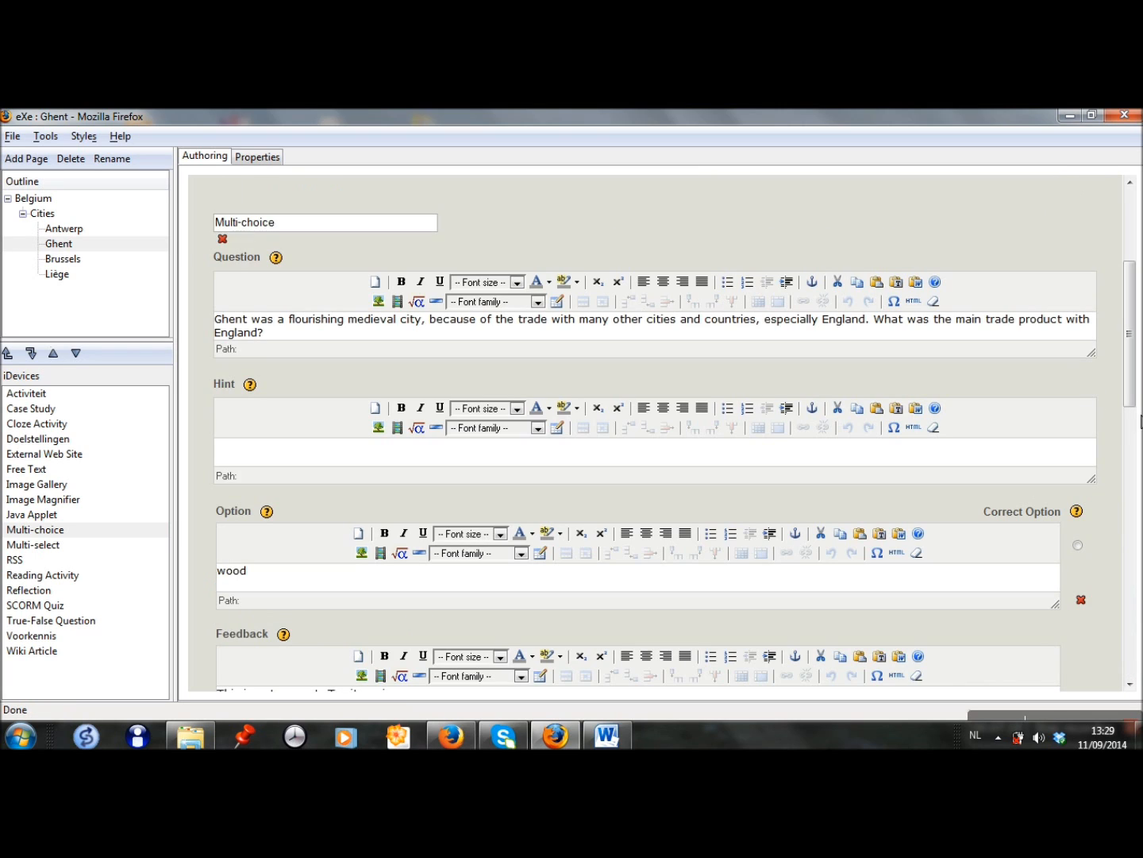
scroll("down", 3)
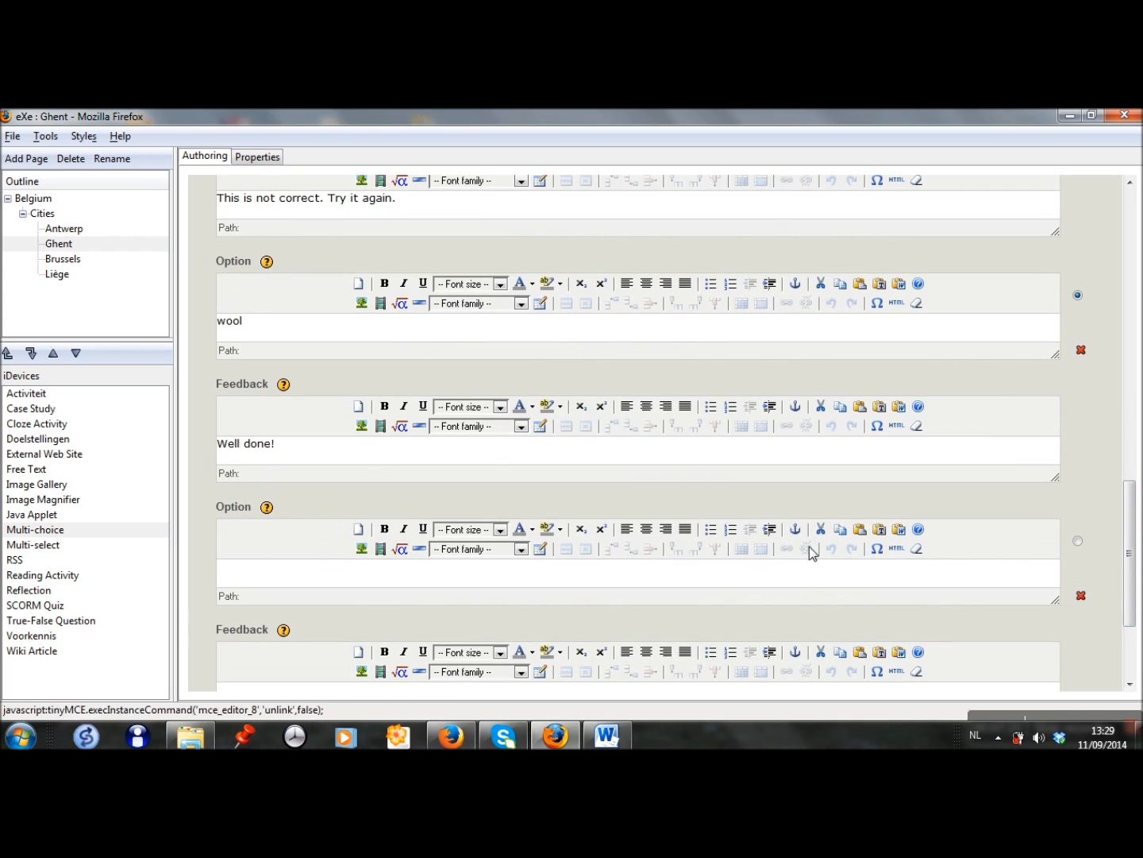
type("ceramics")
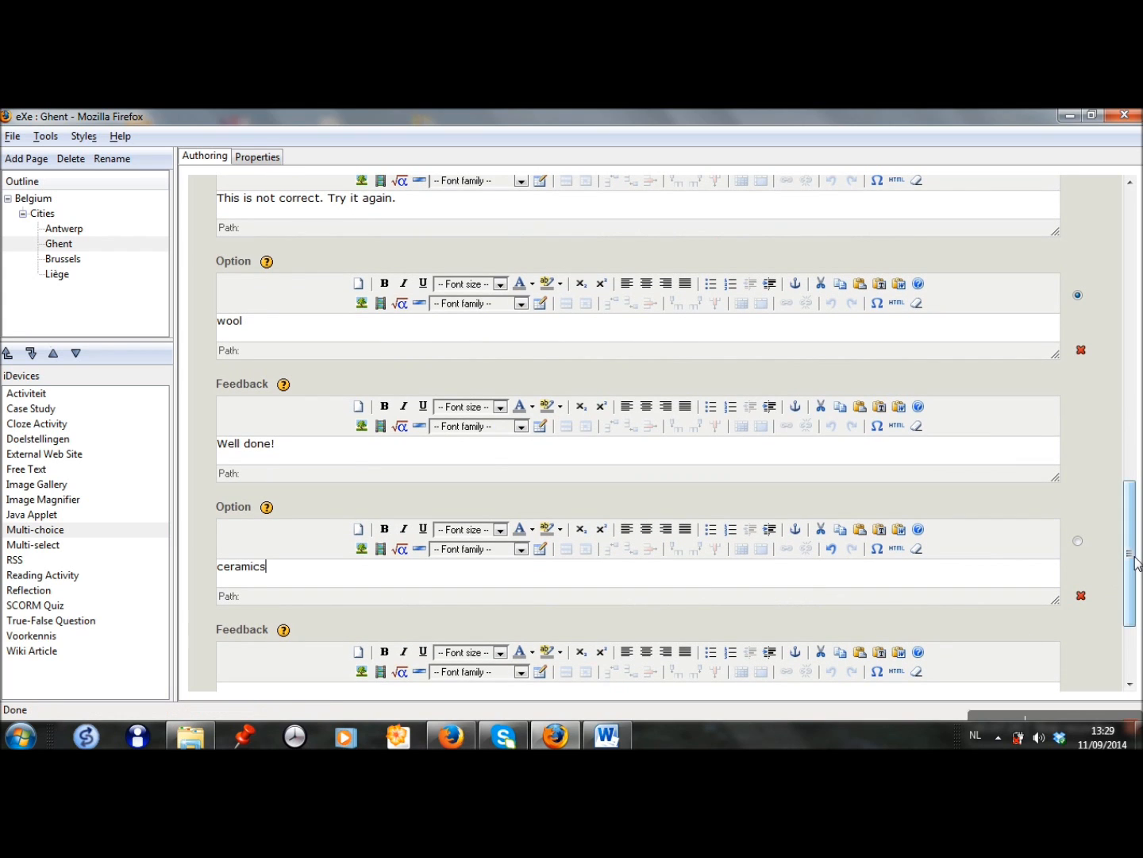
scroll("down", 3)
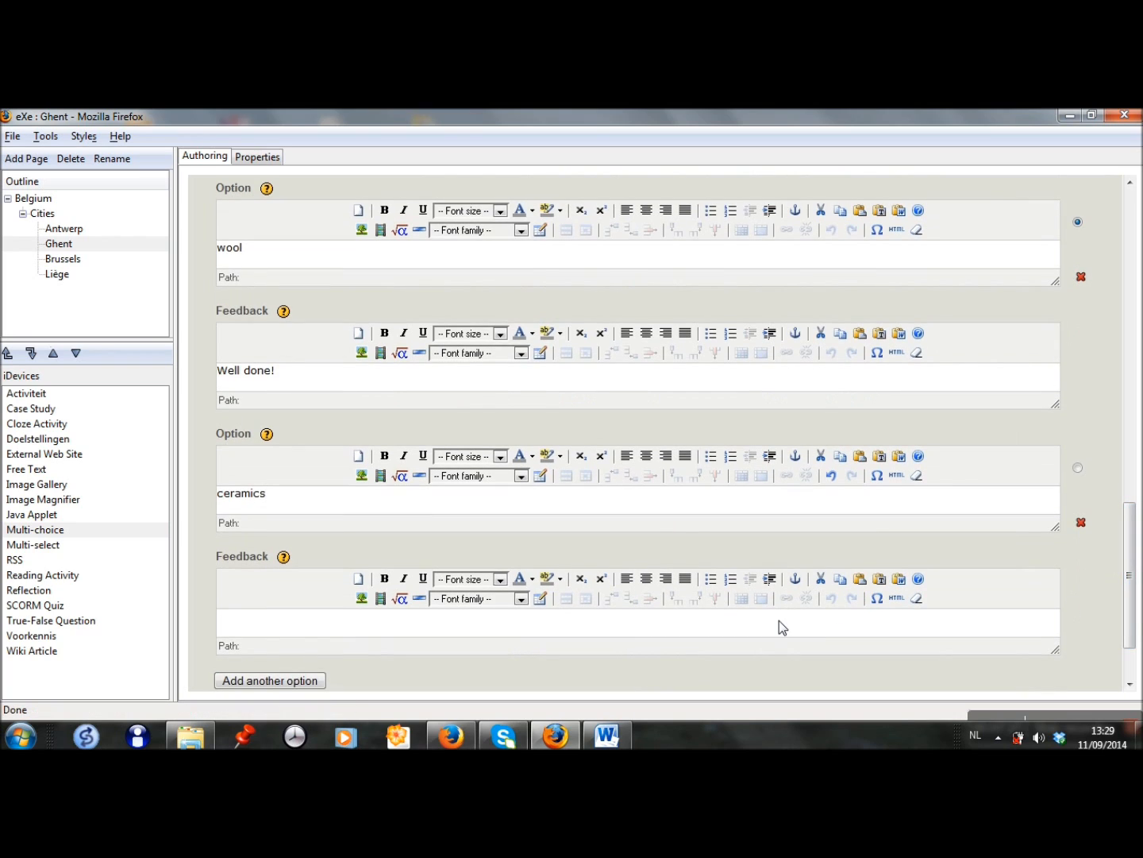
type("This is not correct. Try it again.")
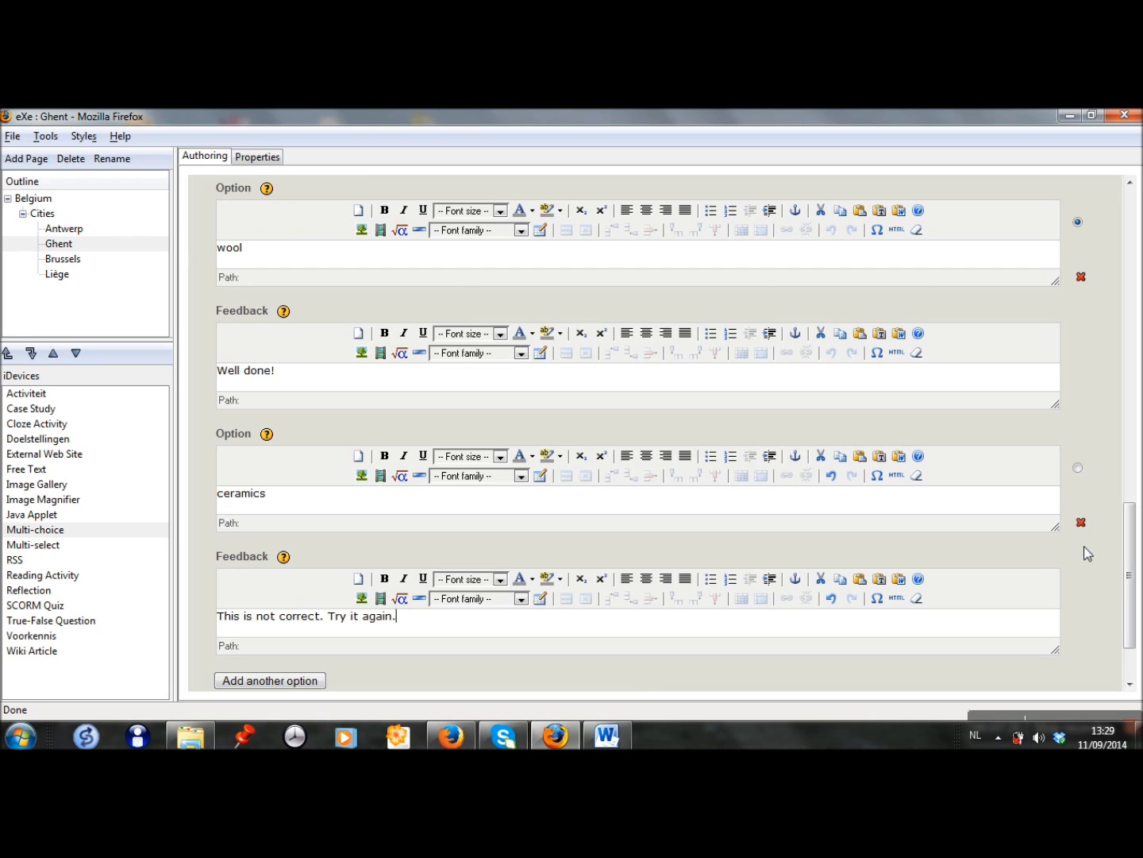
scroll("down", 3)
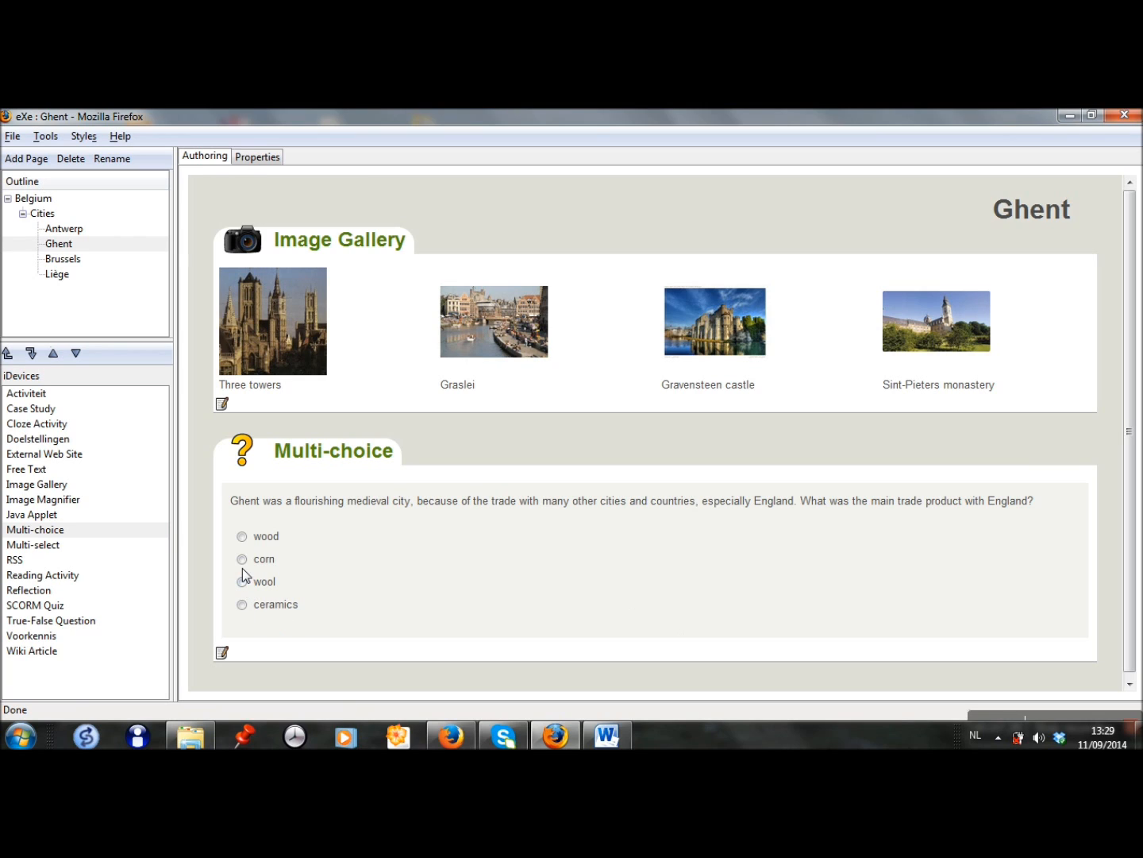
- Test corn and wool in the Ghent question preview, then go to the Brussels page
left_click(242, 559)
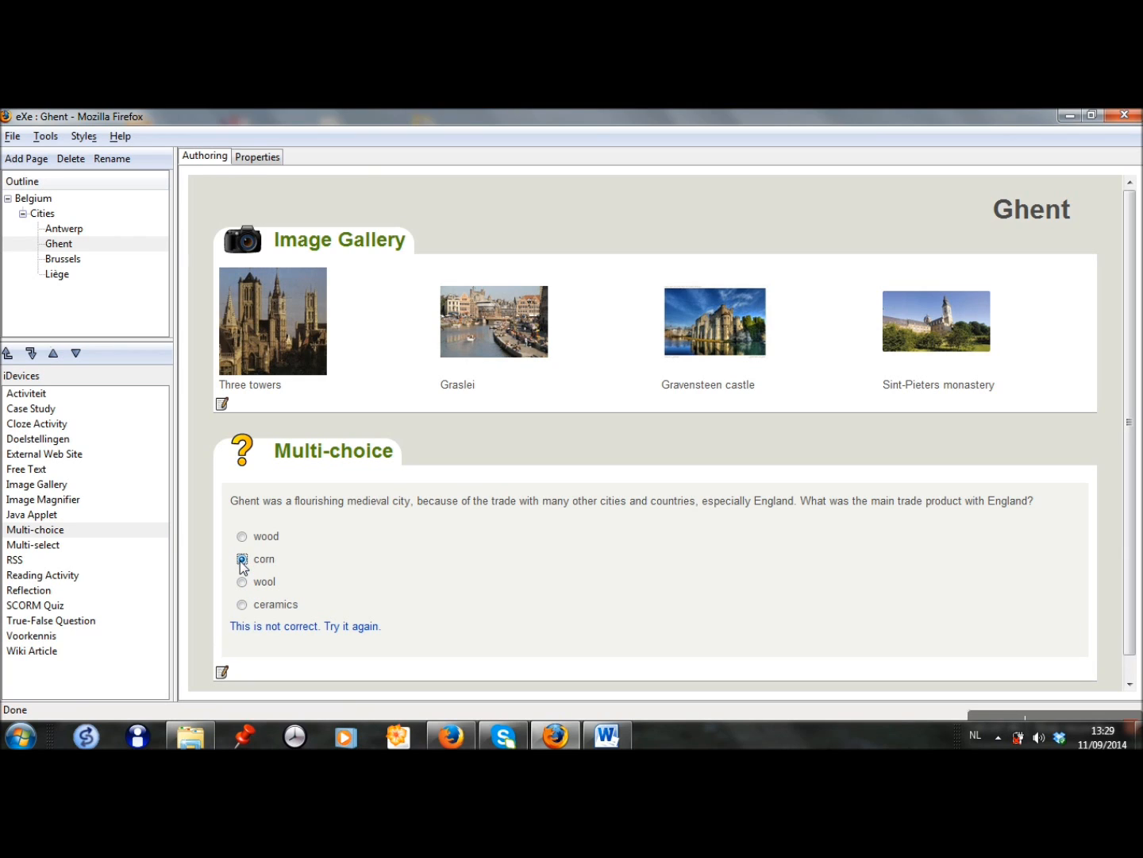
left_click(242, 559)
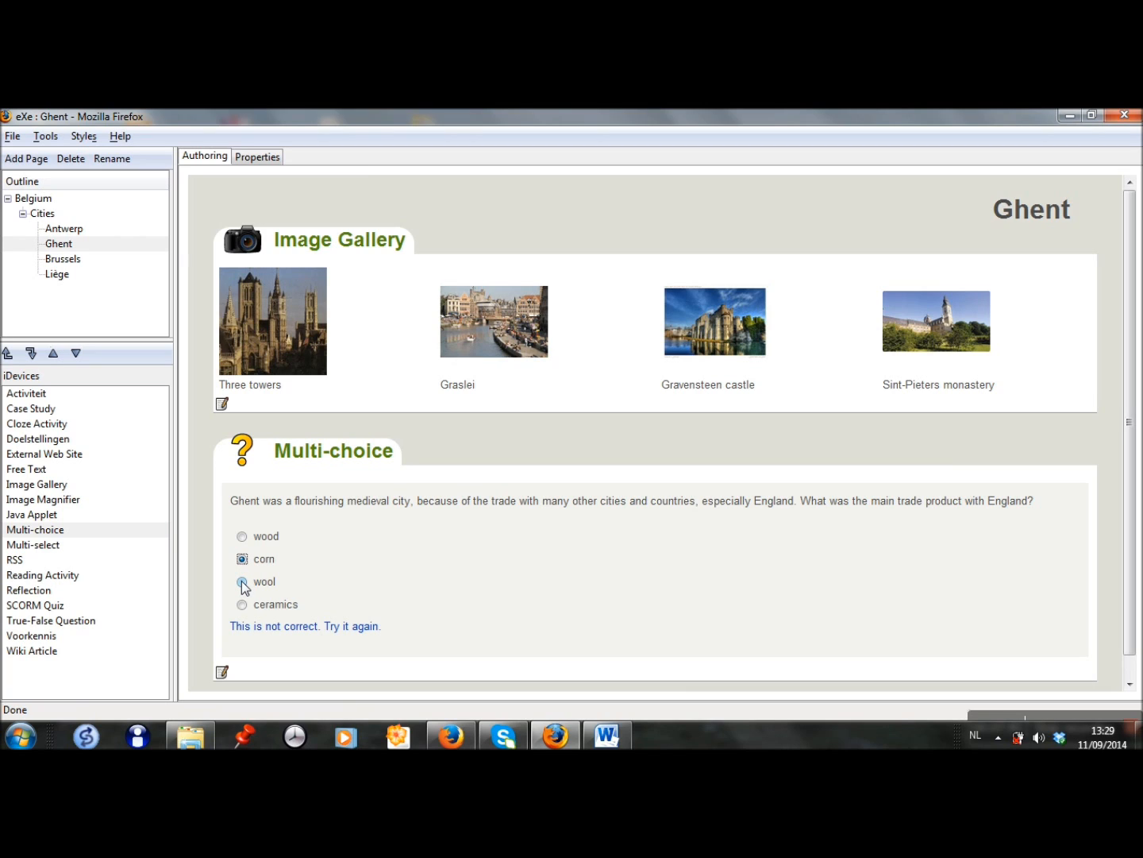
left_click(241, 581)
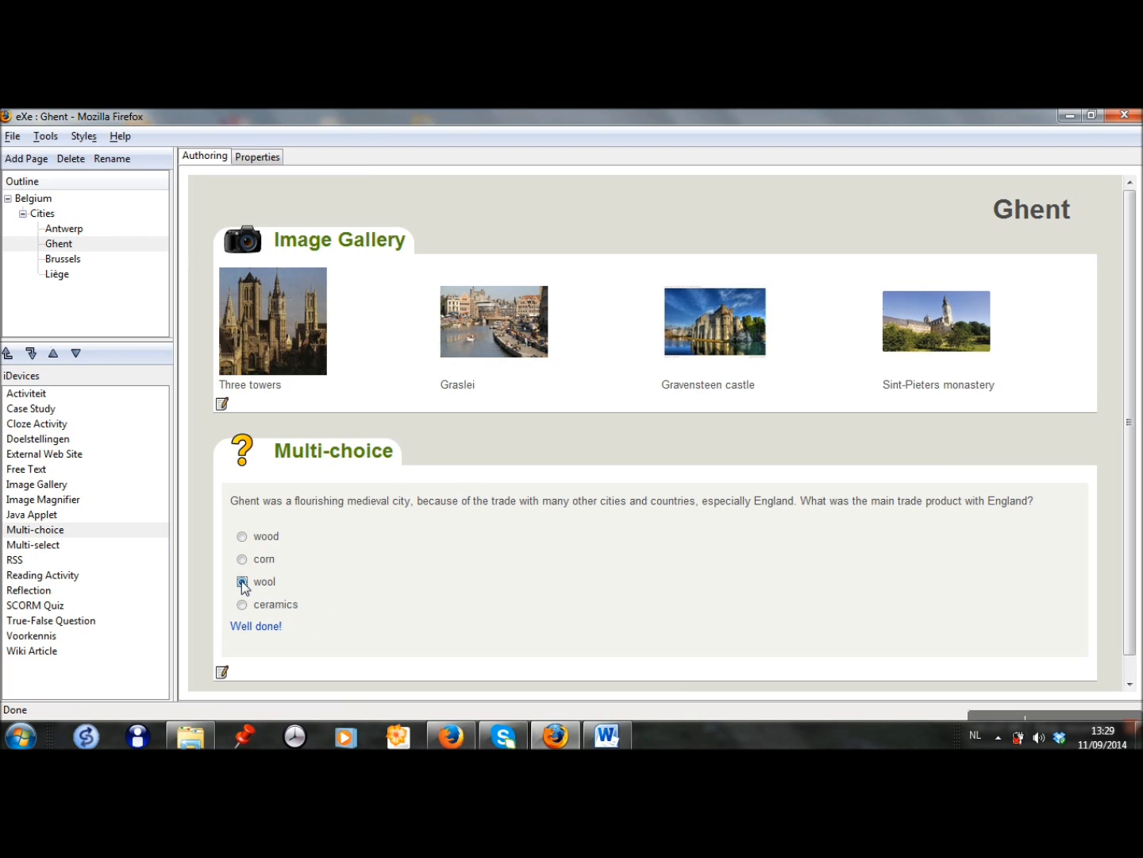
left_click(241, 582)
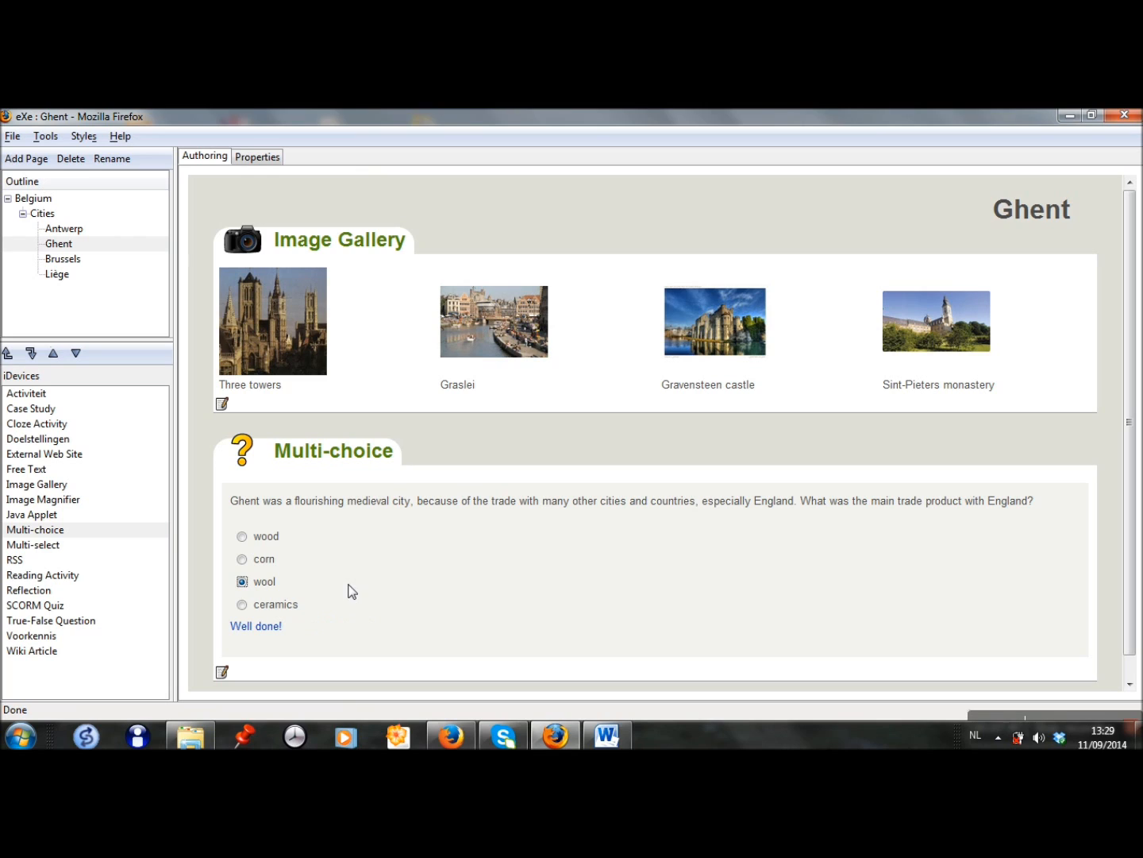
mouse_move(524, 502)
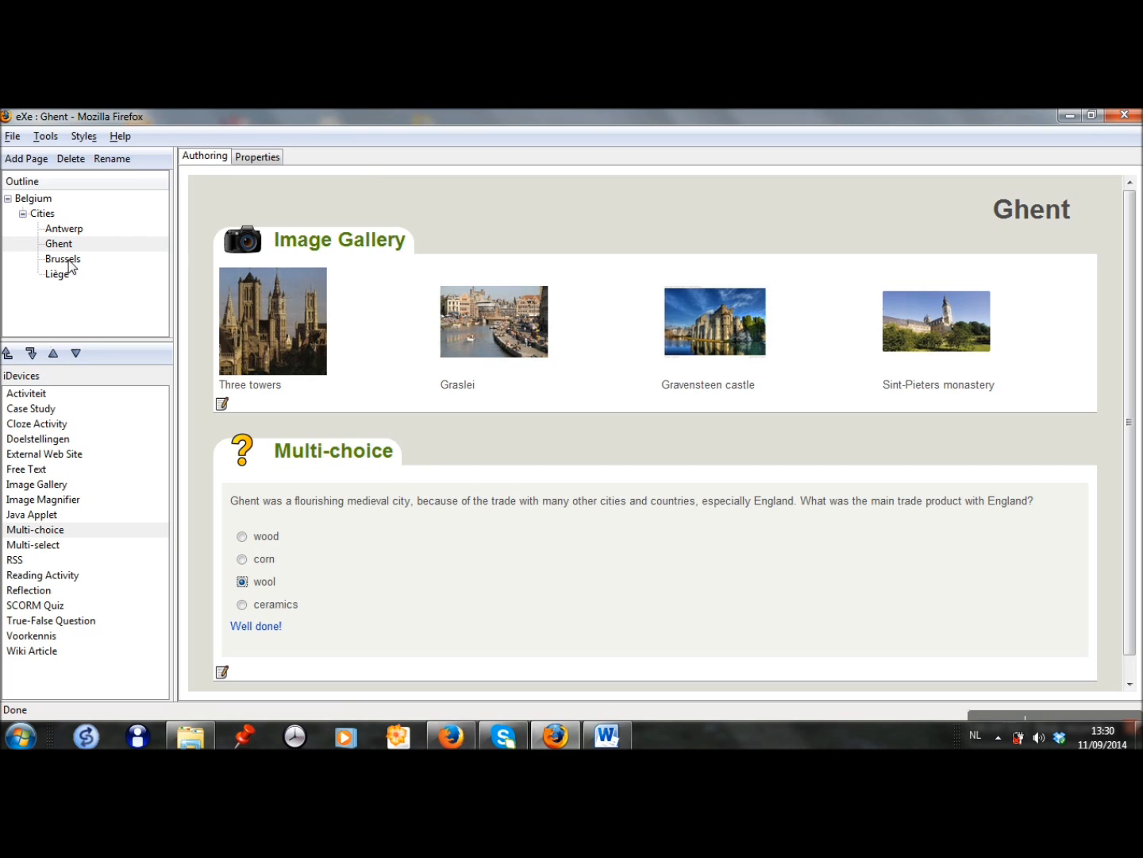
left_click(62, 257)
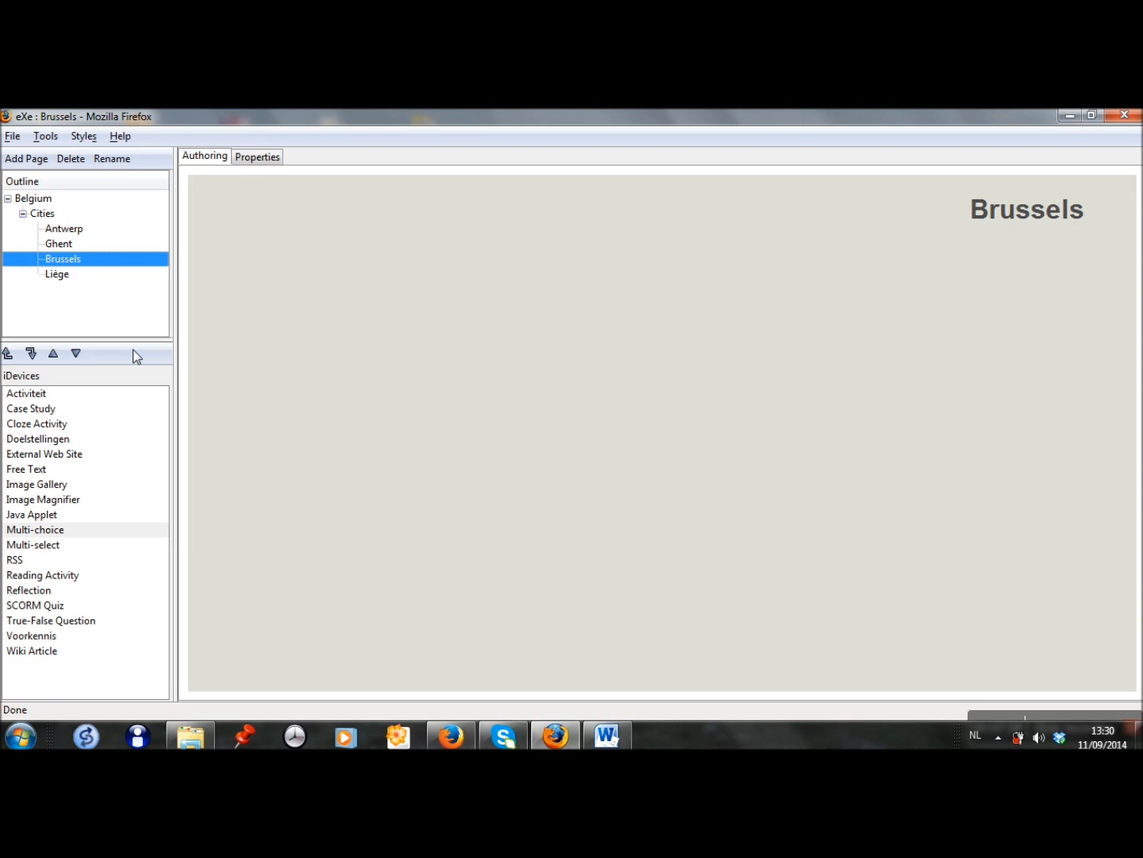
- Add a multiple-choice question asking 'What is or are the official language(s) in Brussels?'
left_click(35, 531)
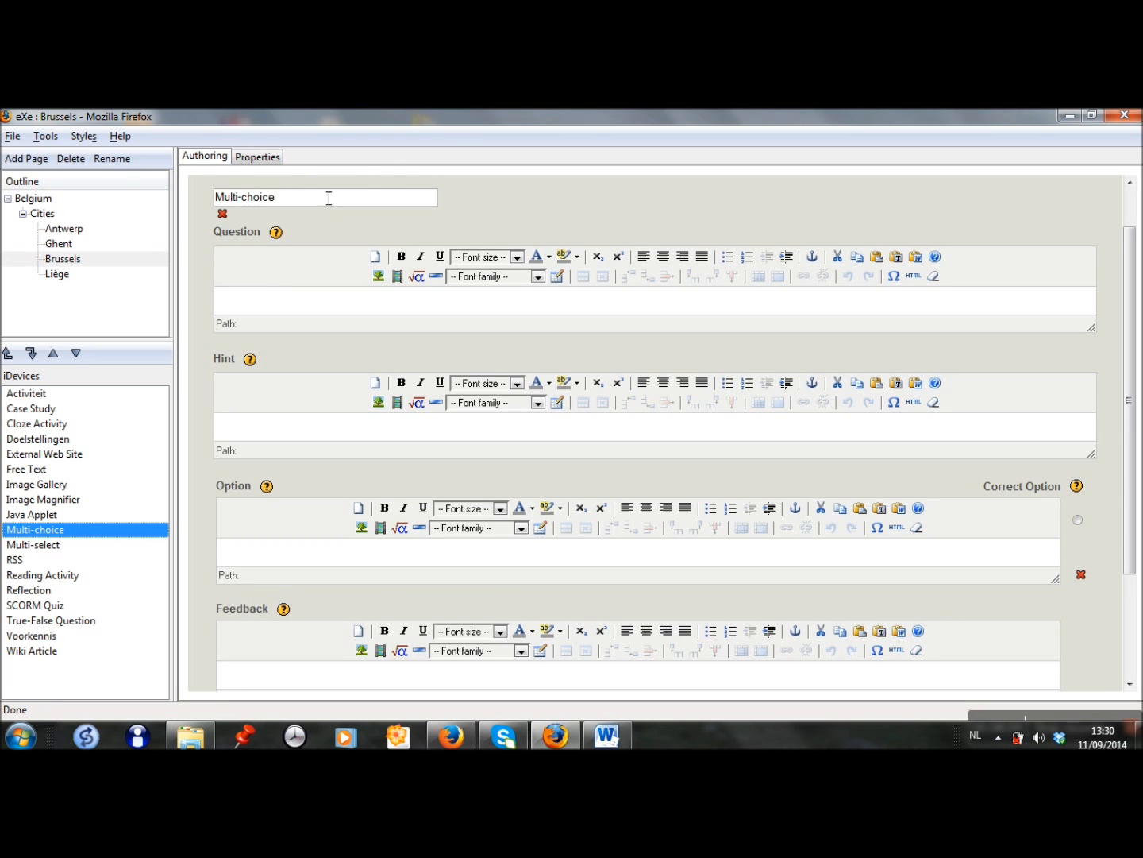
type("W")
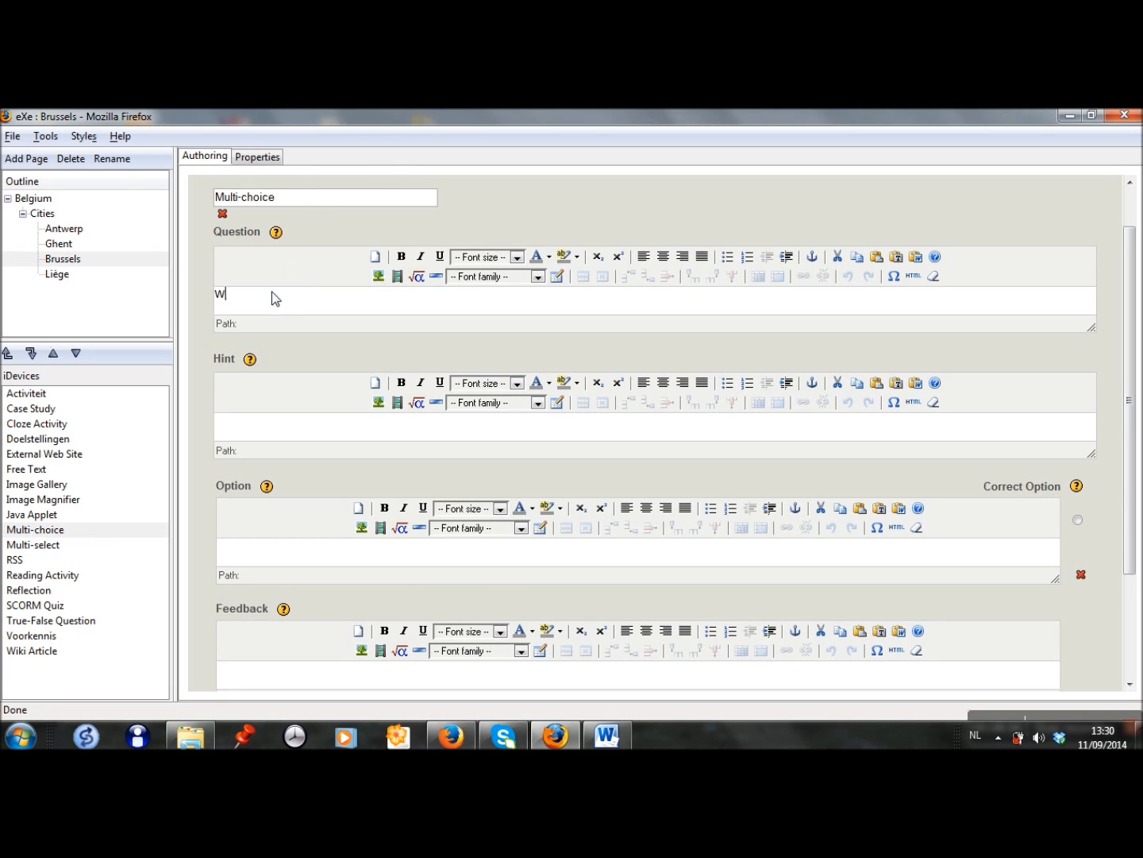
type("hat is")
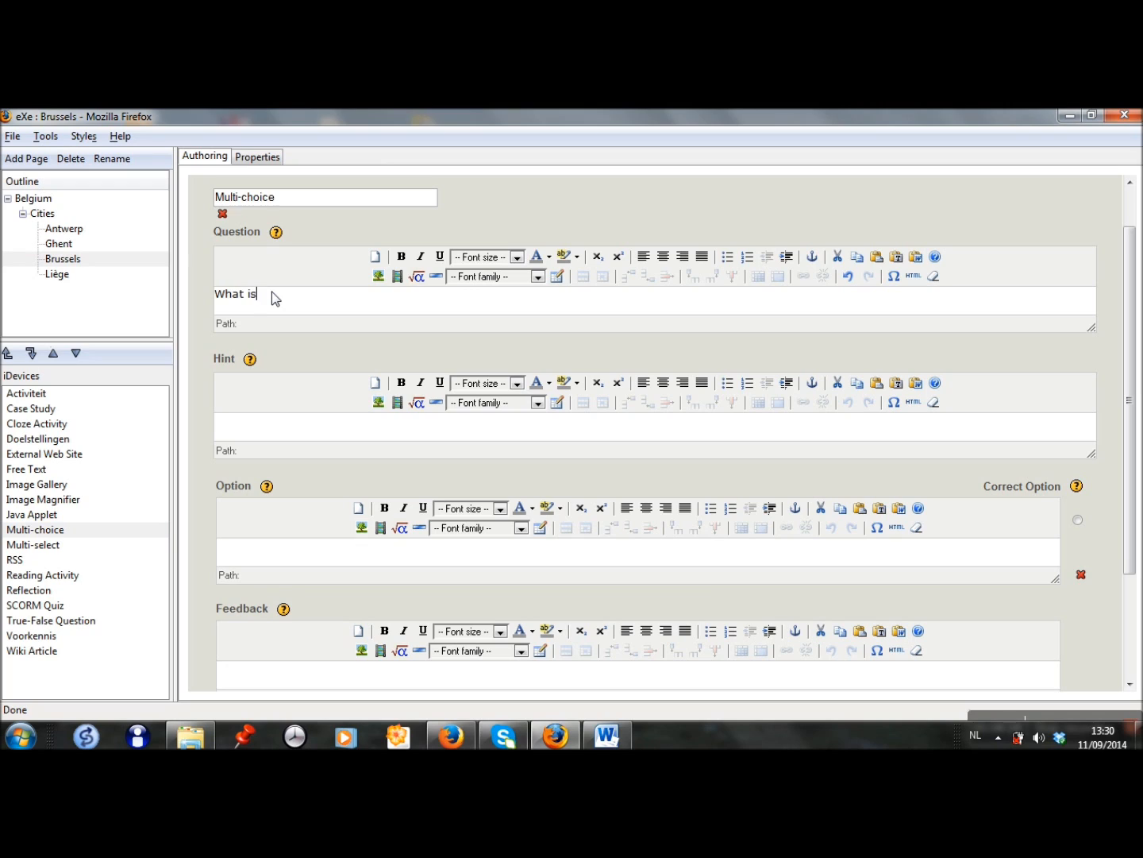
type("or are the offici")
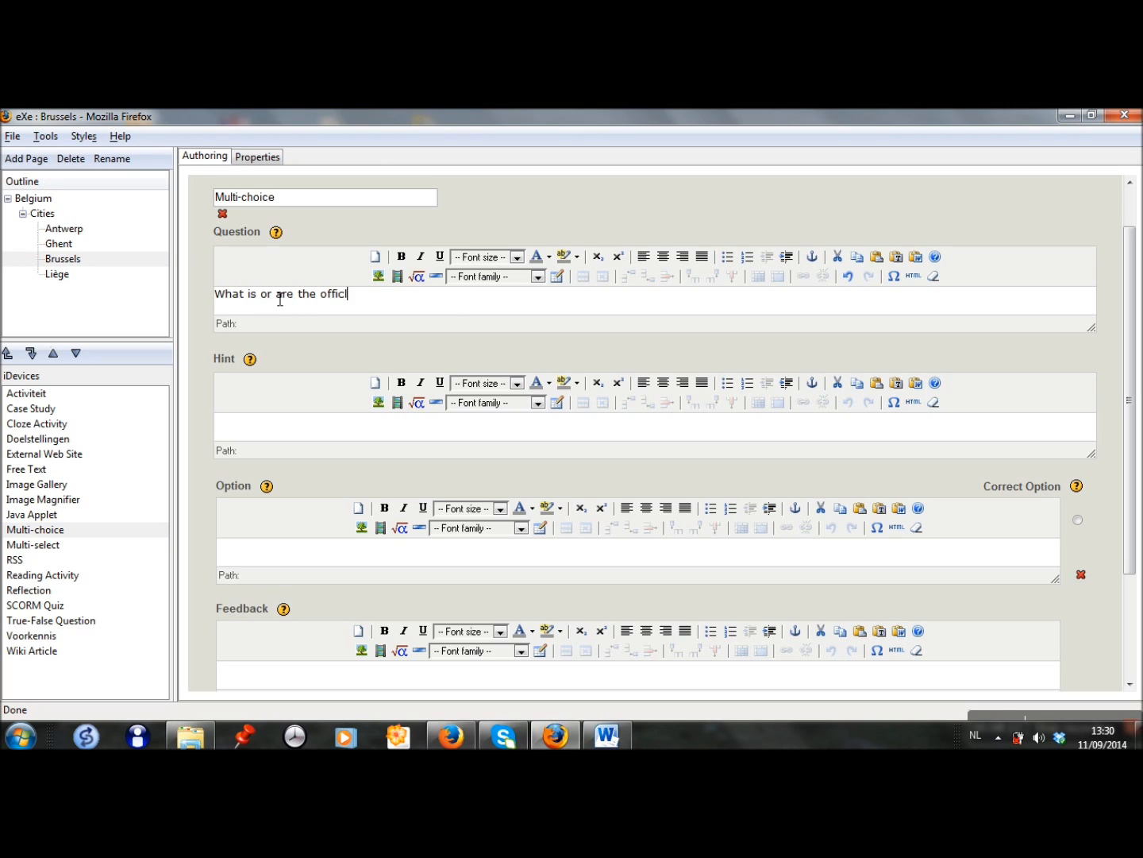
type("al lang")
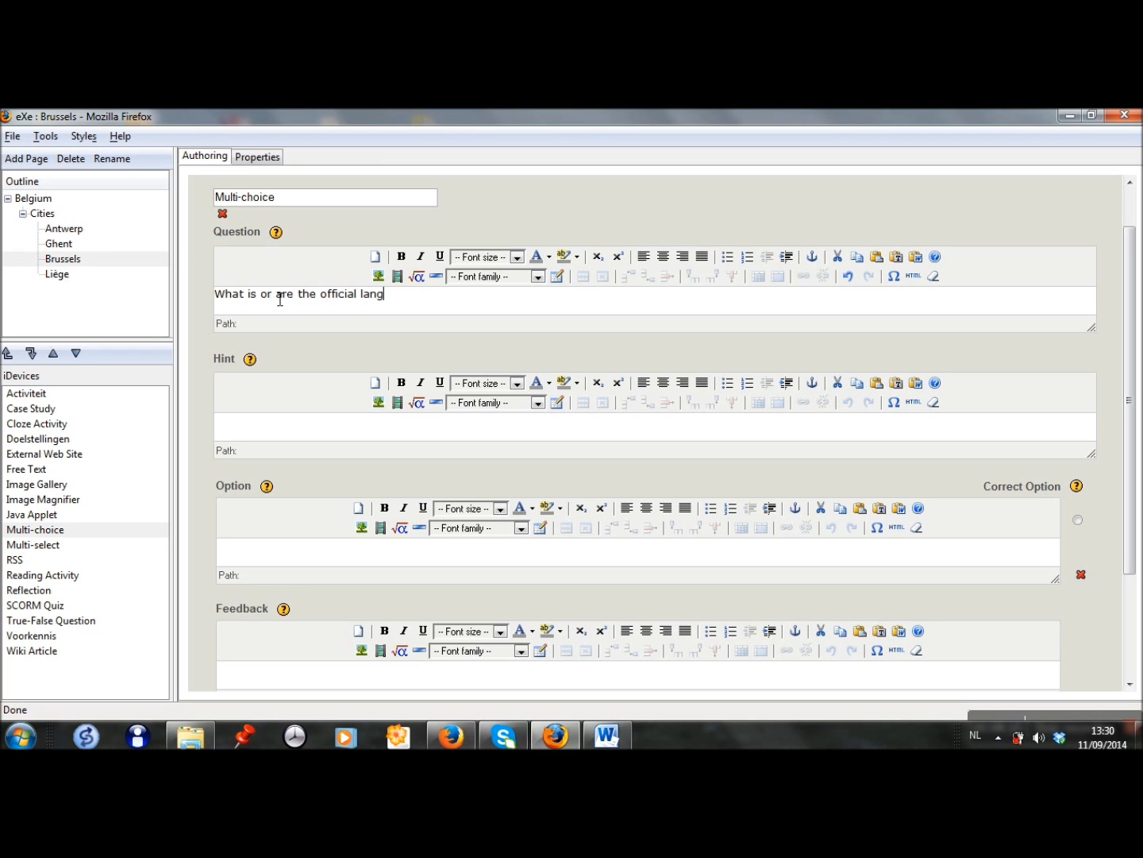
type("uage(s) in Brussels?")
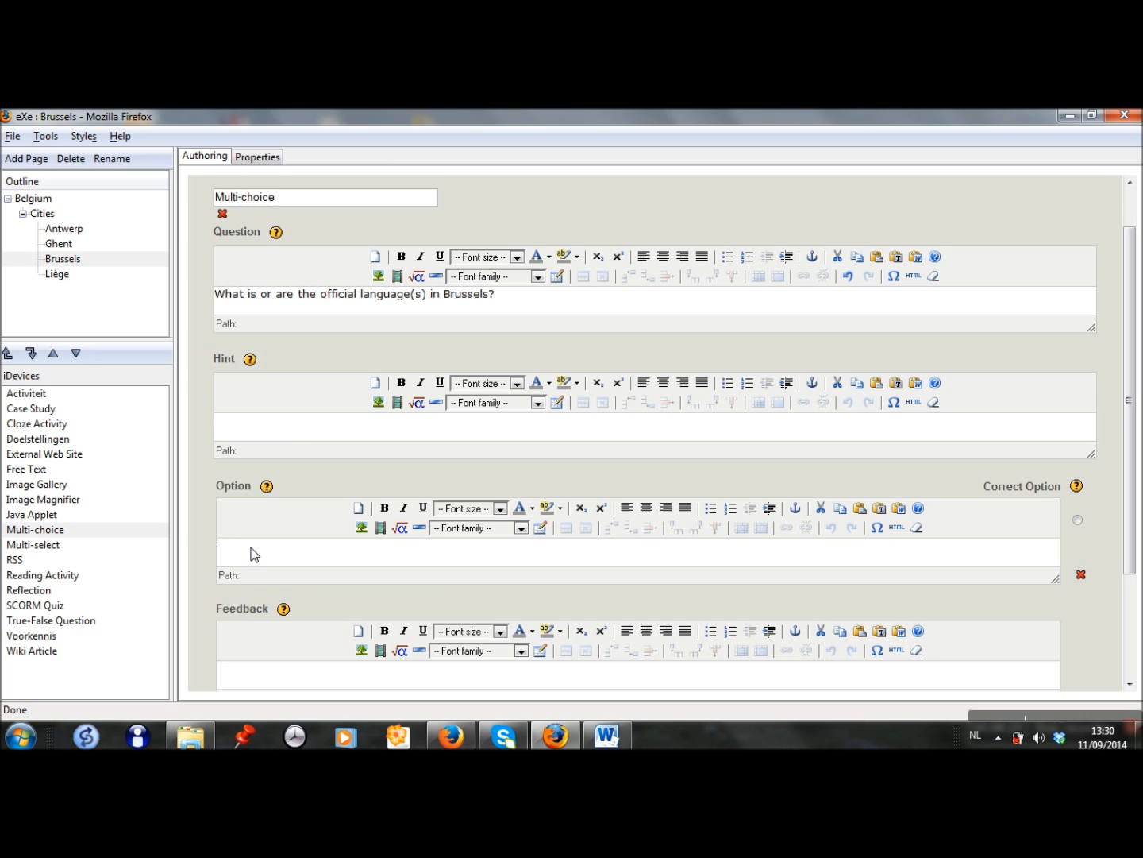
mouse_move(1140, 316)
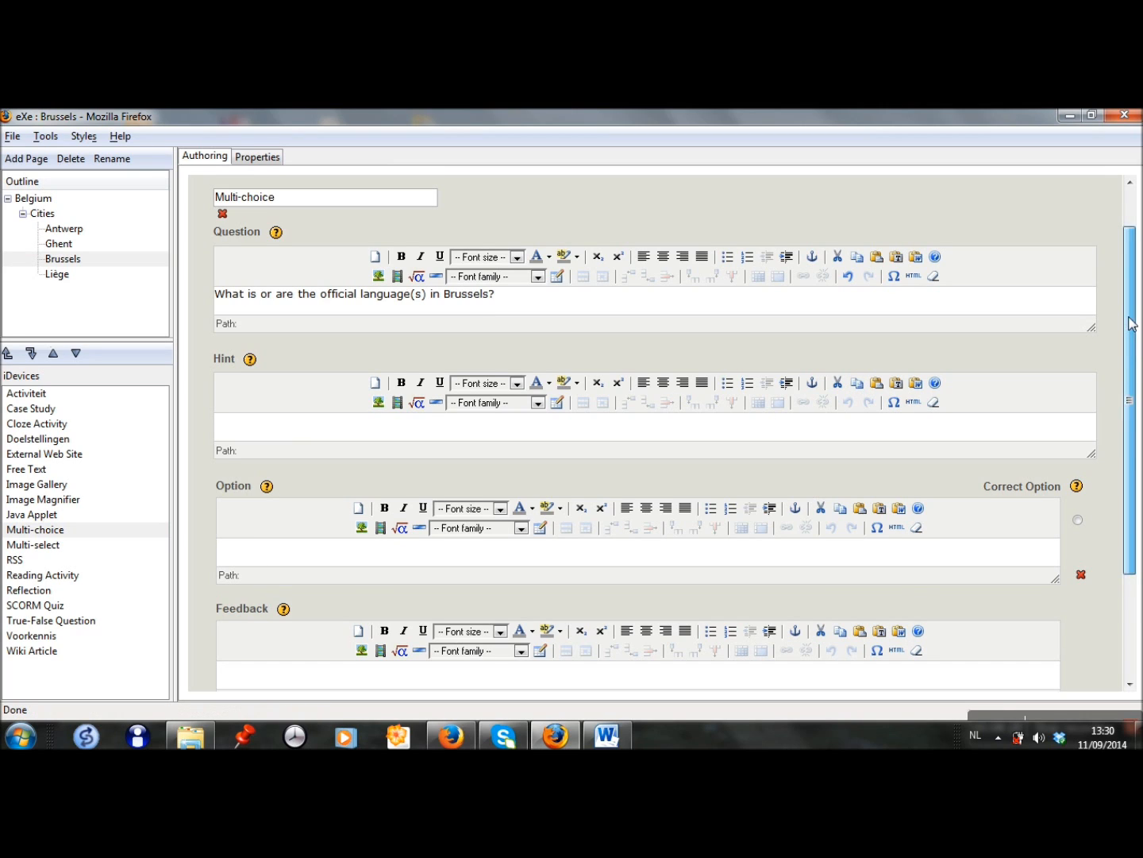
- Enter 'Dutch and English' and 'French' as wrong answers with try-again feedback
type("Dutch and En")
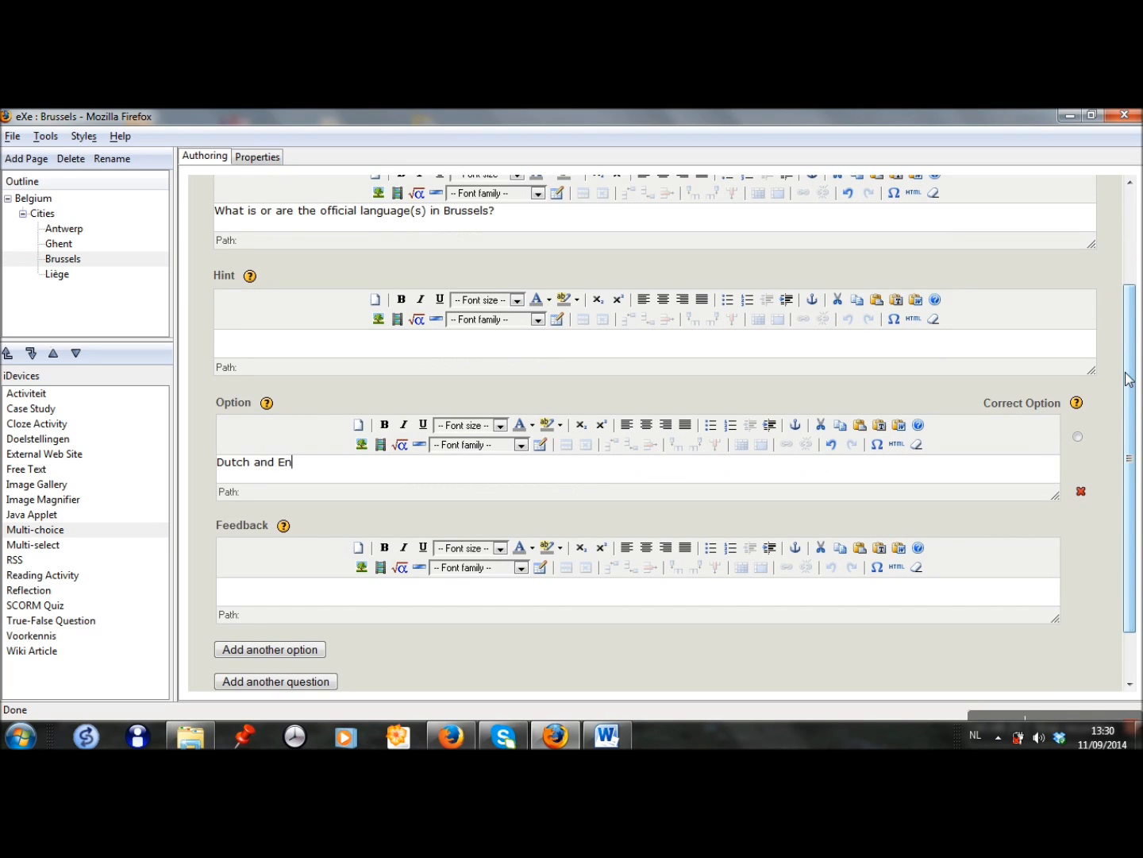
type("glish")
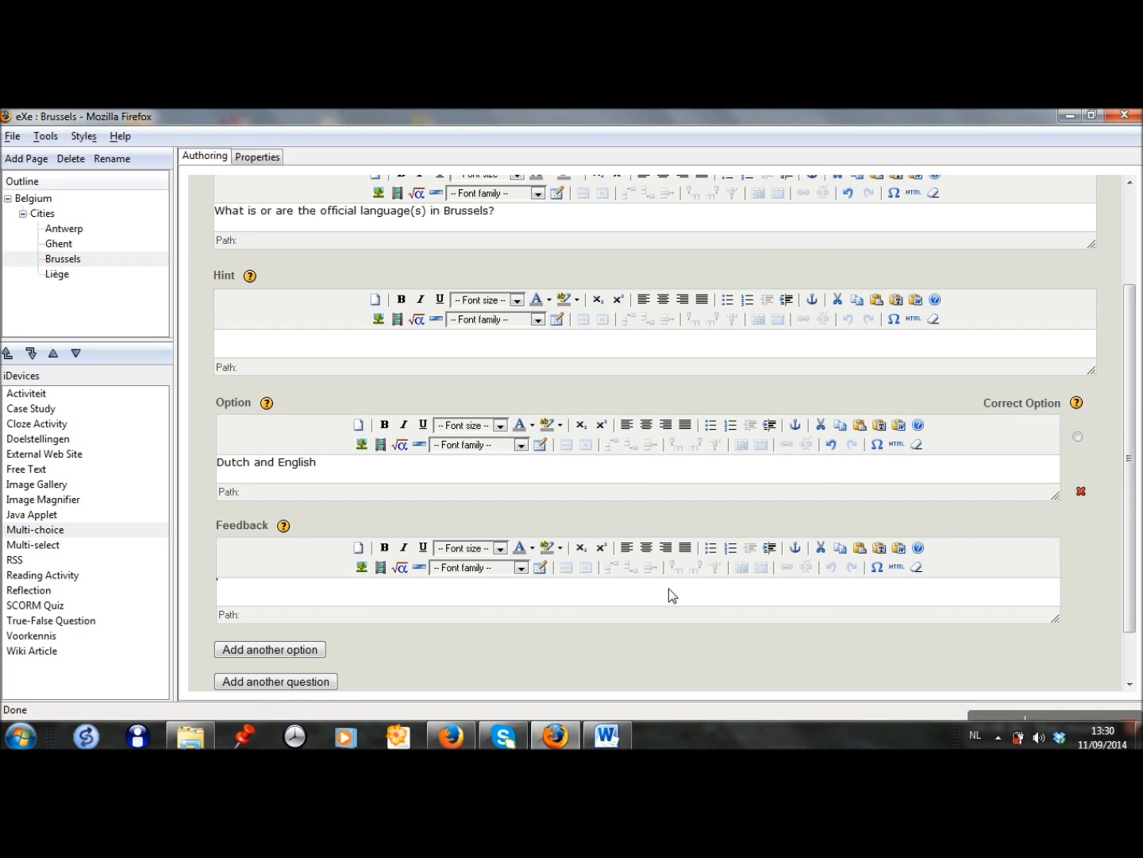
type("This is not correct. Try it again.")
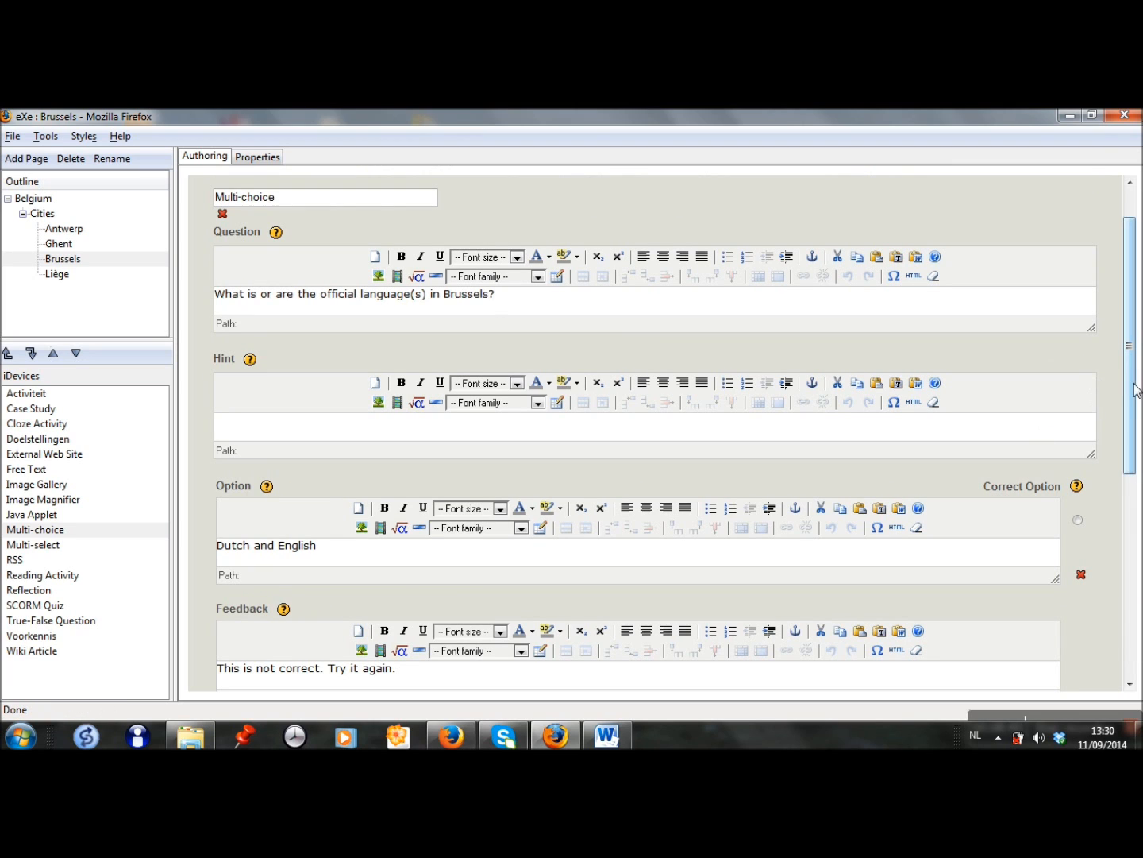
scroll("down", 3)
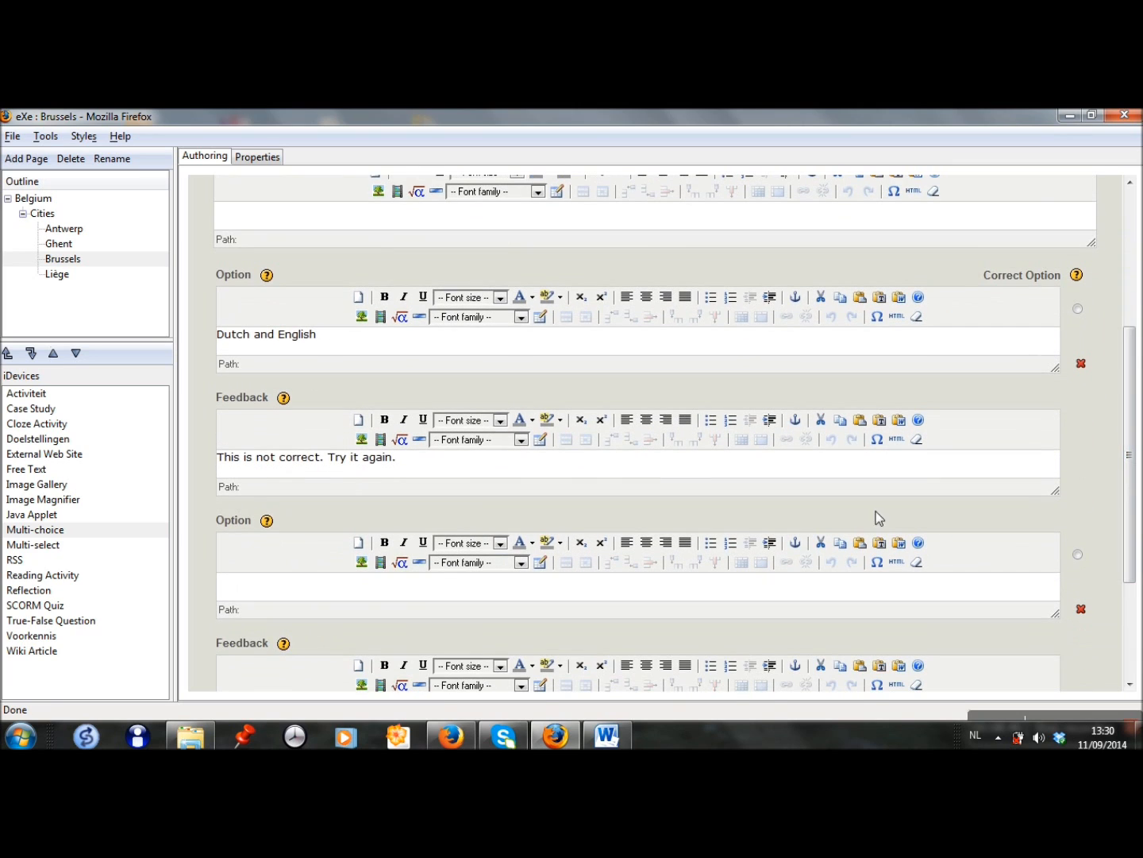
type("Fren")
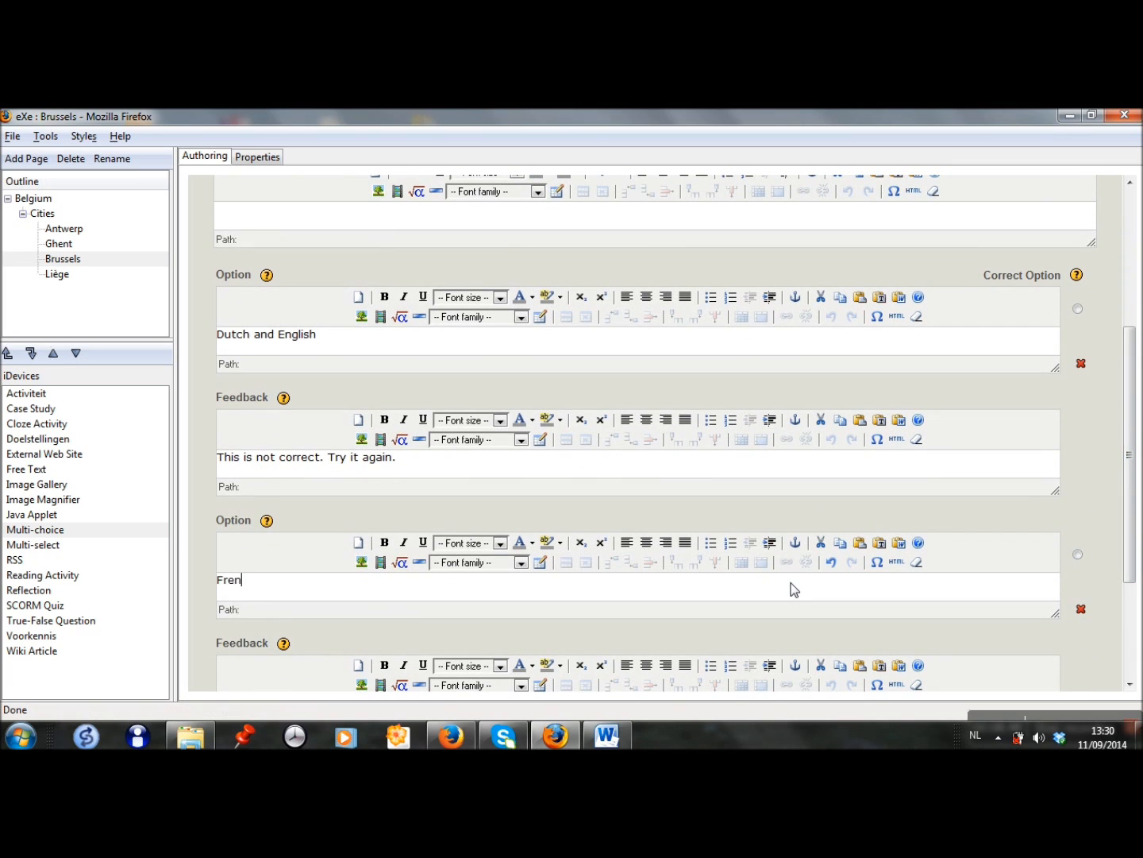
type("ch")
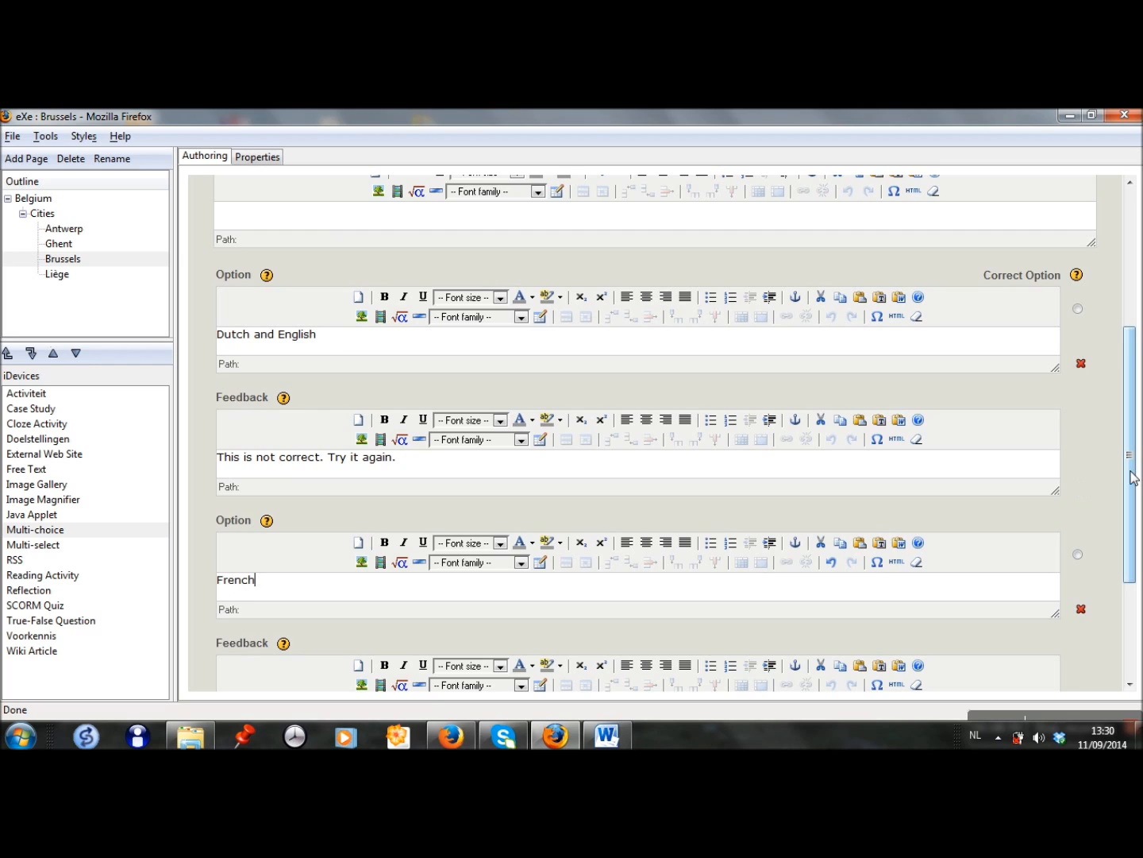
scroll("down", 3)
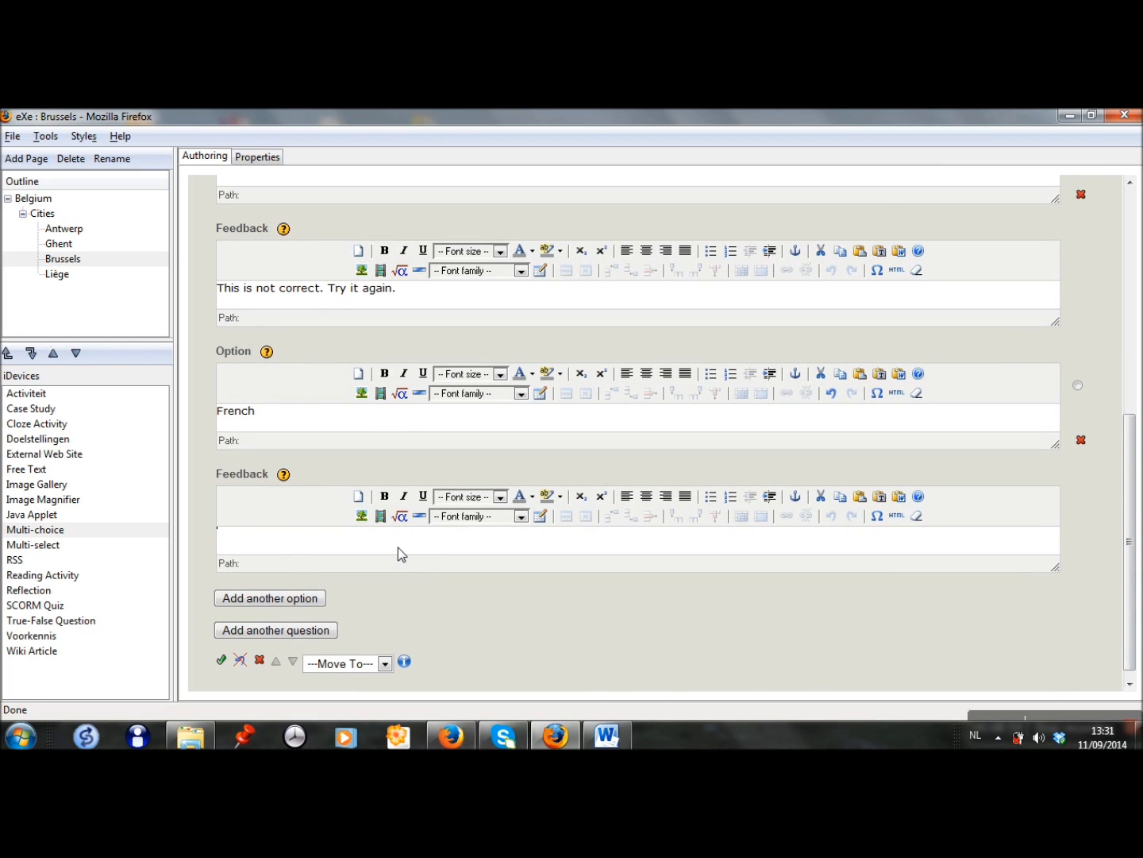
type("This is not correct. Try it again.")
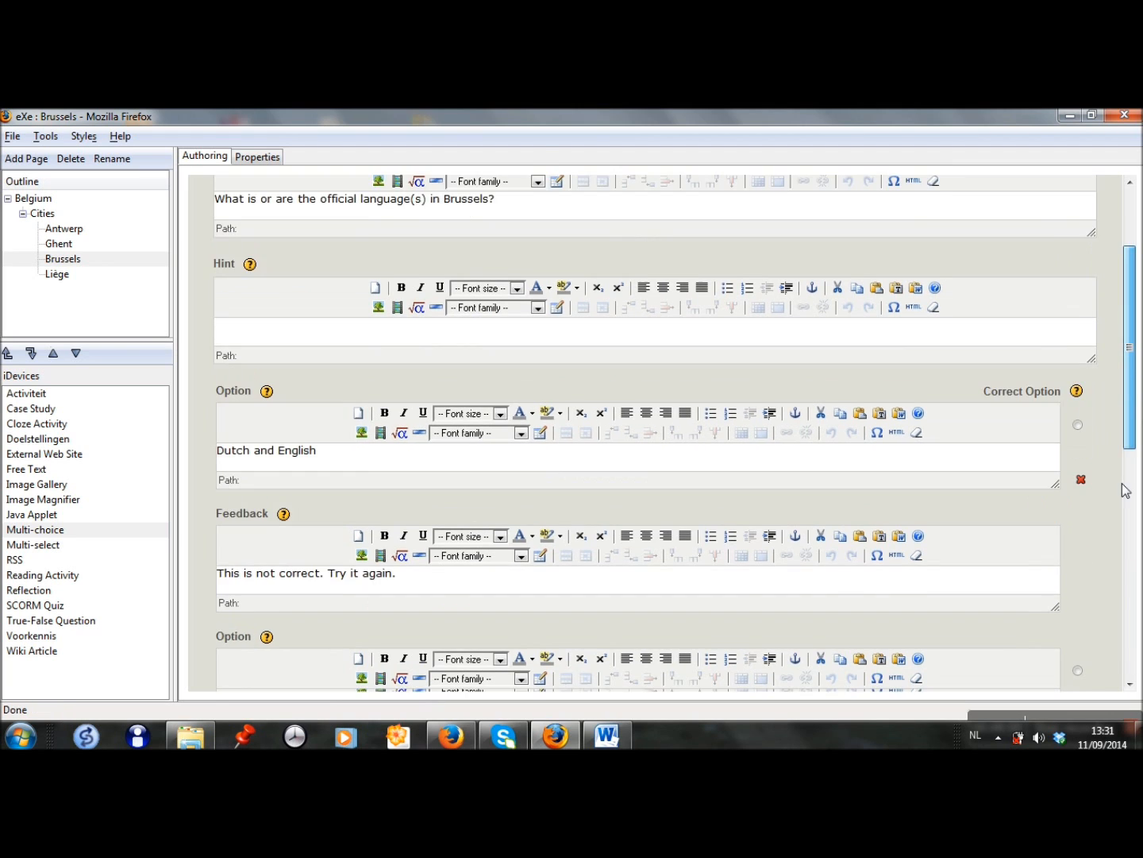
- Enter 'French and Dutch' as the correct answer with 'Well done!' feedback
scroll("down", 3)
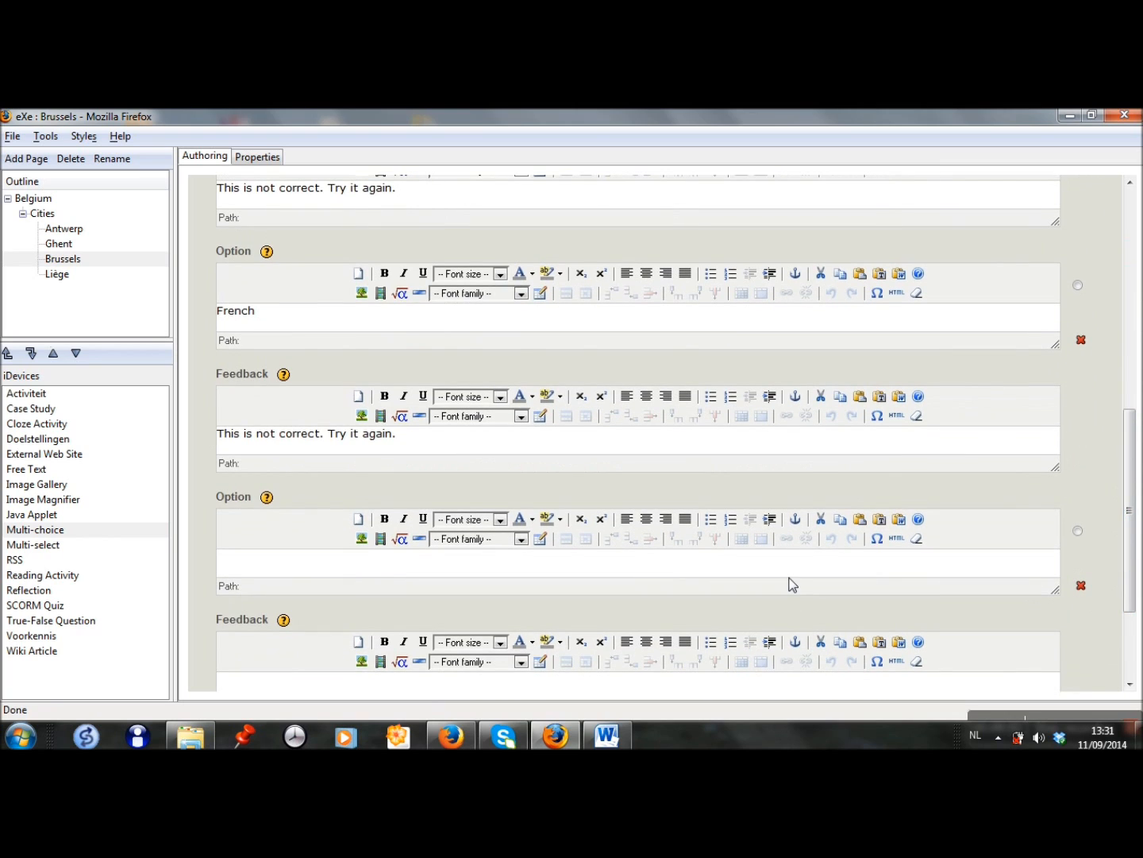
type("G")
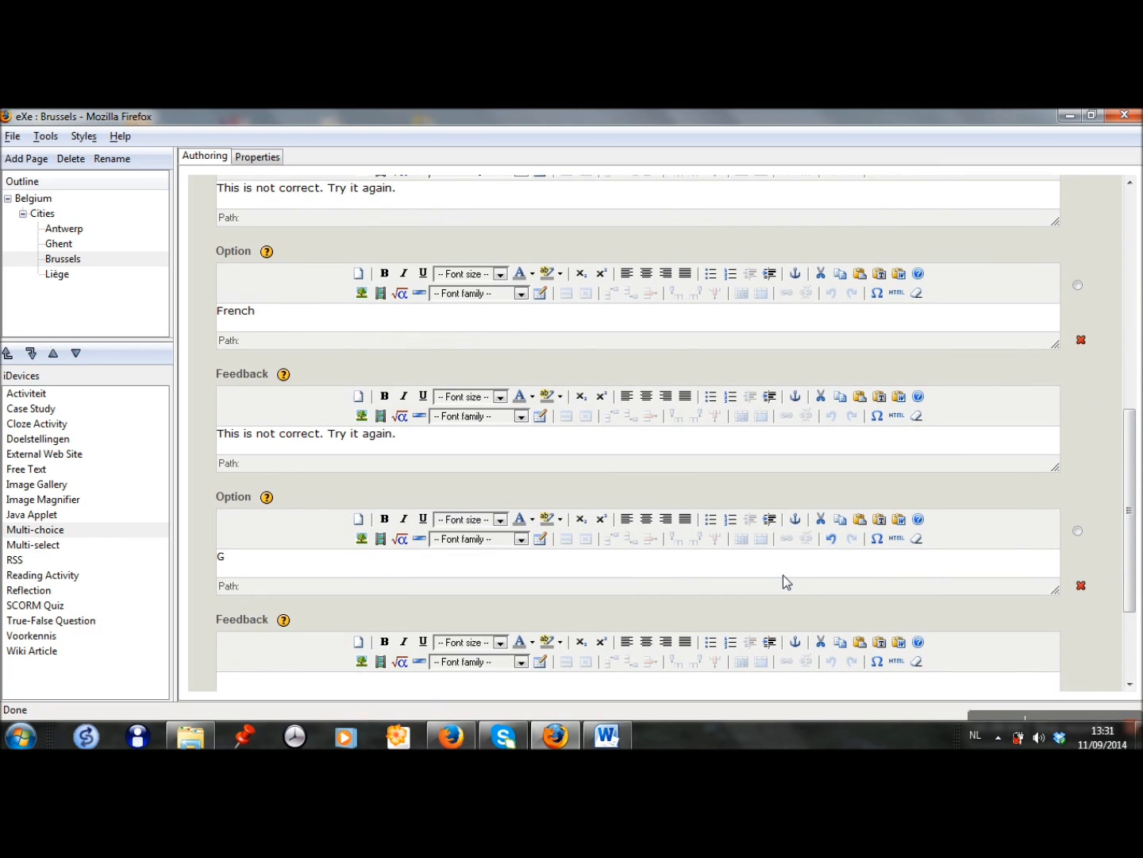
type("French")
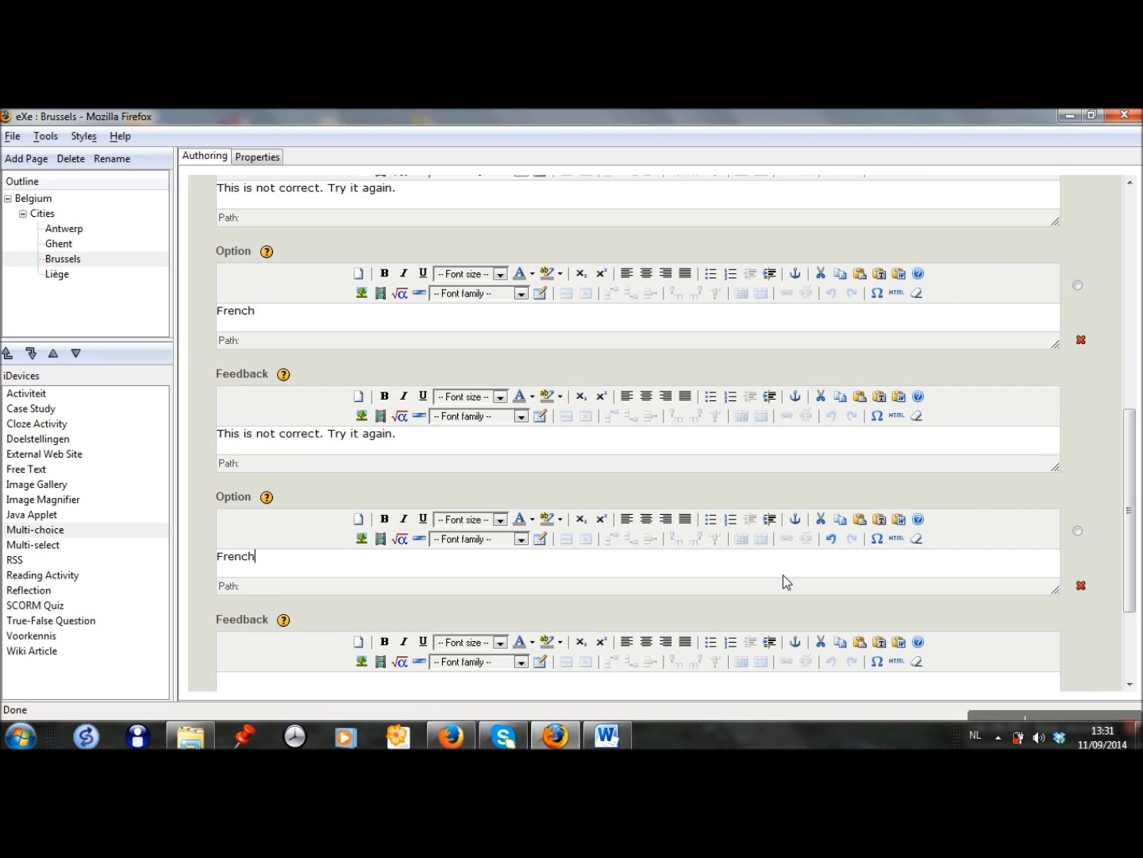
type("and Dutch")
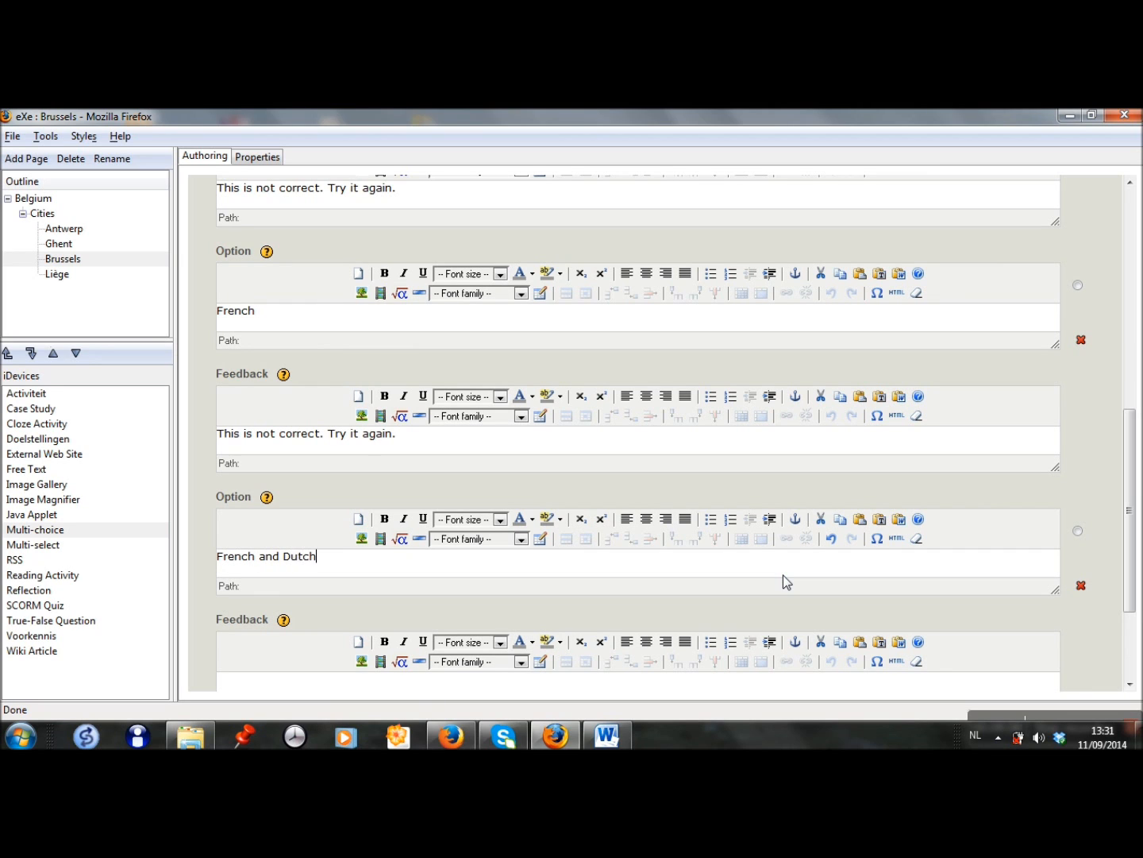
scroll("down", 3)
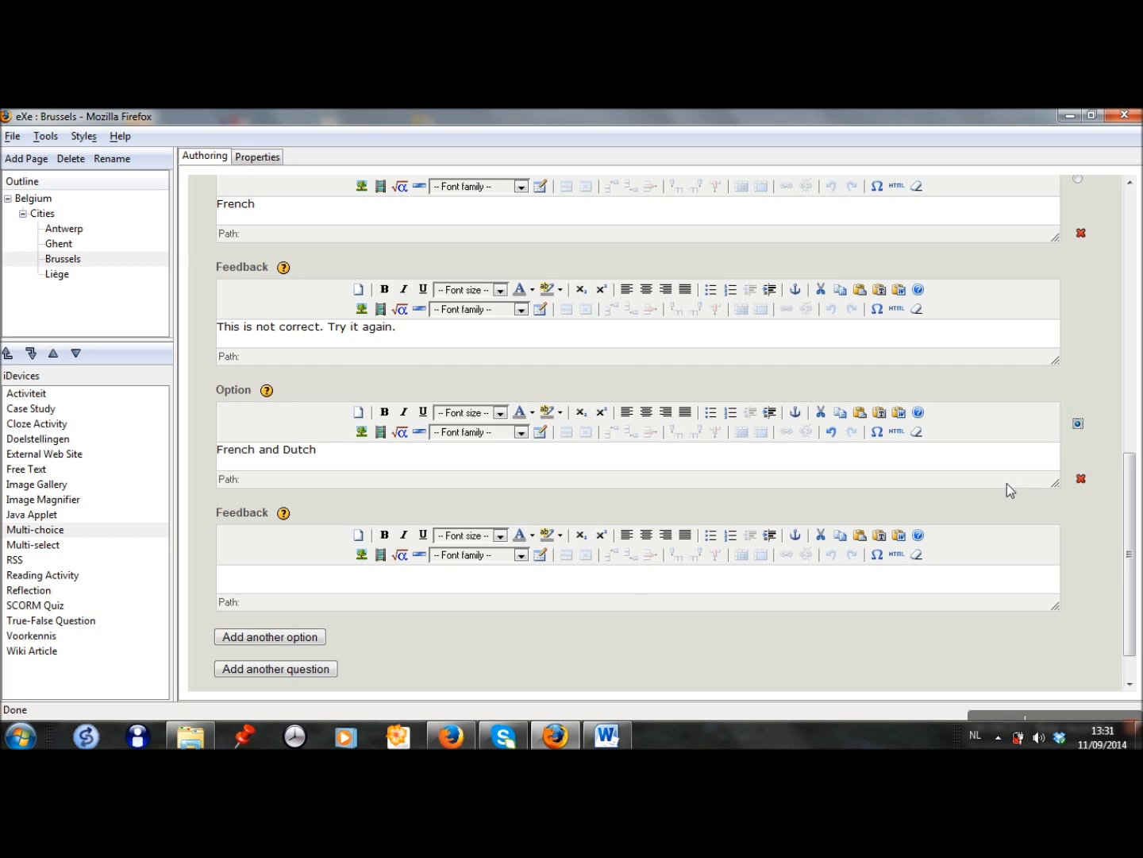
type("Well done!")
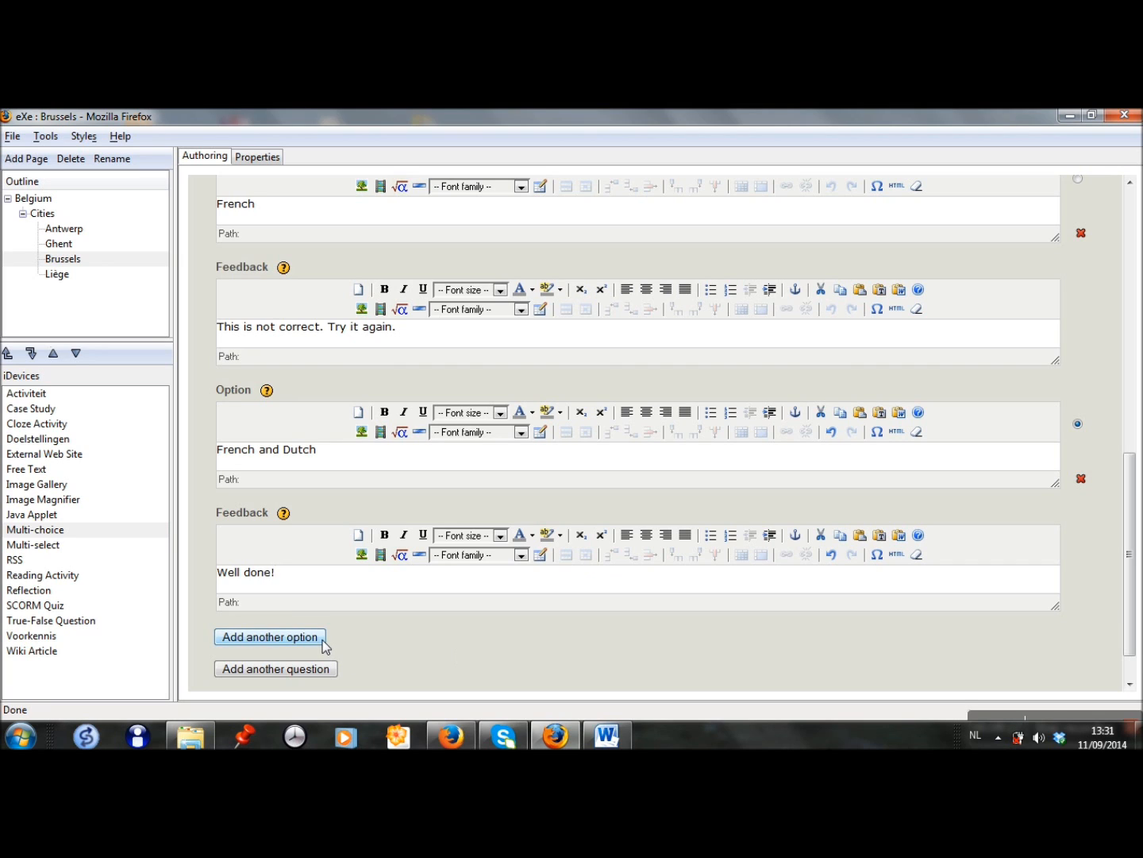
- Add 'French and German' as a wrong answer with try-again feedback and finish the question
left_click(269, 635)
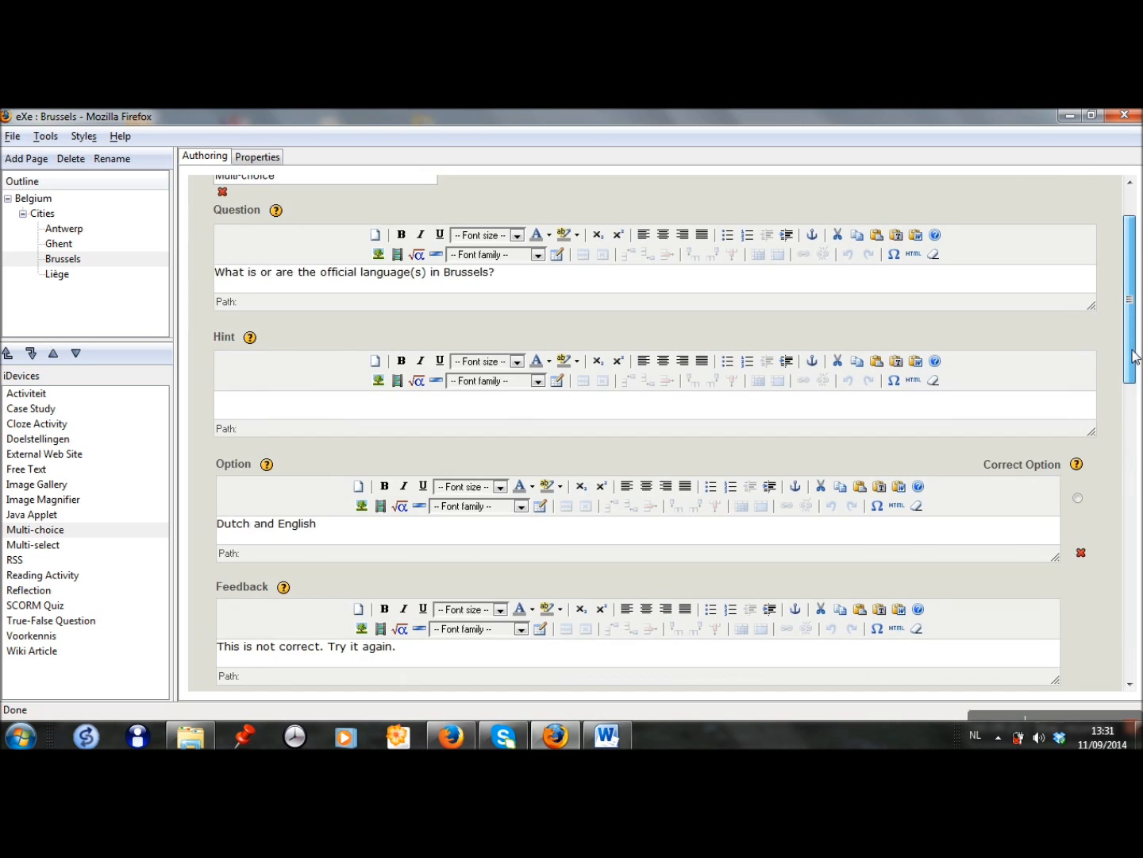
scroll("down", 3)
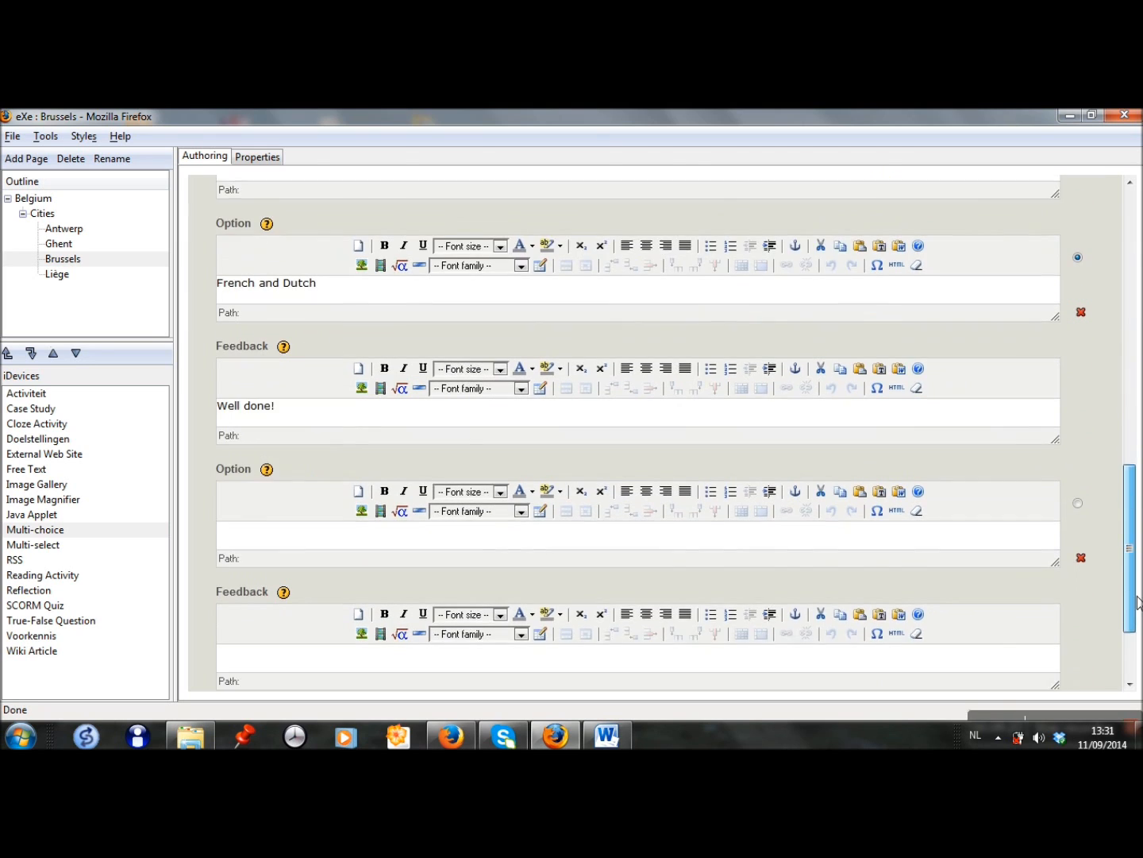
scroll("down", 3)
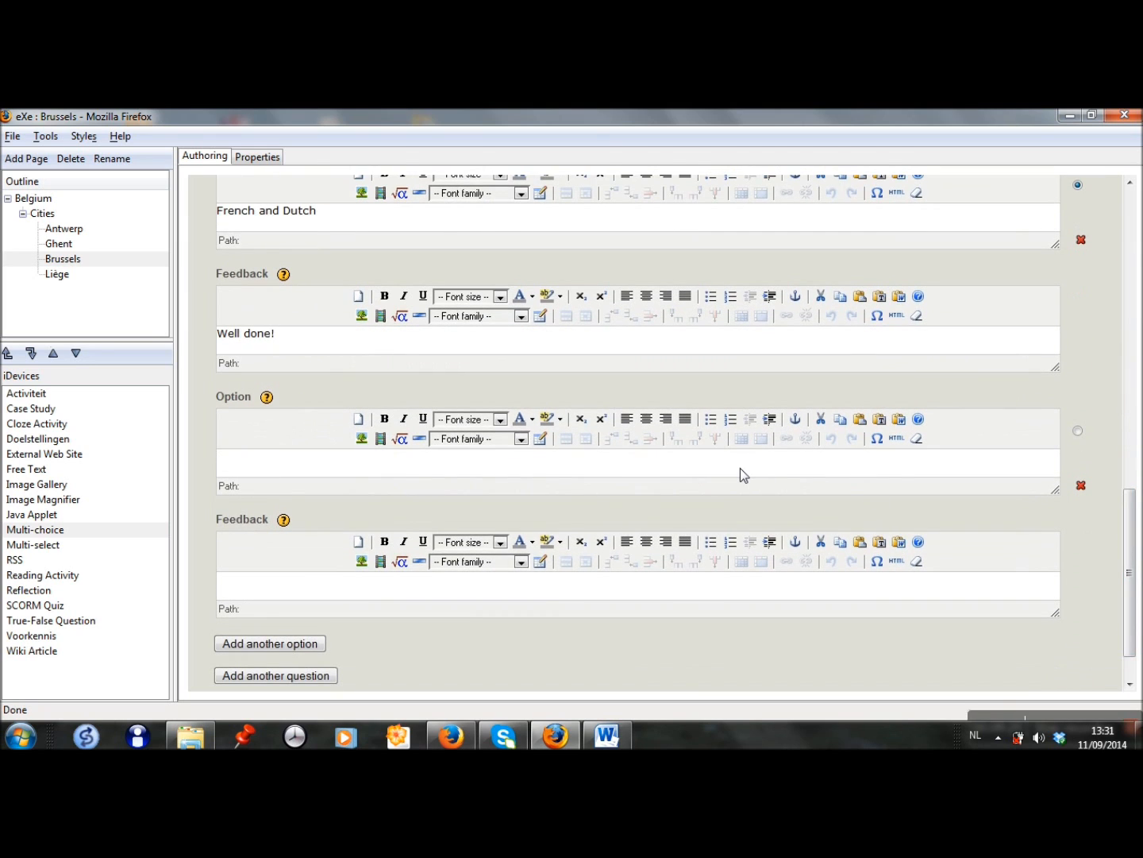
type("Frencg")
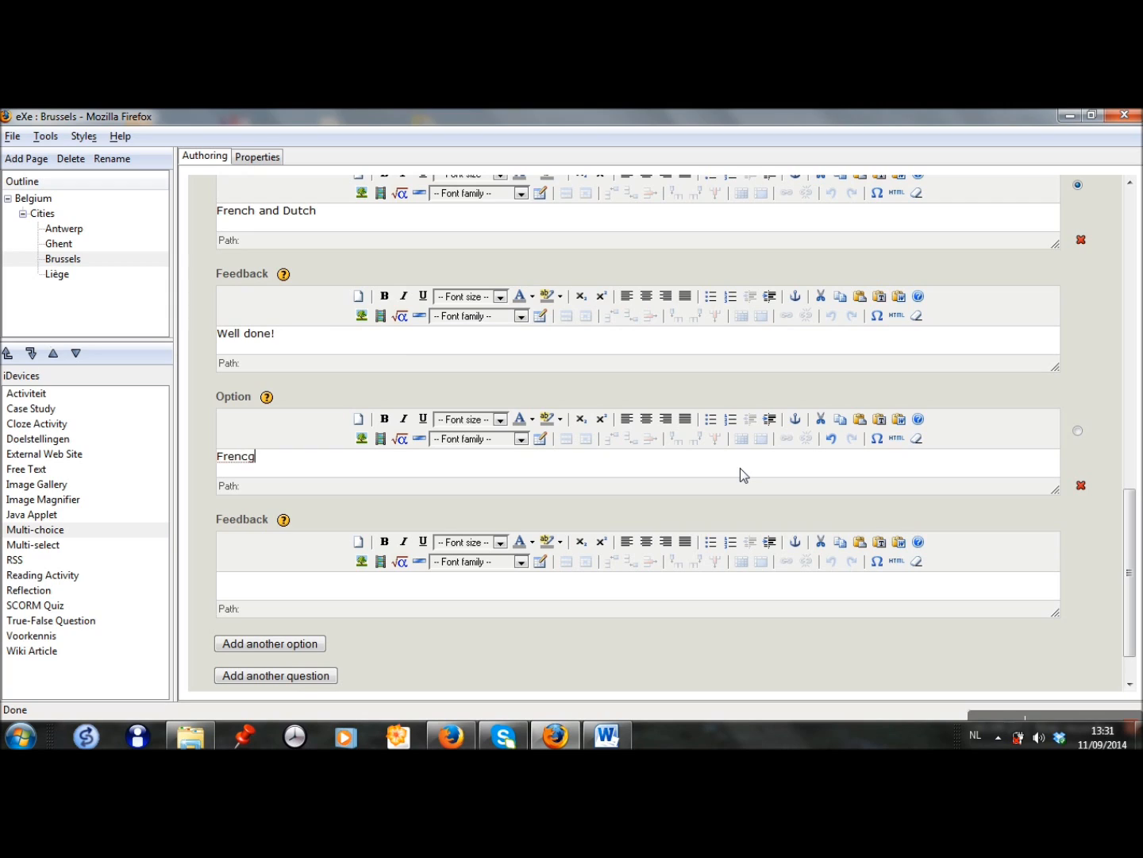
type("French and")
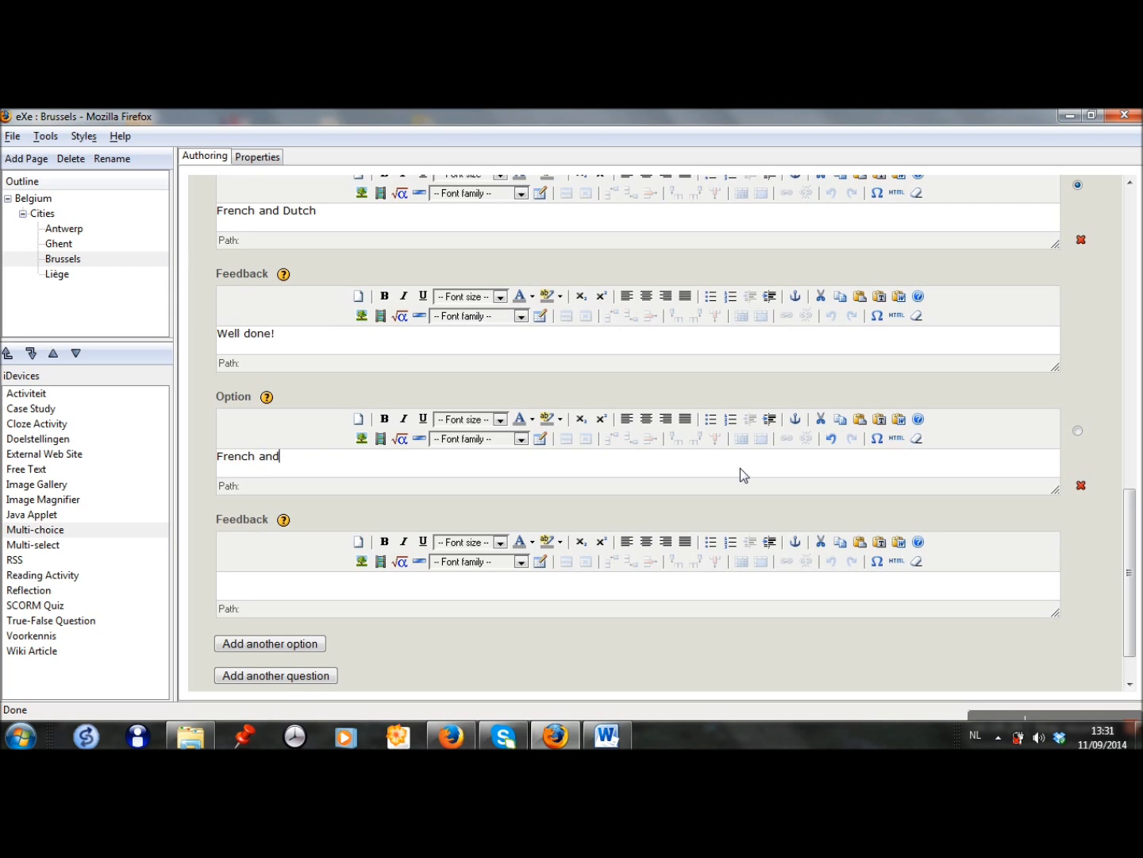
type("German")
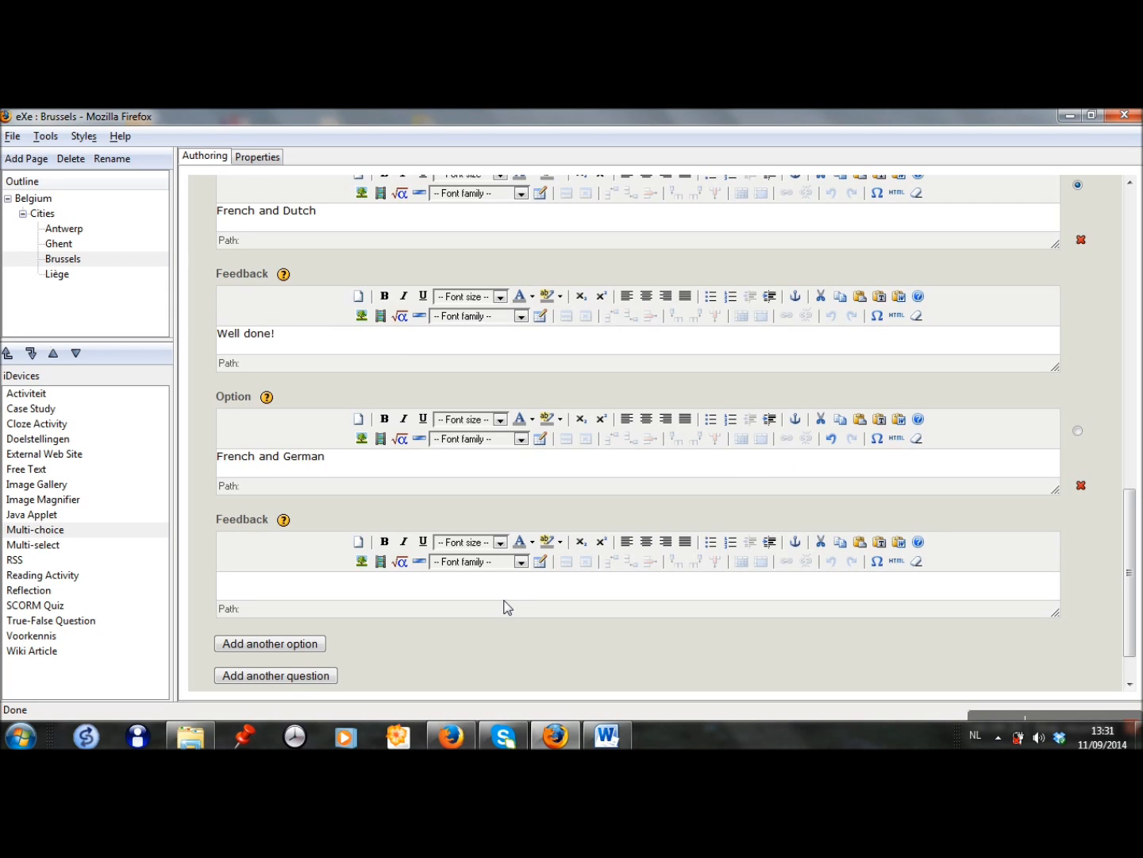
type("This is not correct. Try it again.")
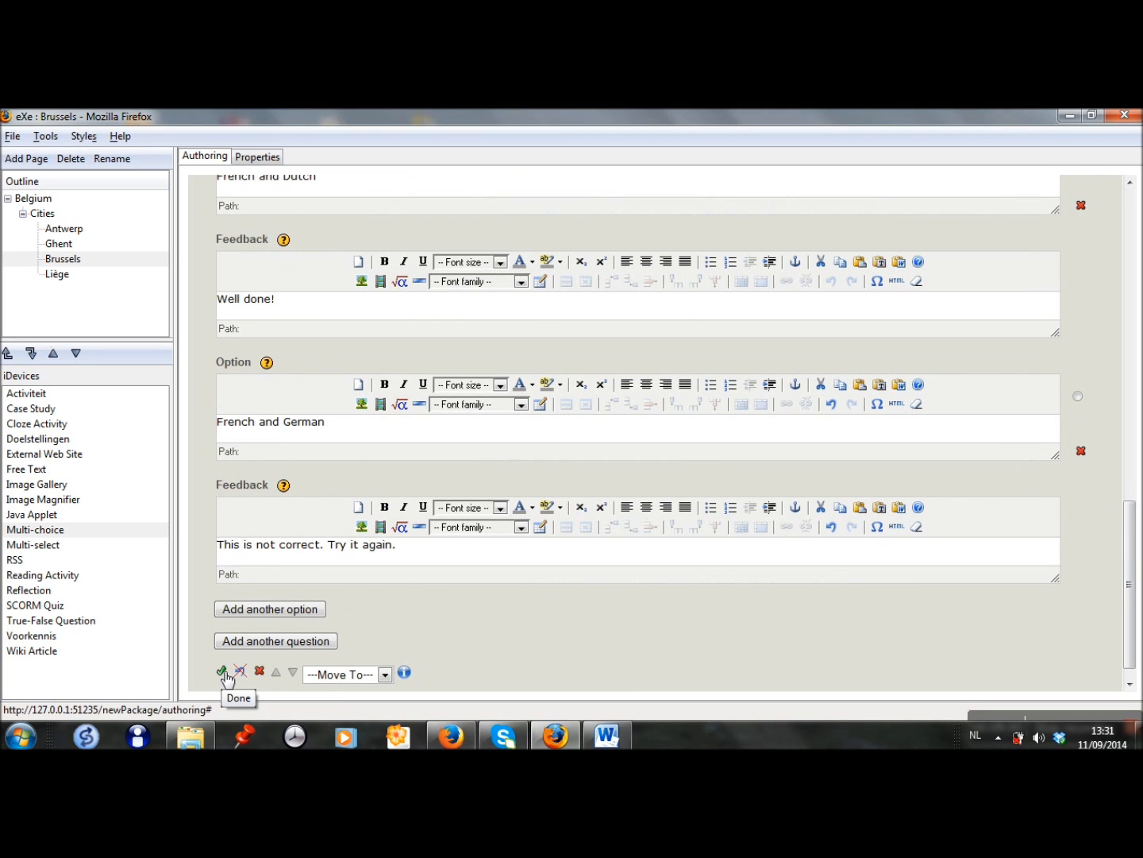
left_click(222, 671)
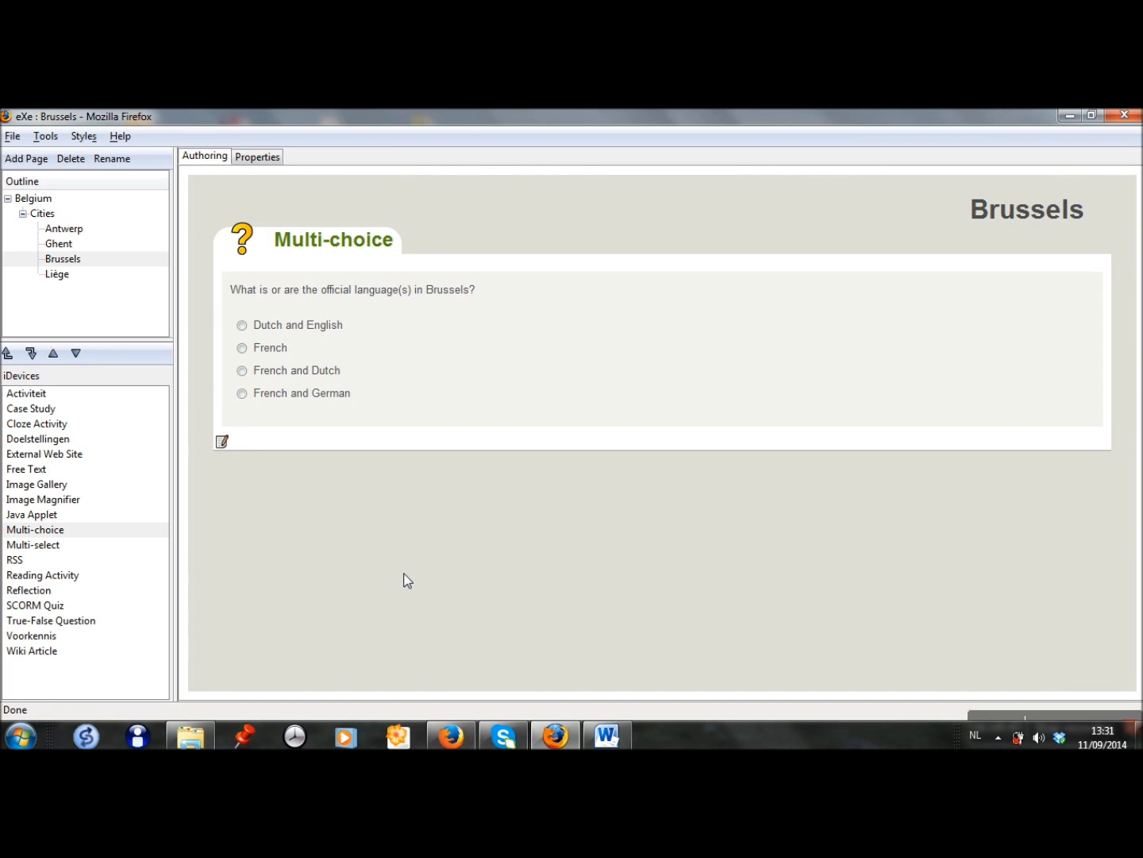
mouse_move(286, 505)
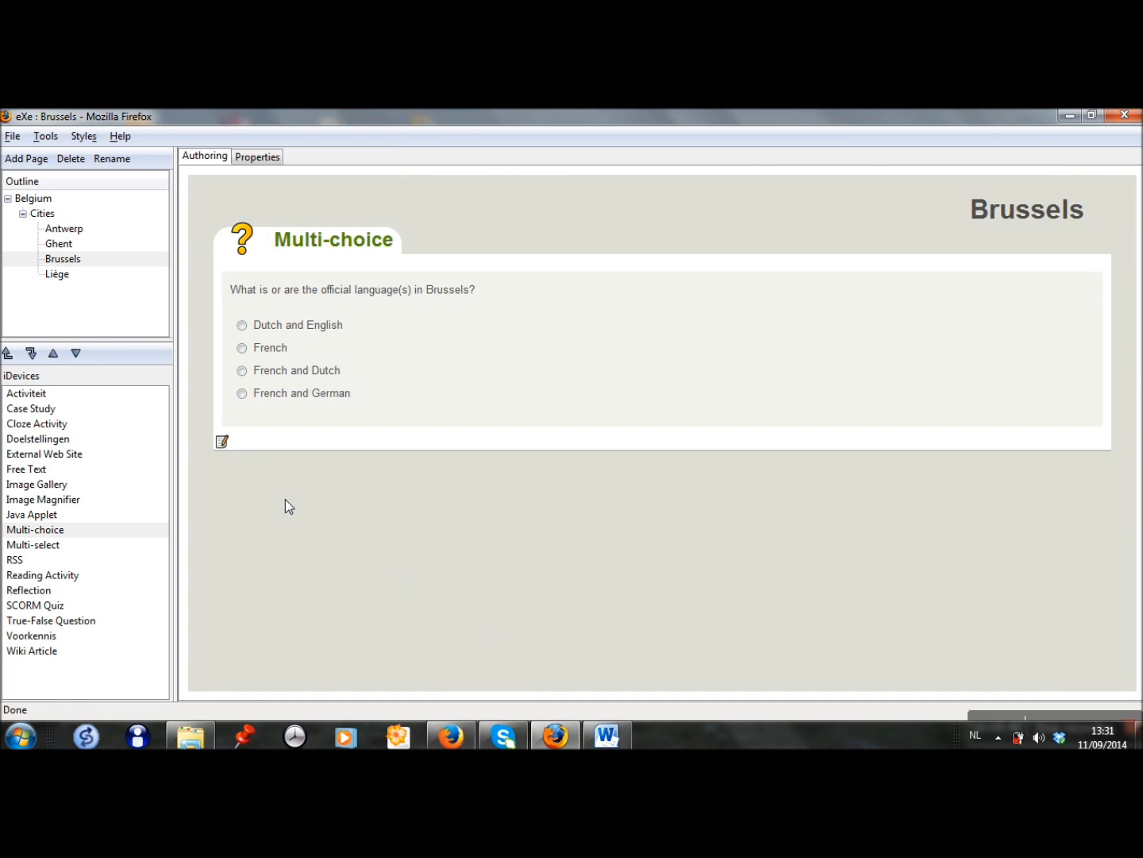
- Go to the empty Liège page from the Outline tree
left_click(58, 274)
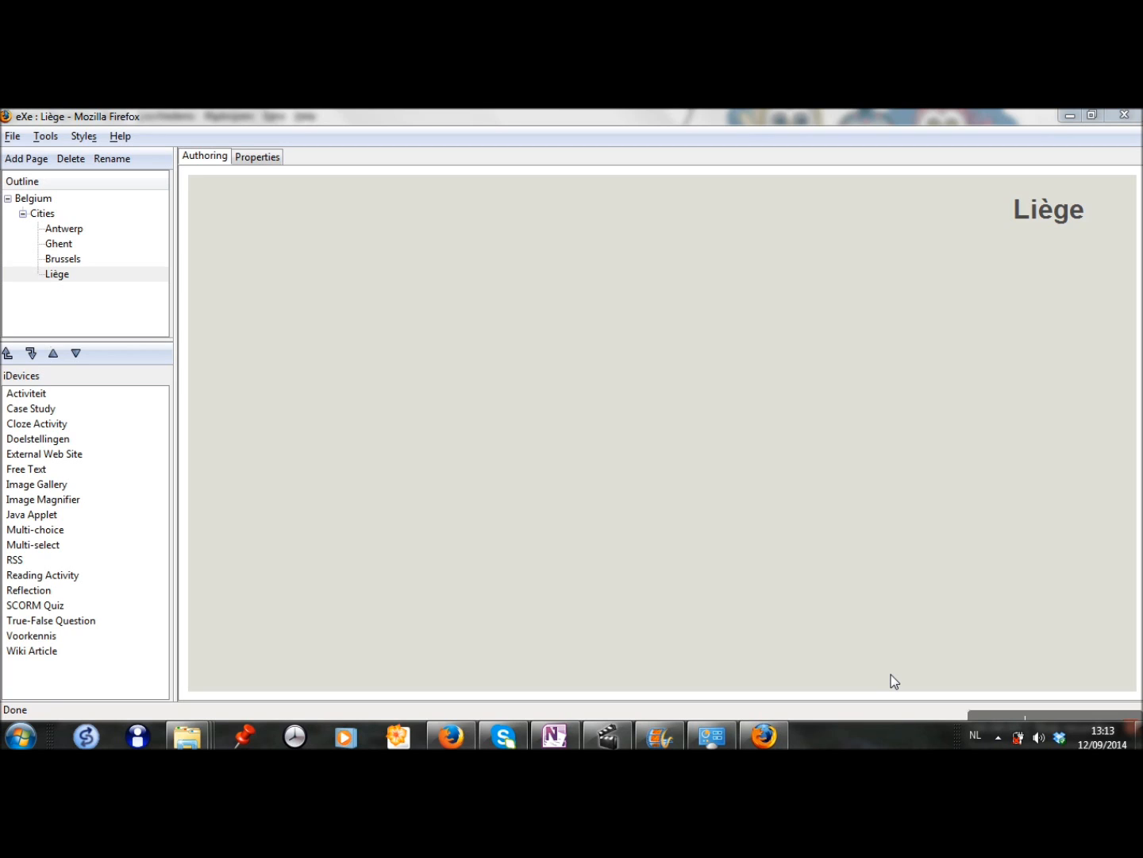
mouse_move(653, 571)
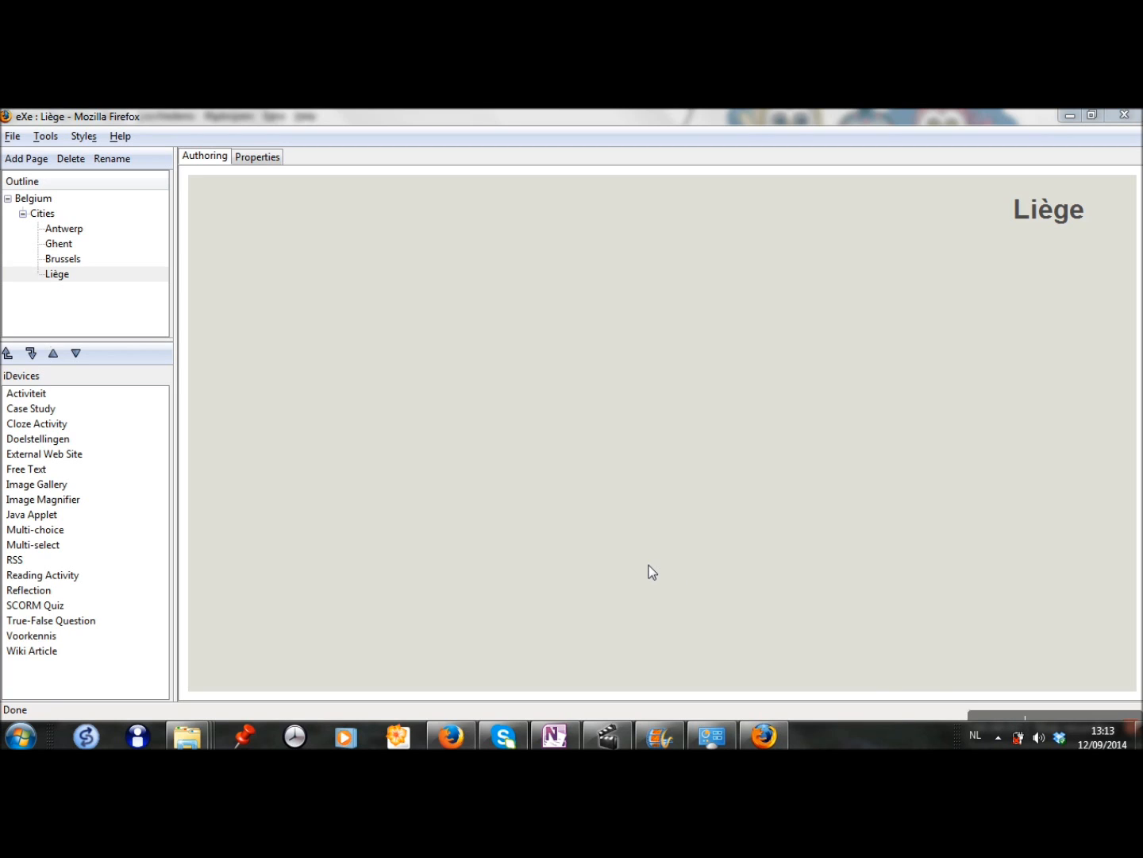
mouse_move(152, 527)
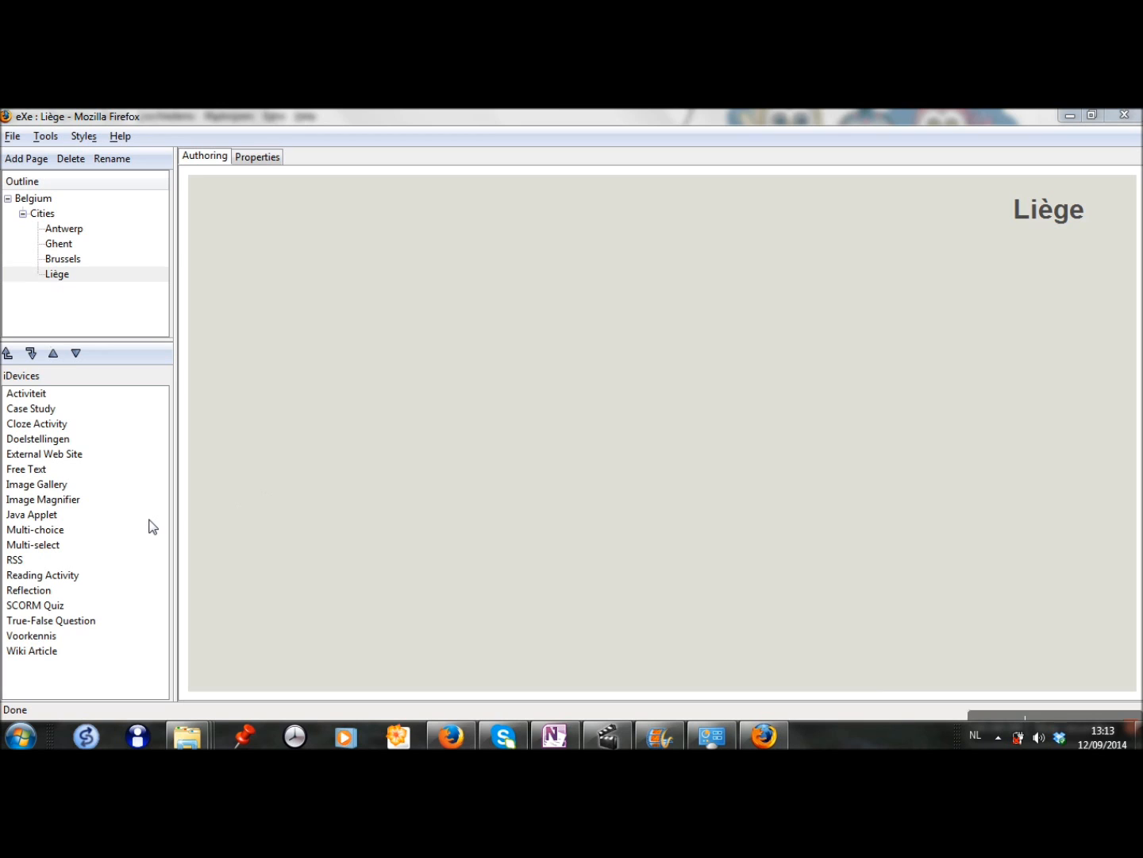
mouse_move(73, 452)
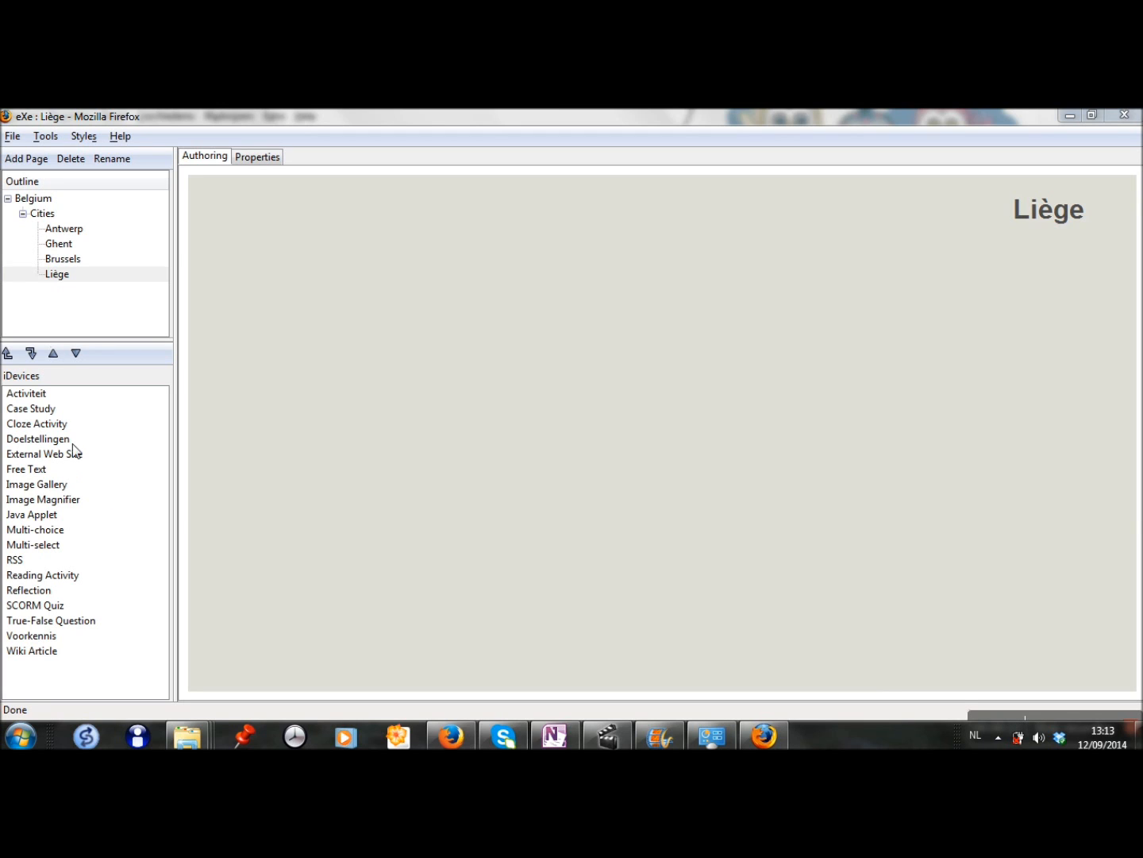
- Add a Cloze Activity with the instruction 'Which river flows through the city of Liège?'
left_click(37, 423)
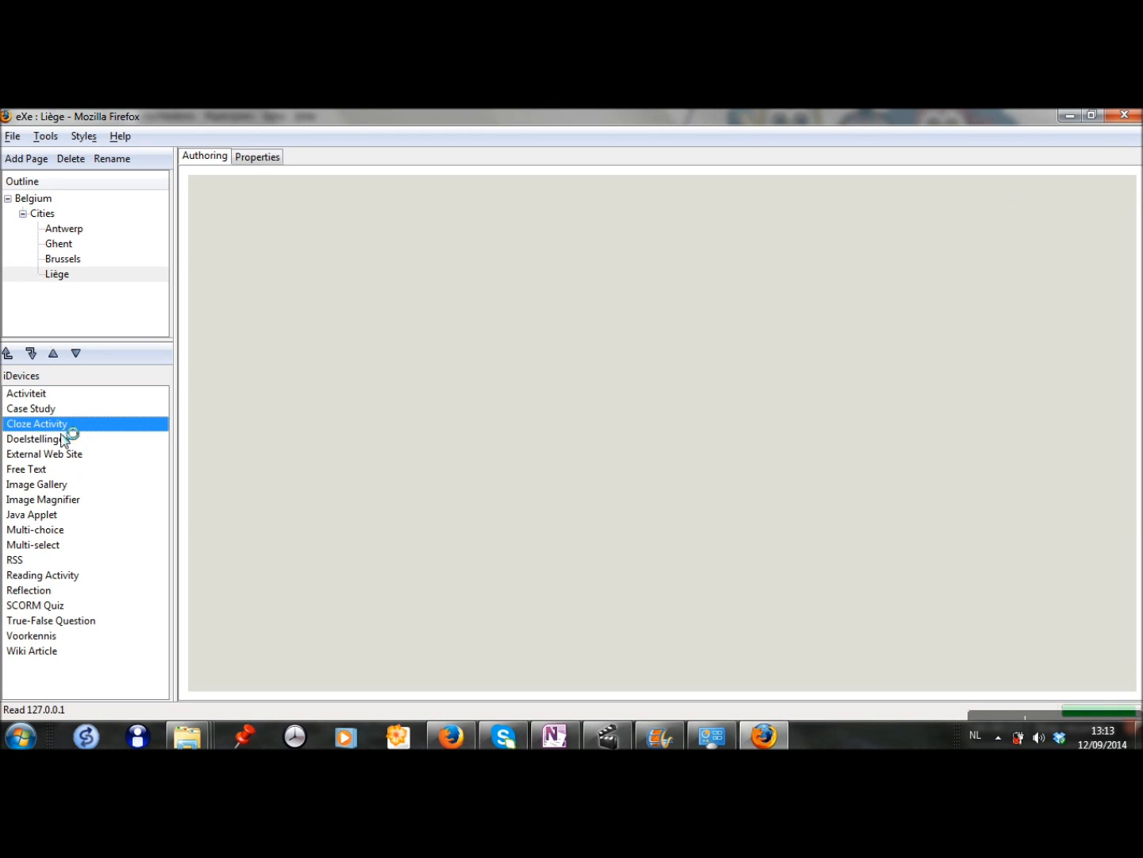
left_click(36, 423)
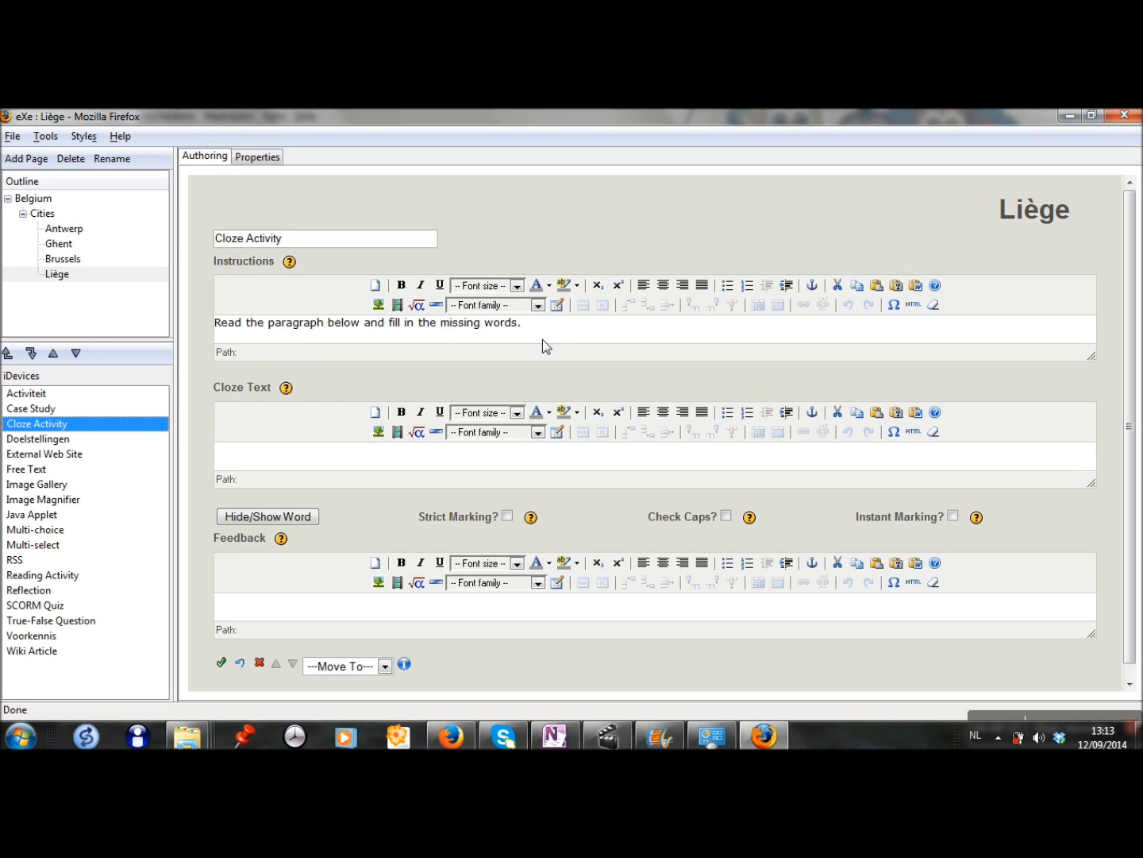
left_click(521, 322)
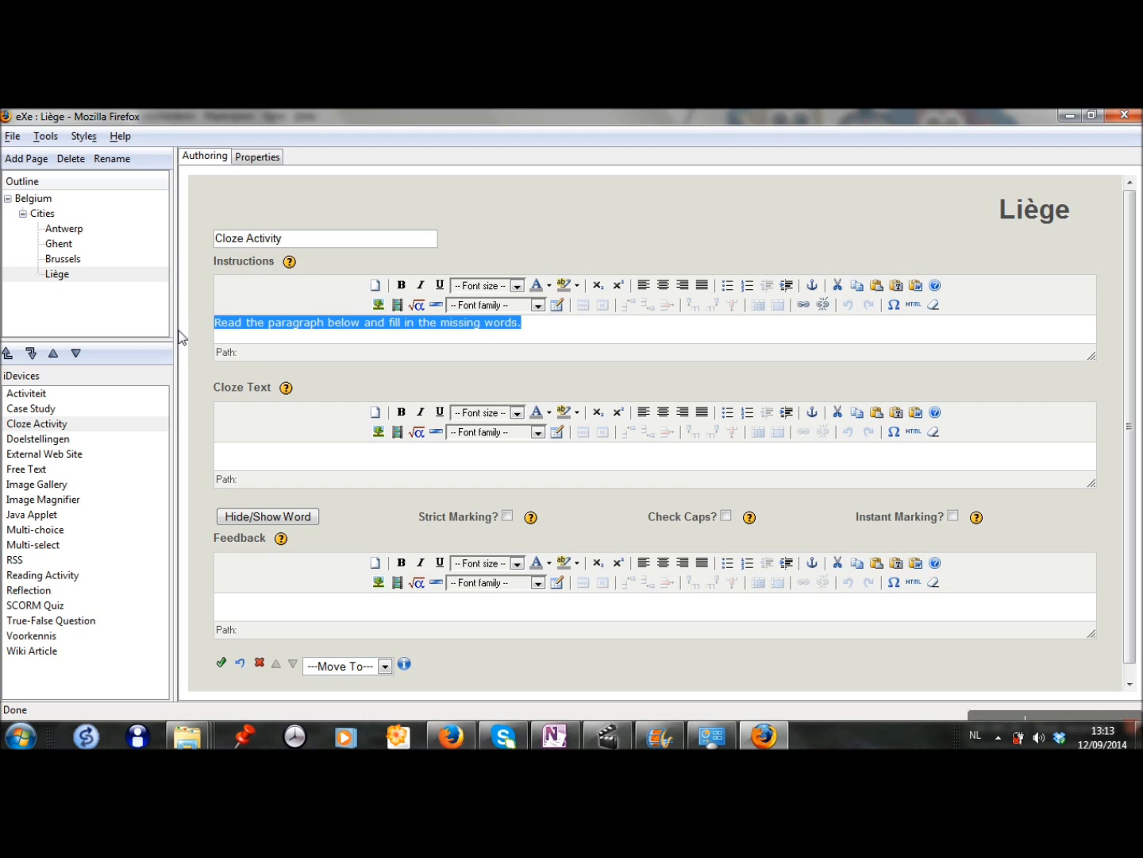
mouse_move(200, 339)
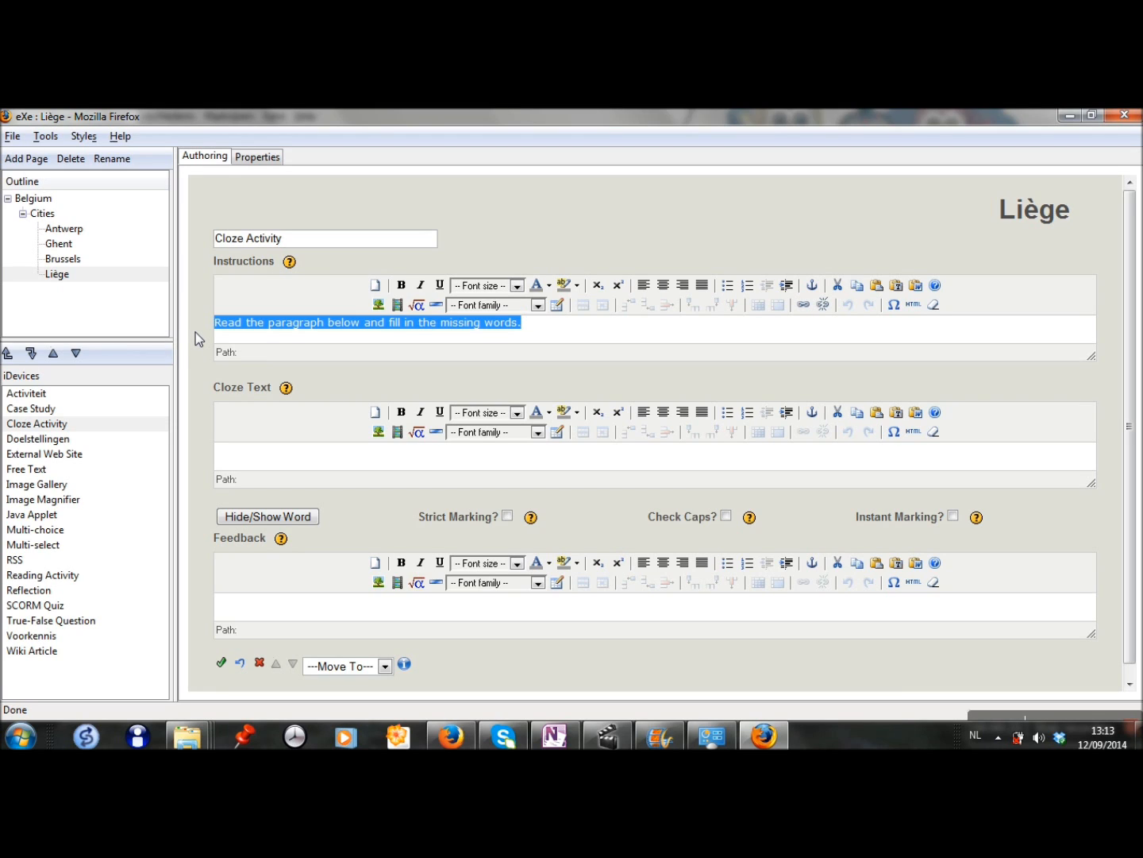
type("Which")
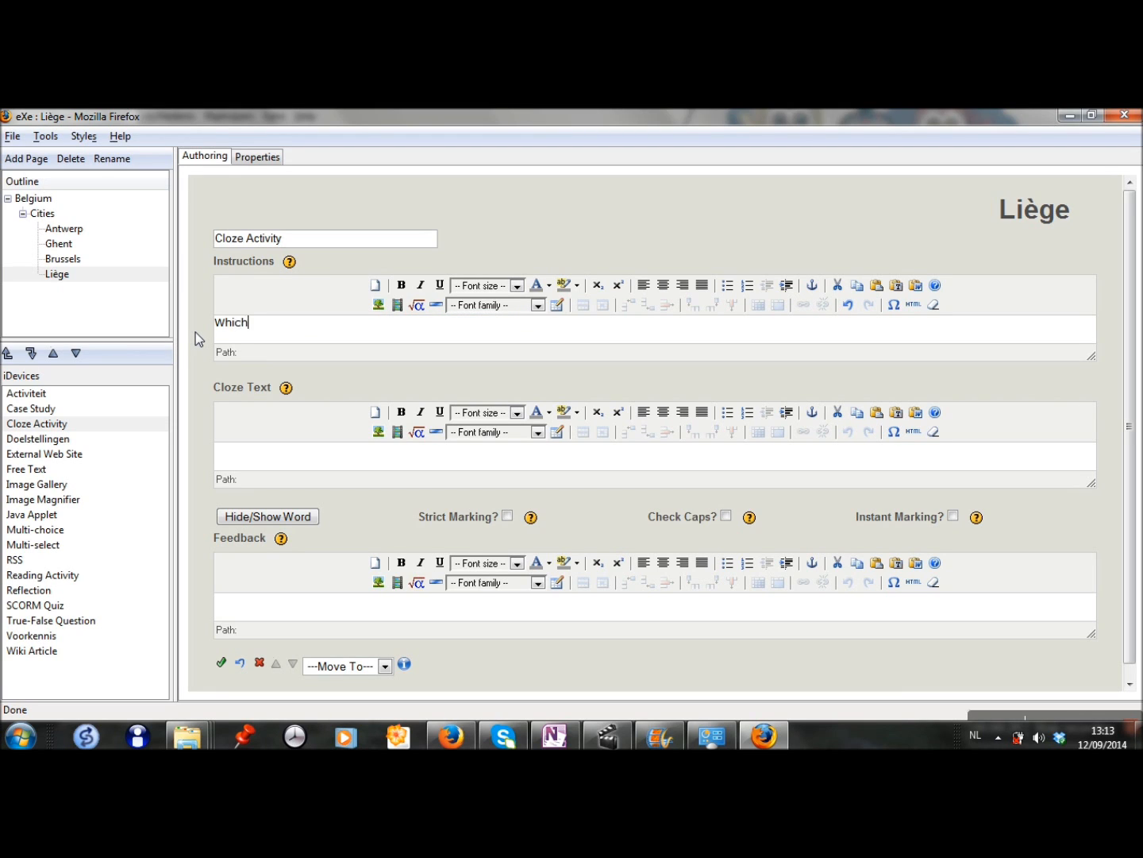
type("river")
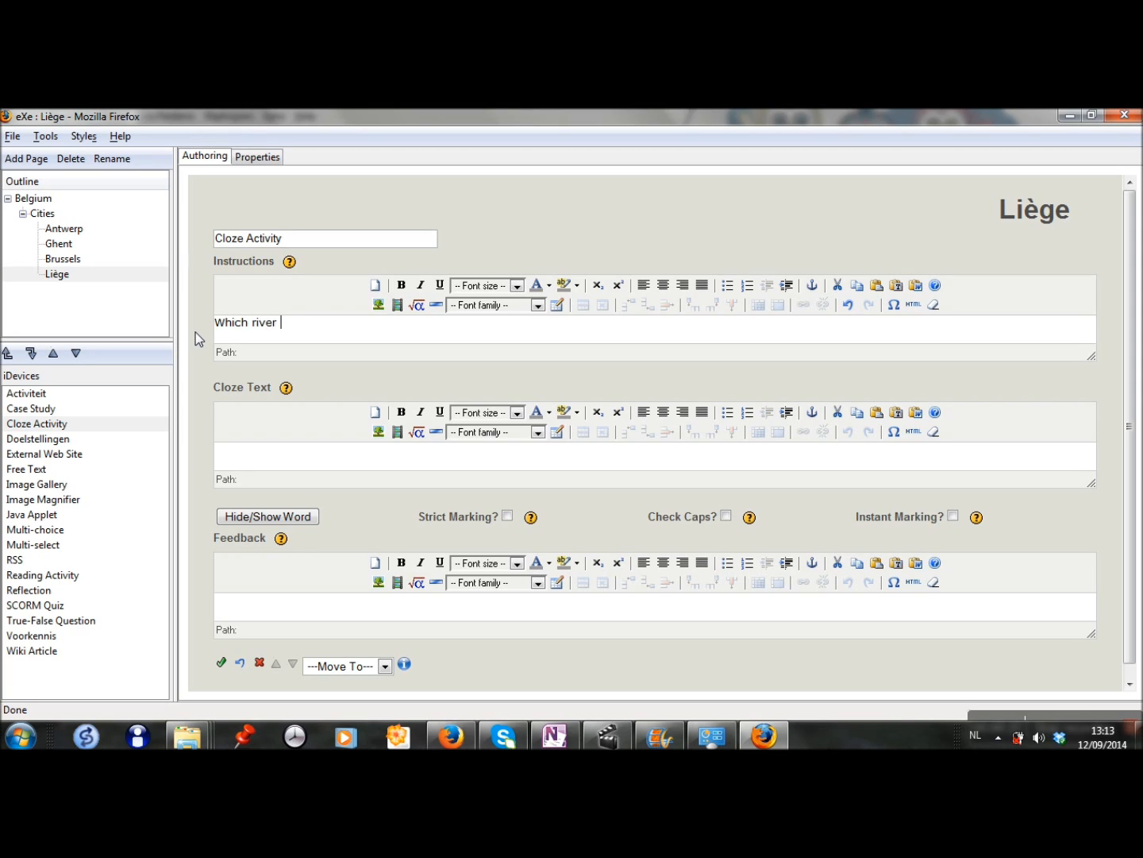
type("flows through t")
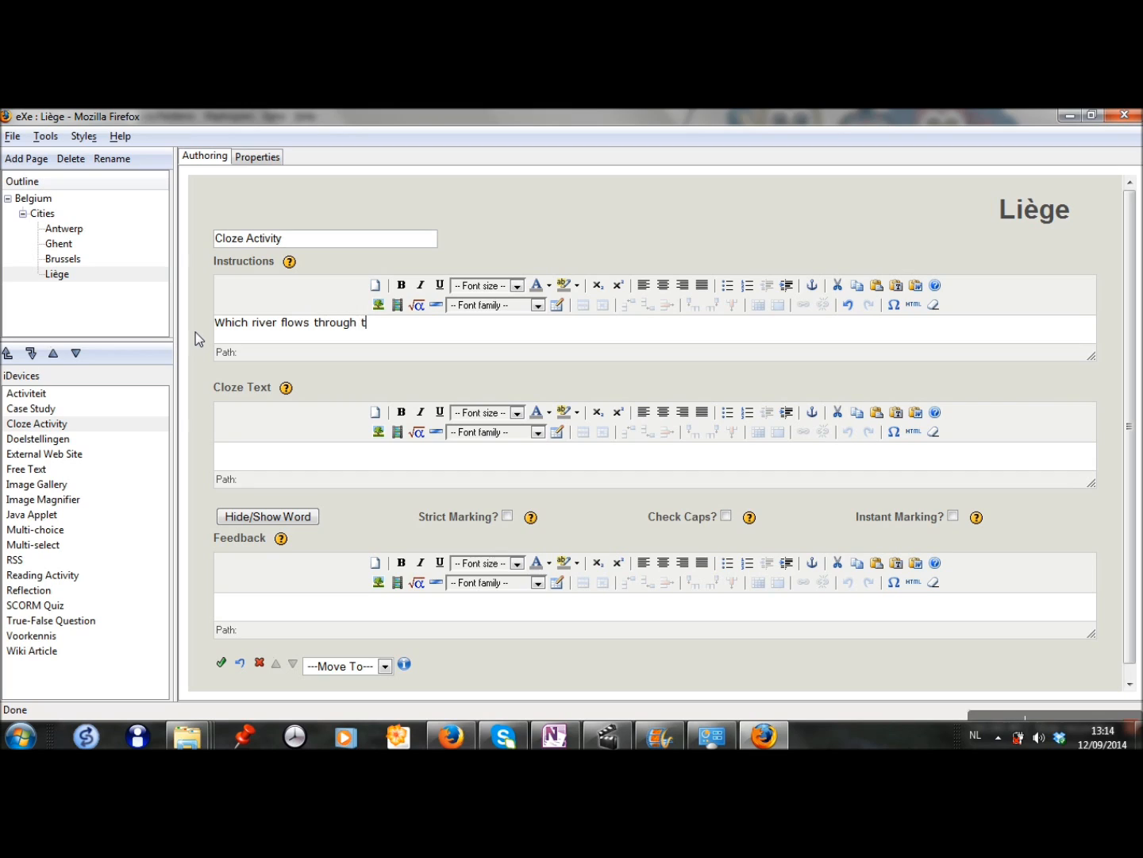
type("he city")
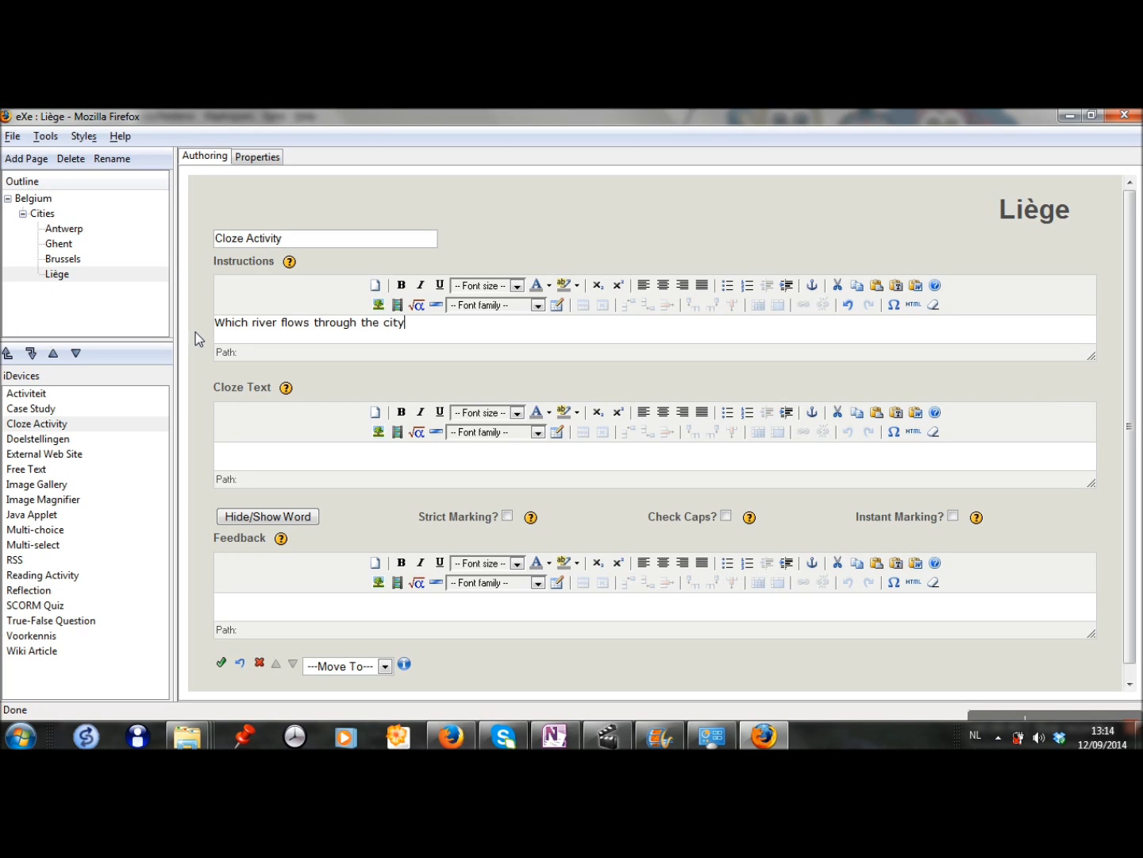
type("of Liè")
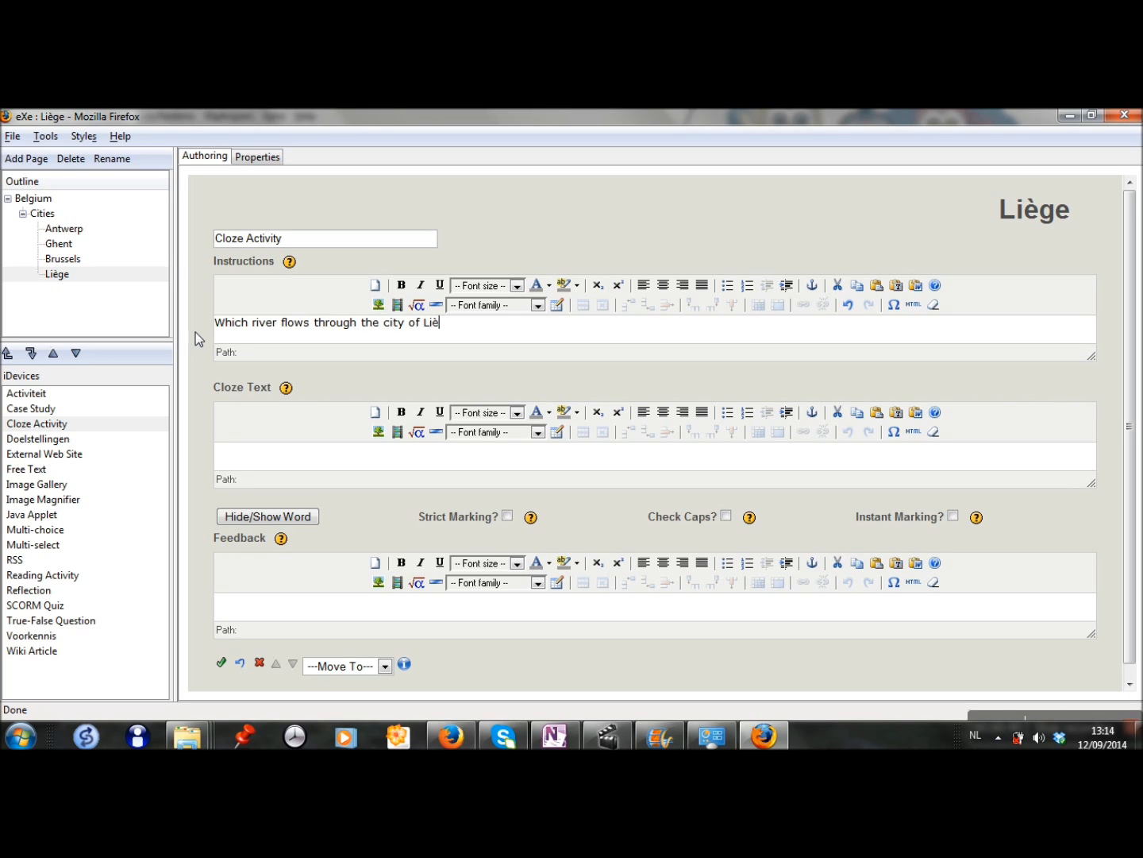
type("ge?")
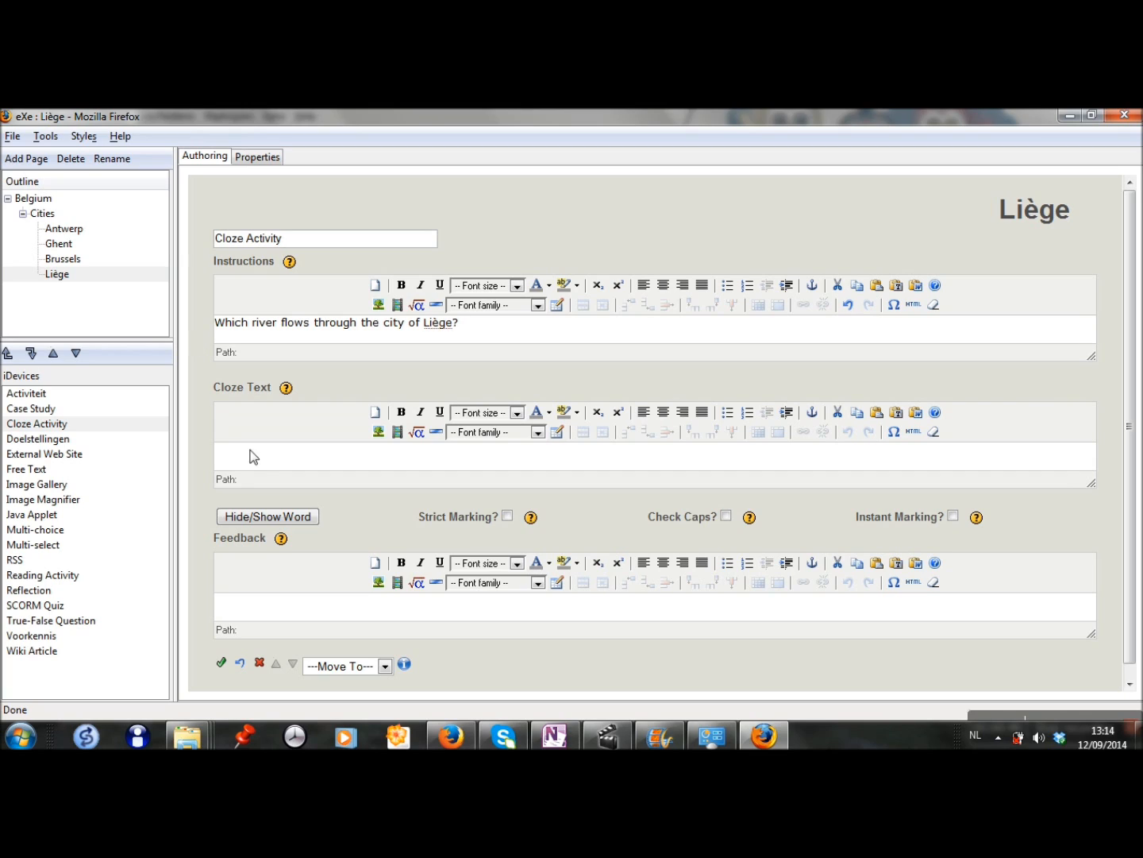
mouse_move(264, 464)
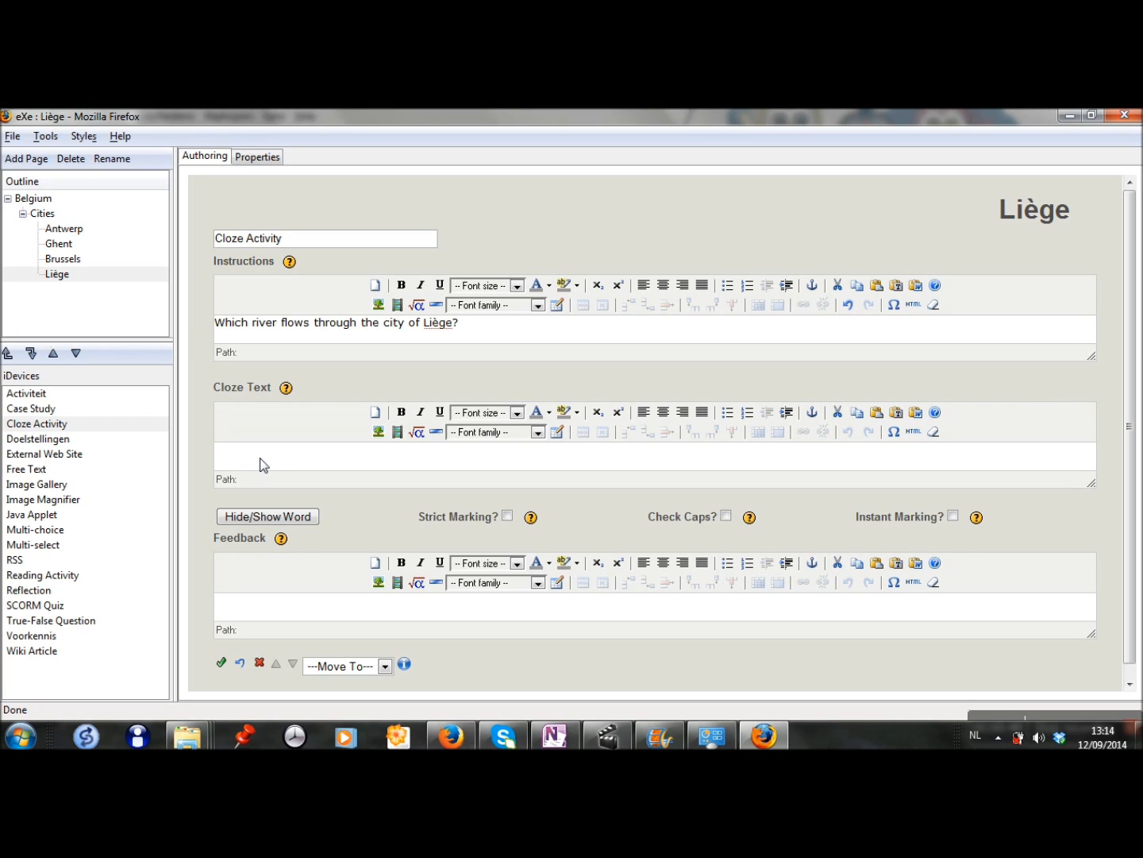
- Hide 'Meuse' as the cloze blank with 'Well done!' feedback and save the activity
type("Meuse")
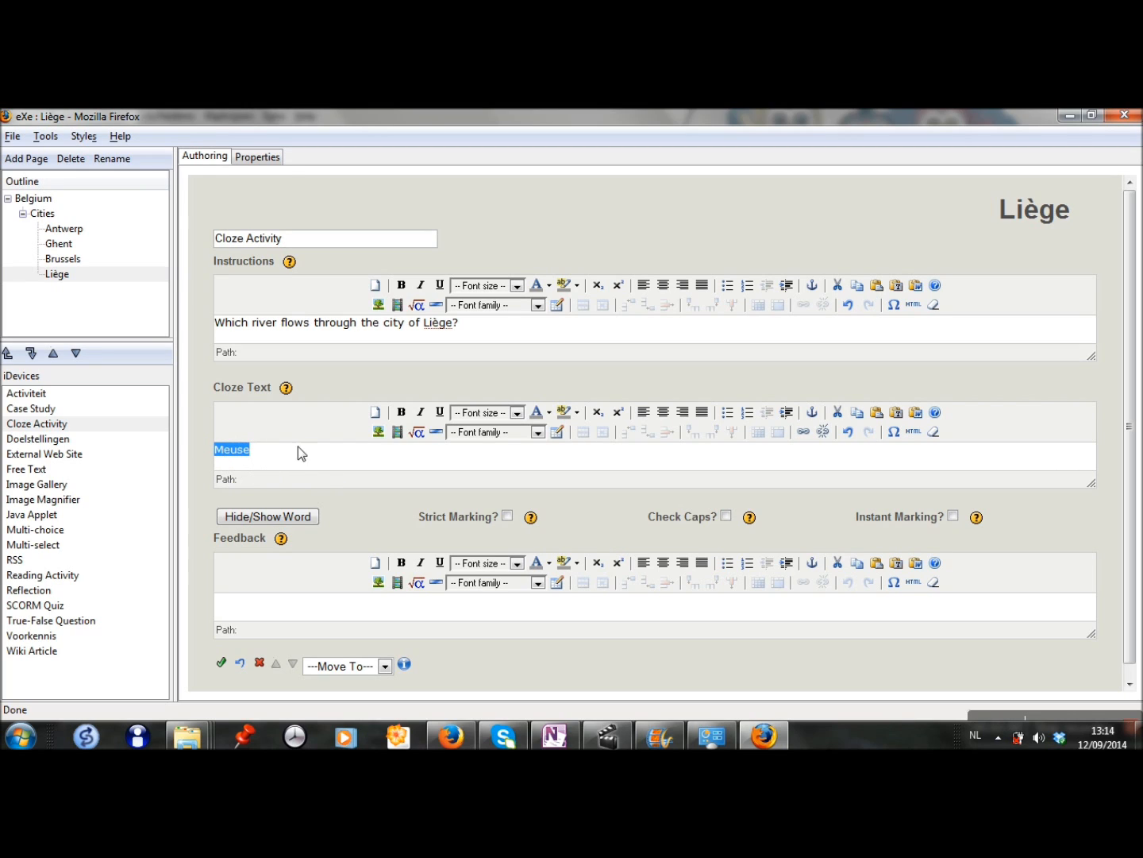
left_click(438, 411)
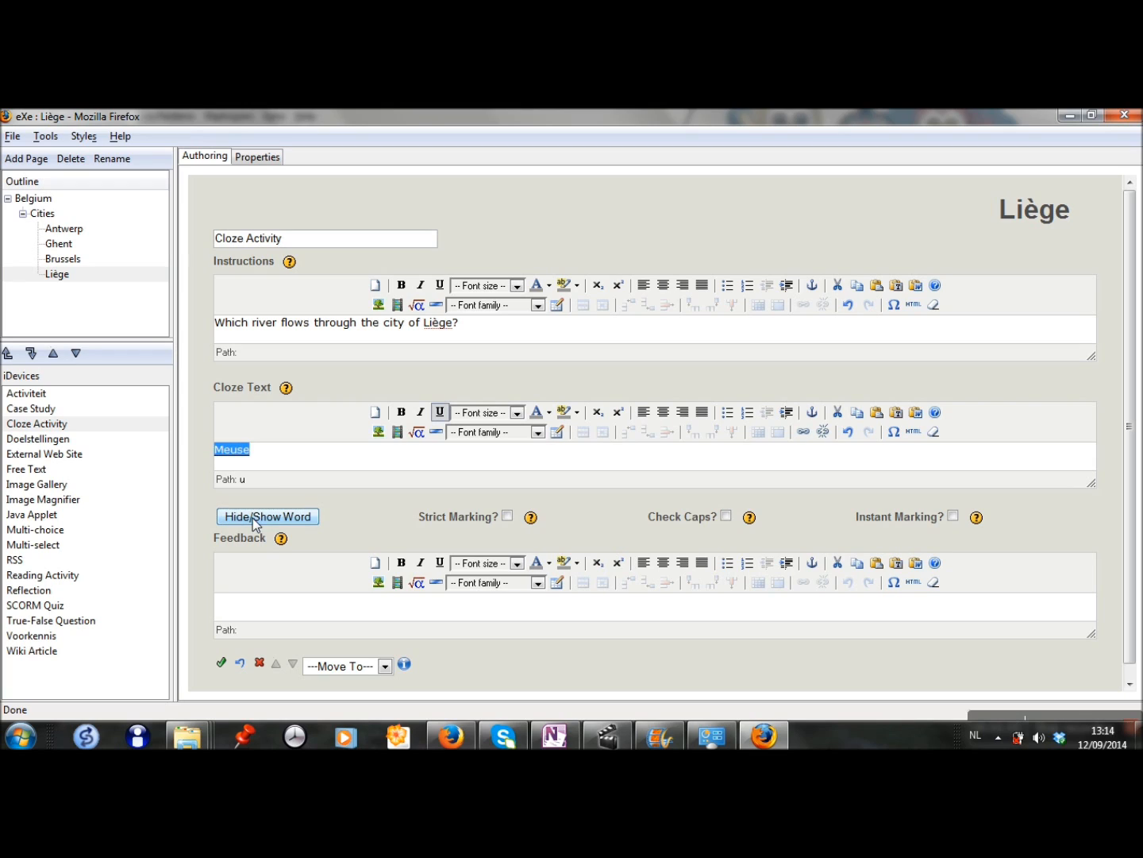
mouse_move(337, 517)
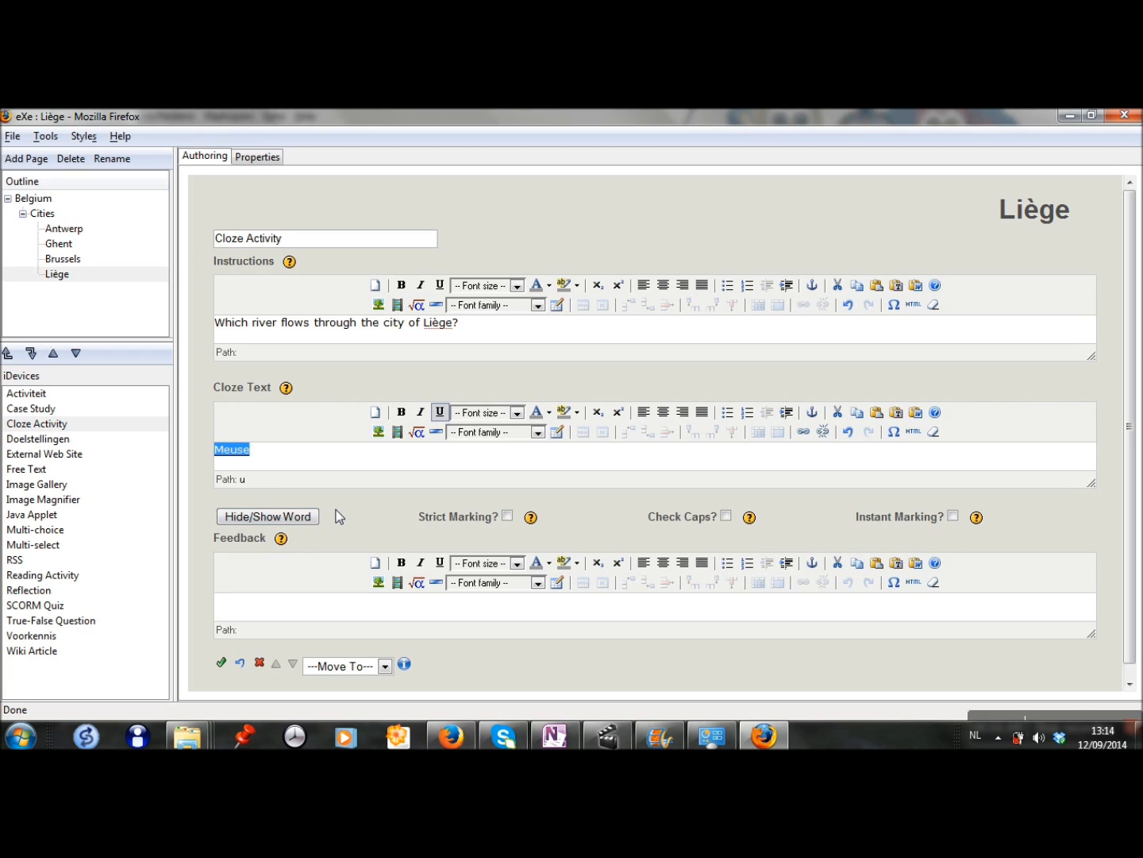
mouse_move(259, 463)
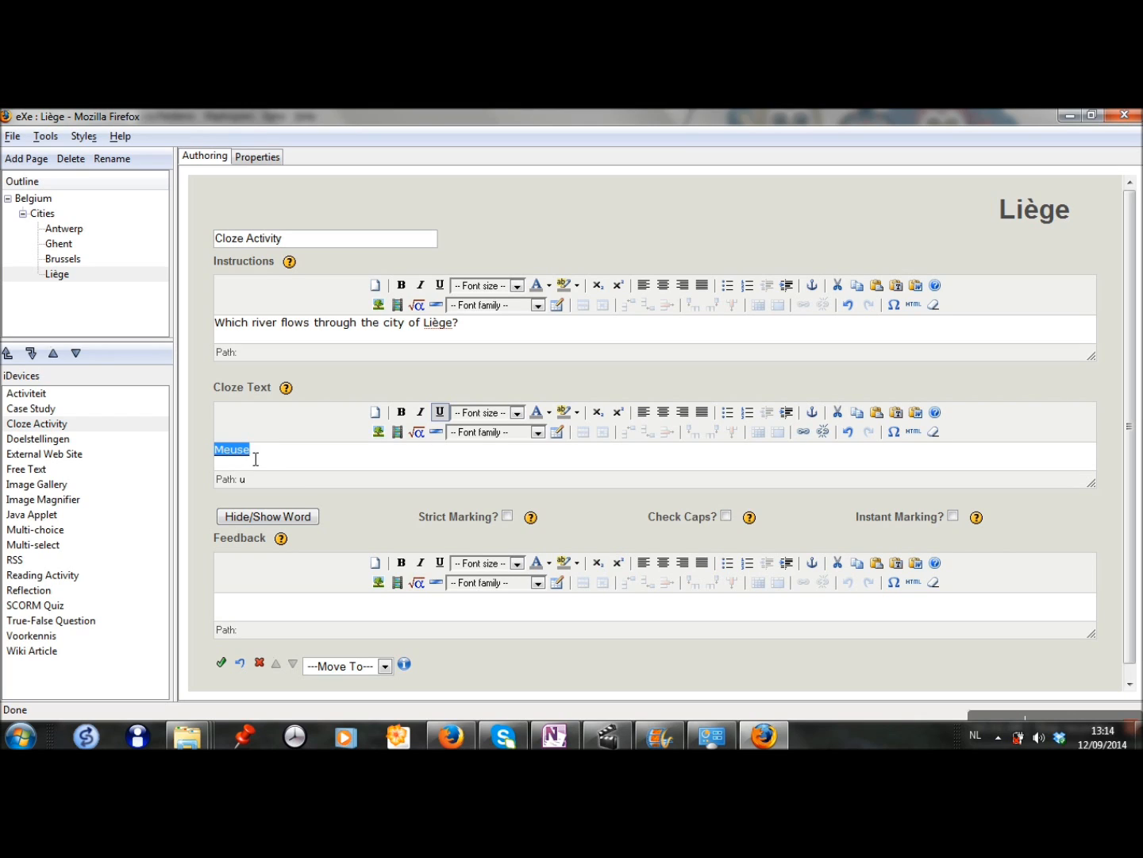
mouse_move(272, 448)
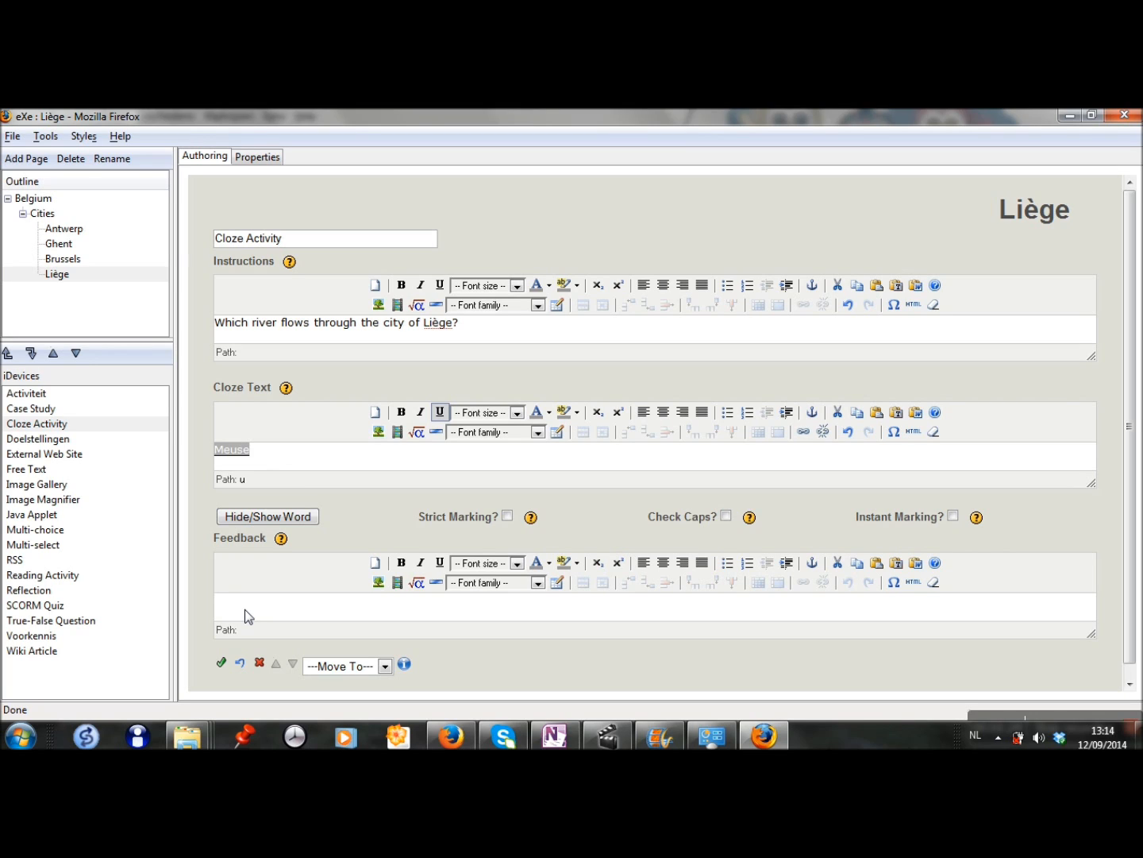
type("Well done!")
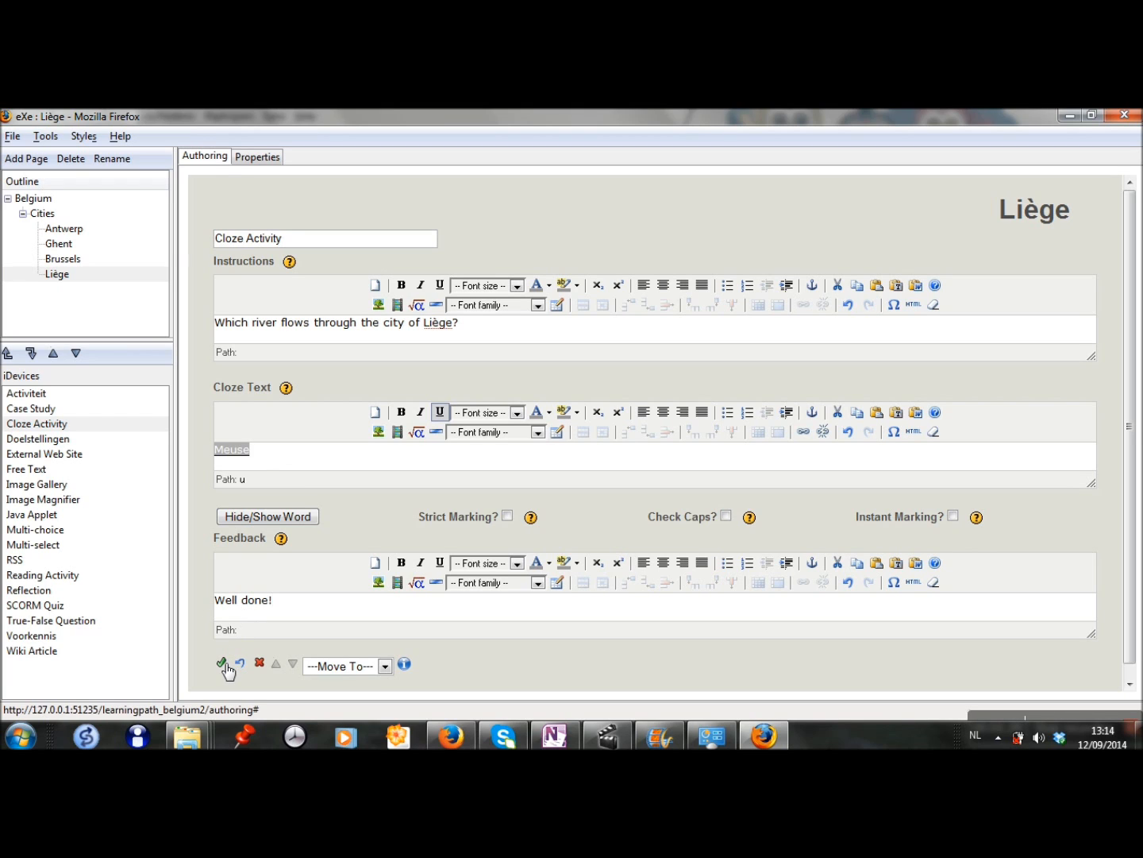
left_click(222, 662)
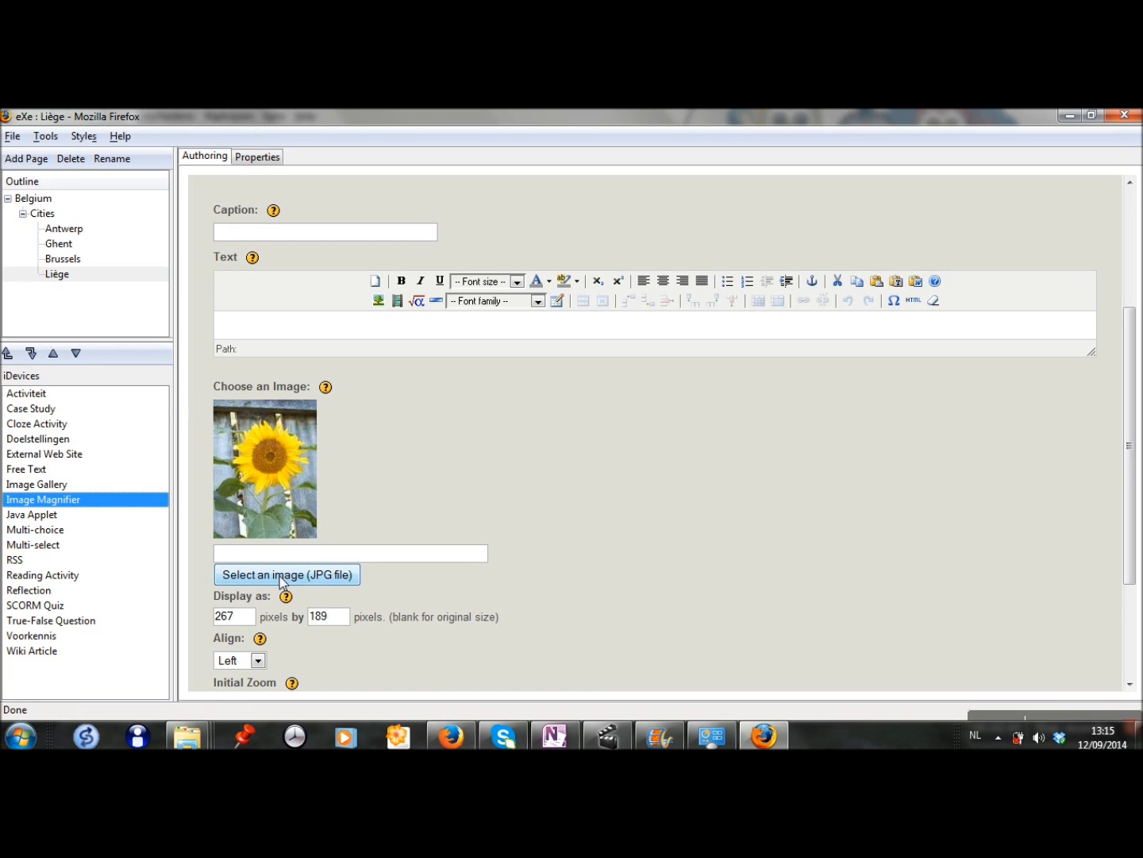
- Bring up the JPG image chooser for the new Image Magnifier
left_click(286, 575)
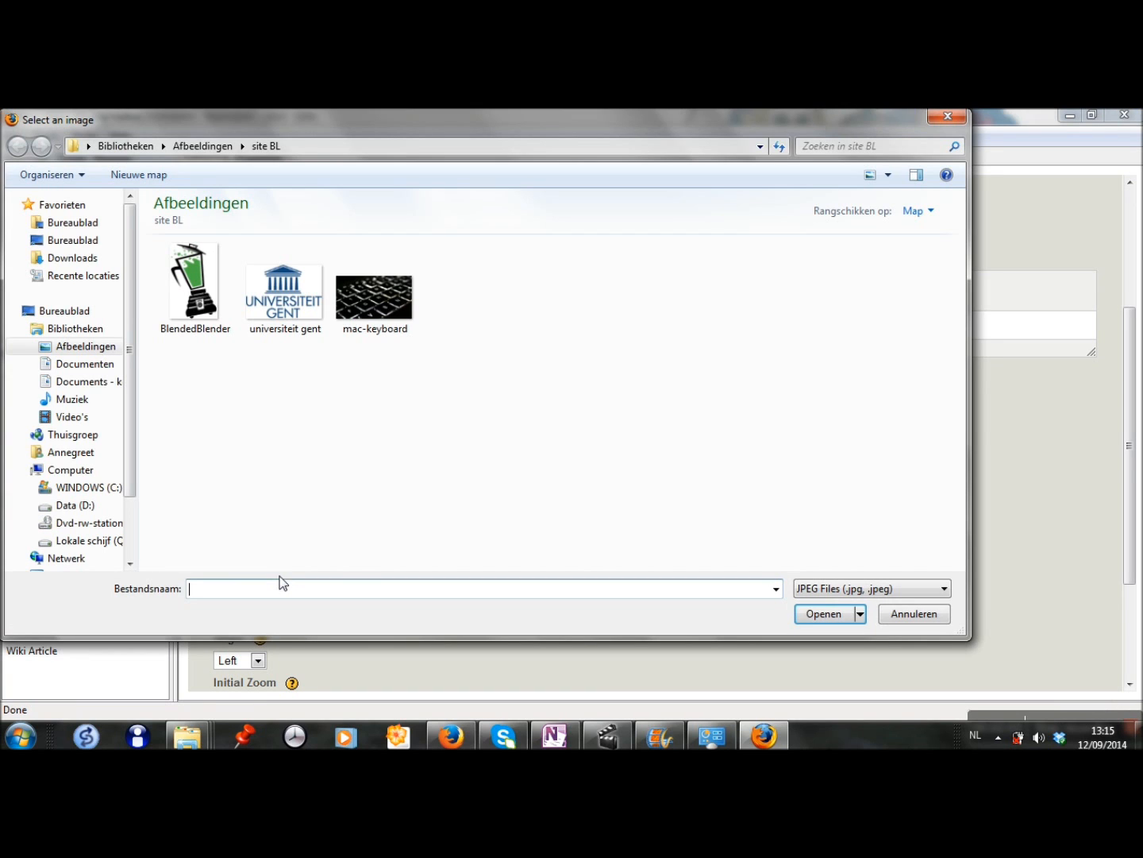
- Load Liege-City-Center-Map from Afbeeldingen/leerpad into the magnifier and save it
left_click(203, 146)
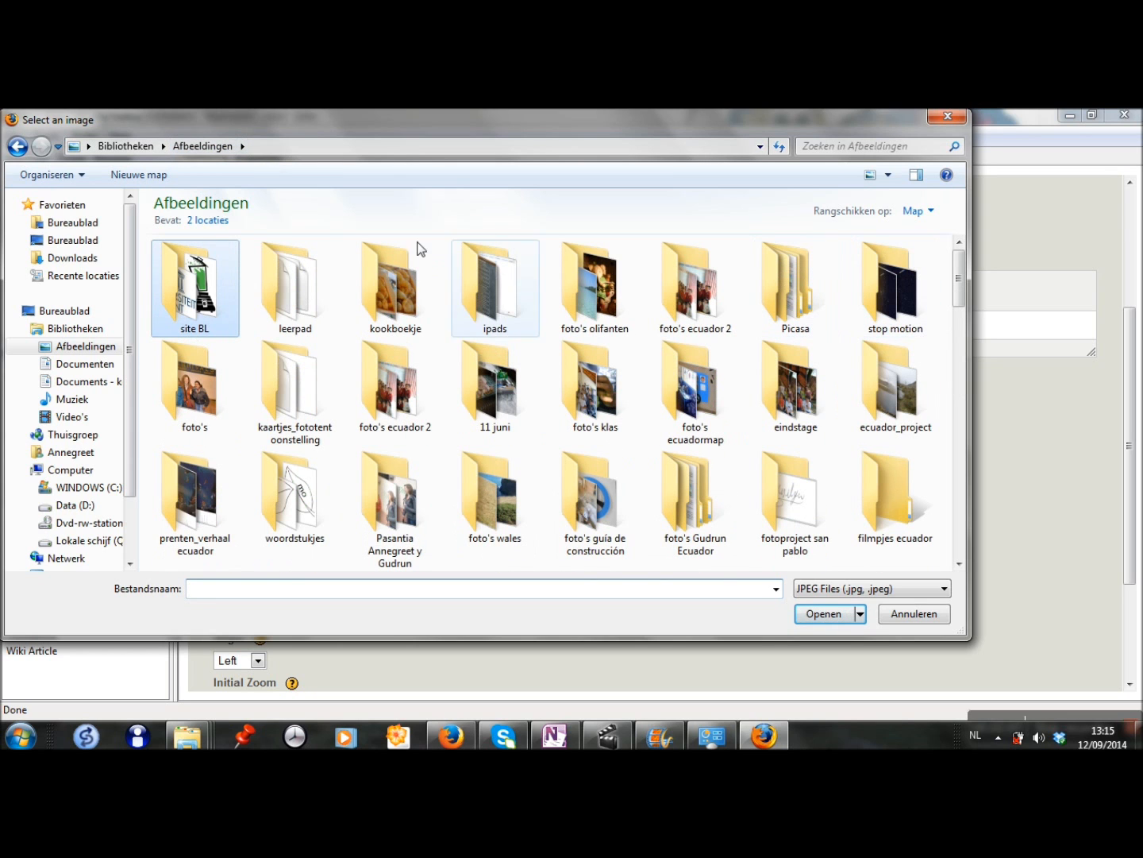
double_click(294, 285)
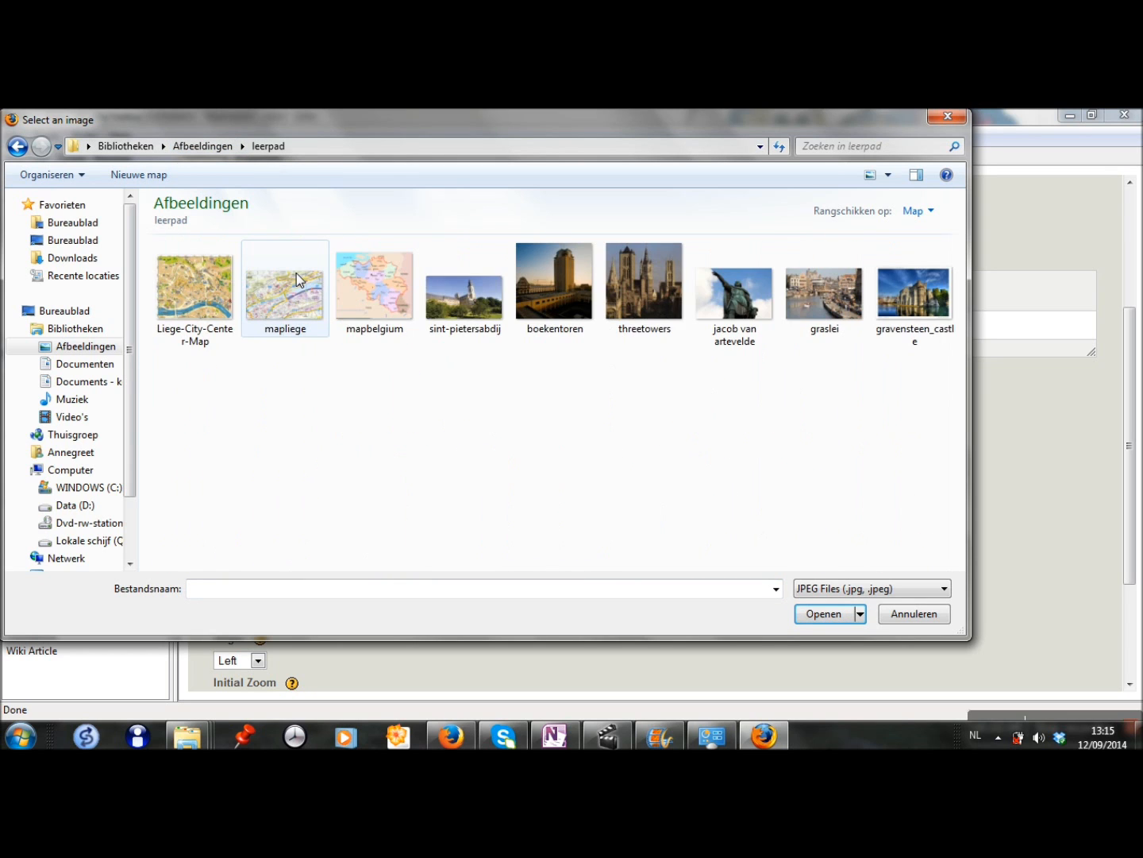
left_click(194, 289)
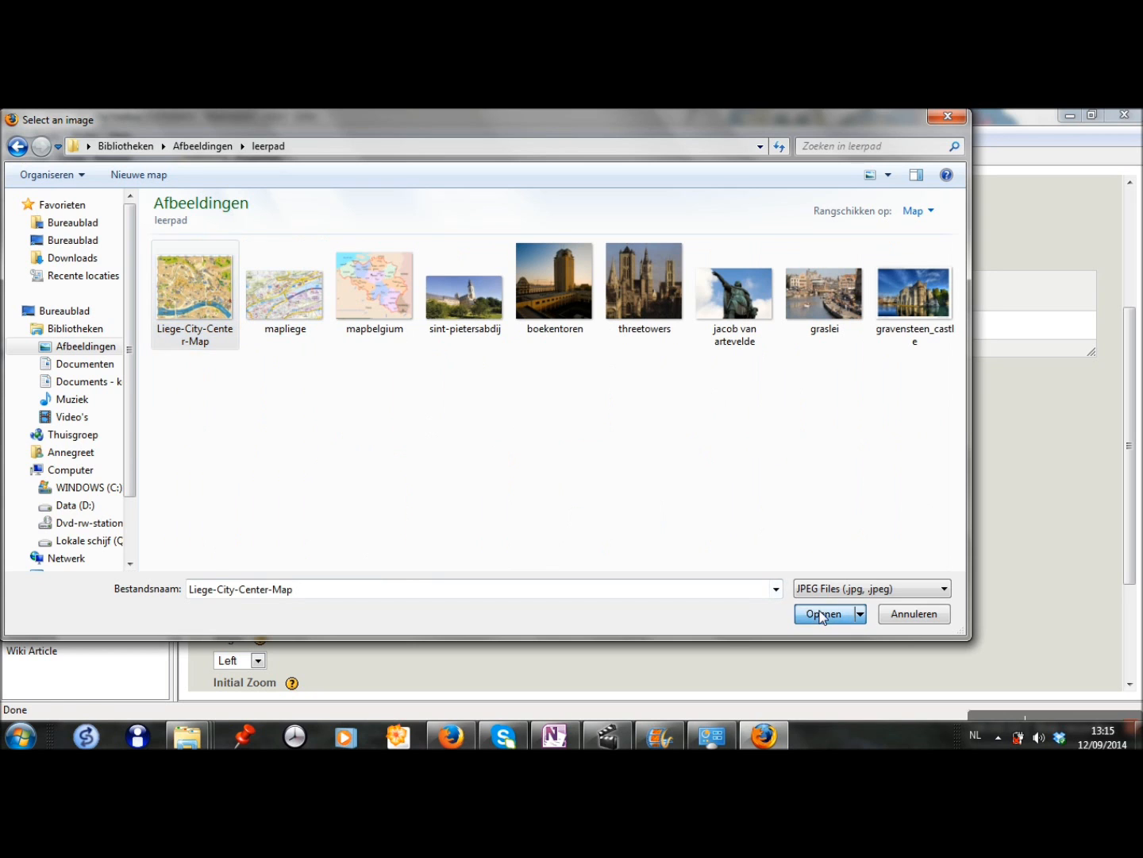
left_click(824, 613)
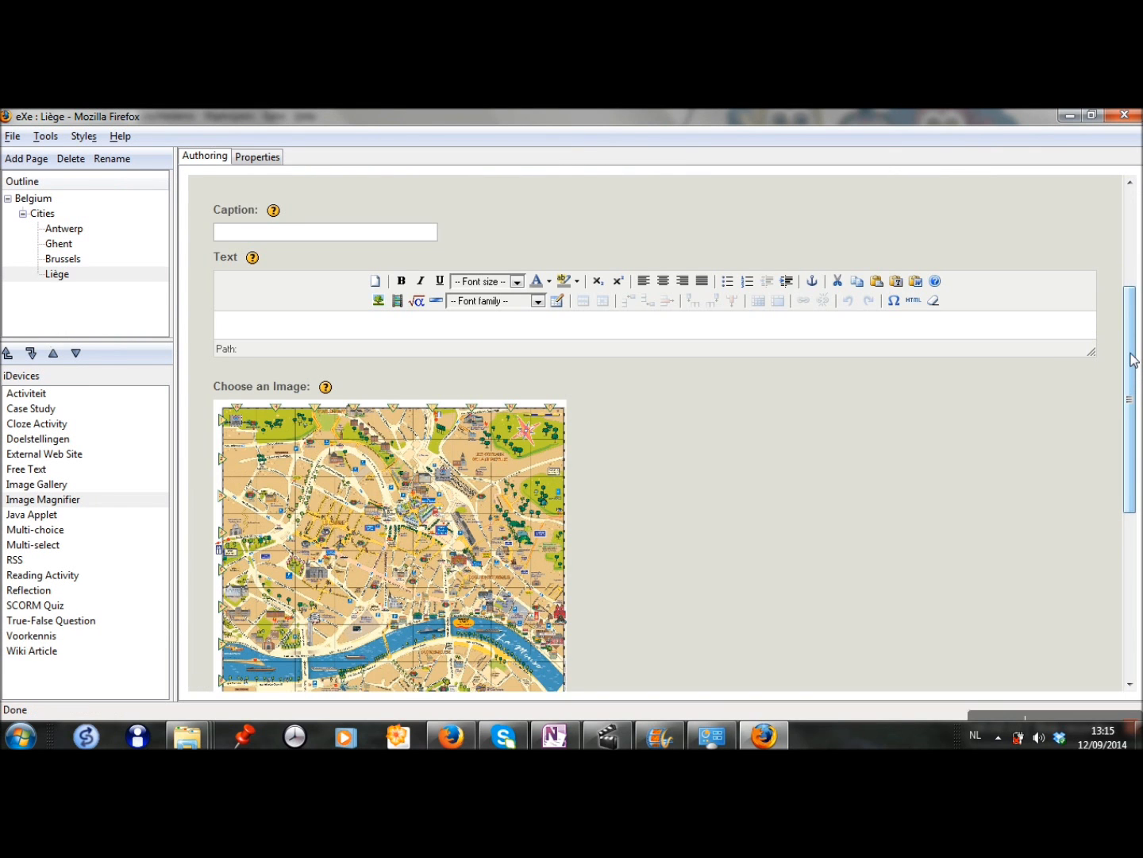
scroll("down", 3)
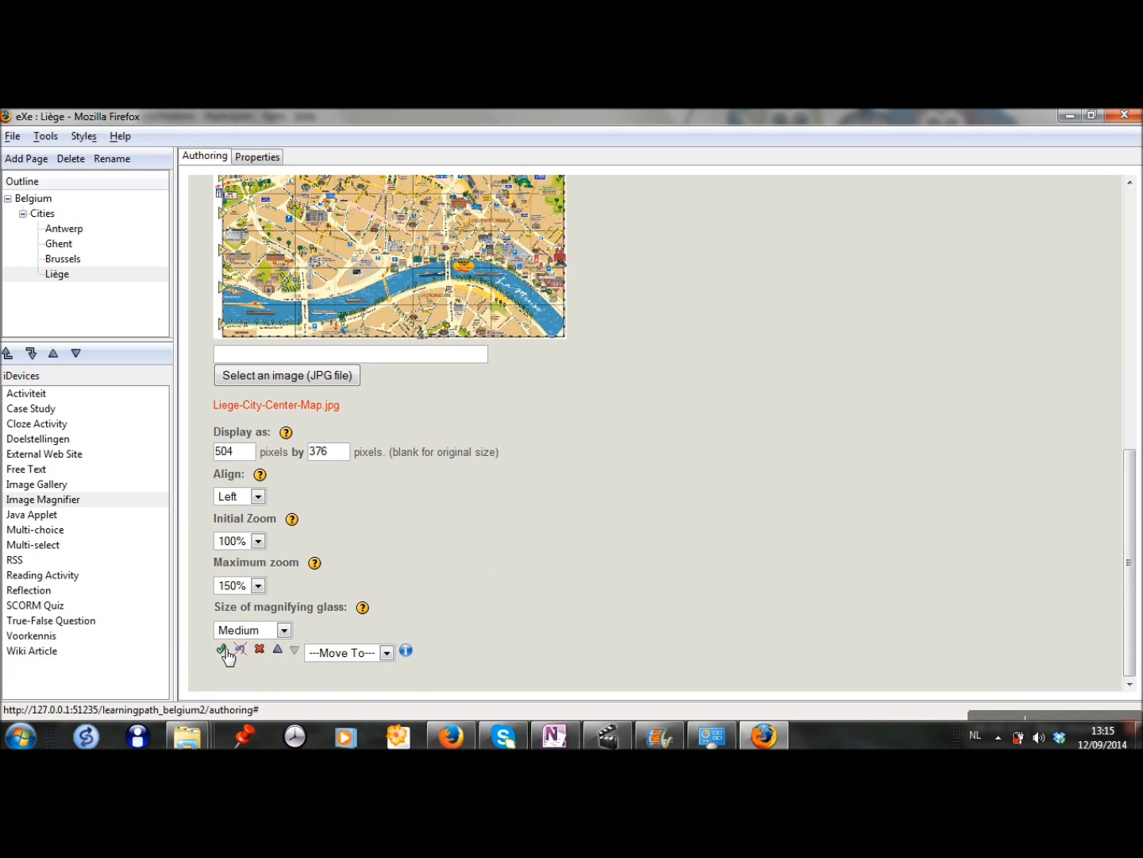
left_click(222, 648)
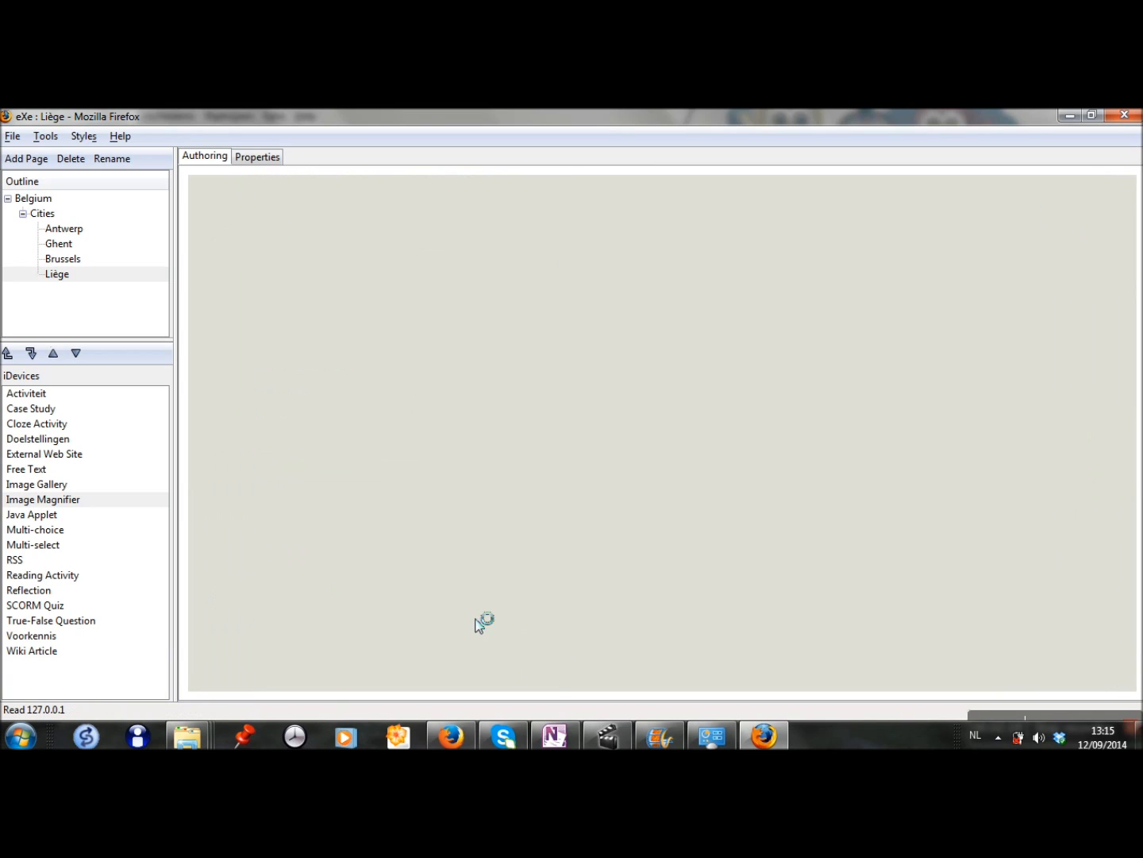